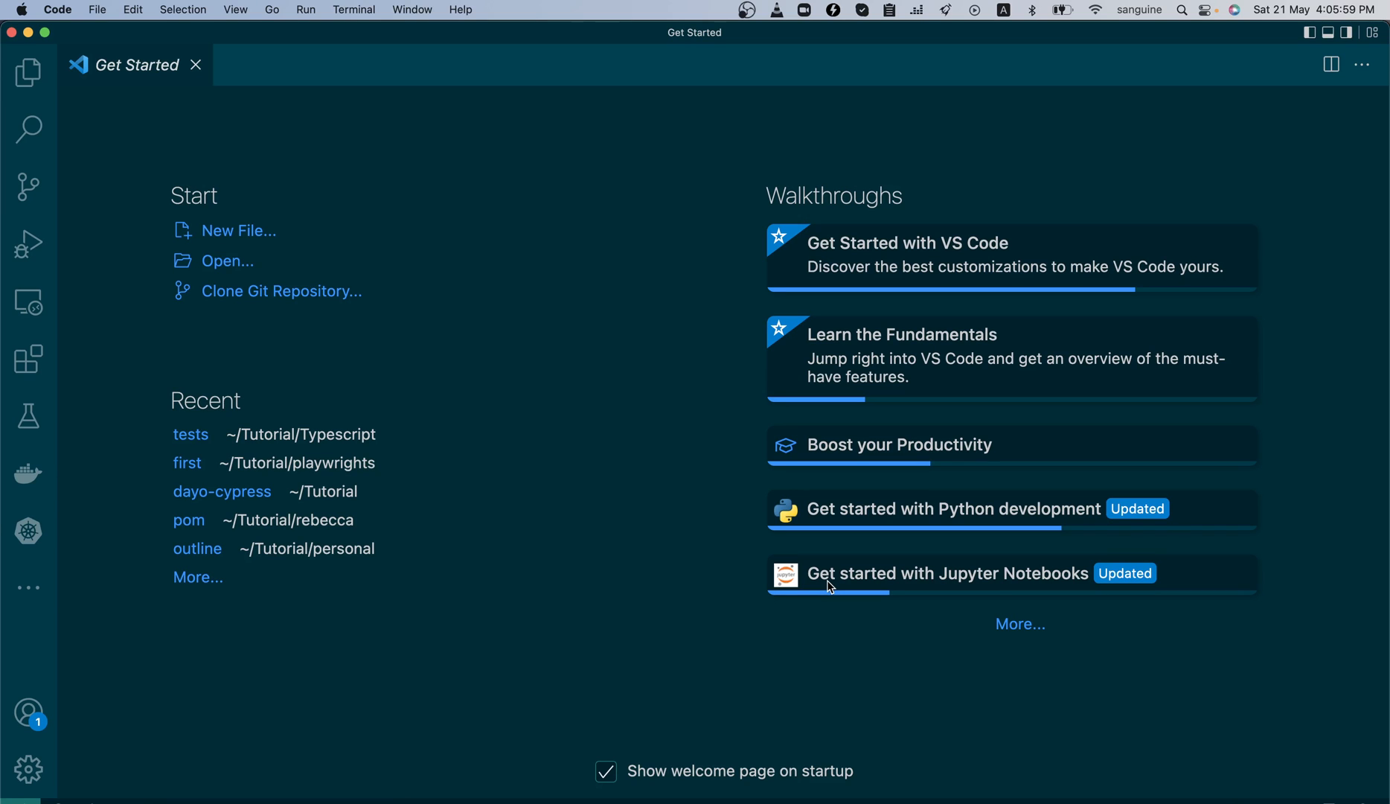
mouse_move(687, 516)
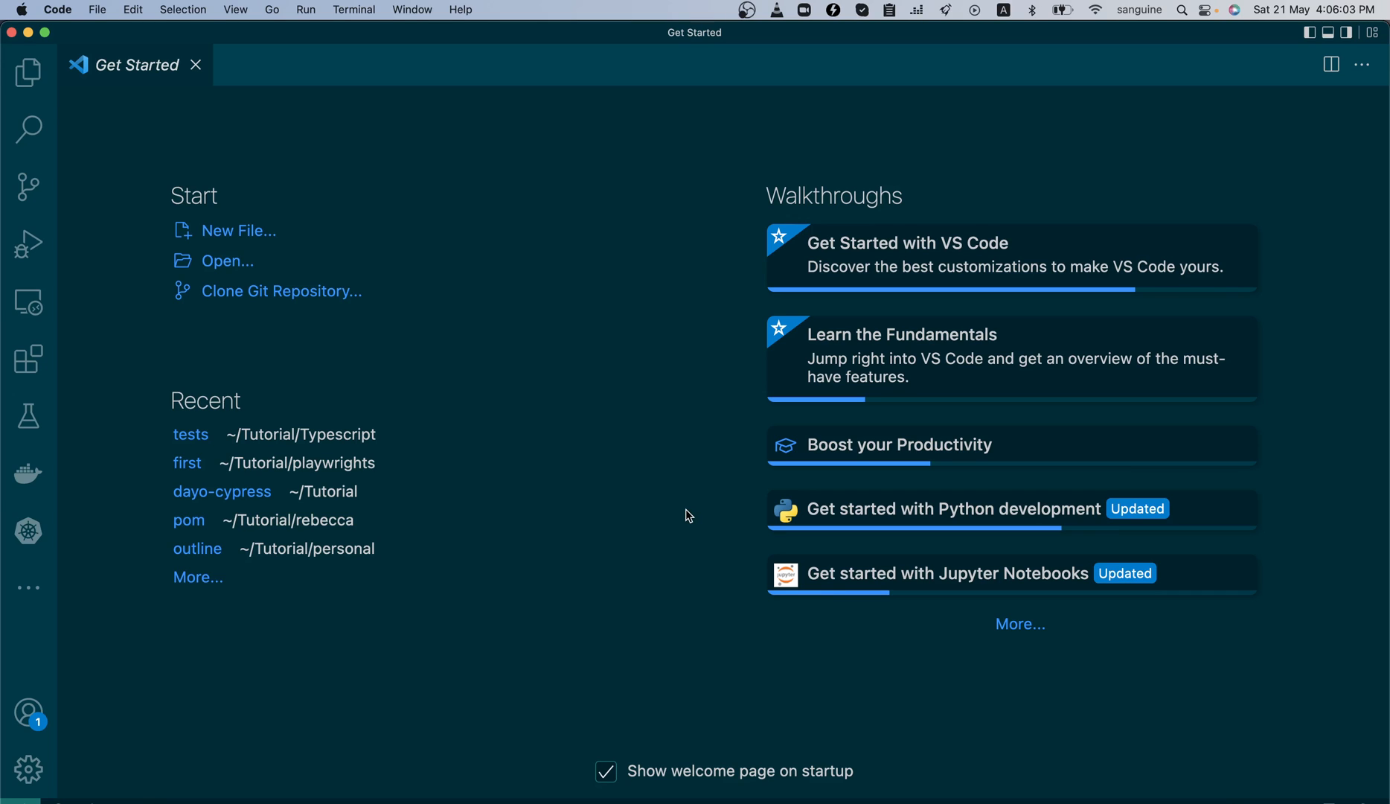
mouse_move(356, 21)
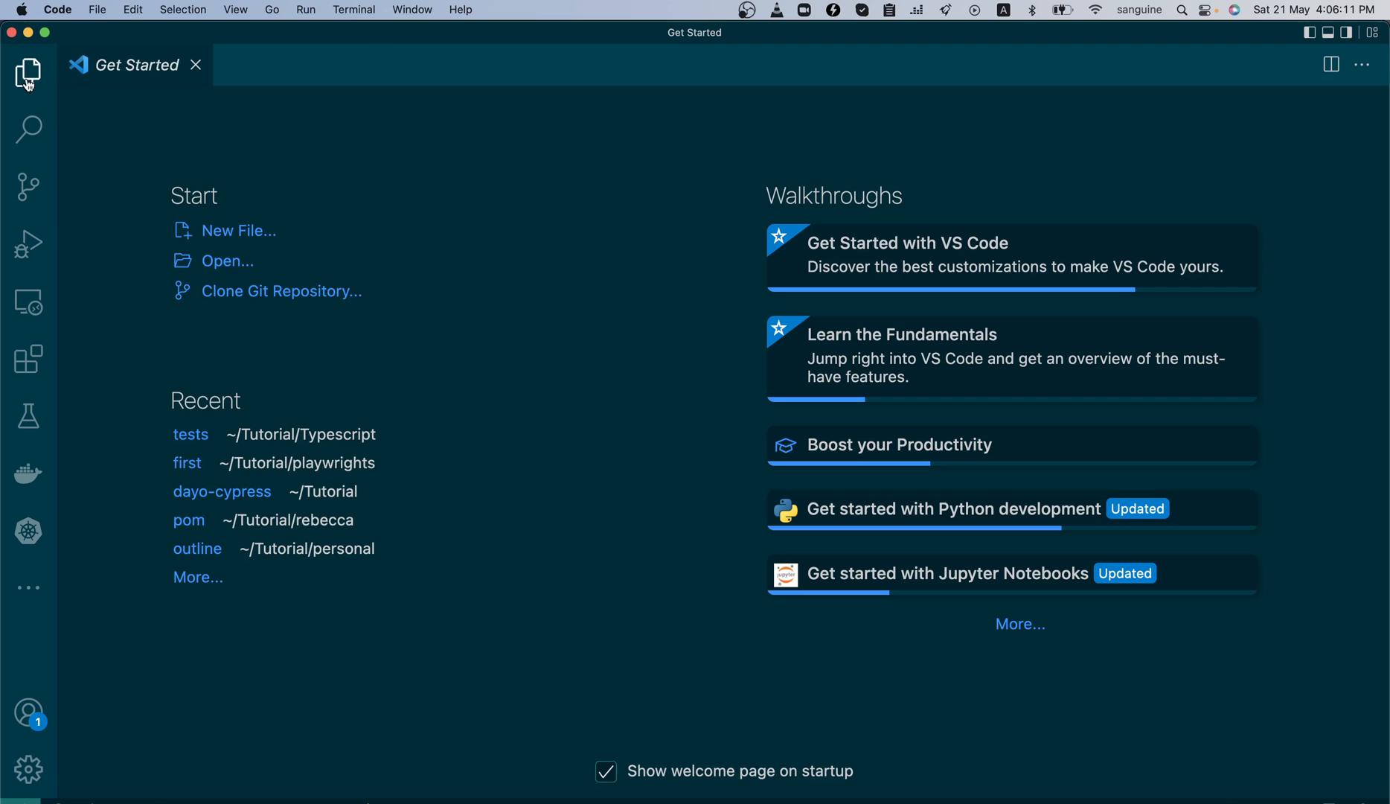
mouse_move(28, 74)
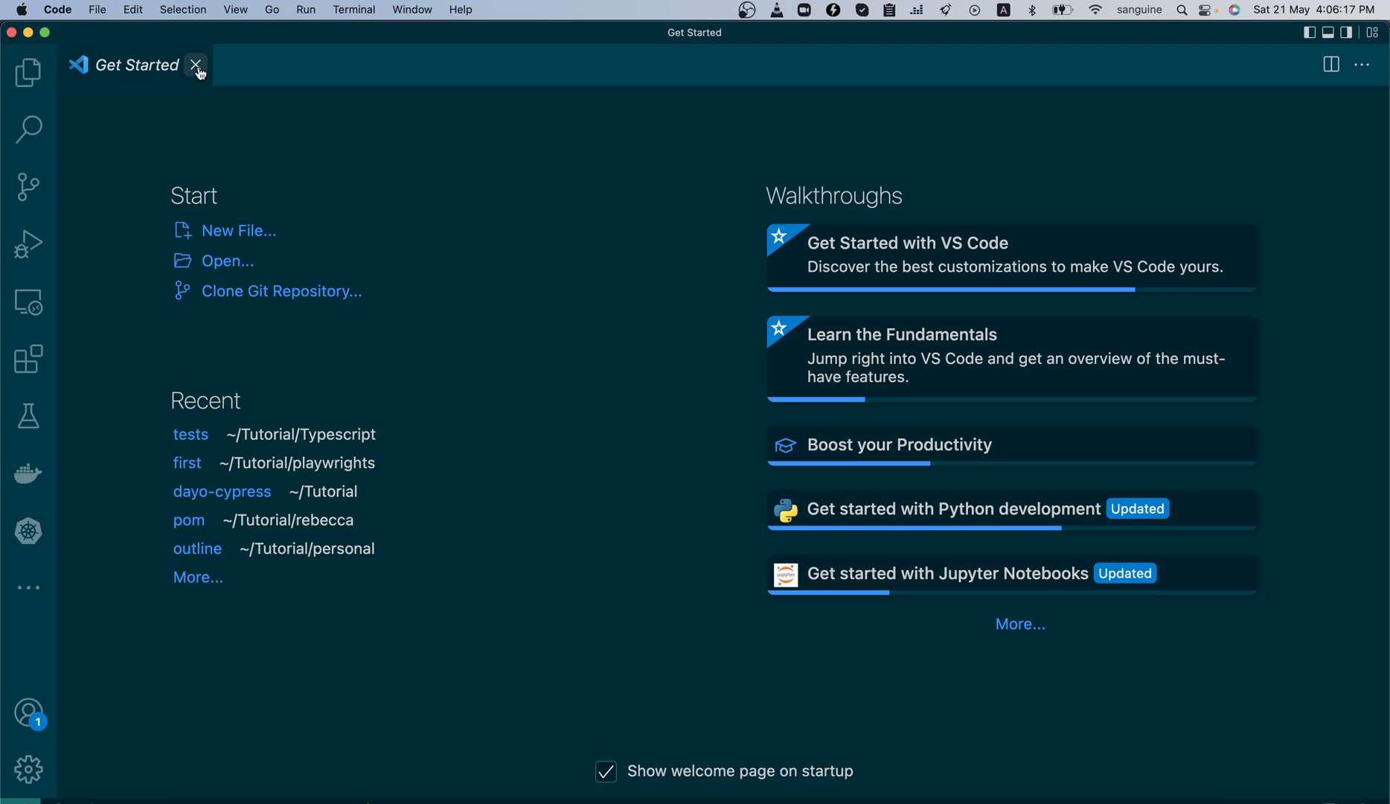
mouse_move(197, 65)
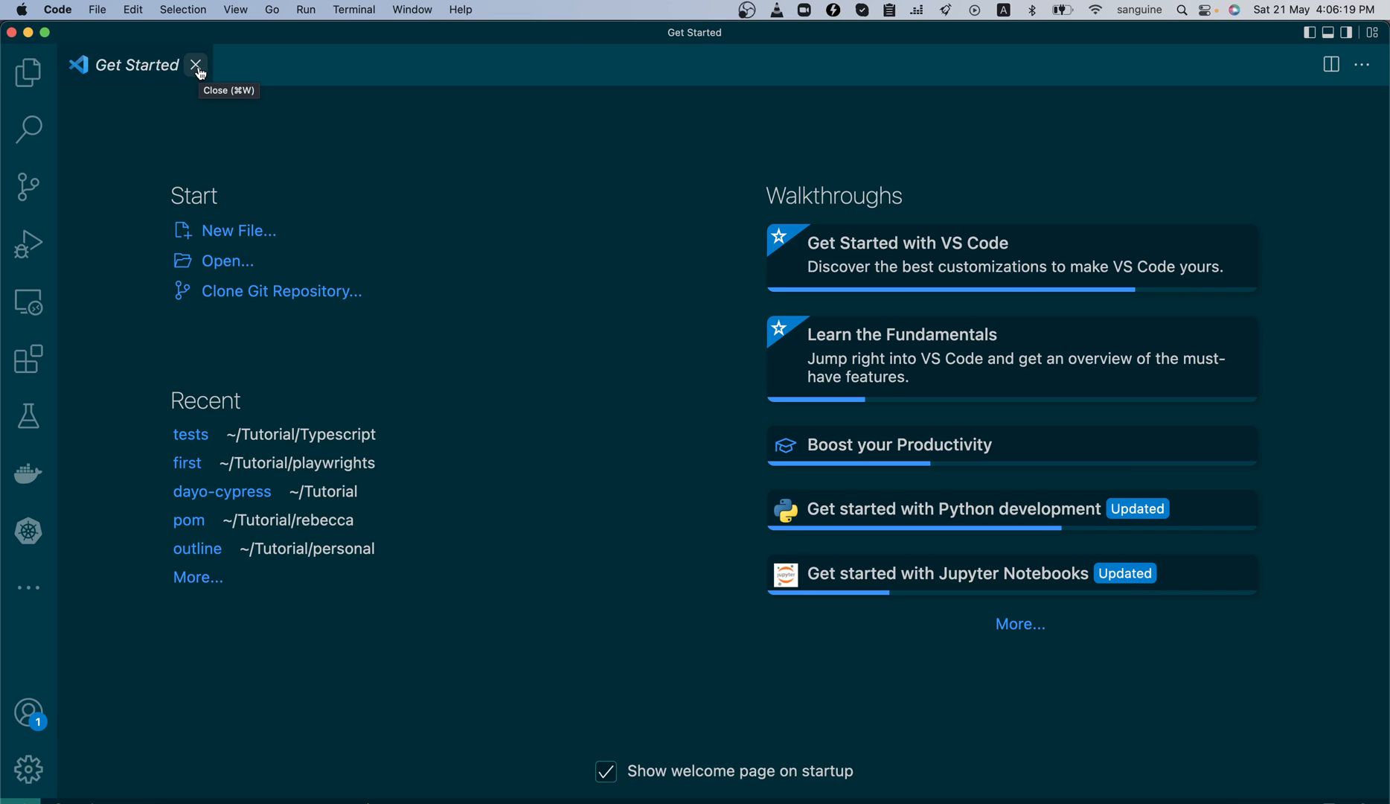
- Close the Get Started welcome tab so the editor area is empty
click(196, 65)
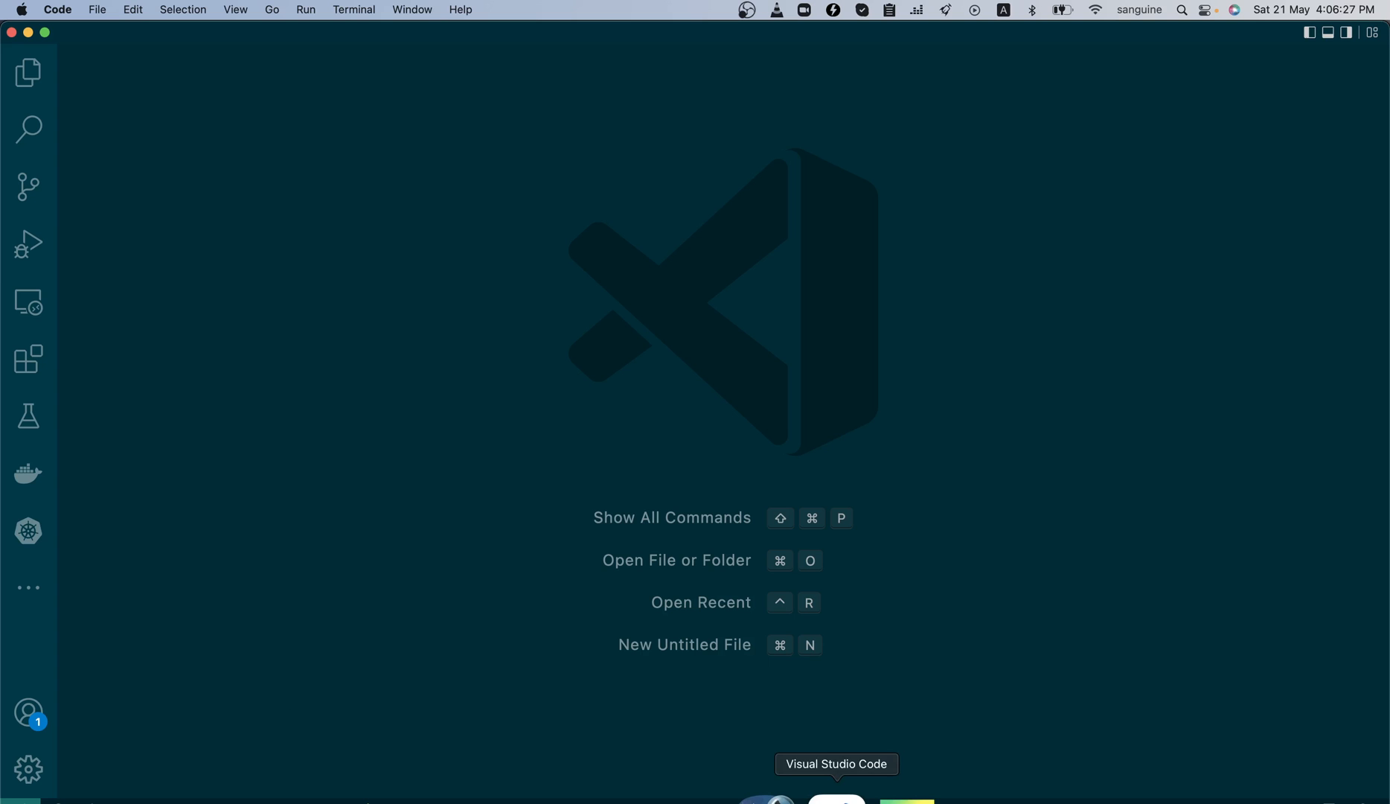
- Switch to iTerm2 and run `code .` to launch a new VS Code window
click(323, 799)
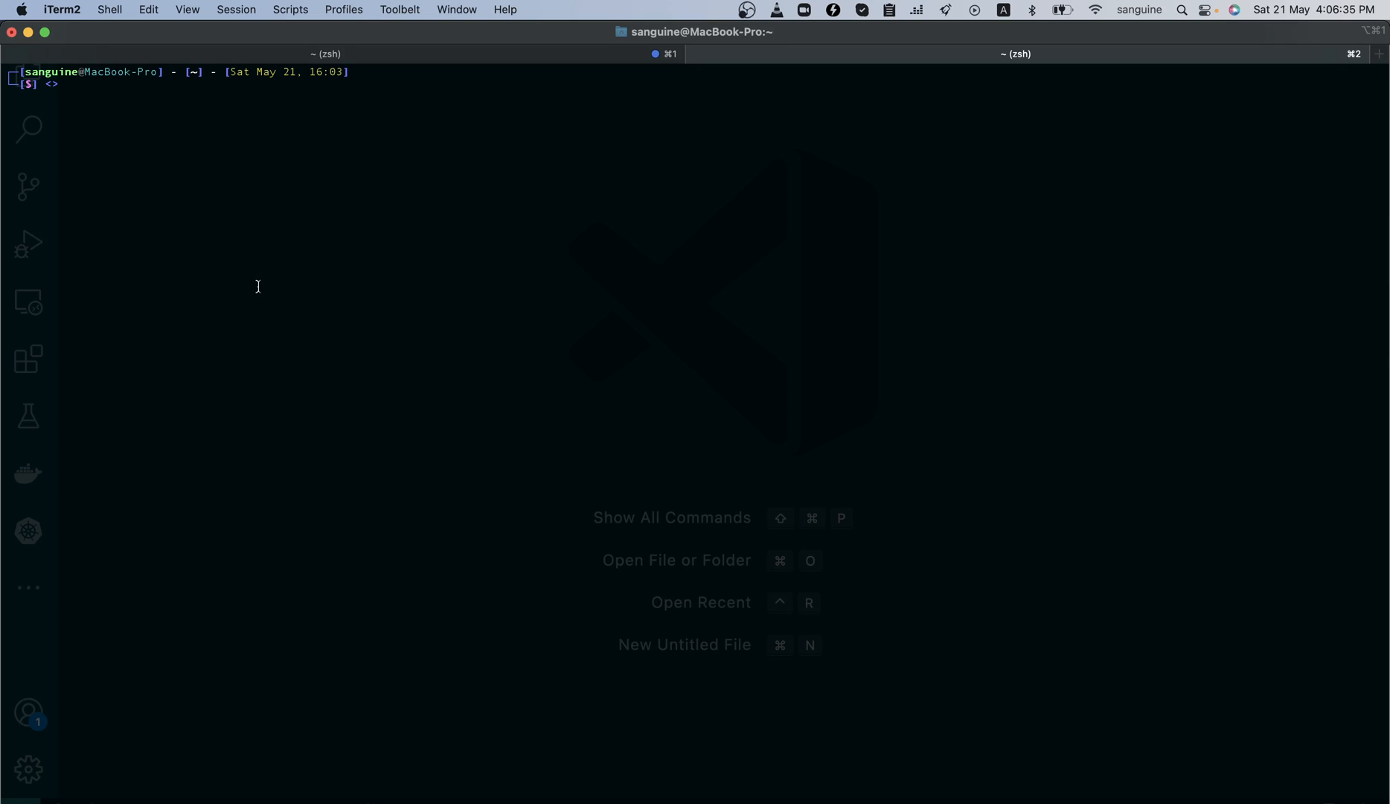
text(code .)
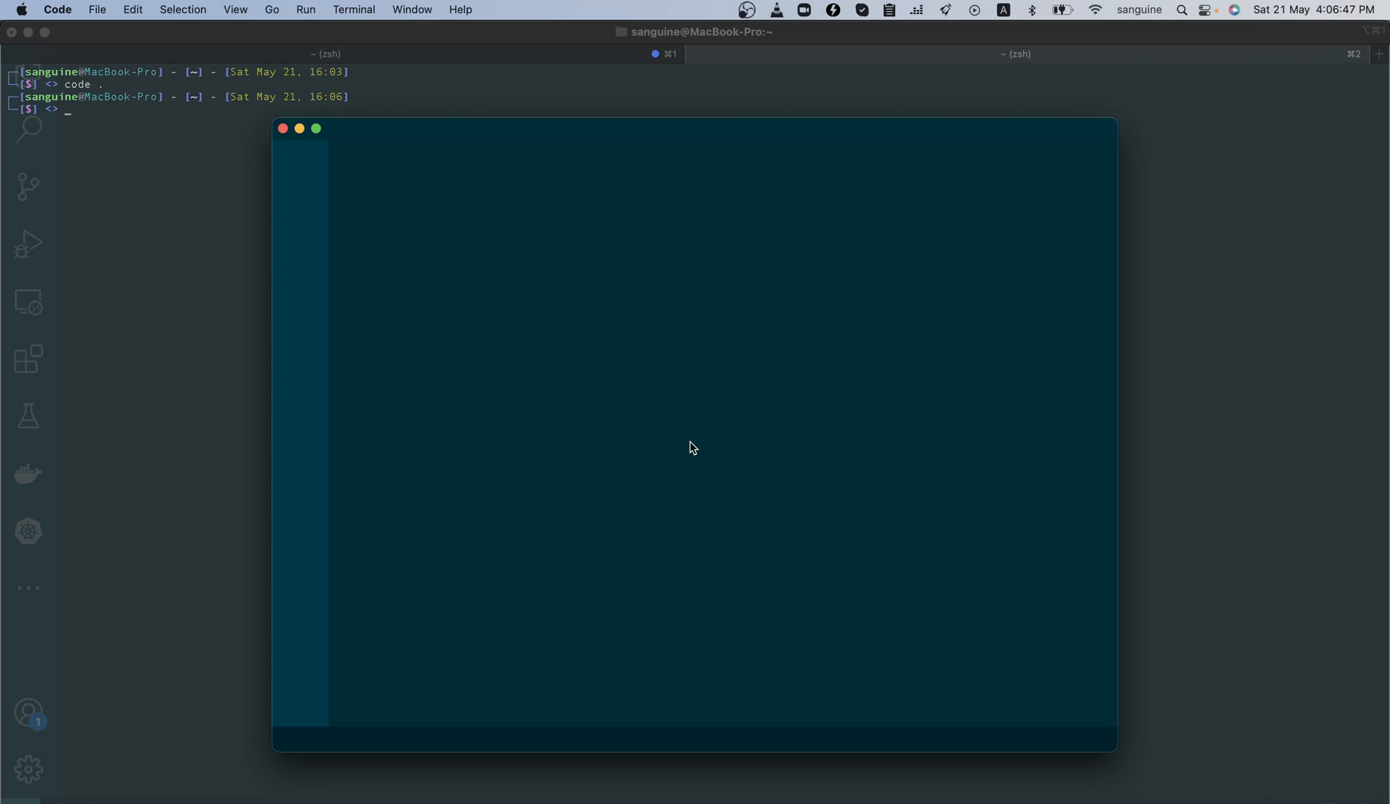
mouse_move(261, 111)
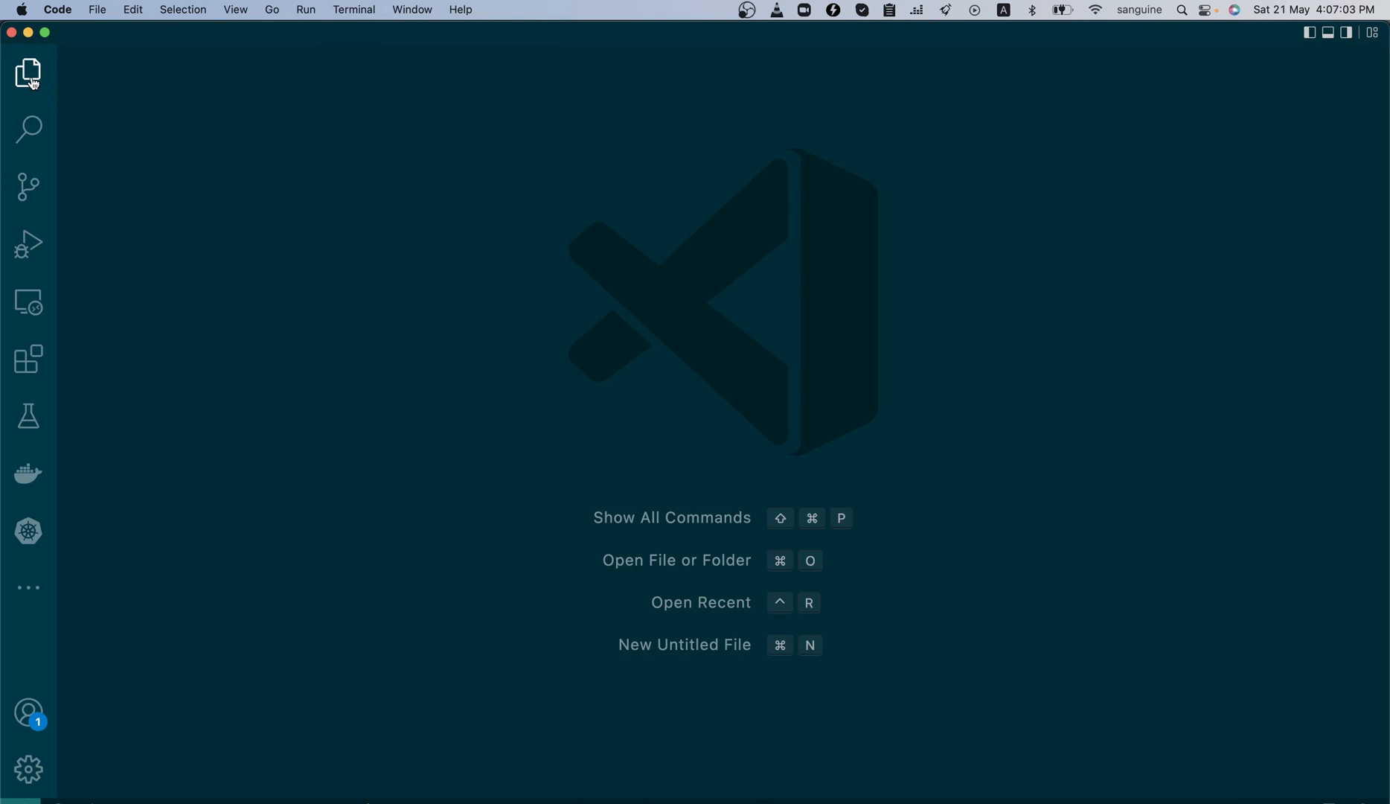
mouse_move(28, 73)
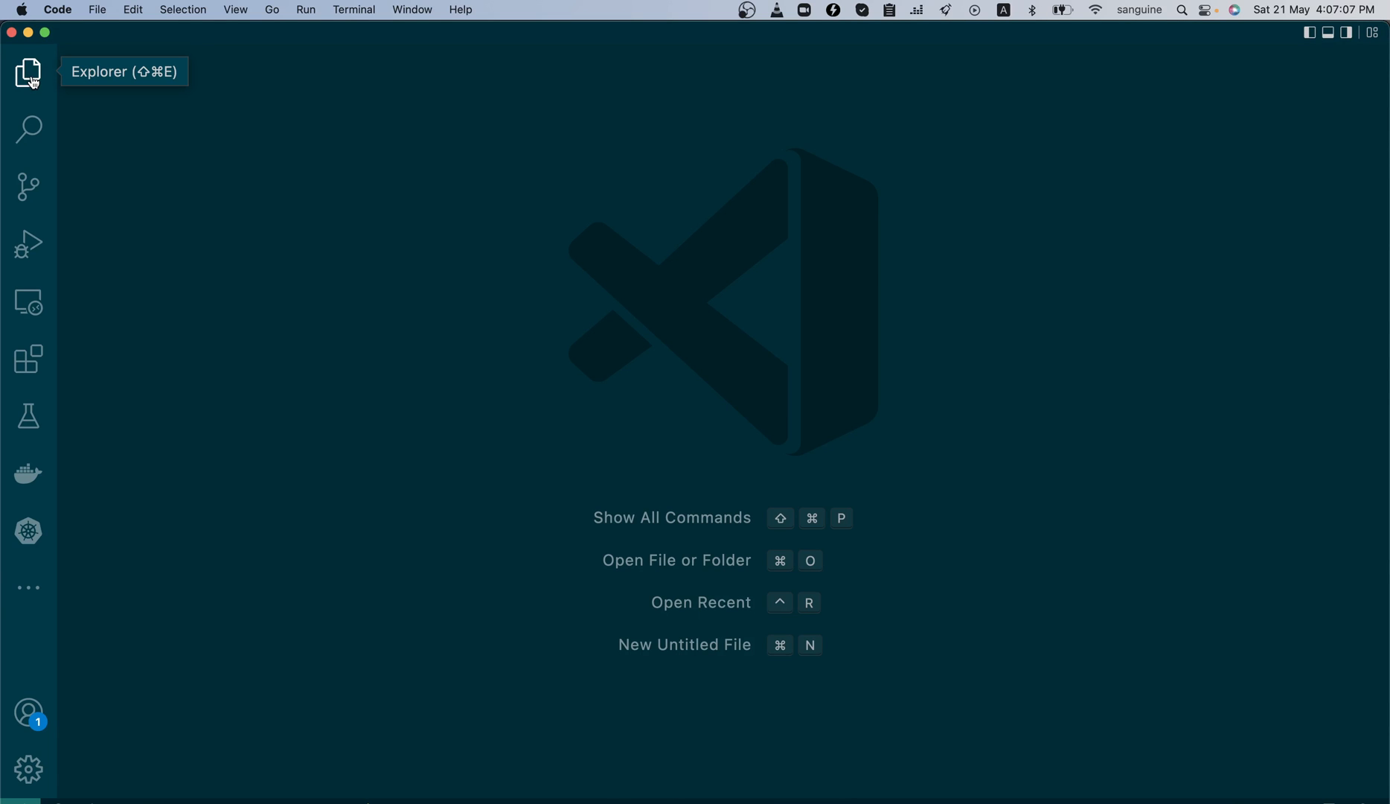
- Show the Explorer, start Open Folder, and browse to youtube's classes folder
click(29, 73)
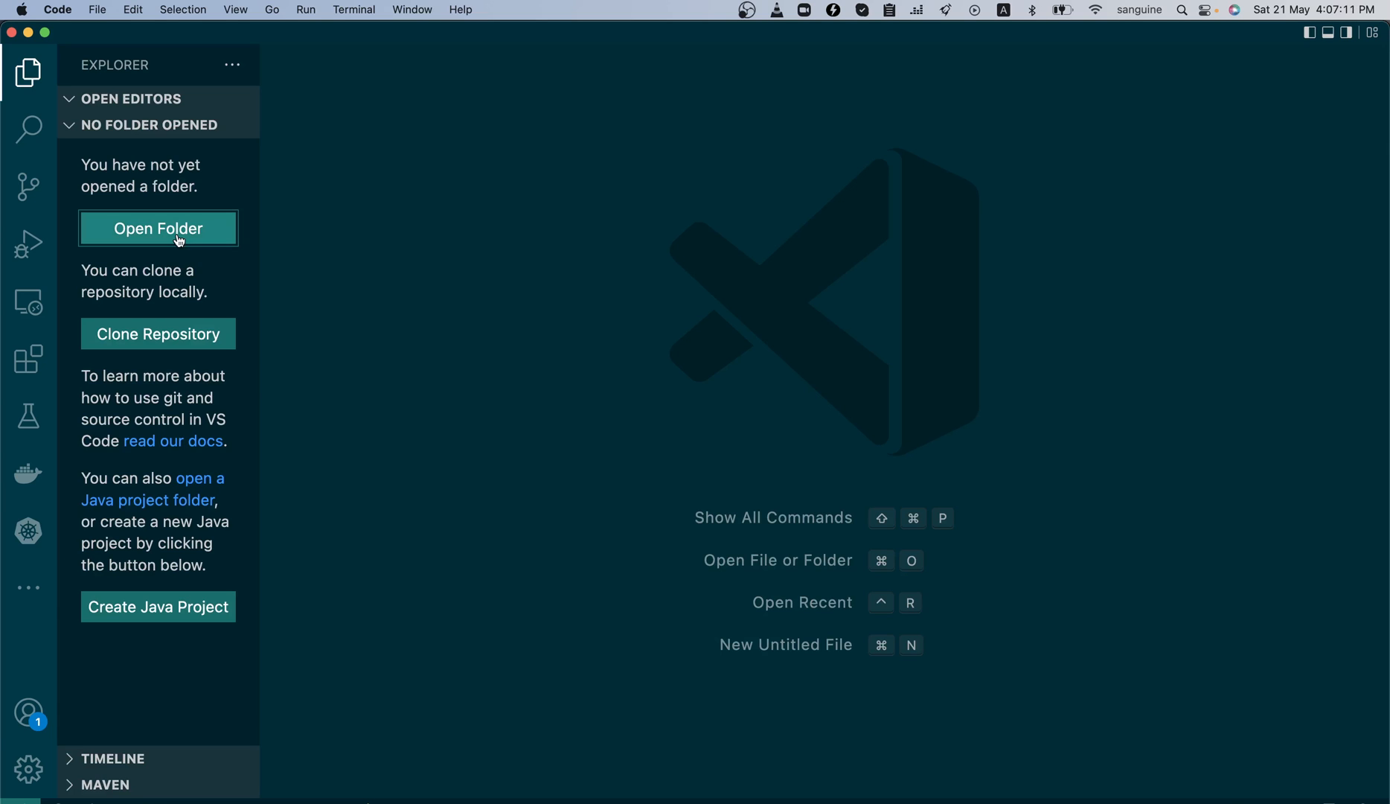
click(158, 228)
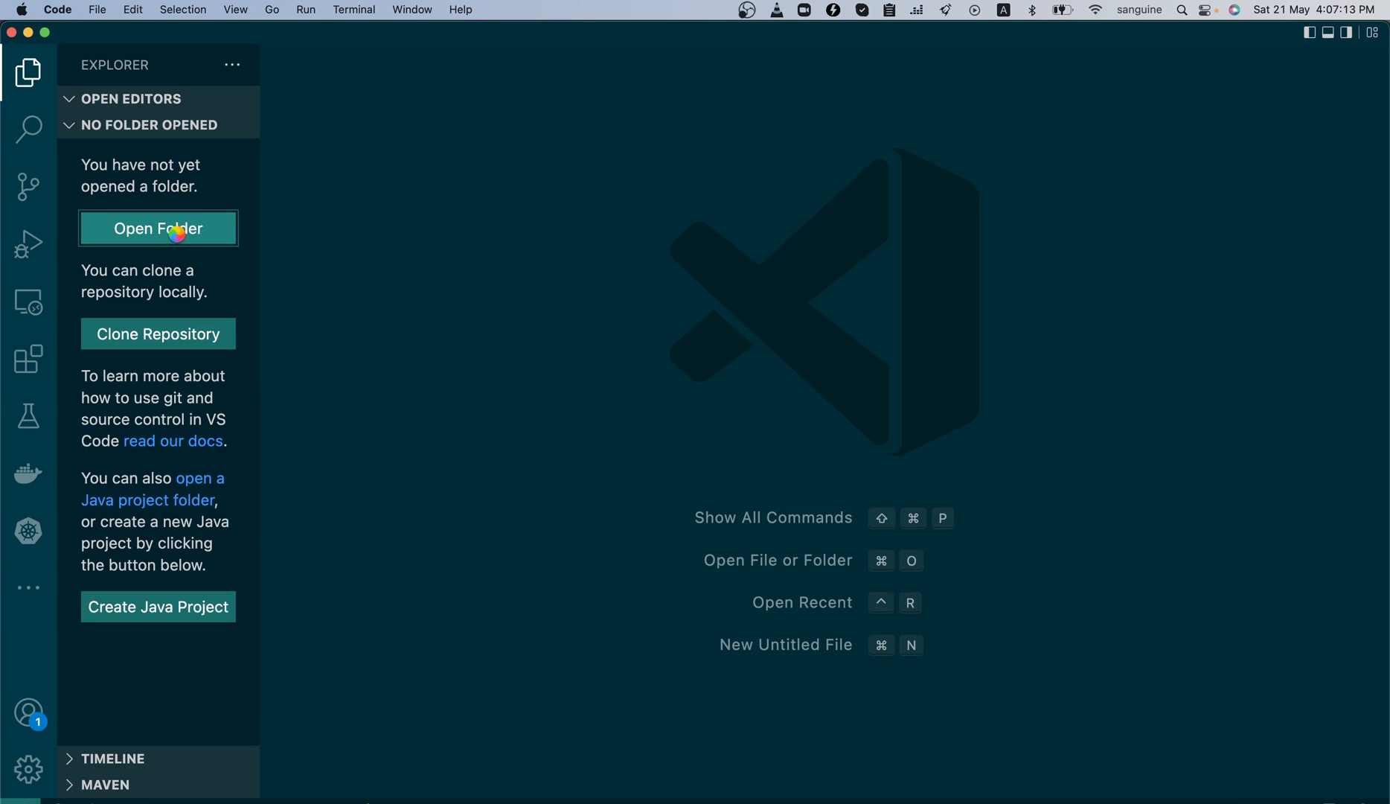
click(158, 227)
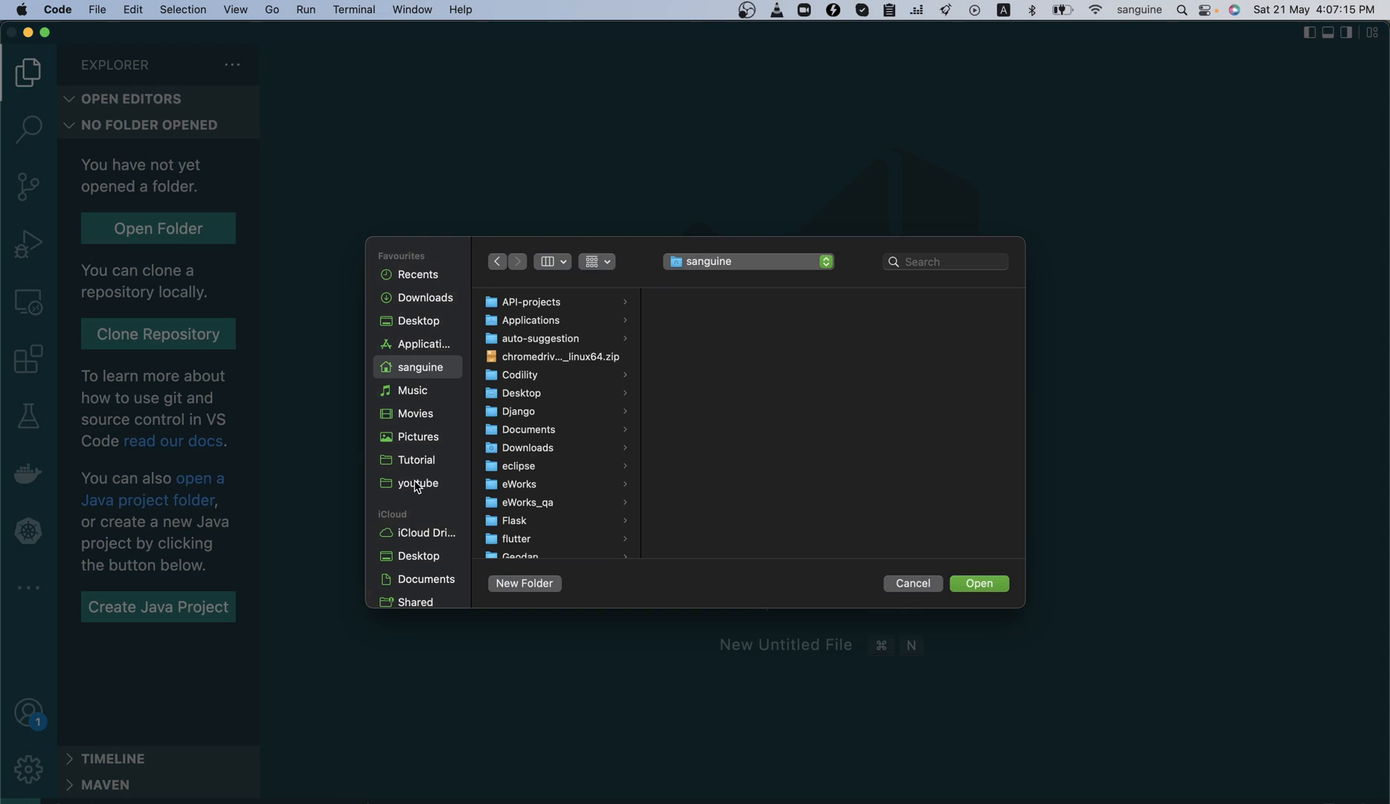
click(417, 483)
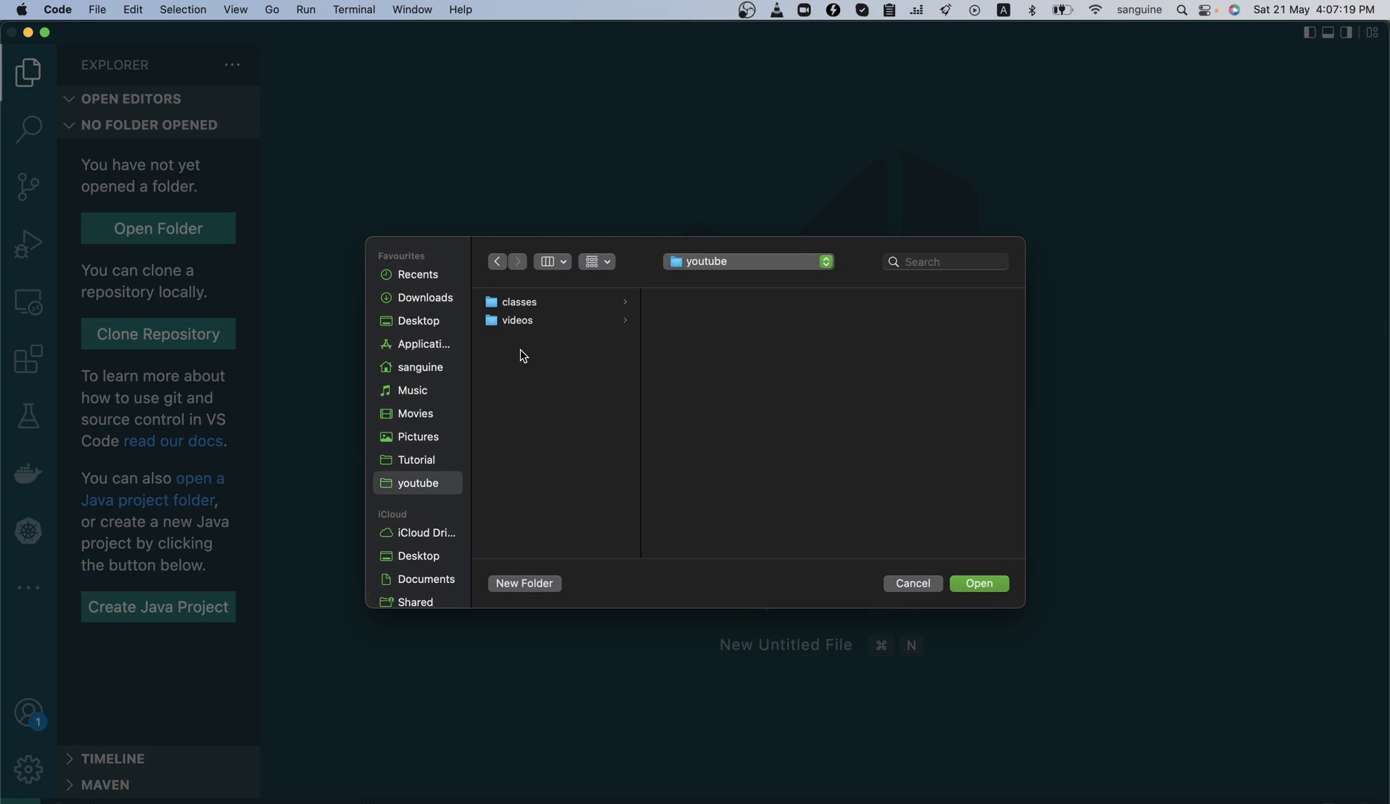
click(518, 301)
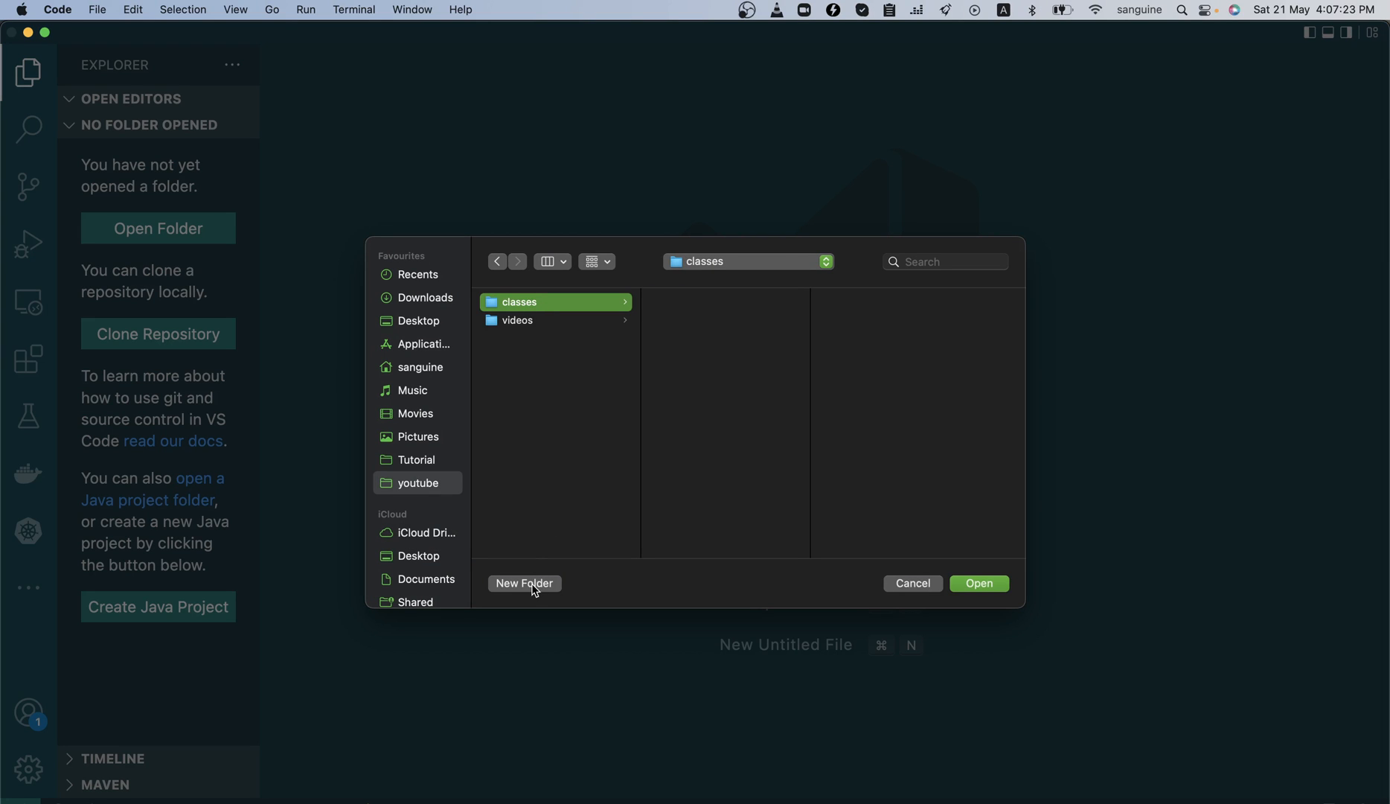
- Create a new folder named cy-classes inside the classes folder
click(523, 583)
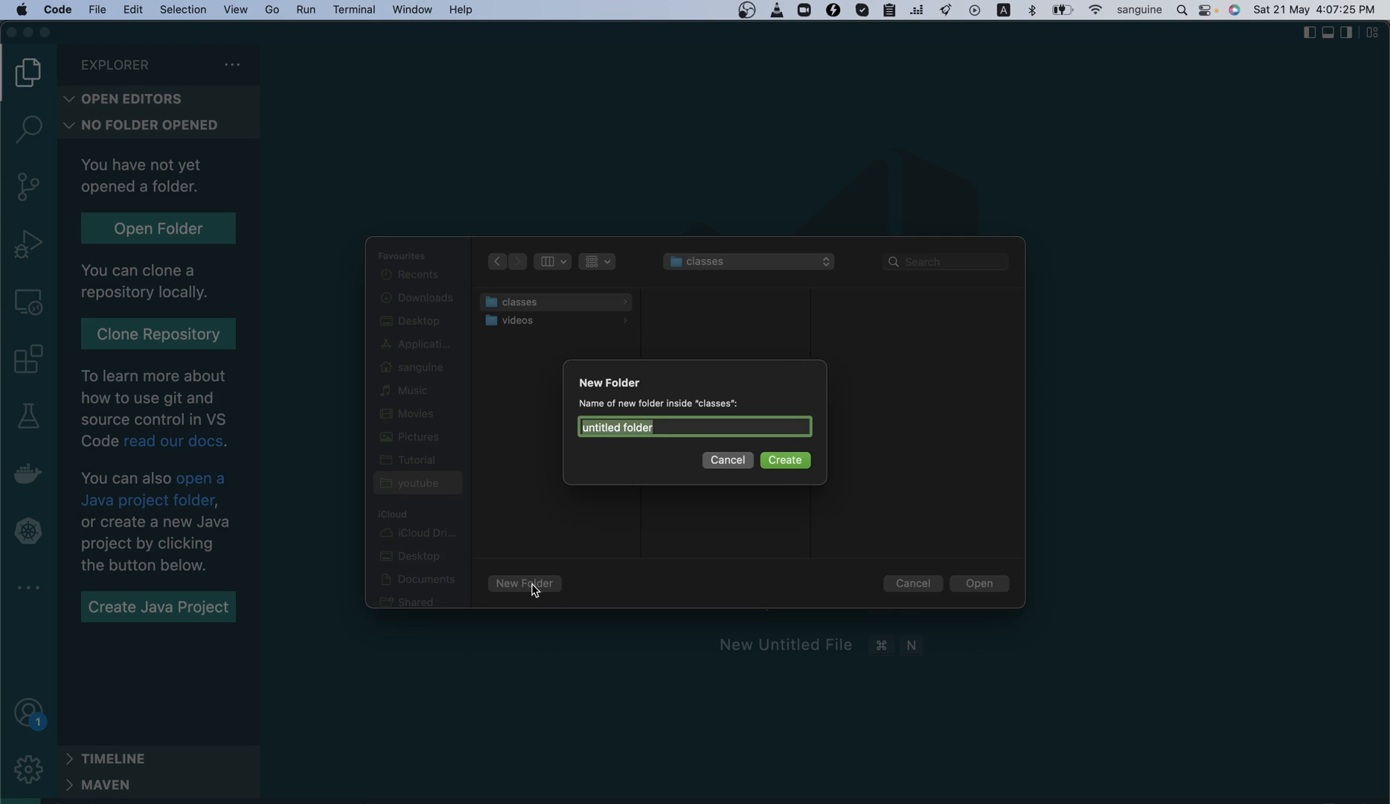
text(cy)
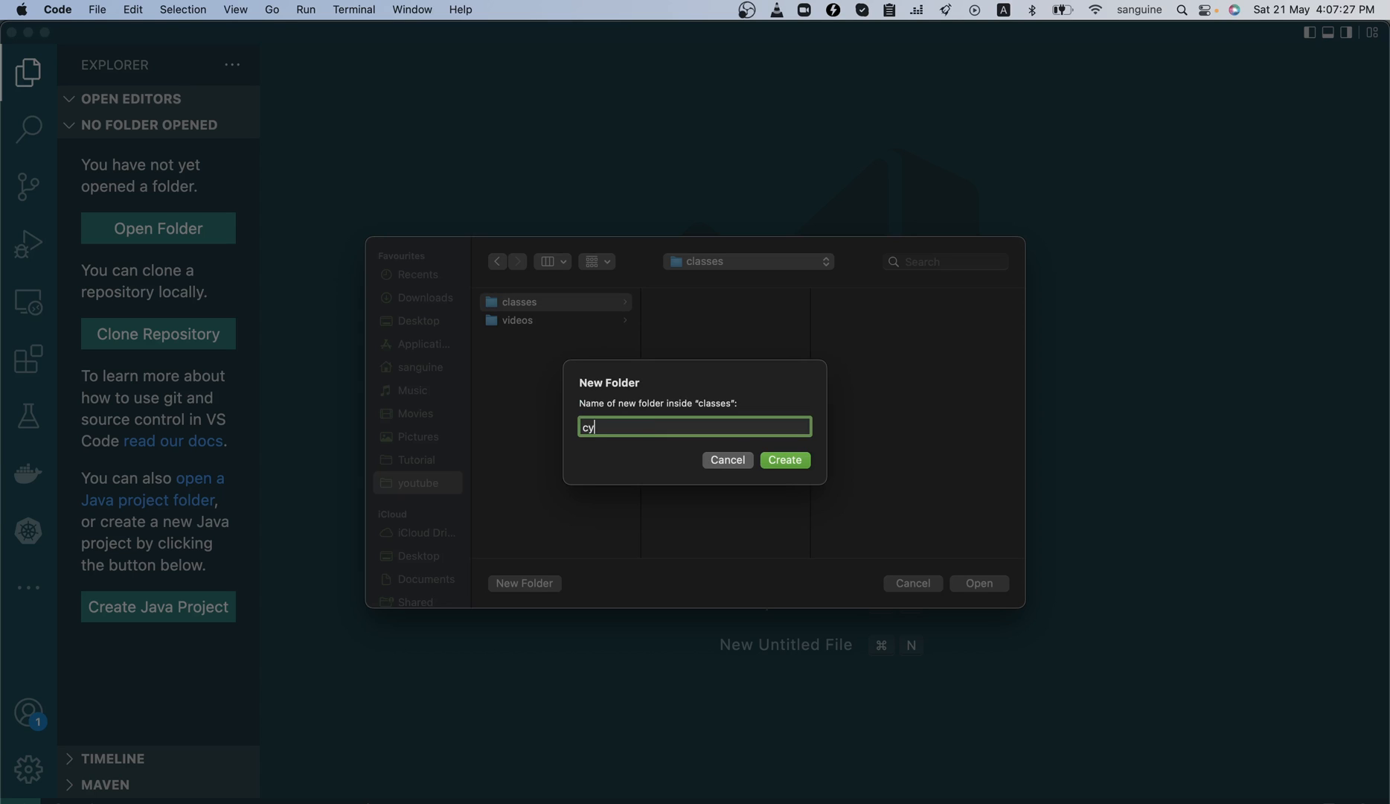
text(-cypr)
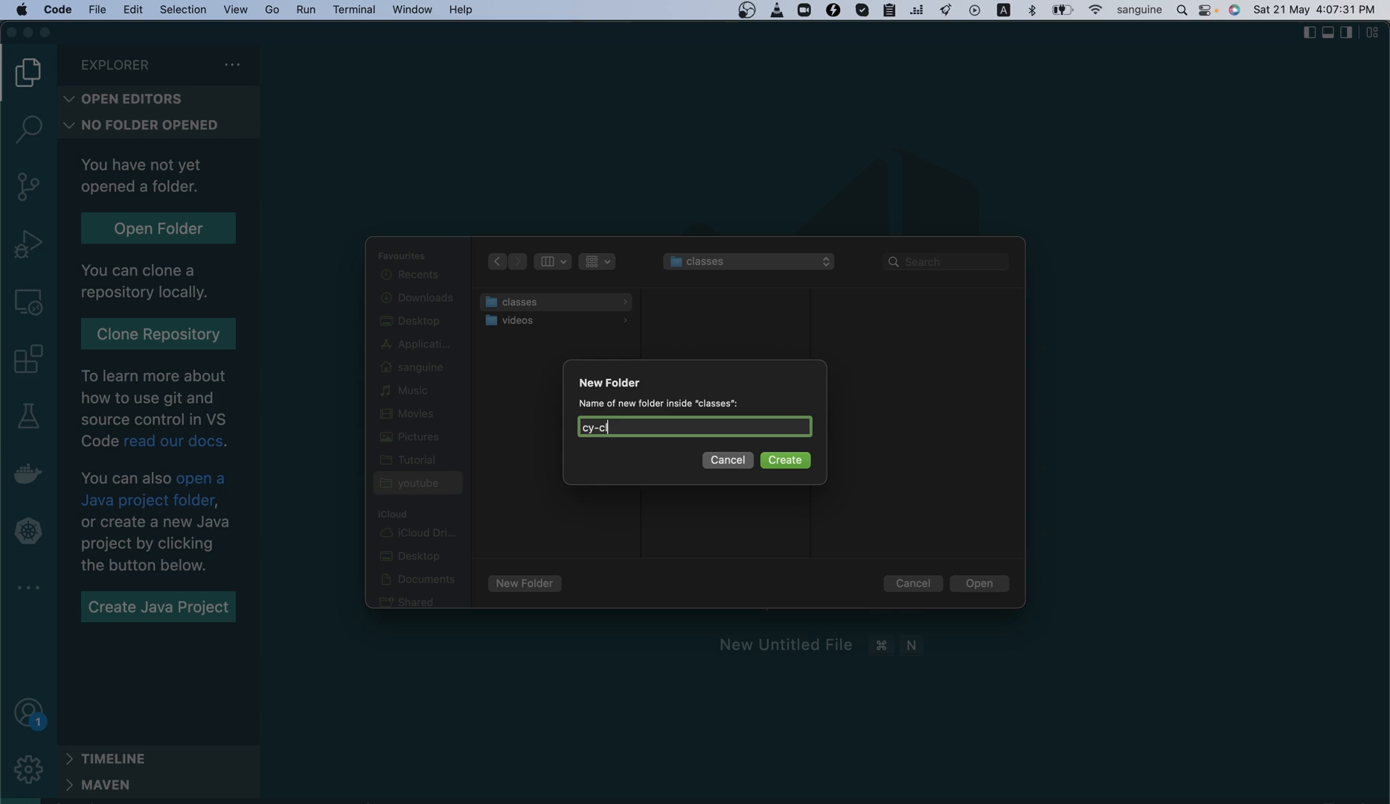
text(lasses)
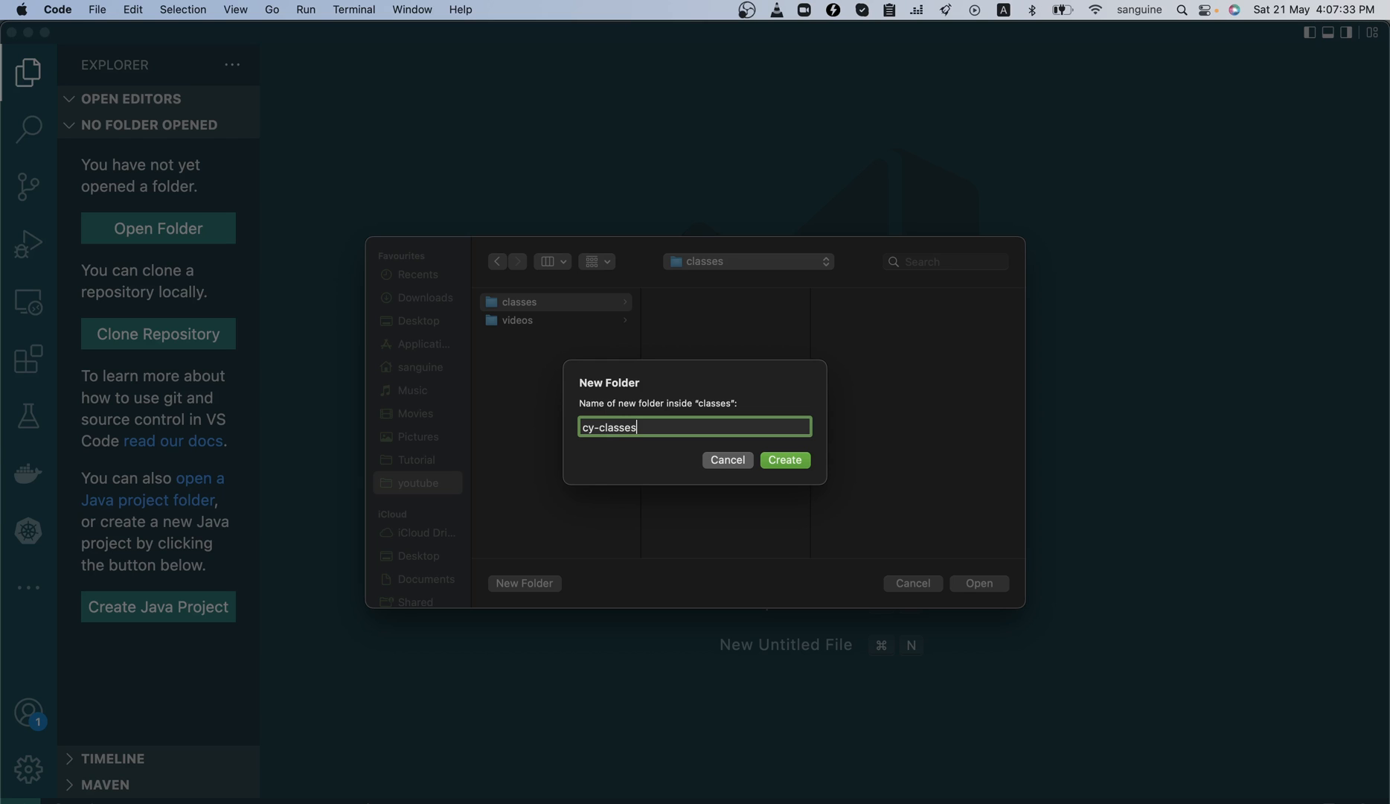
click(783, 460)
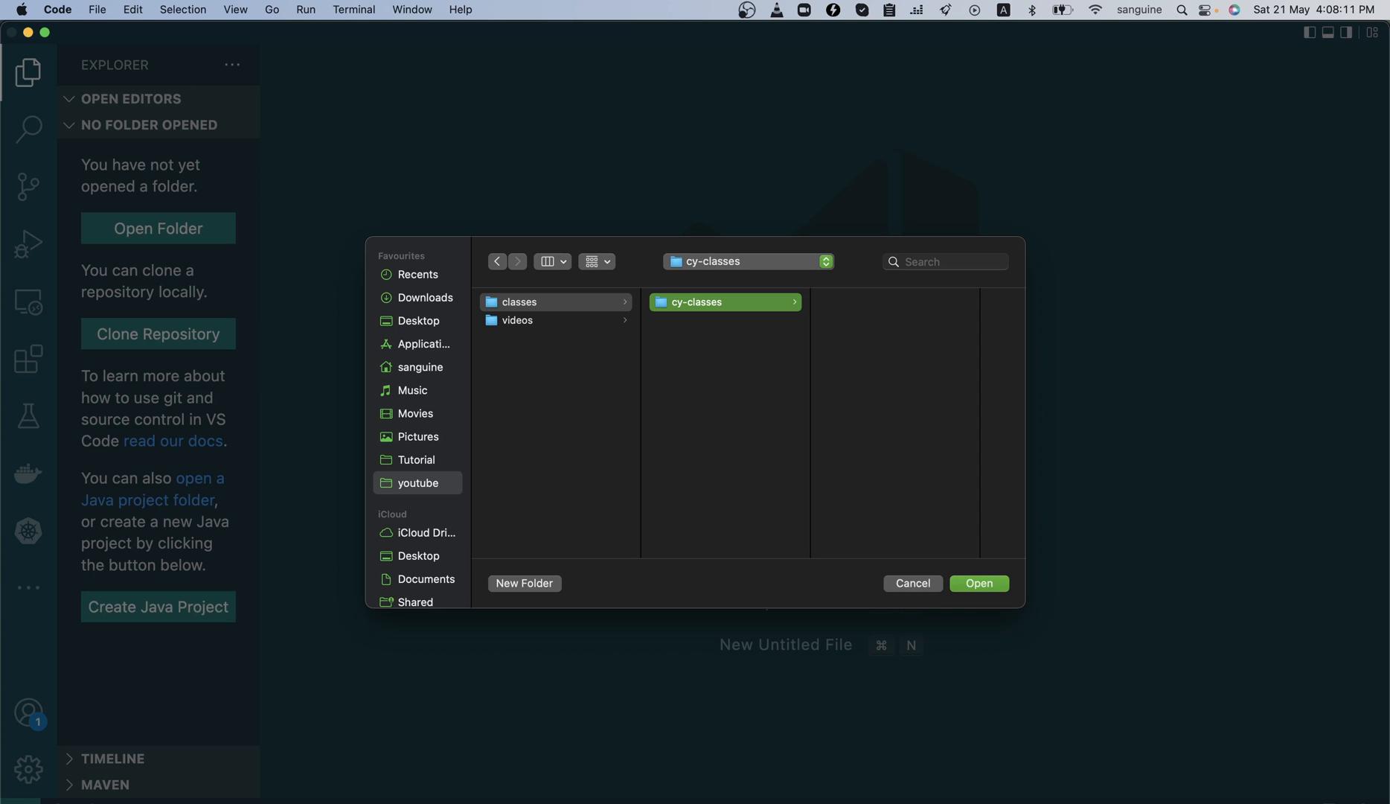
mouse_move(978, 583)
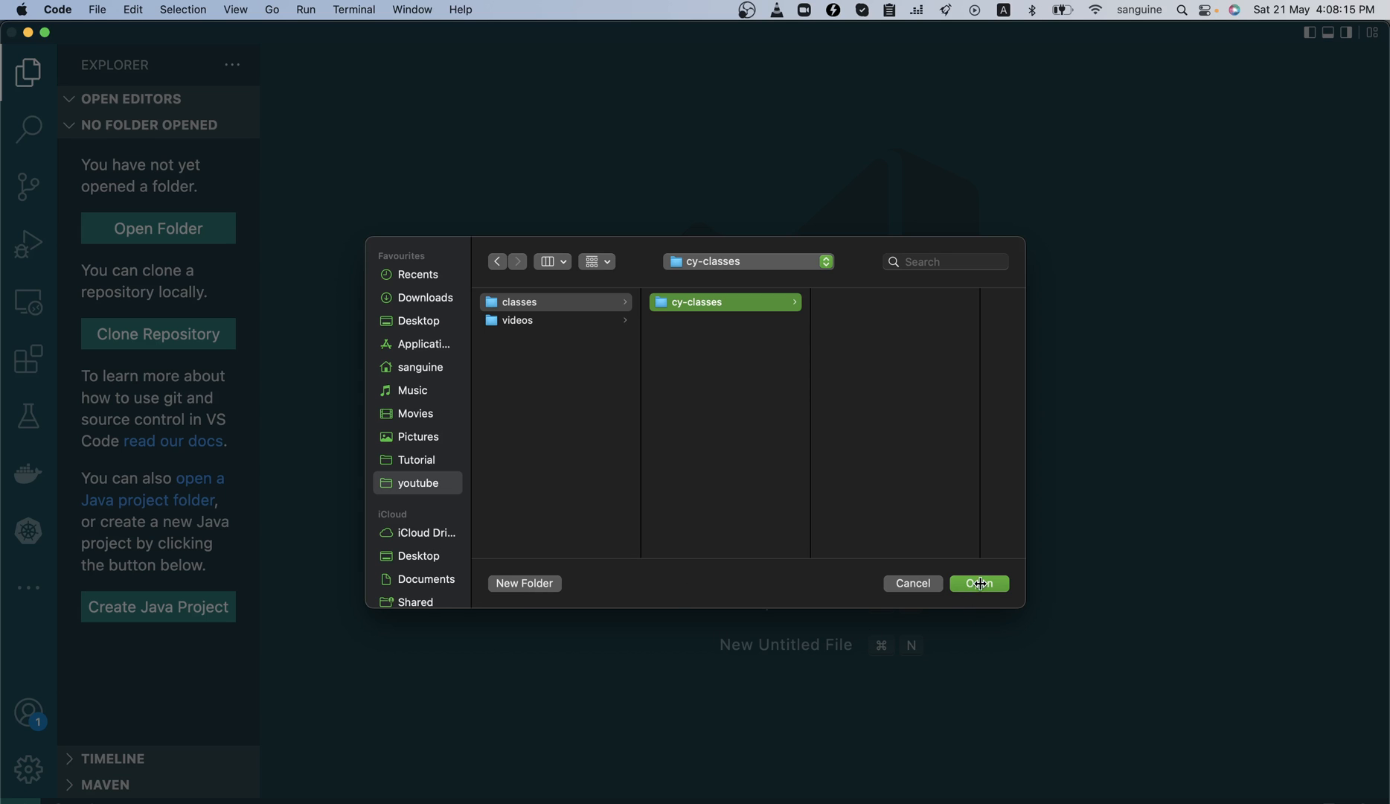
- Open cy-classes as the workspace, start a new terminal, and close the welcome page
click(979, 583)
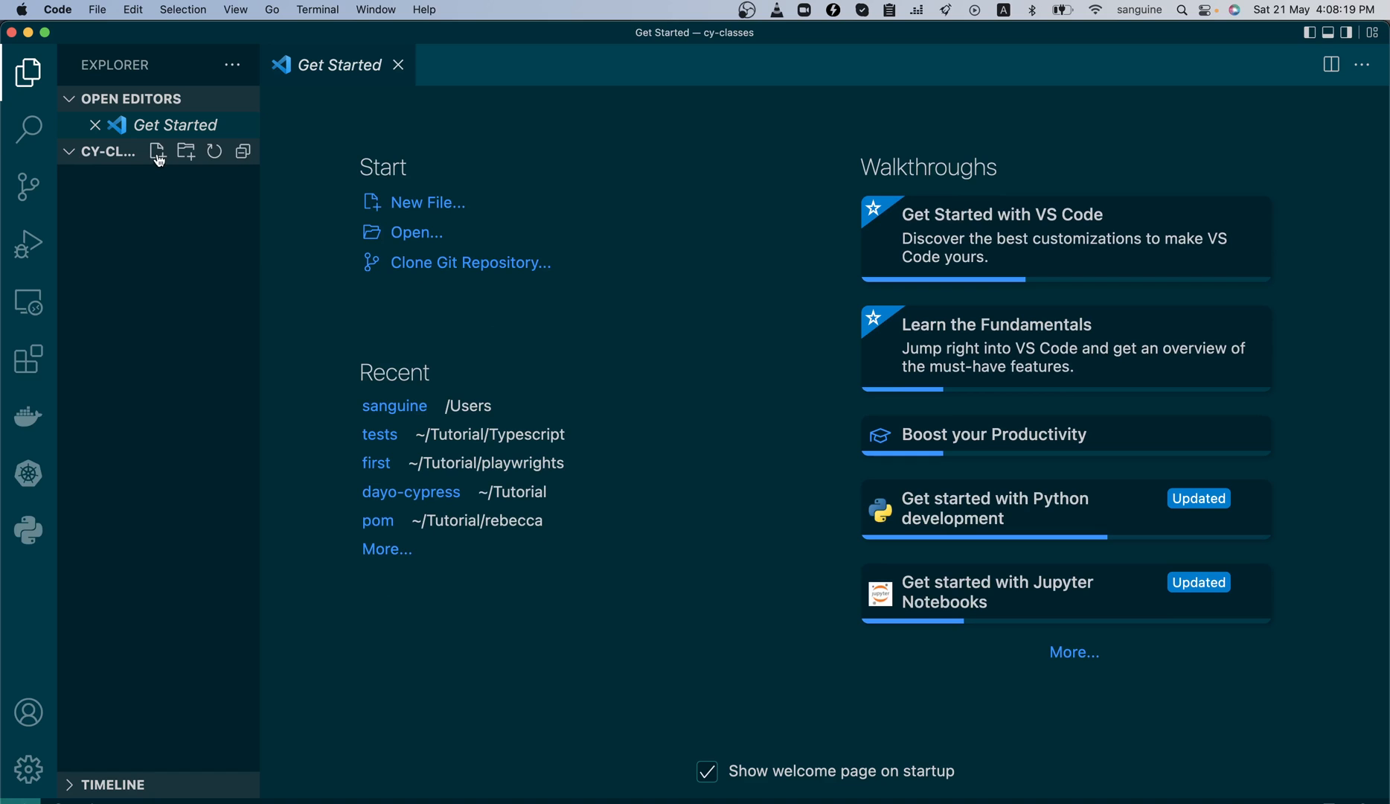
click(353, 9)
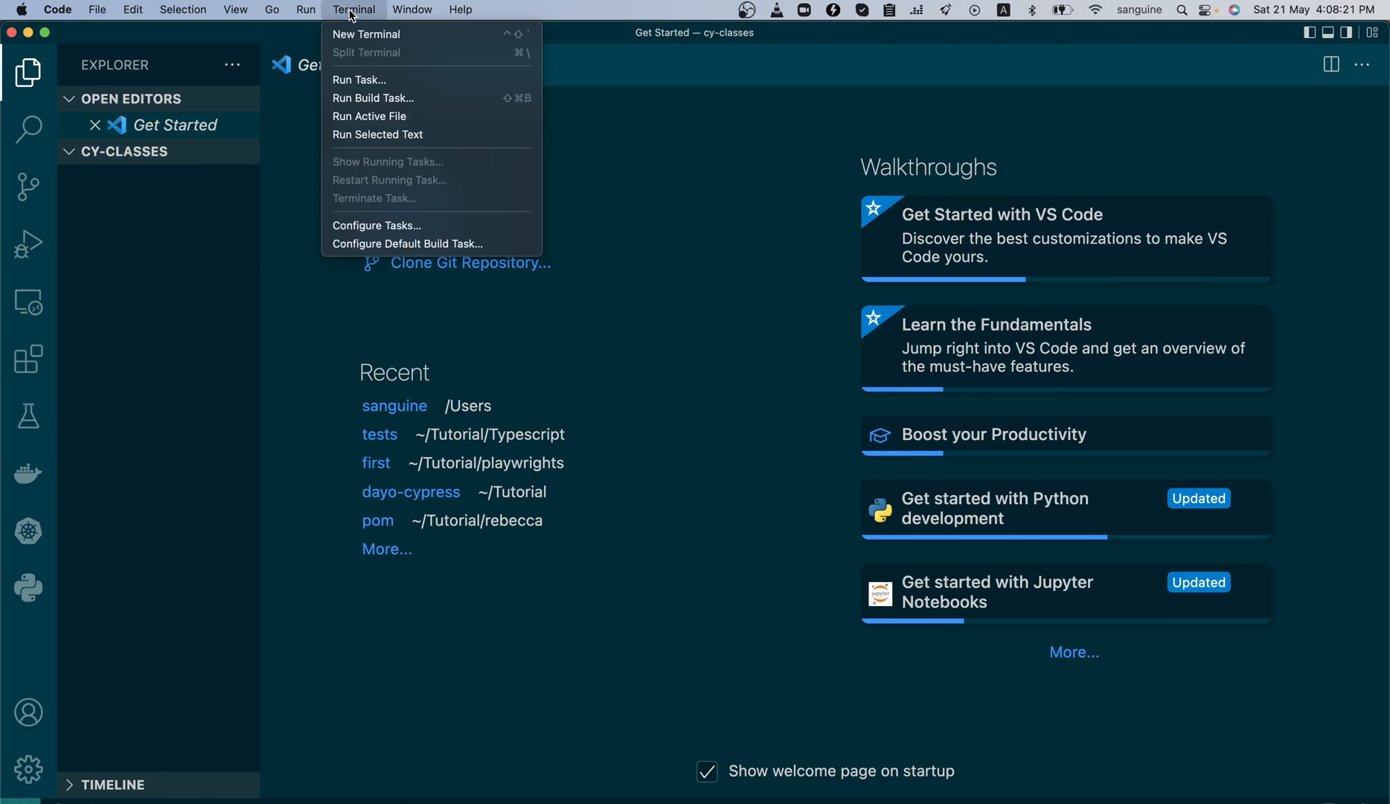
click(366, 34)
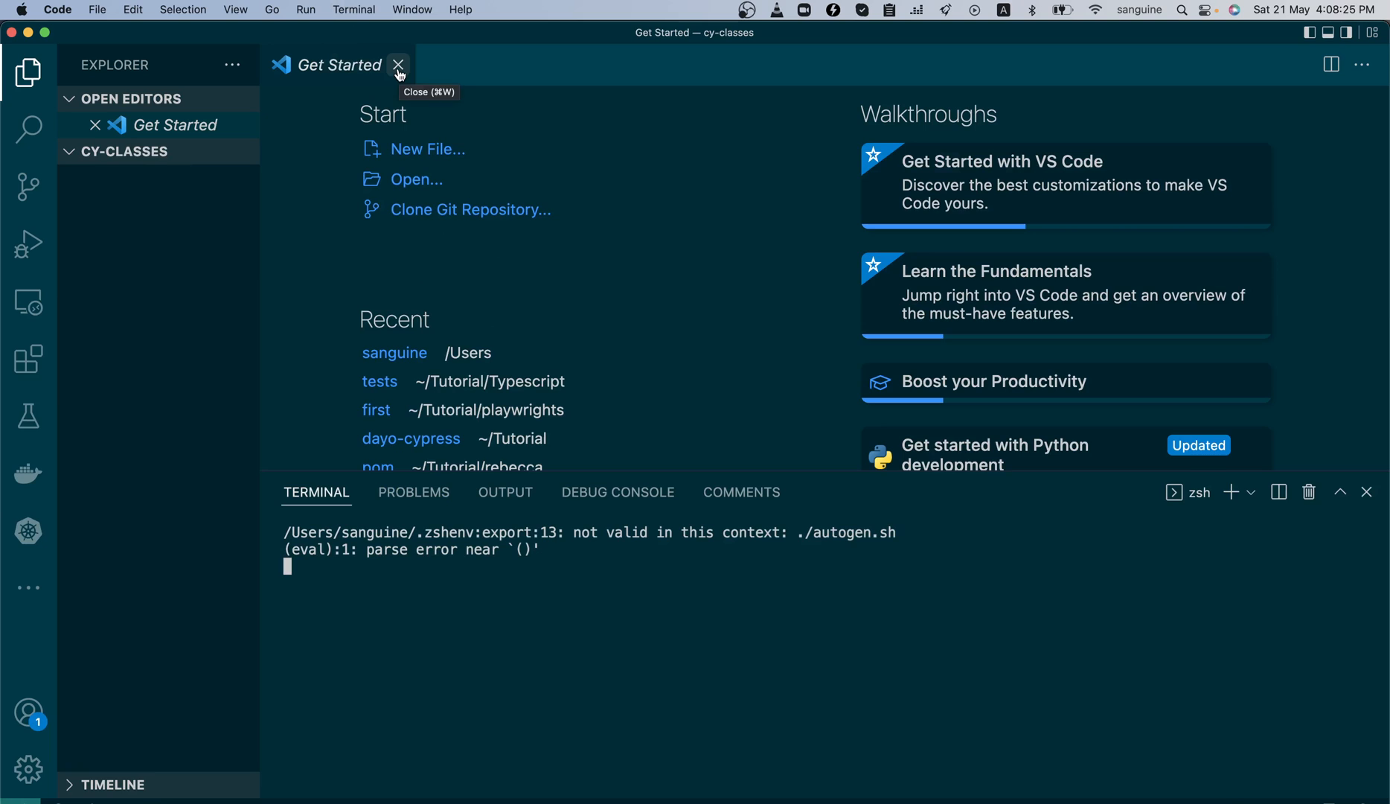
click(354, 10)
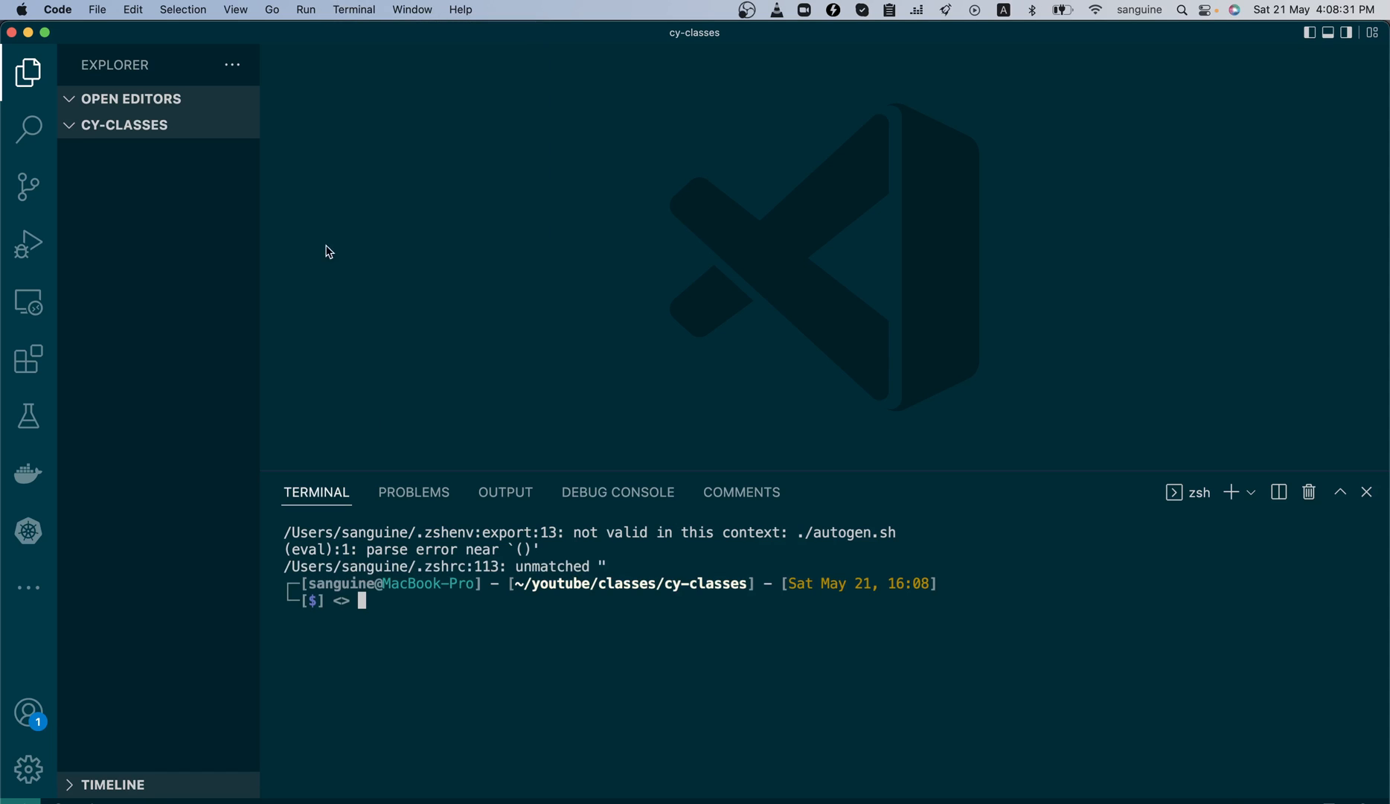
click(235, 10)
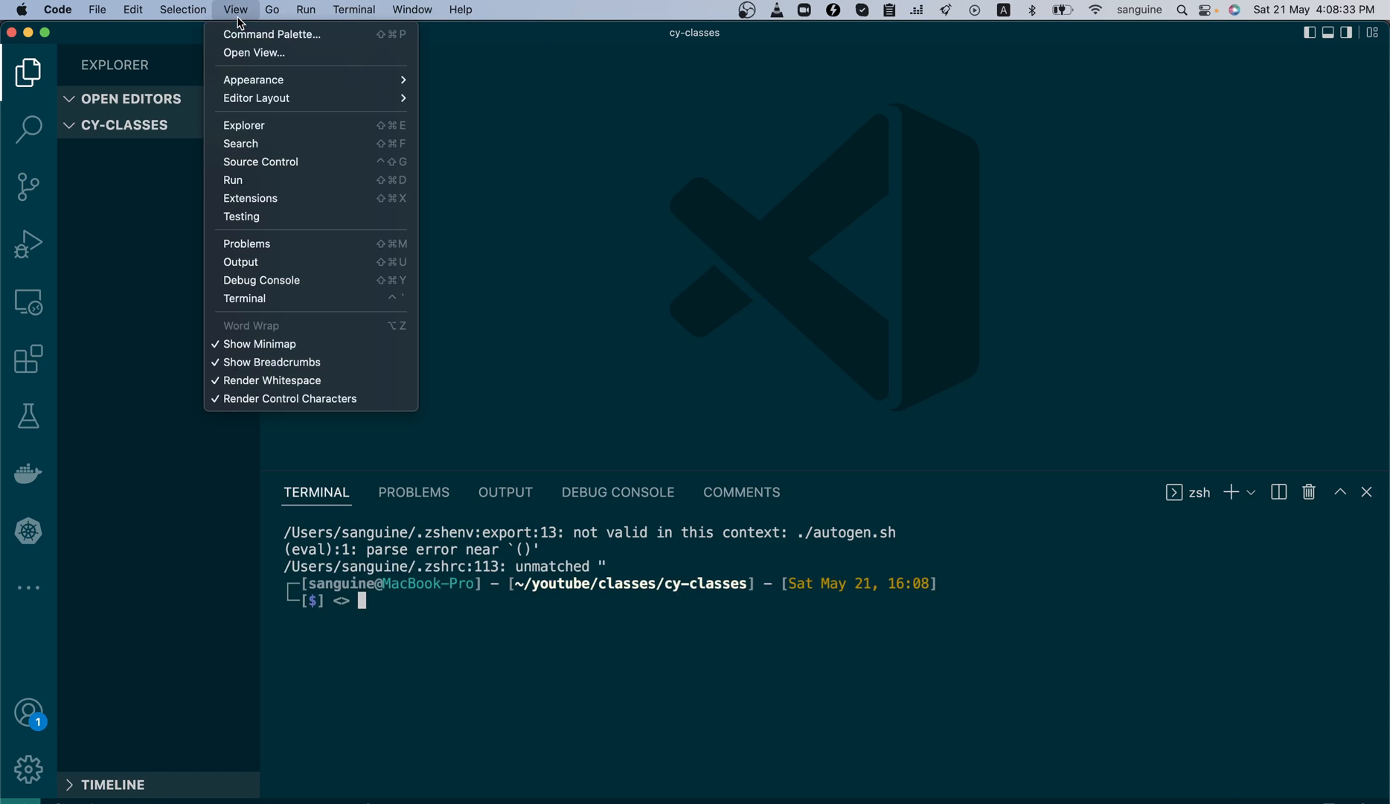
mouse_move(270, 53)
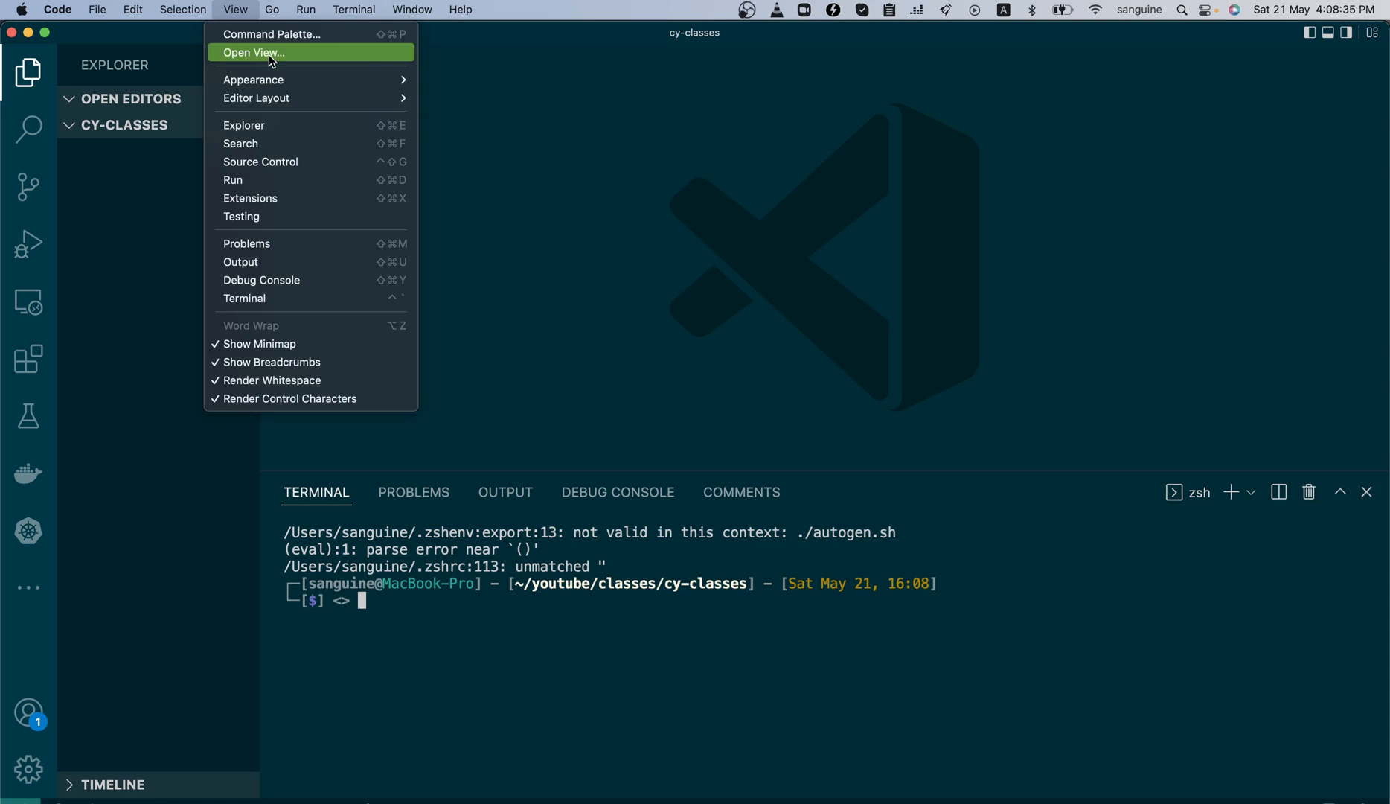
click(411, 10)
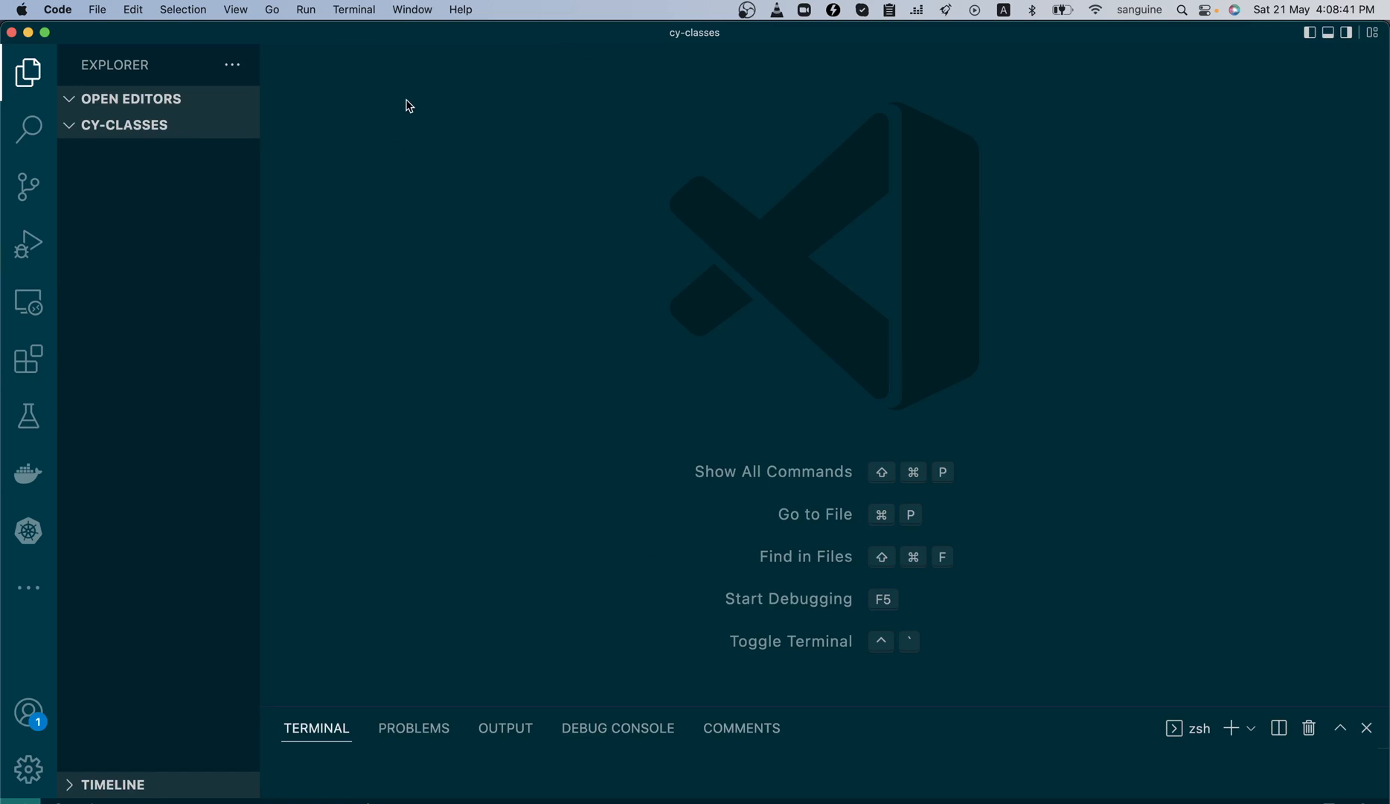
- Zoom in the VS Code interface and enlarge the integrated terminal panel
click(354, 9)
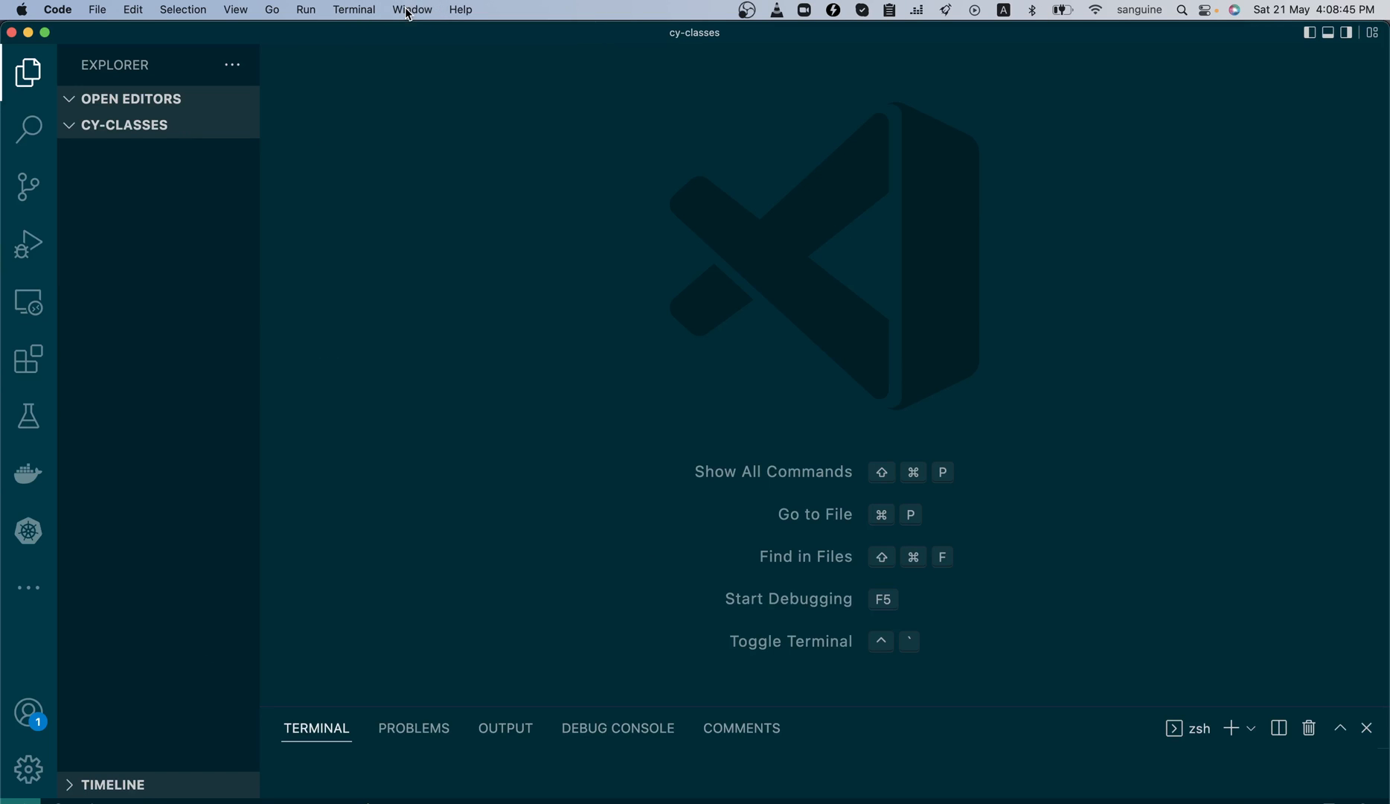
click(411, 10)
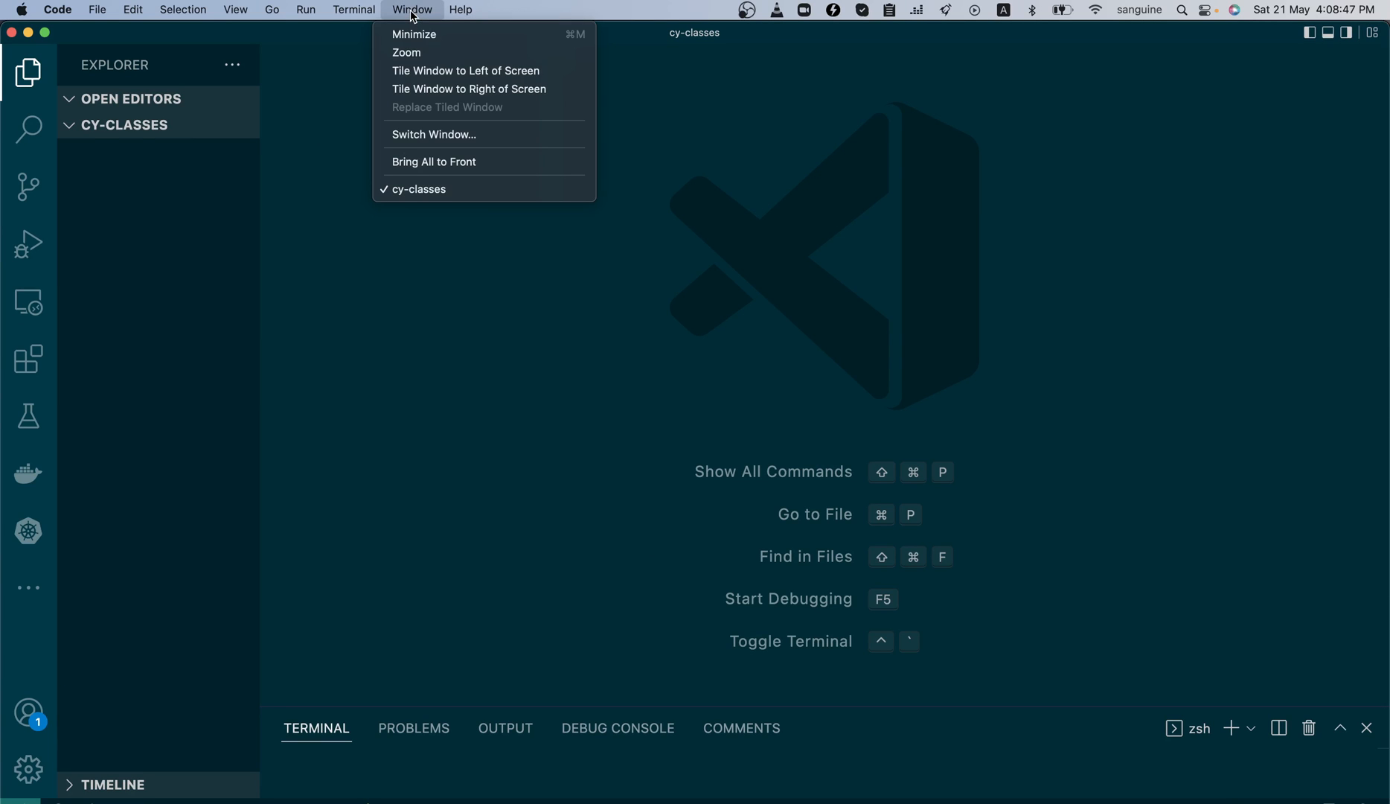
click(708, 88)
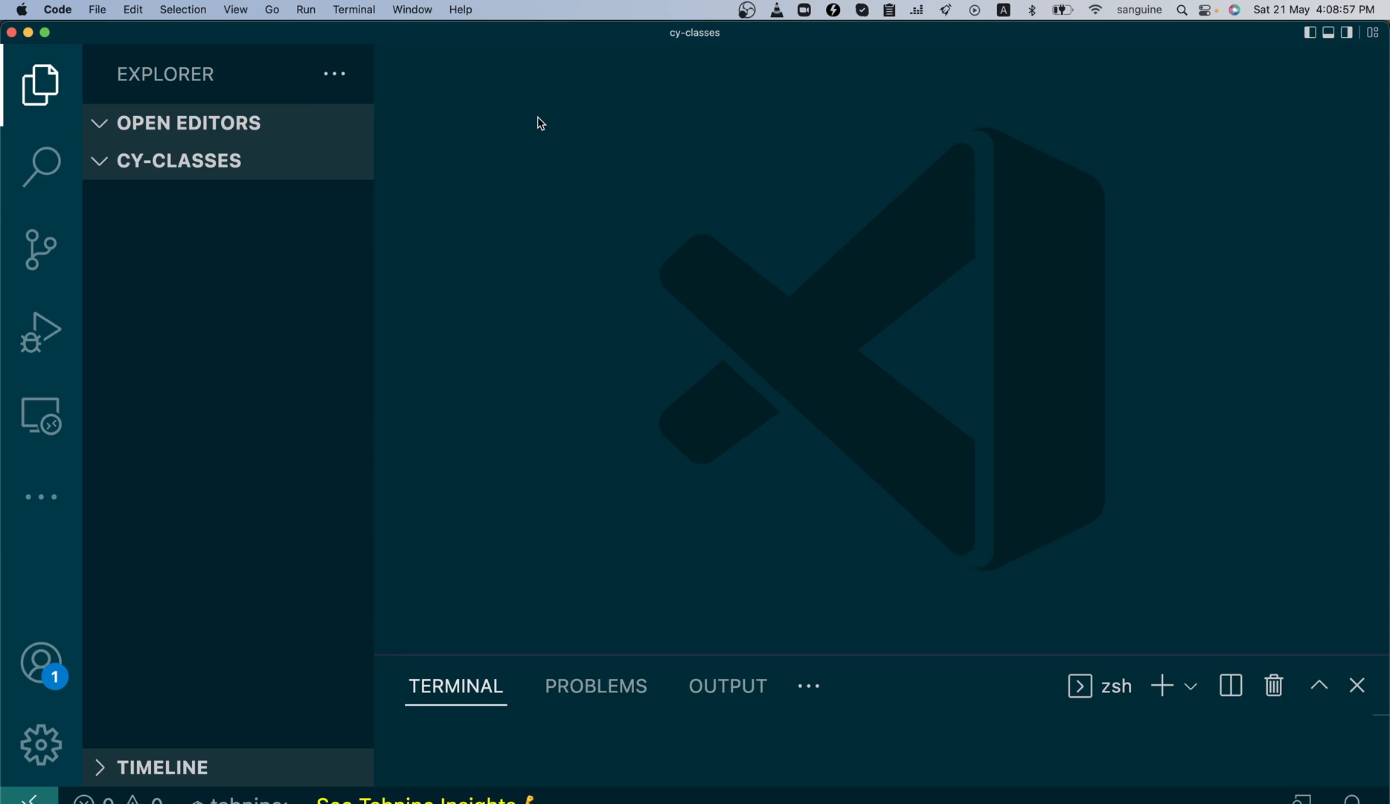
mouse_move(567, 600)
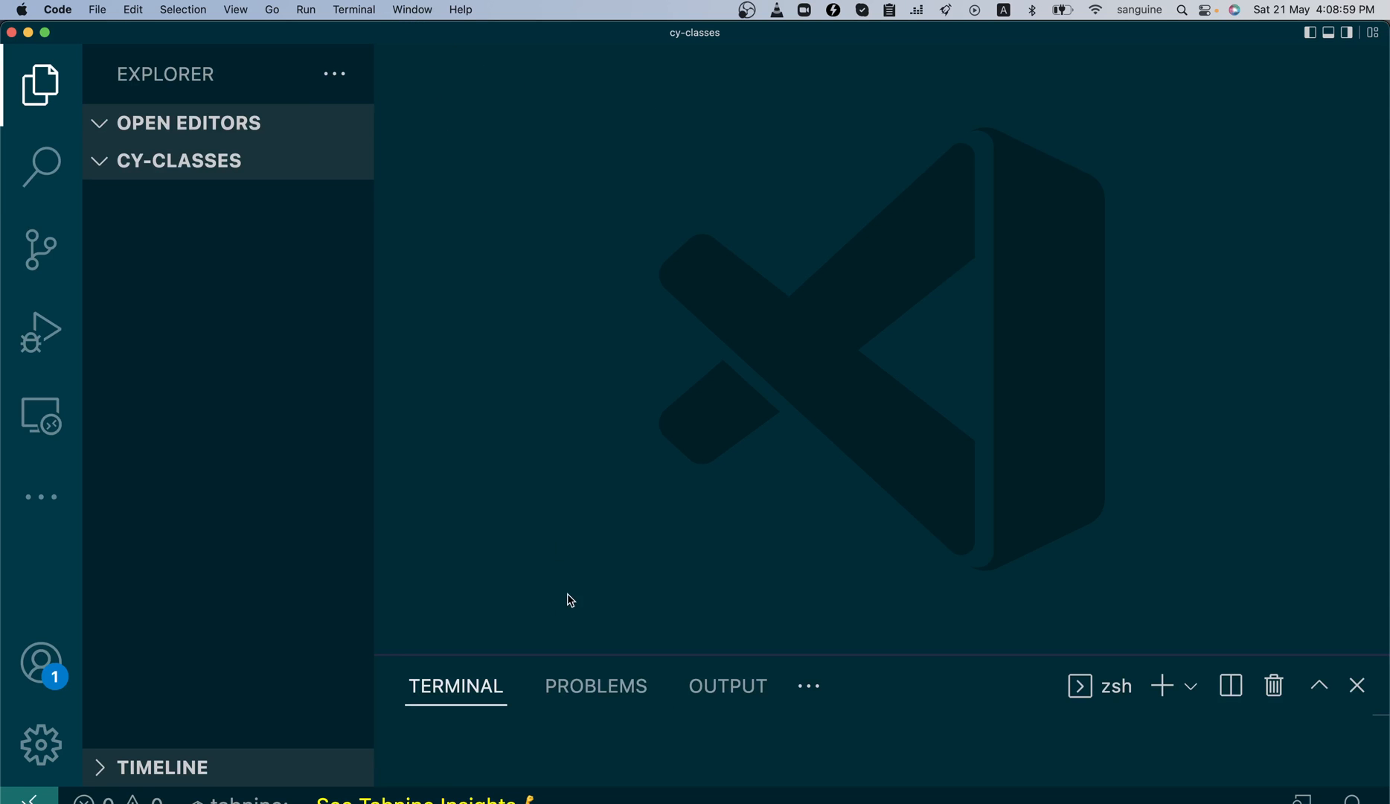
mouse_move(656, 709)
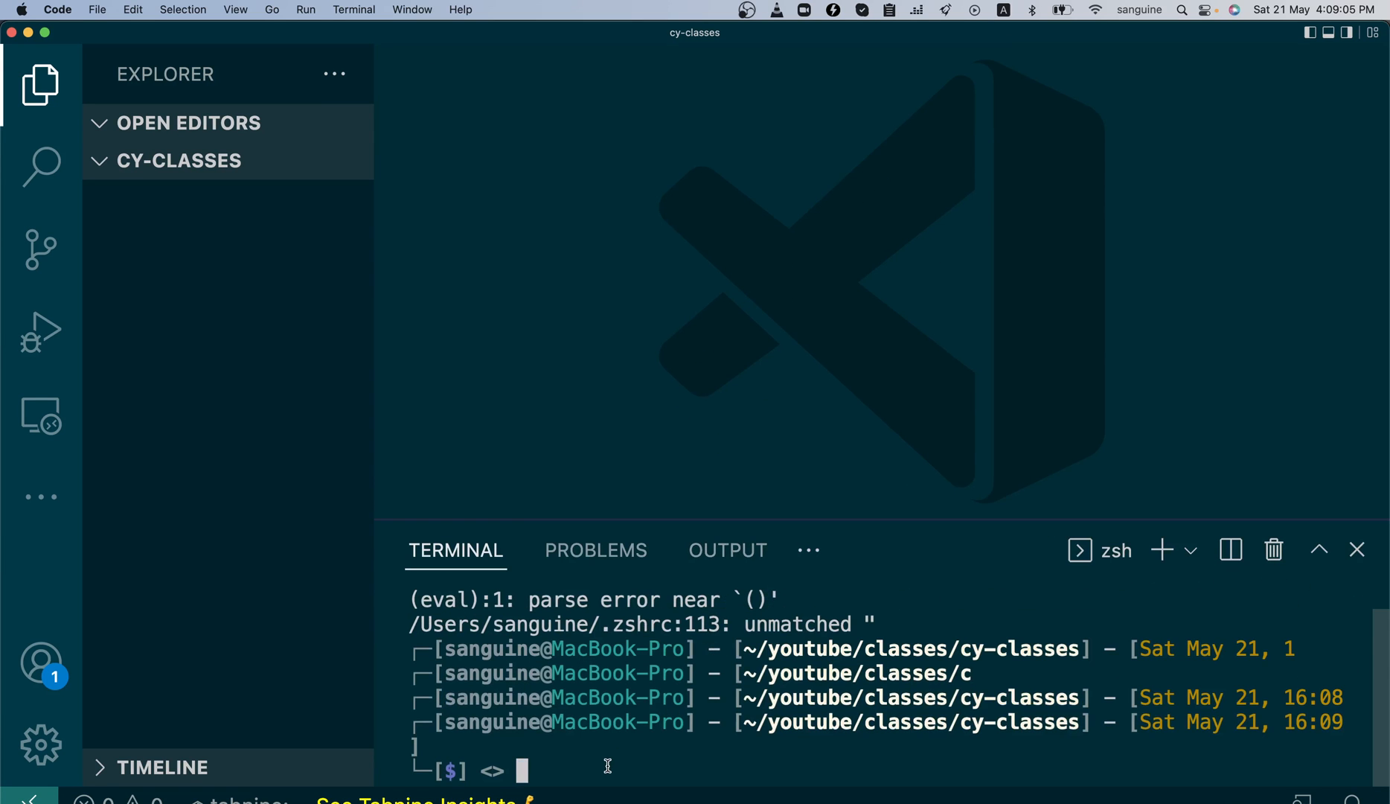
- Clear the terminal and run npm init in the cy-classes project
text(clear)
text(npm in)
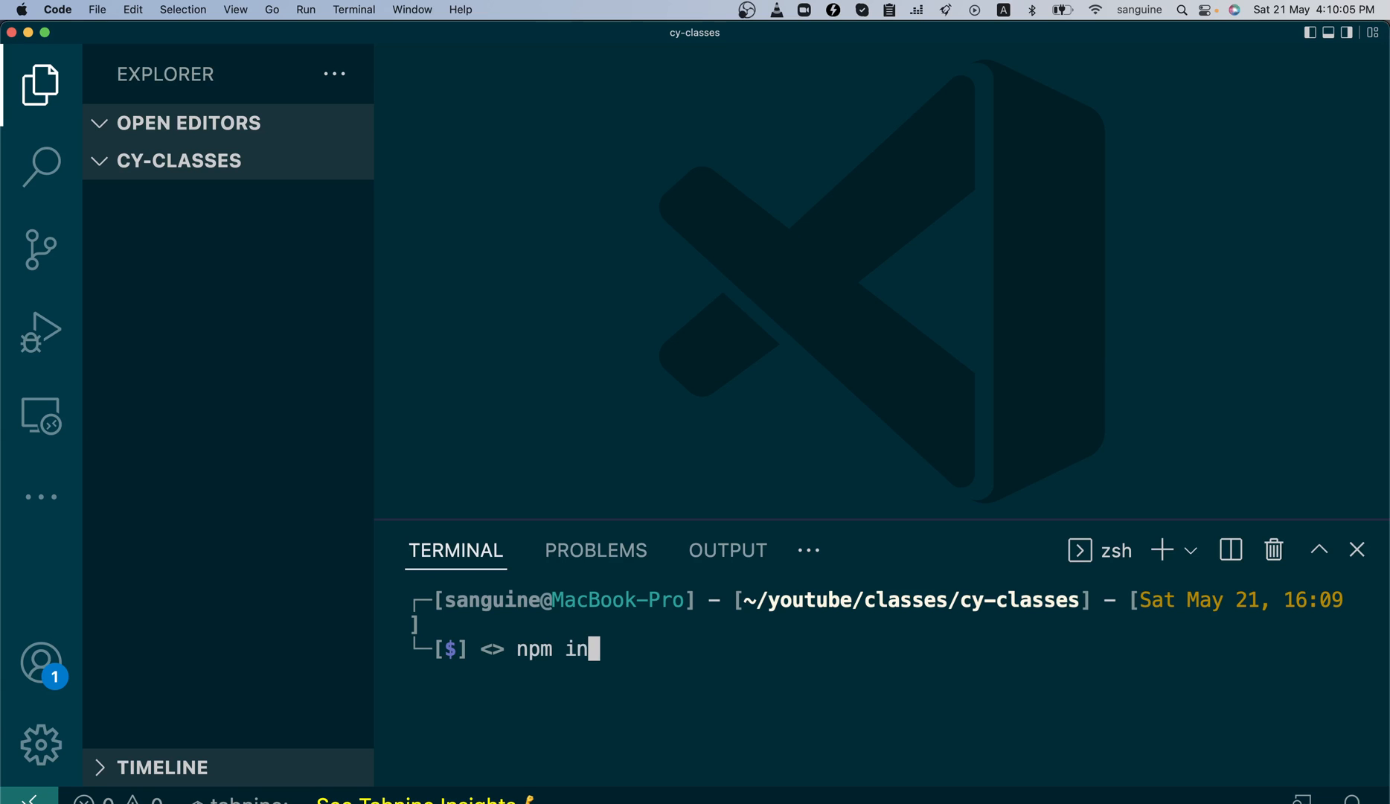
text(it)
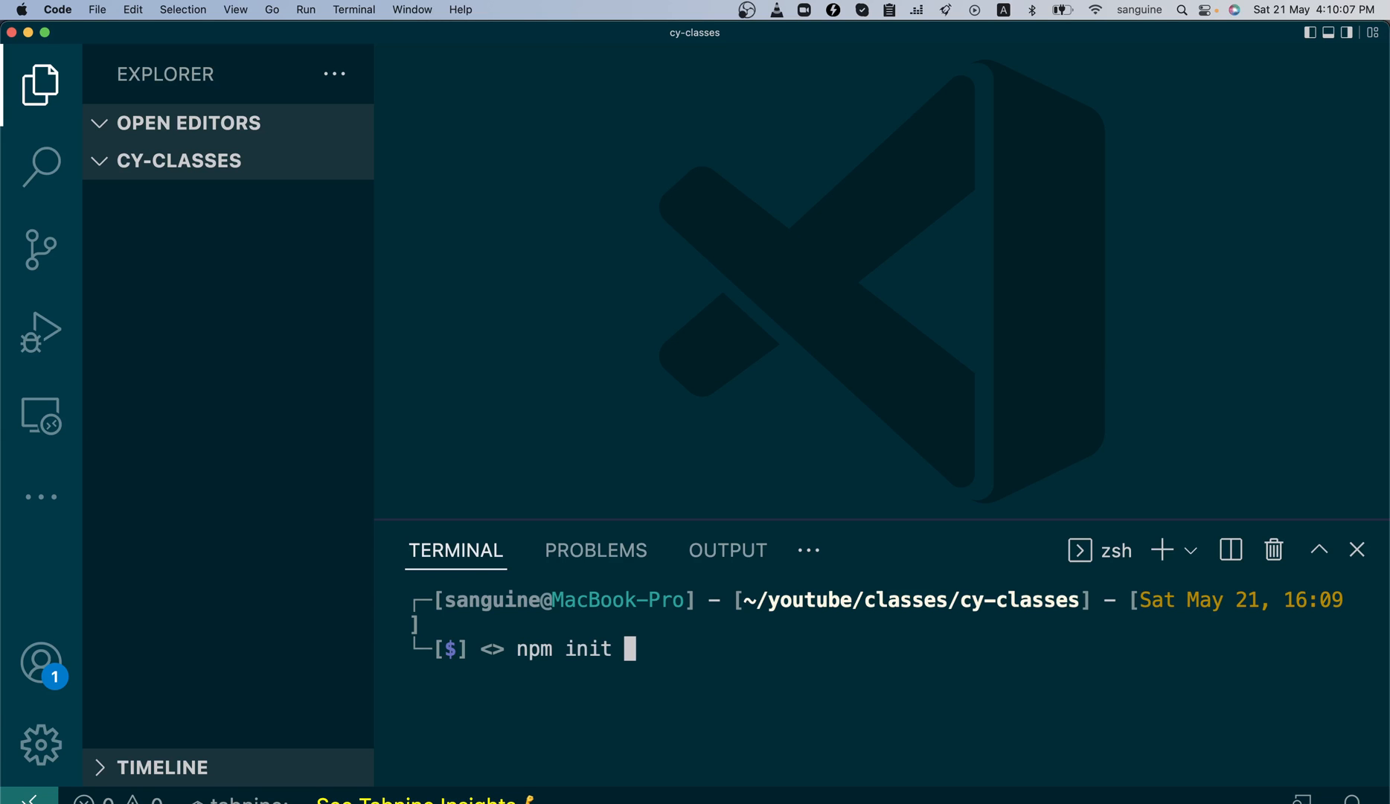
text(-)
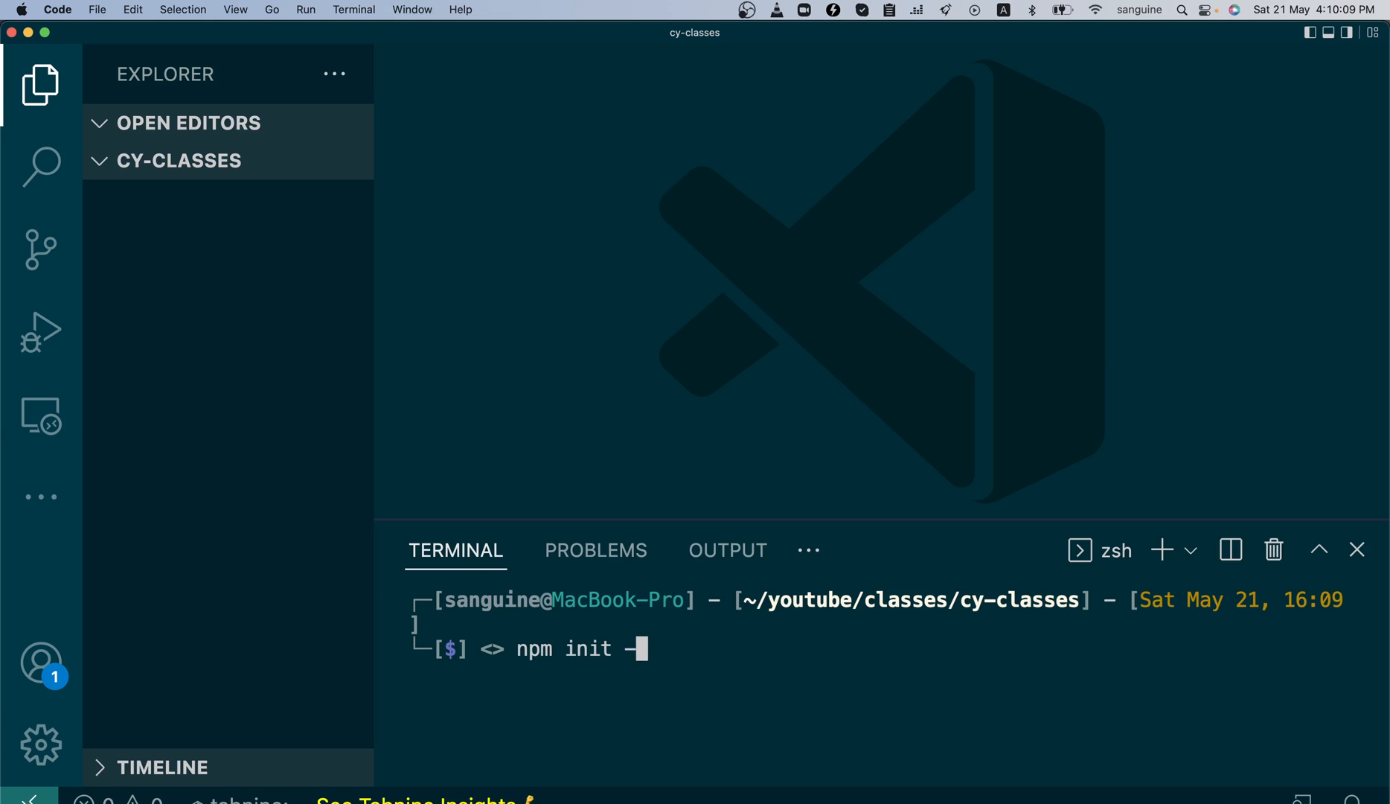
text(y)
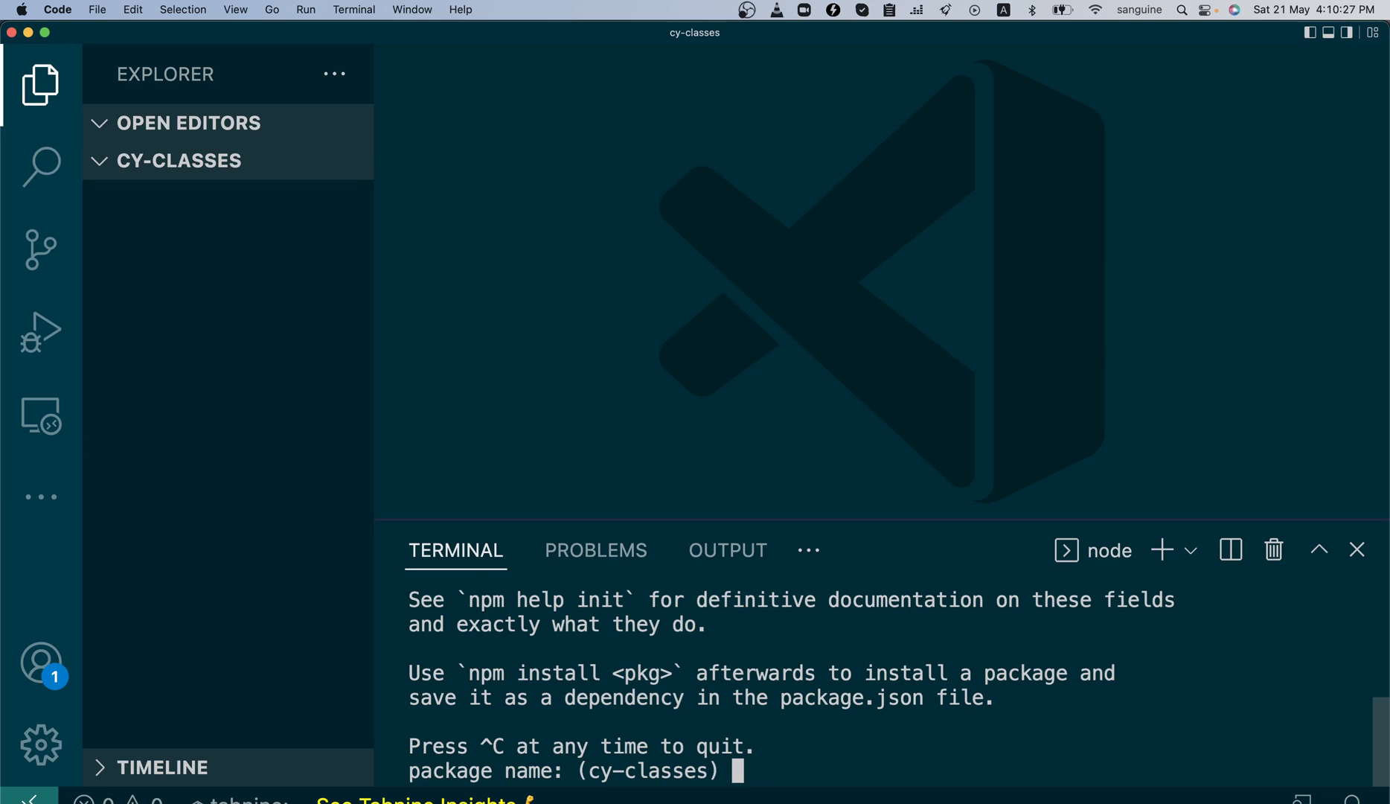
- Accept default answers: name cy-classes, version 1.0.0, entry index.js, other fields blank
key(enter)
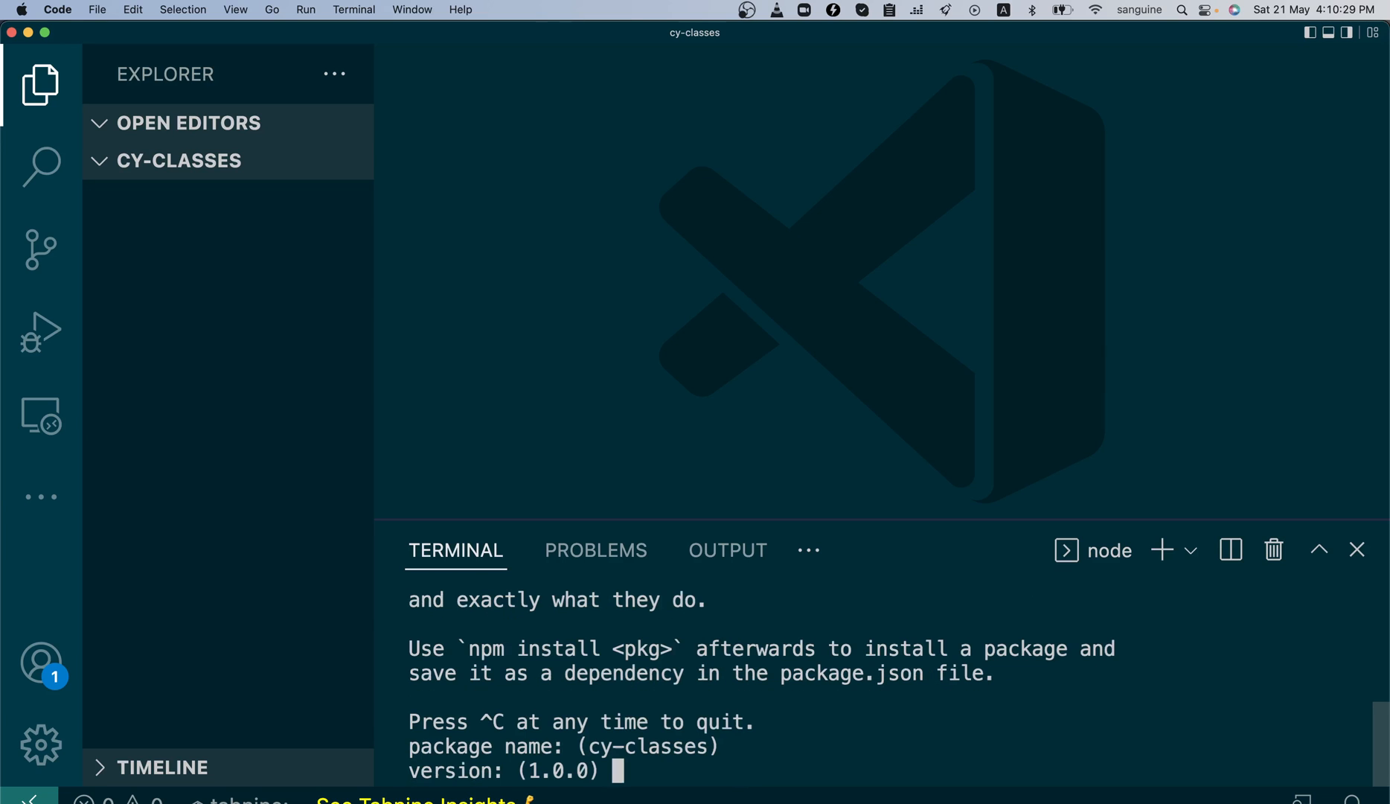
key(enter)
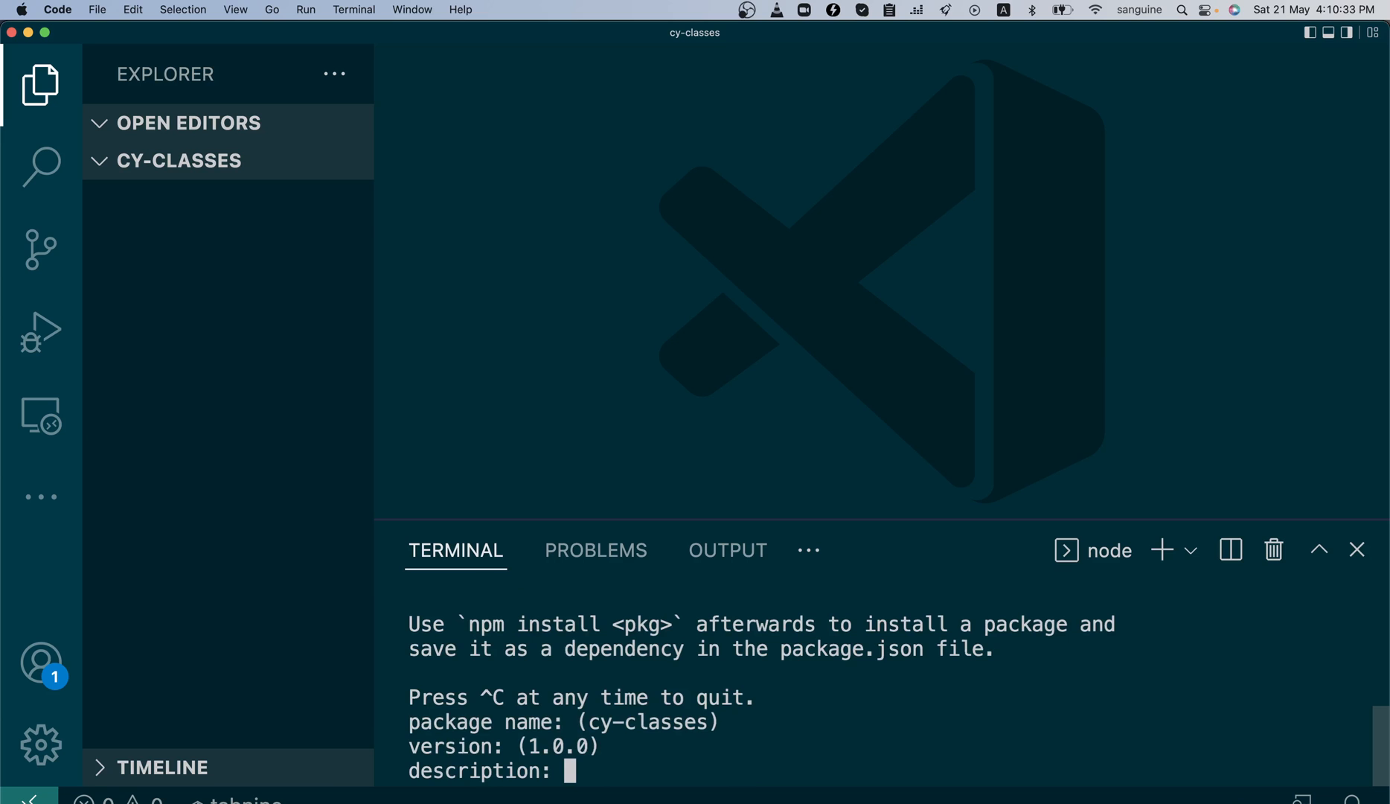
key(enter)
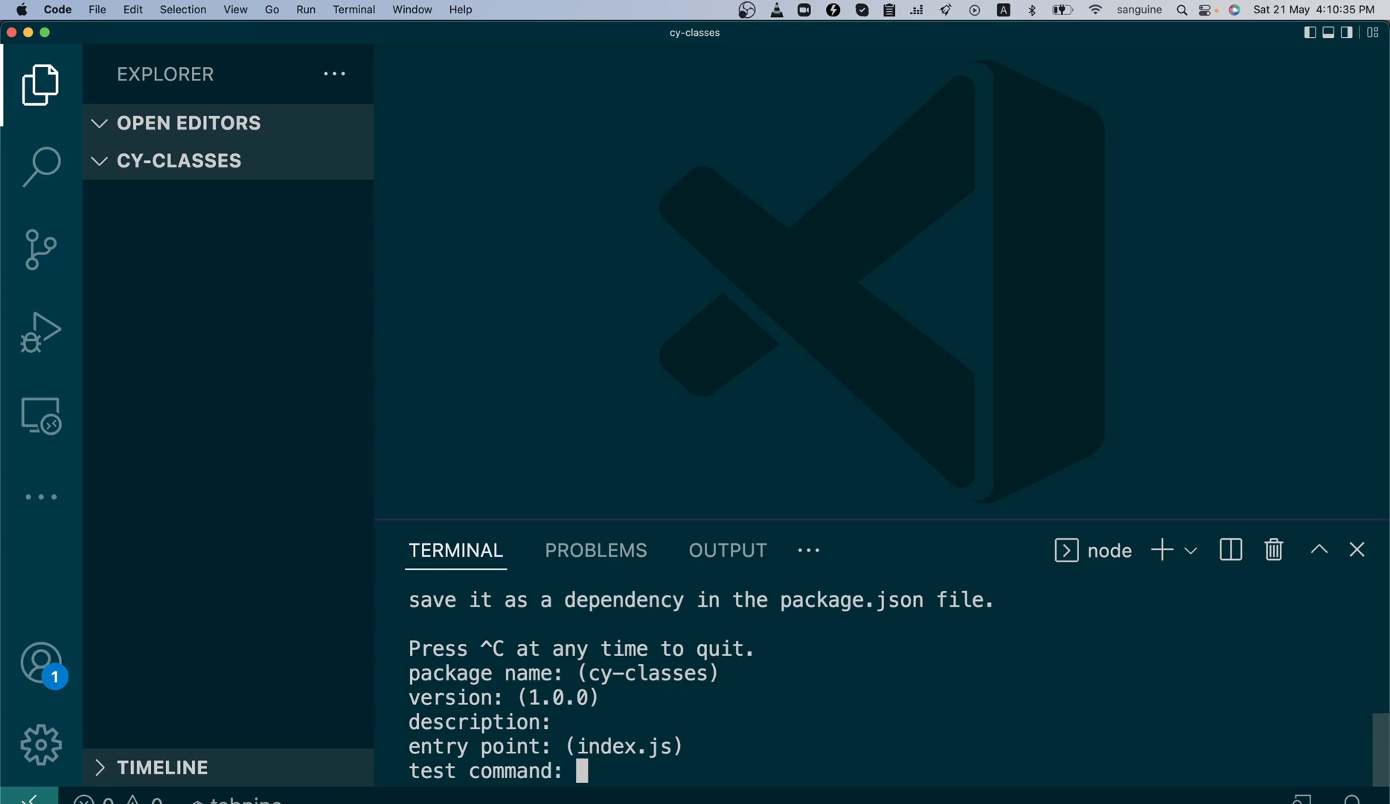
key(enter)
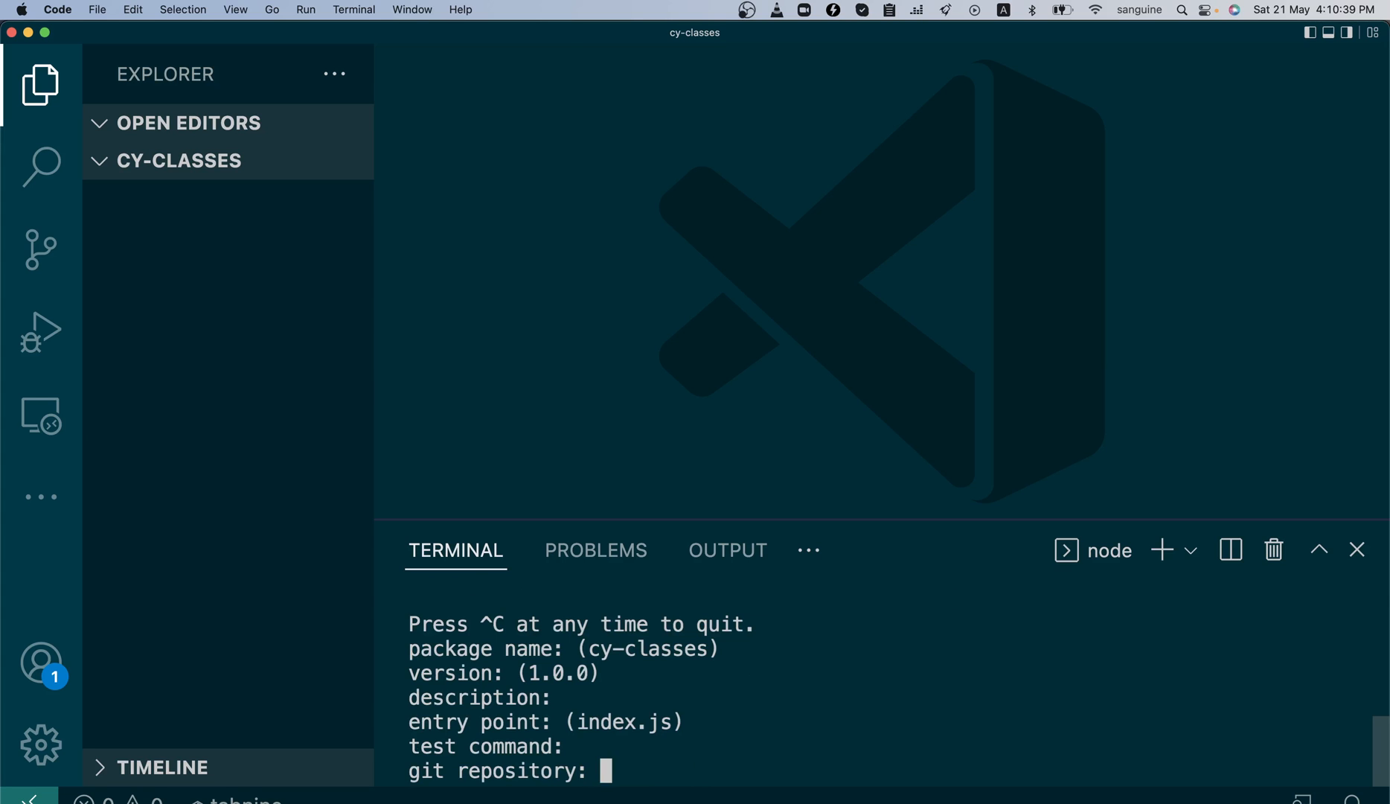
key(enter)
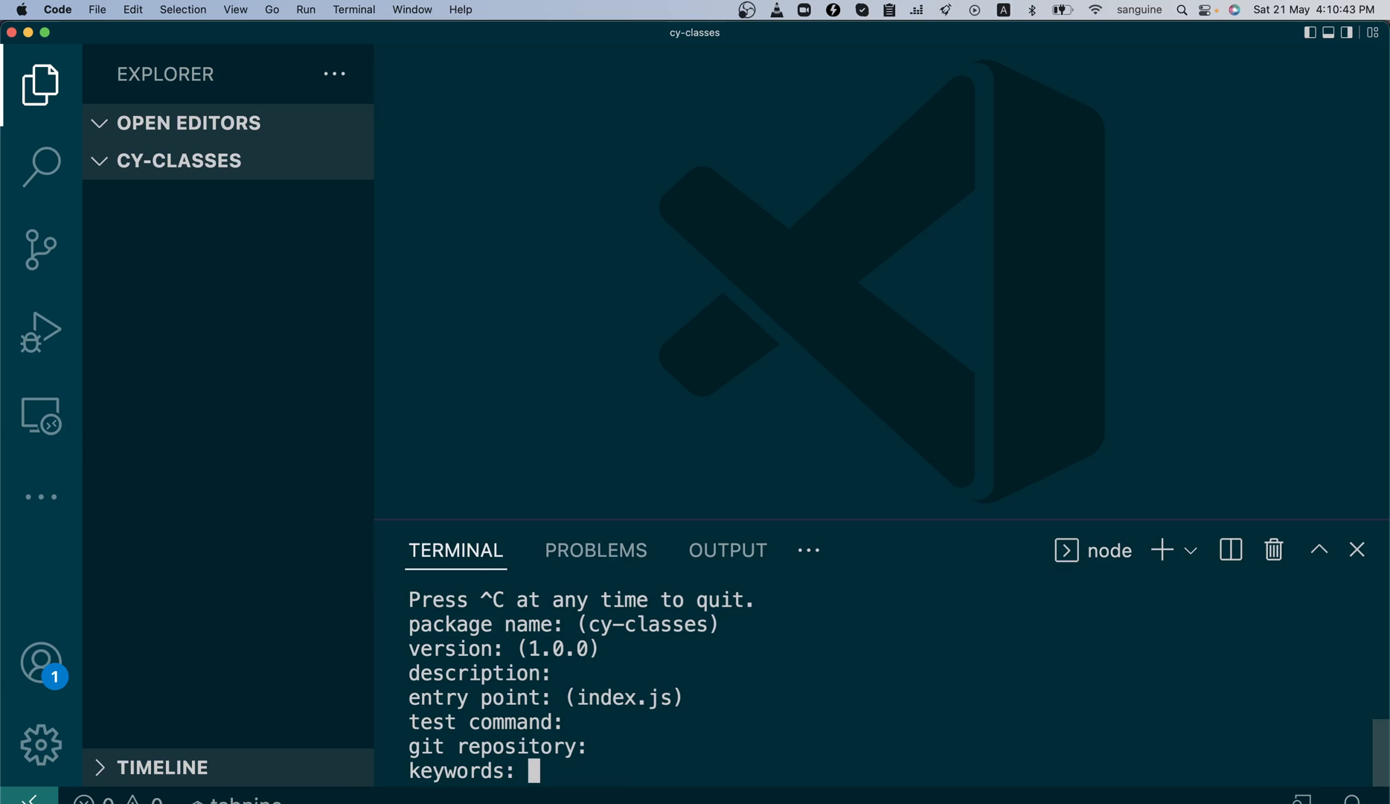
key(enter)
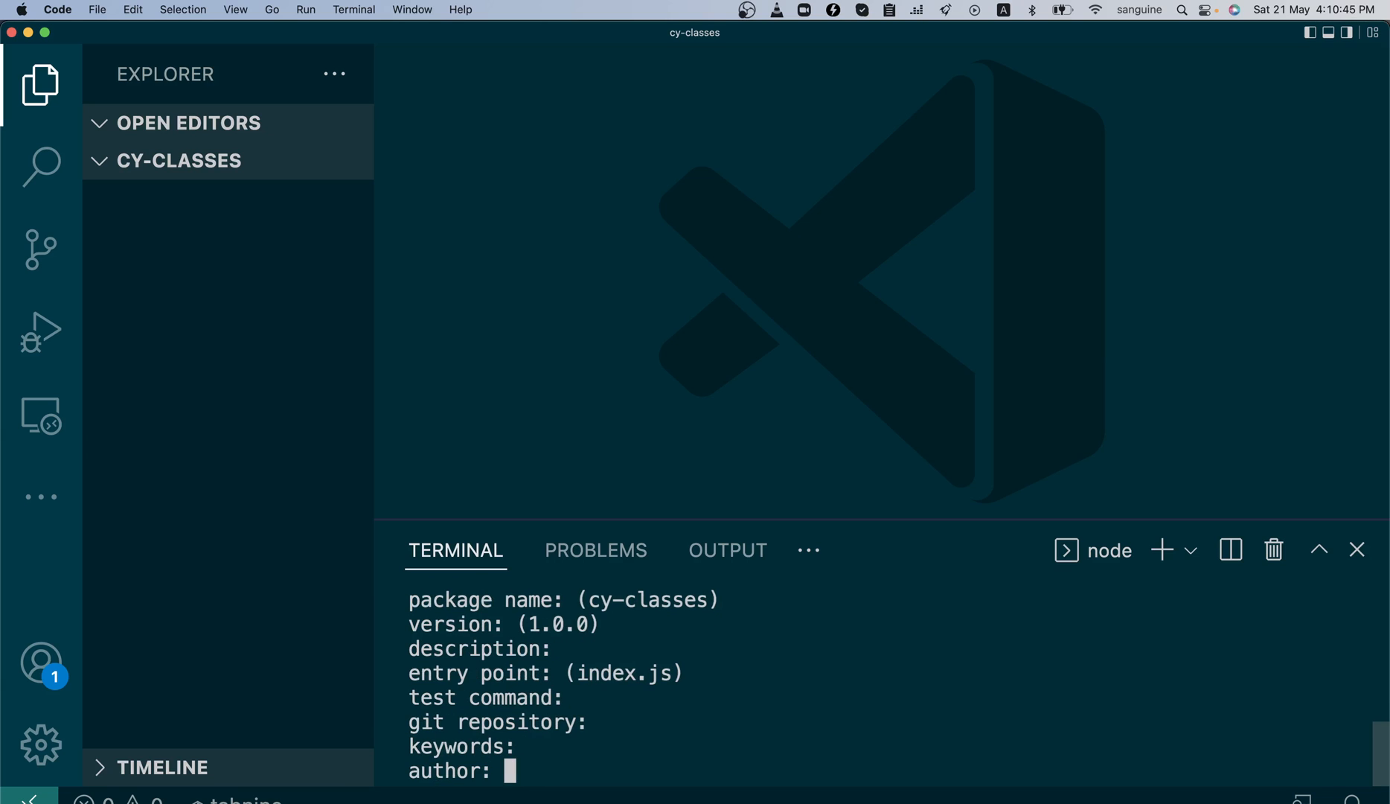
key(enter)
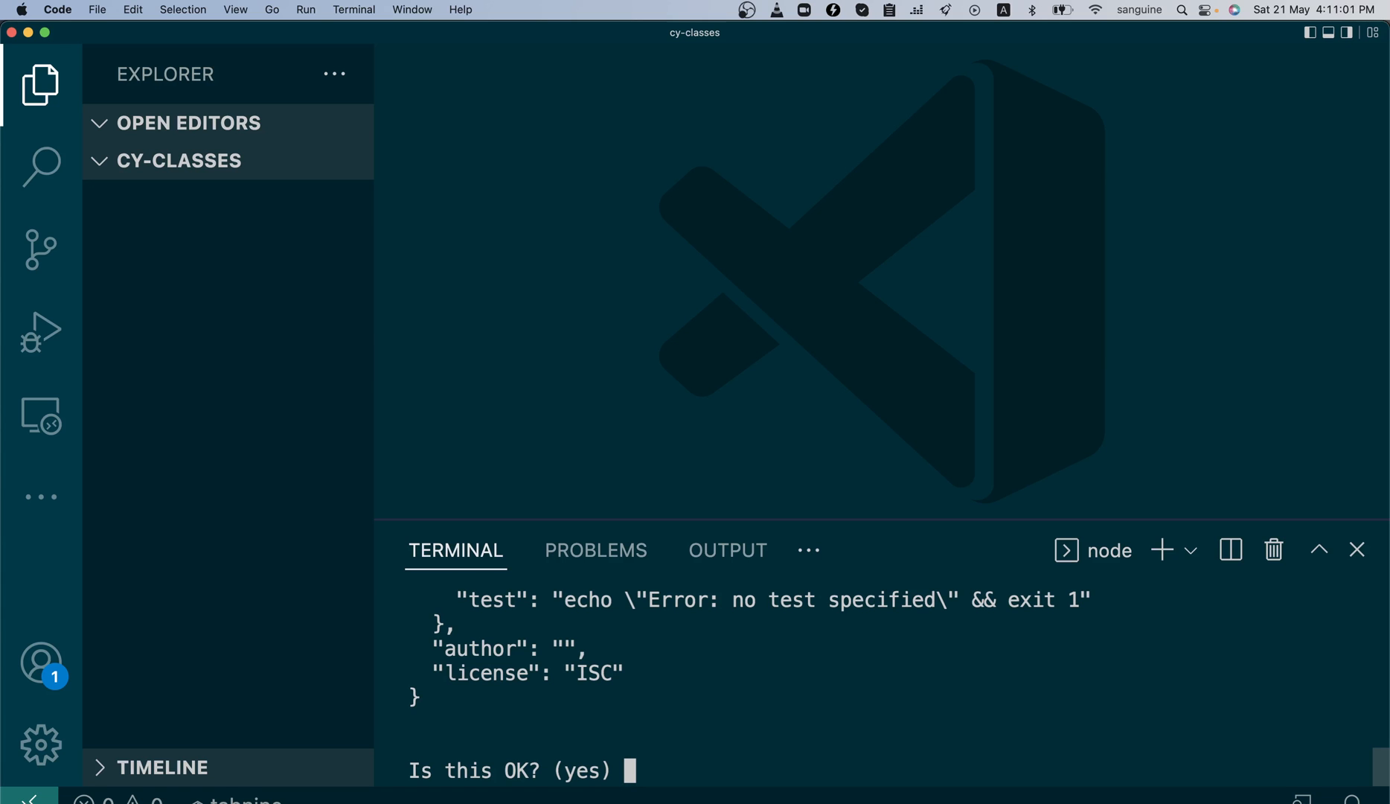
- Answer n at 'Is this OK?' to abort setup, then begin typing `npm init -`
key(enter)
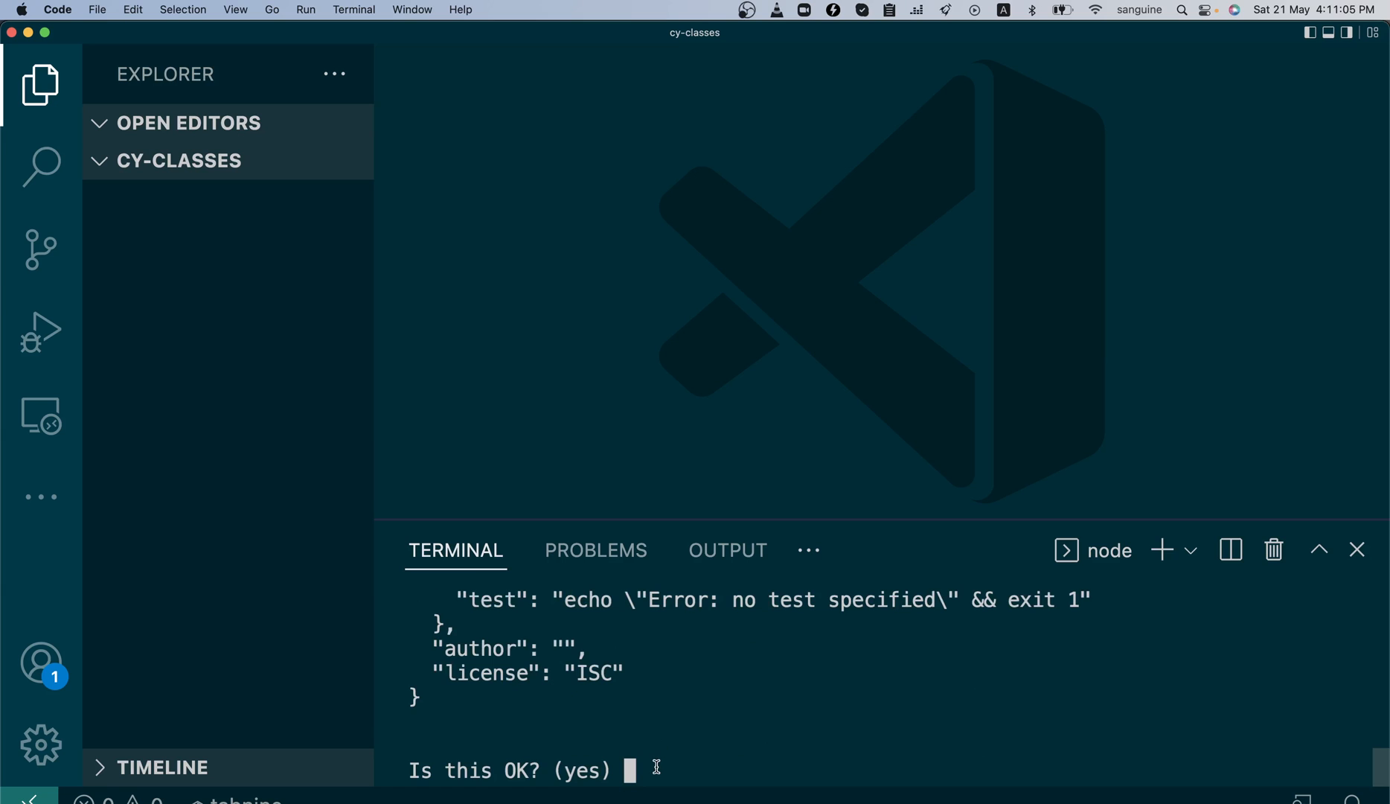
text(n)
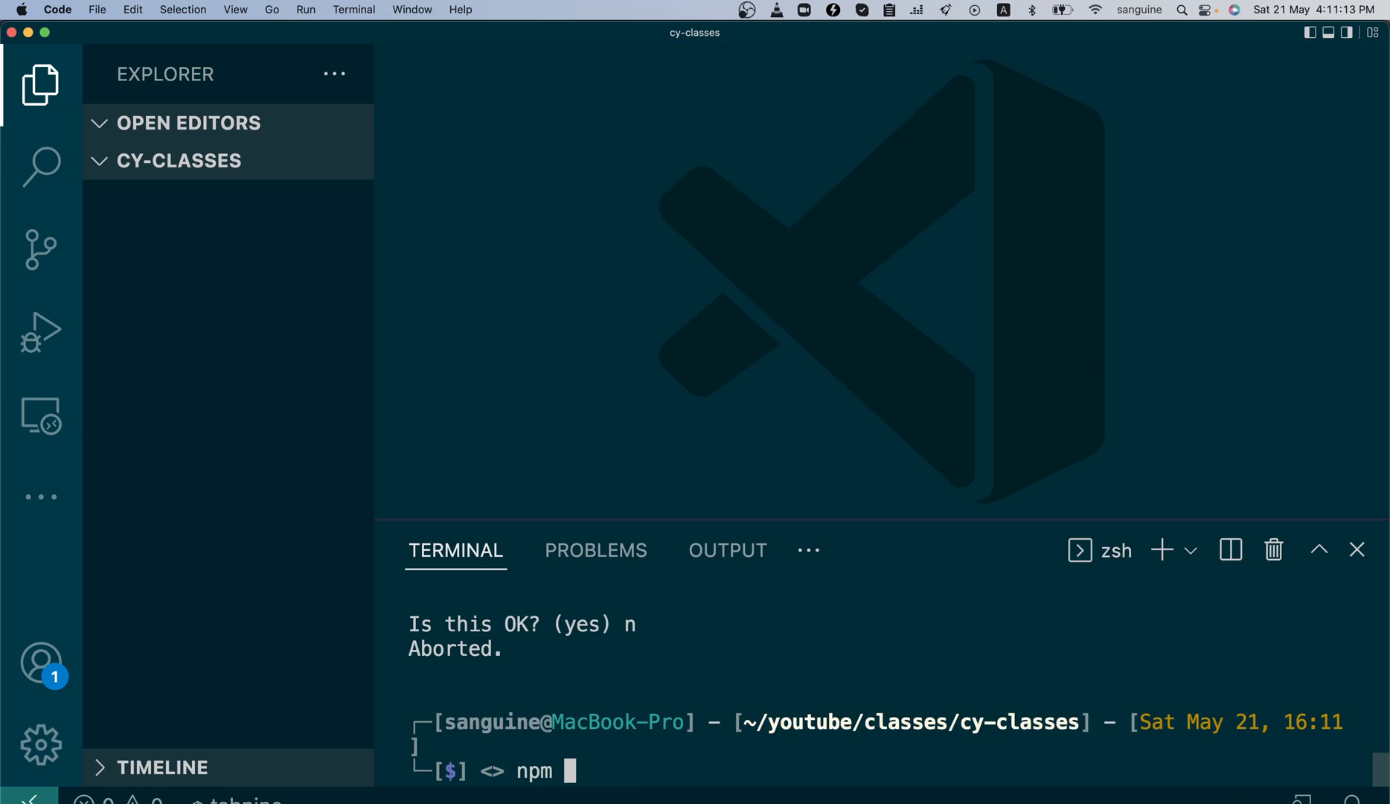
text(init -)
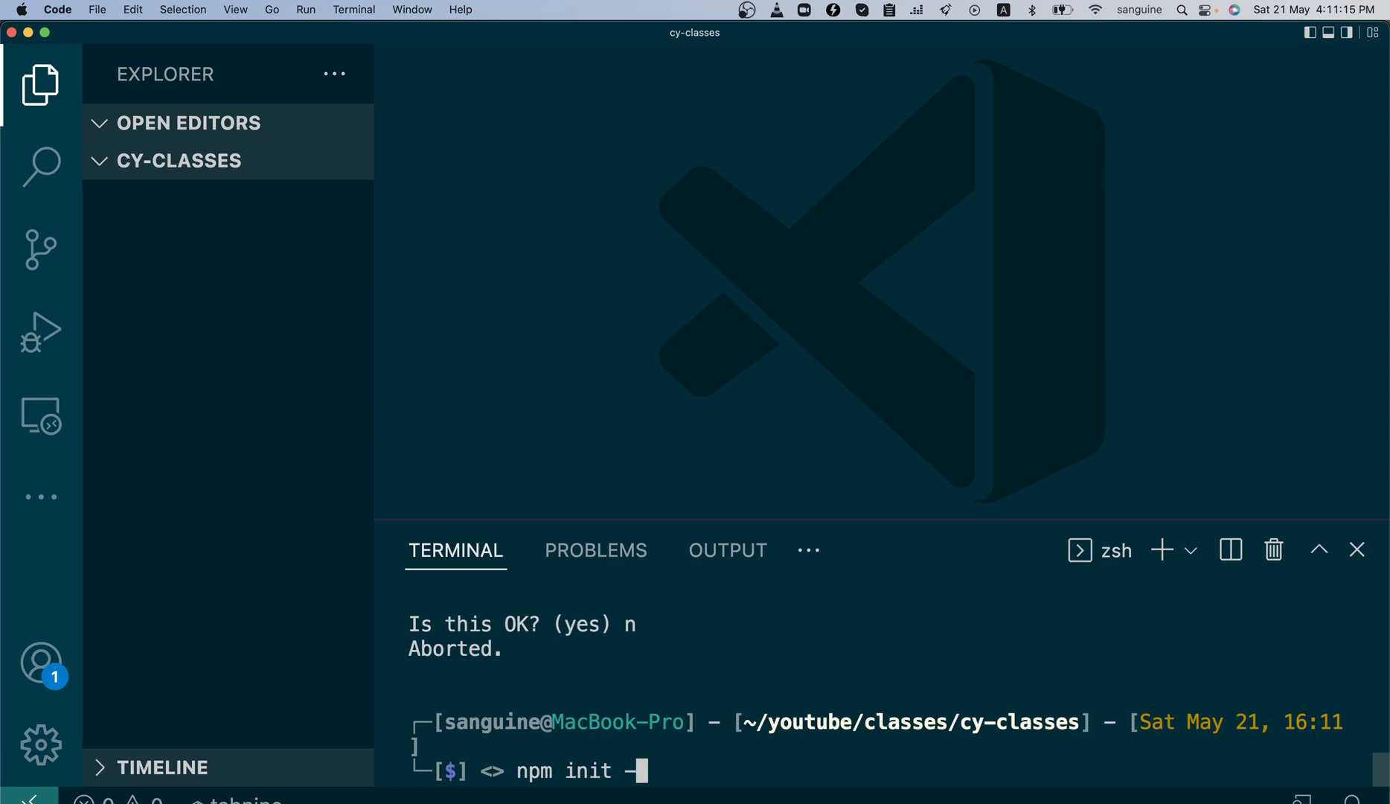
- Finish running `npm init -y` to generate a default package.json
text(y)
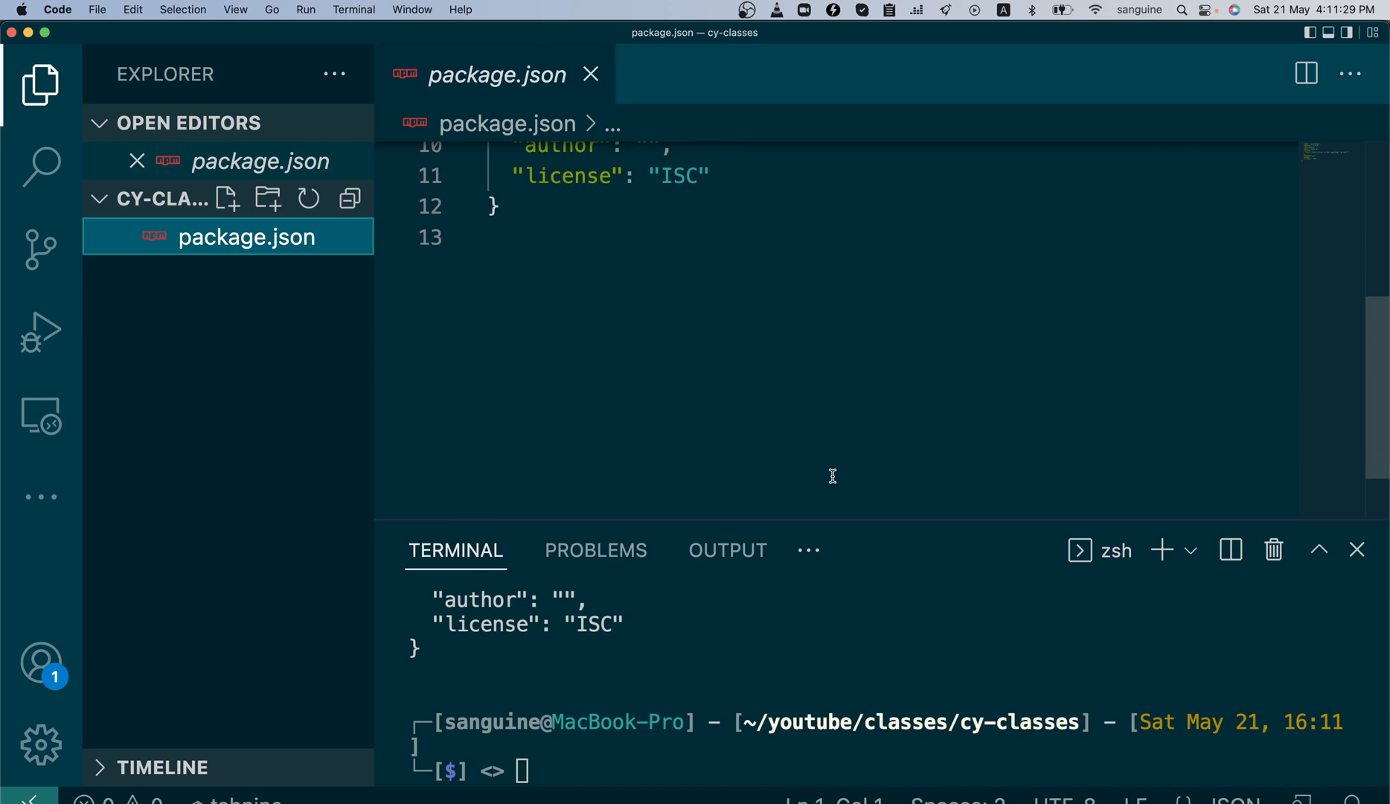
mouse_move(644, 259)
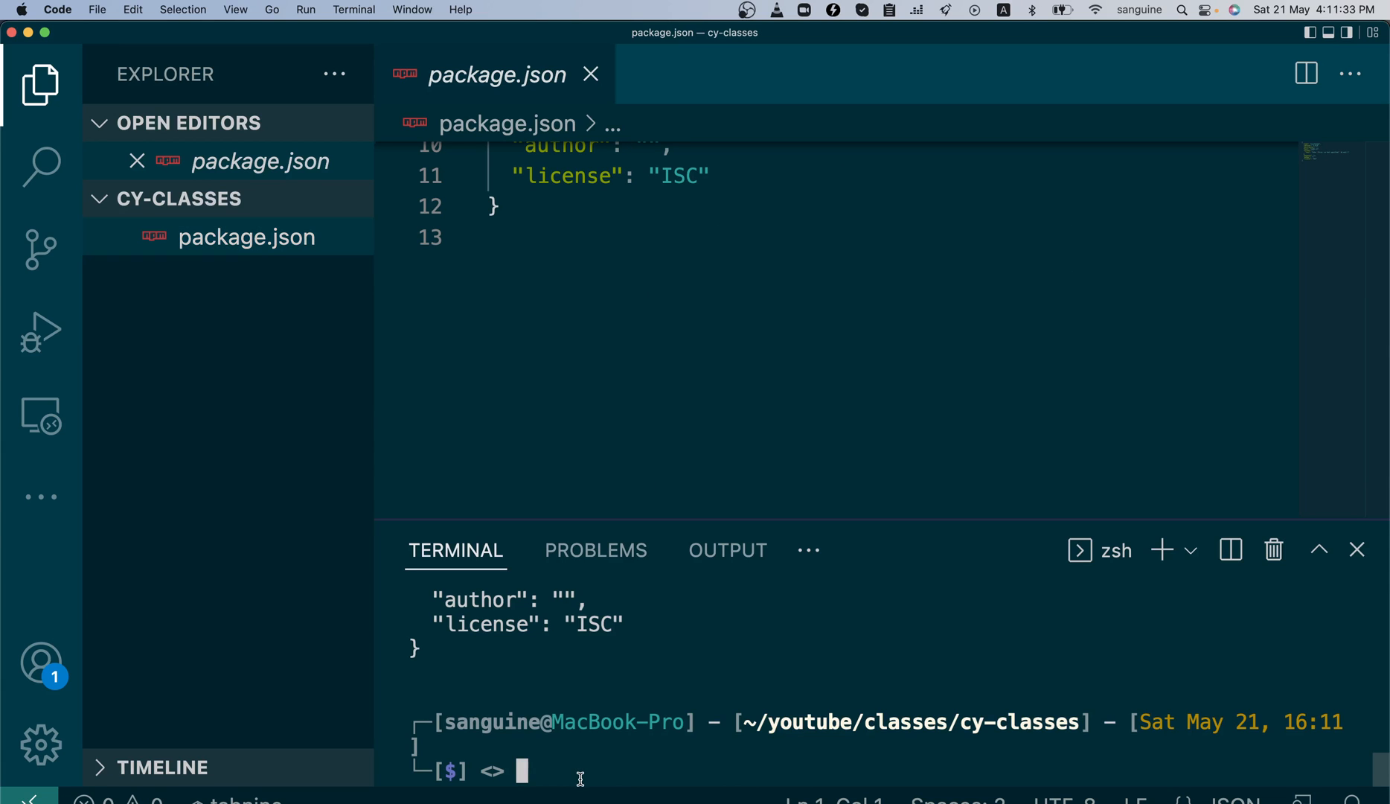
- Type `npm install --save-dev cypress`, then discard that command
text(npm)
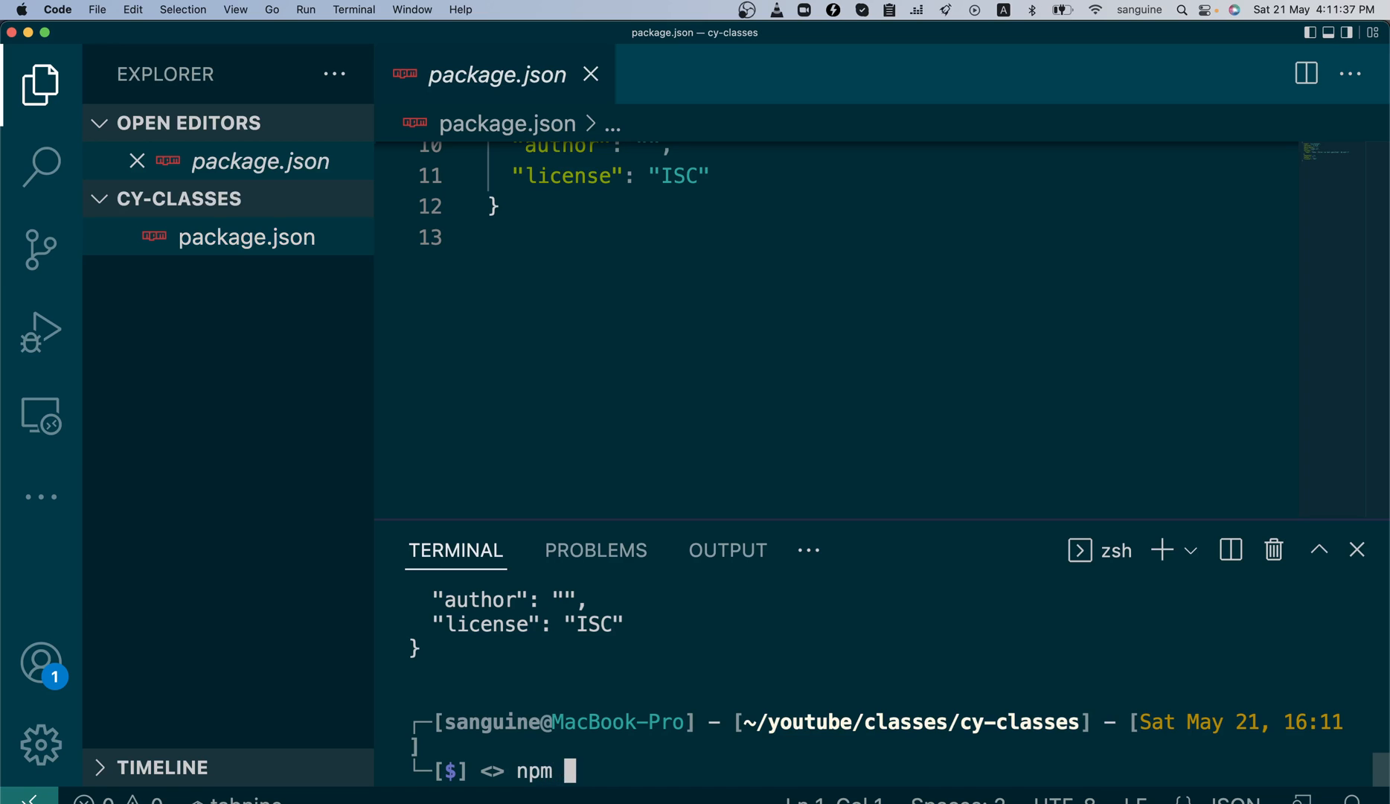
text(install)
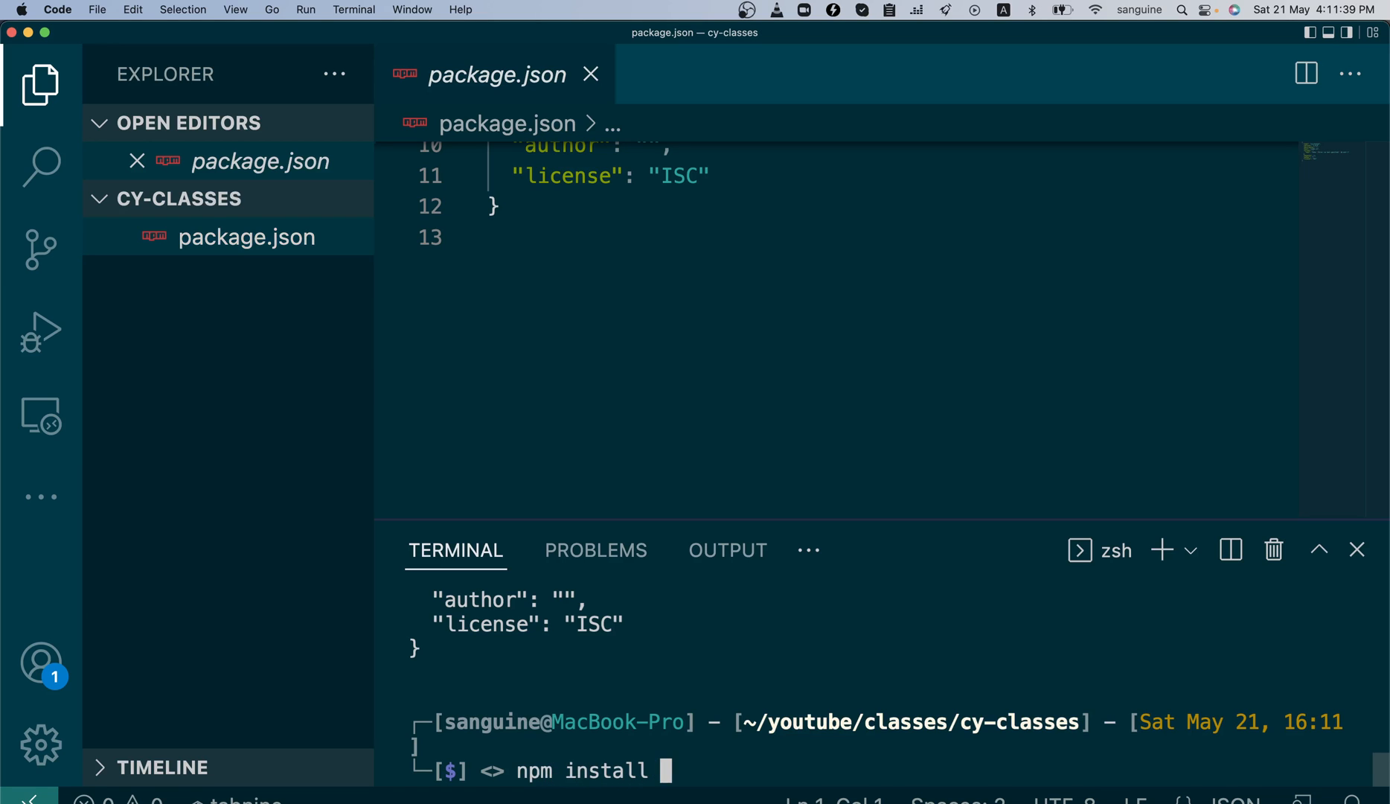
text(--save)
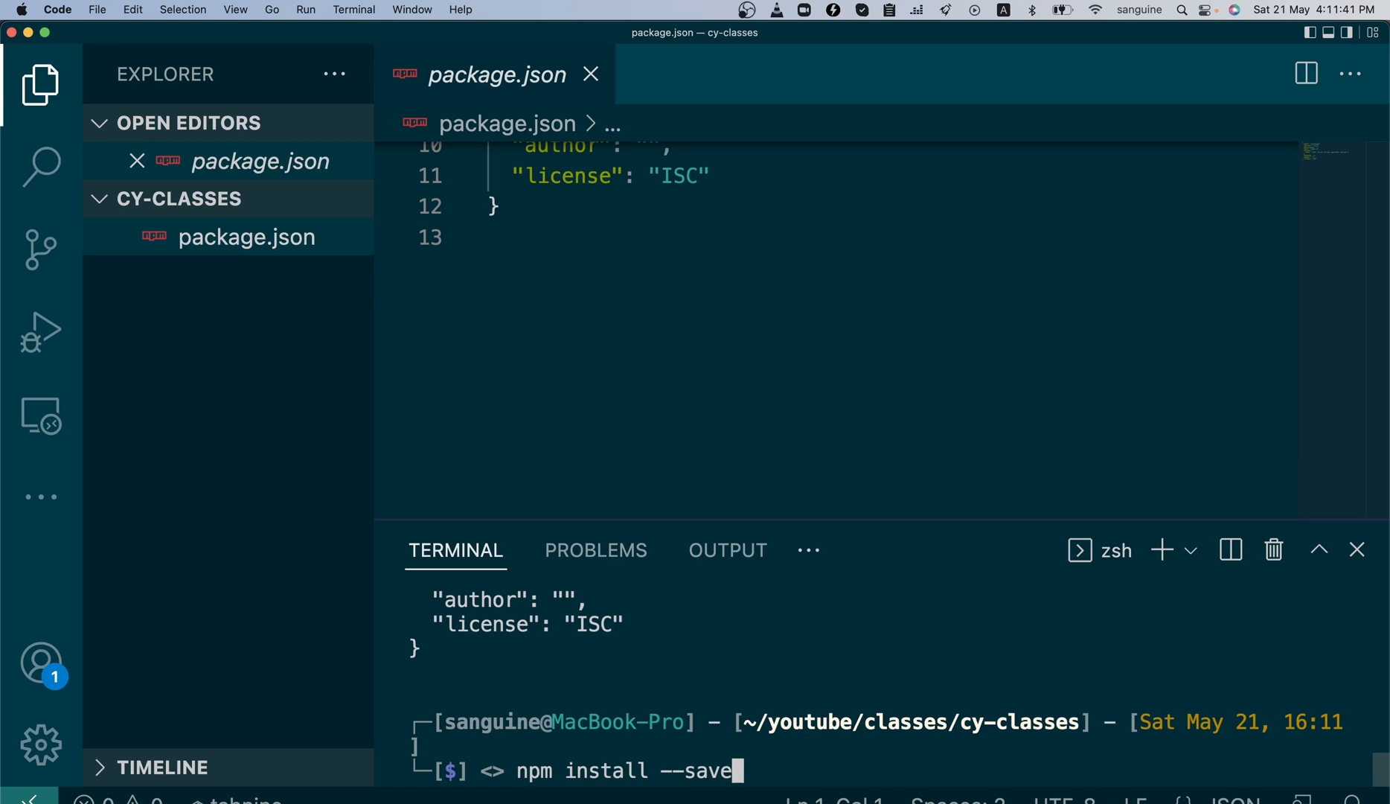
text(-dev)
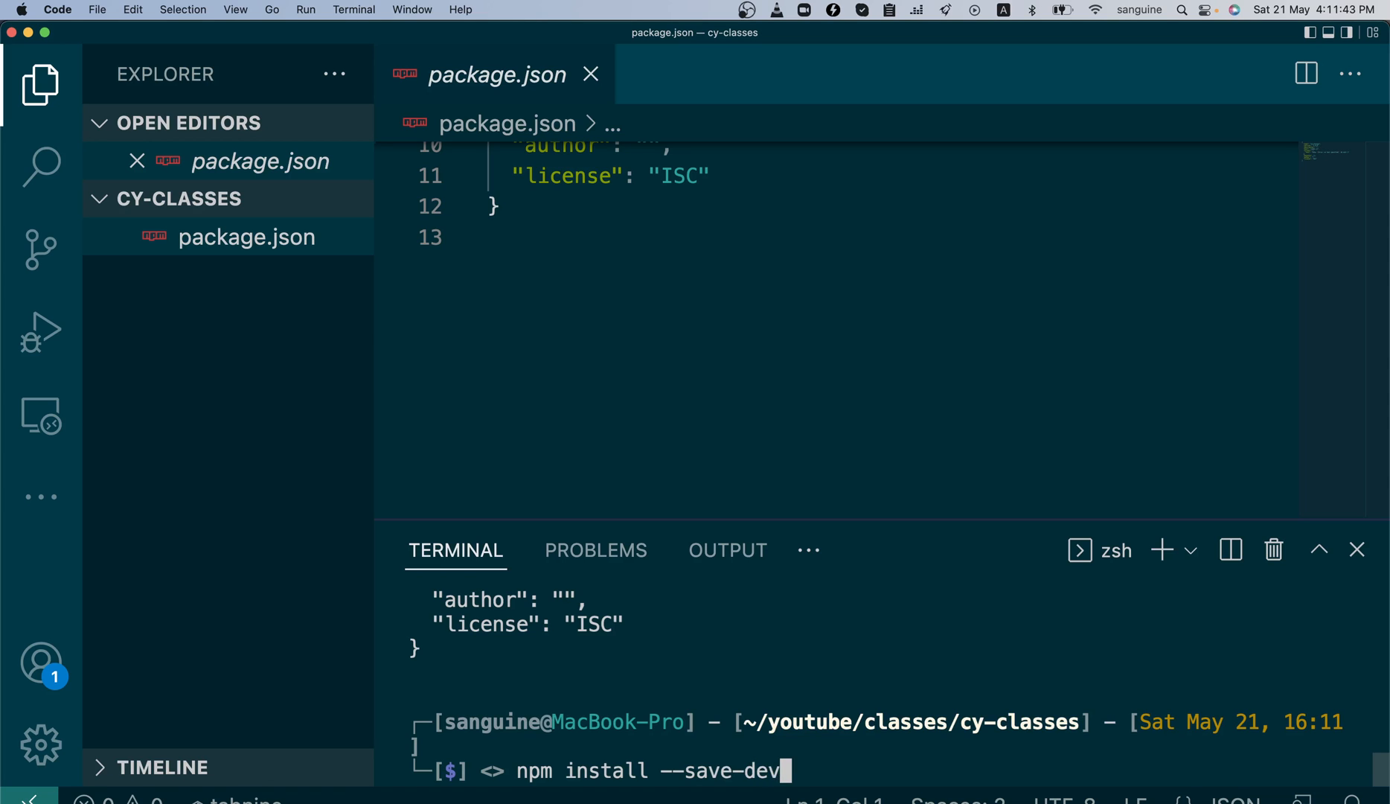
text(cypres)
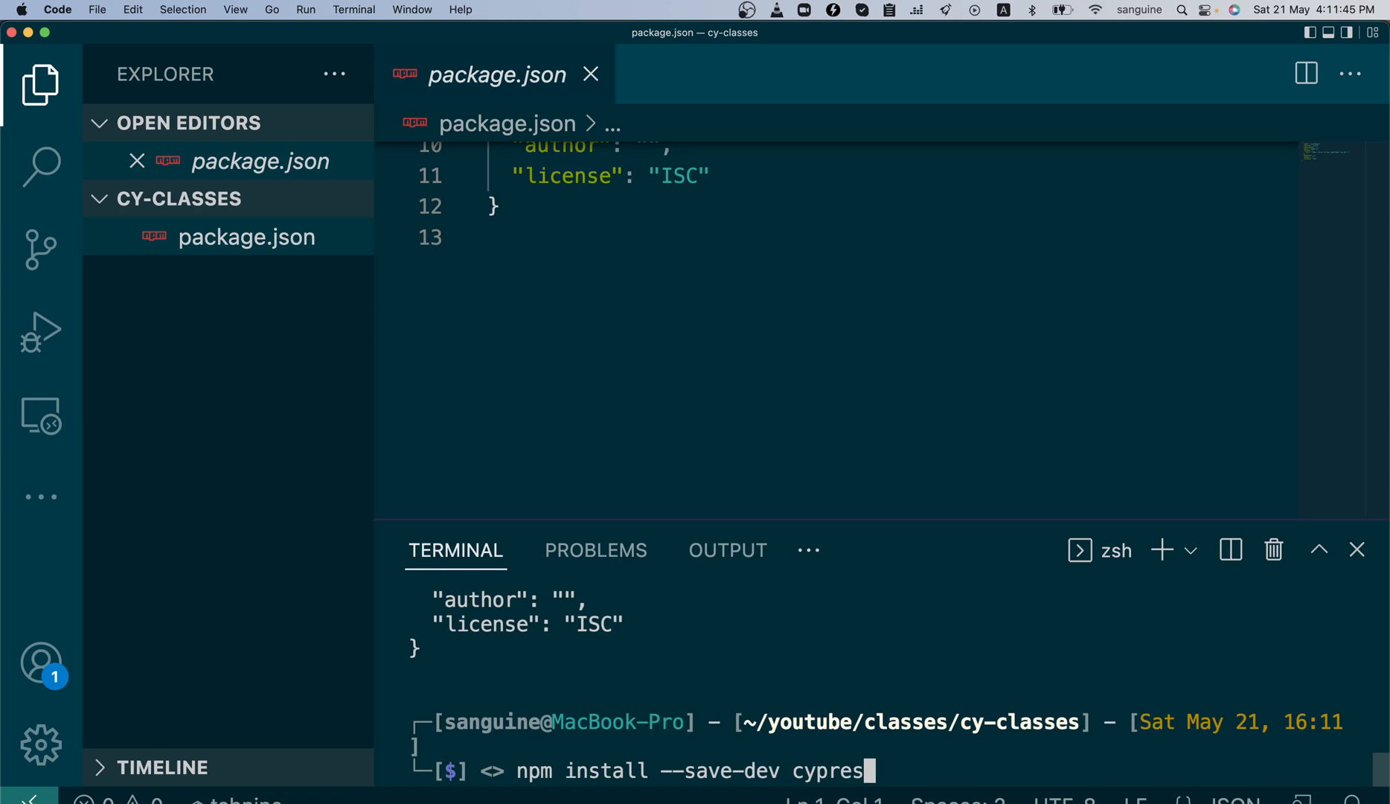
text(s)
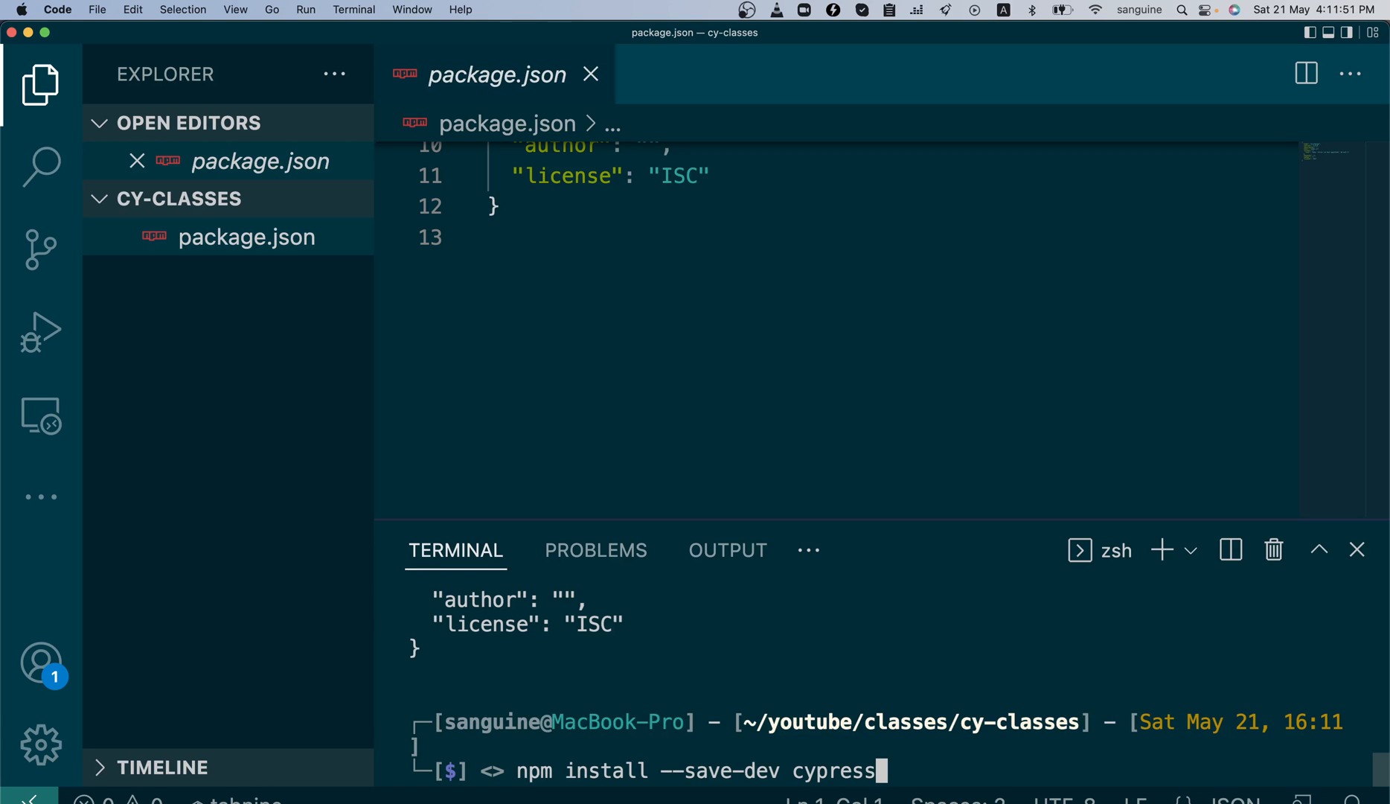
key(Backspace)
text(npm i)
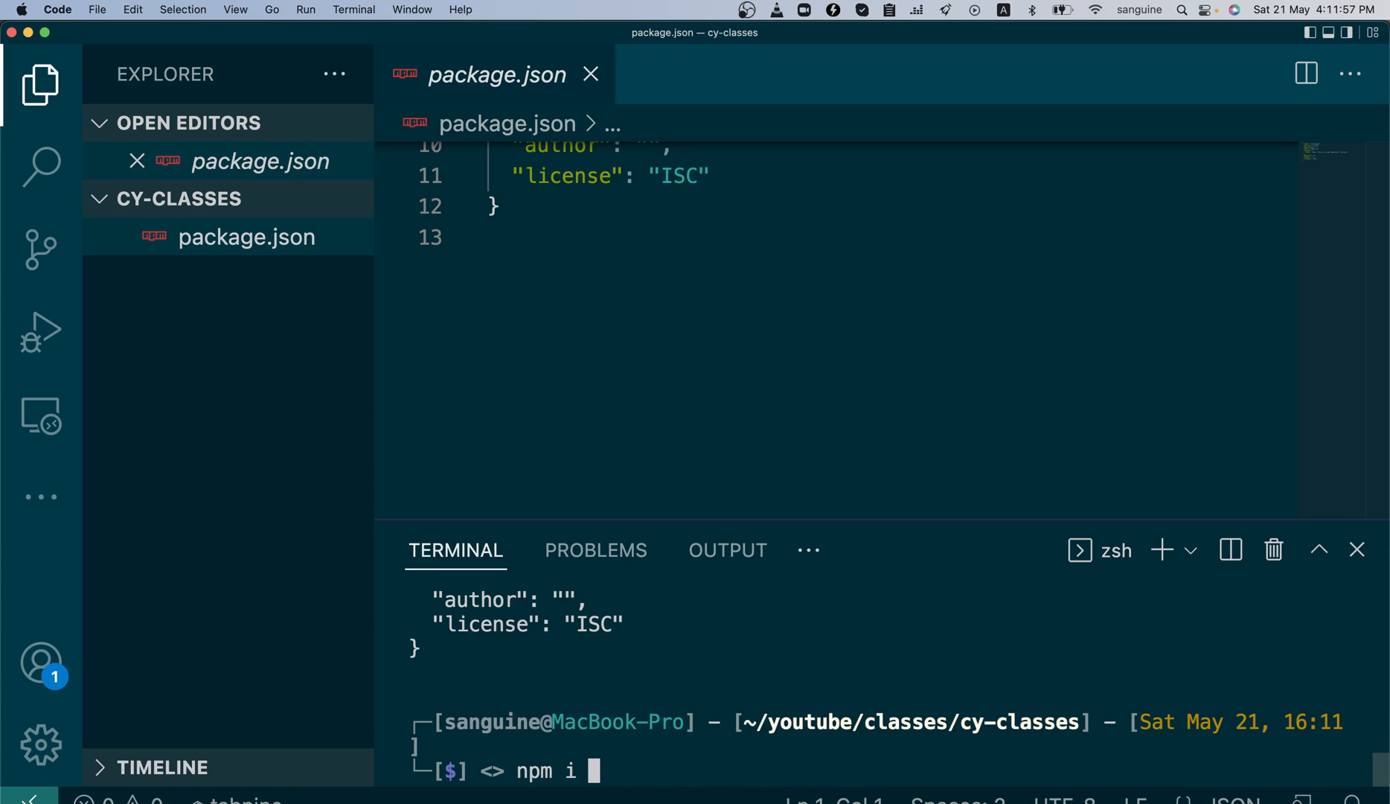
- Retype the Cypress install, replace the duplicated save-dev flag with -D, and run it
text(--sa)
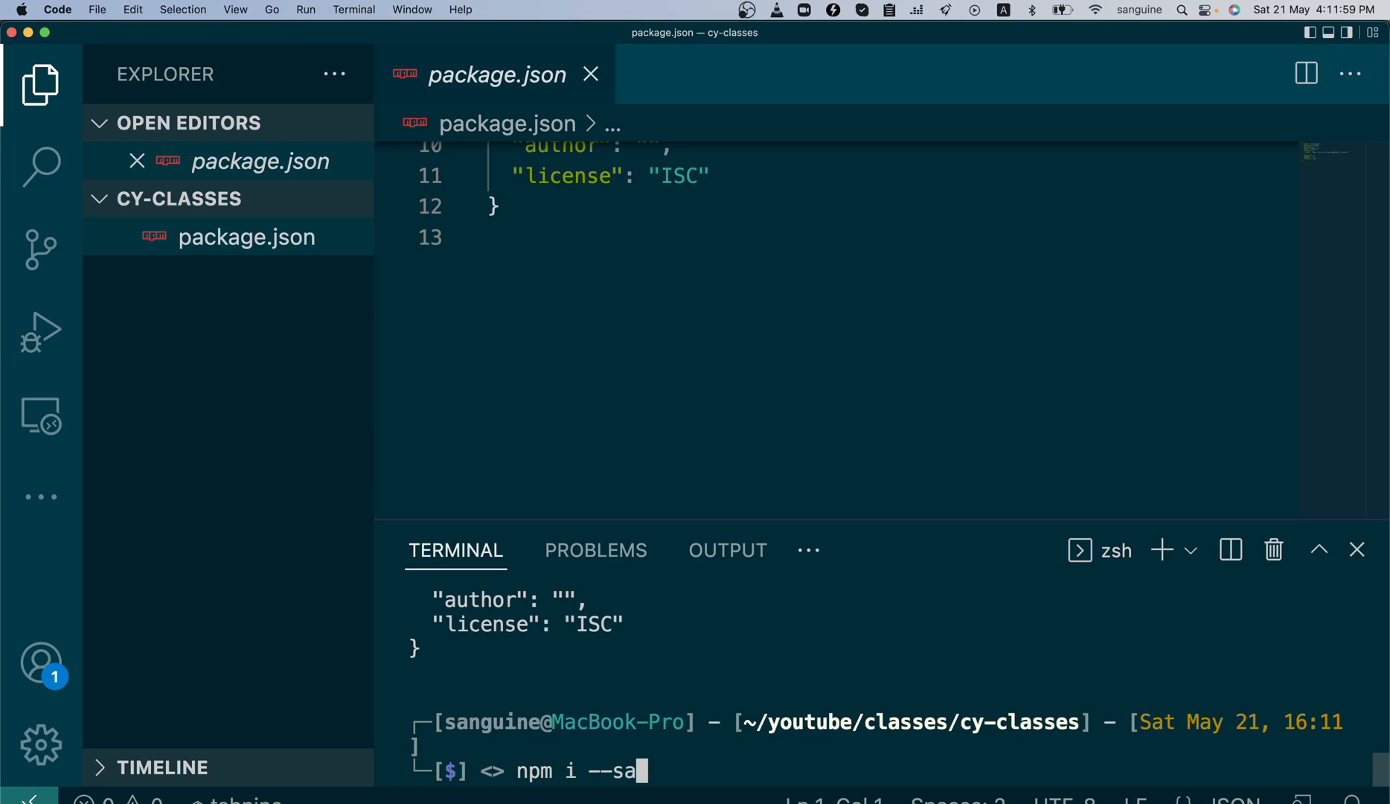
text(ve)
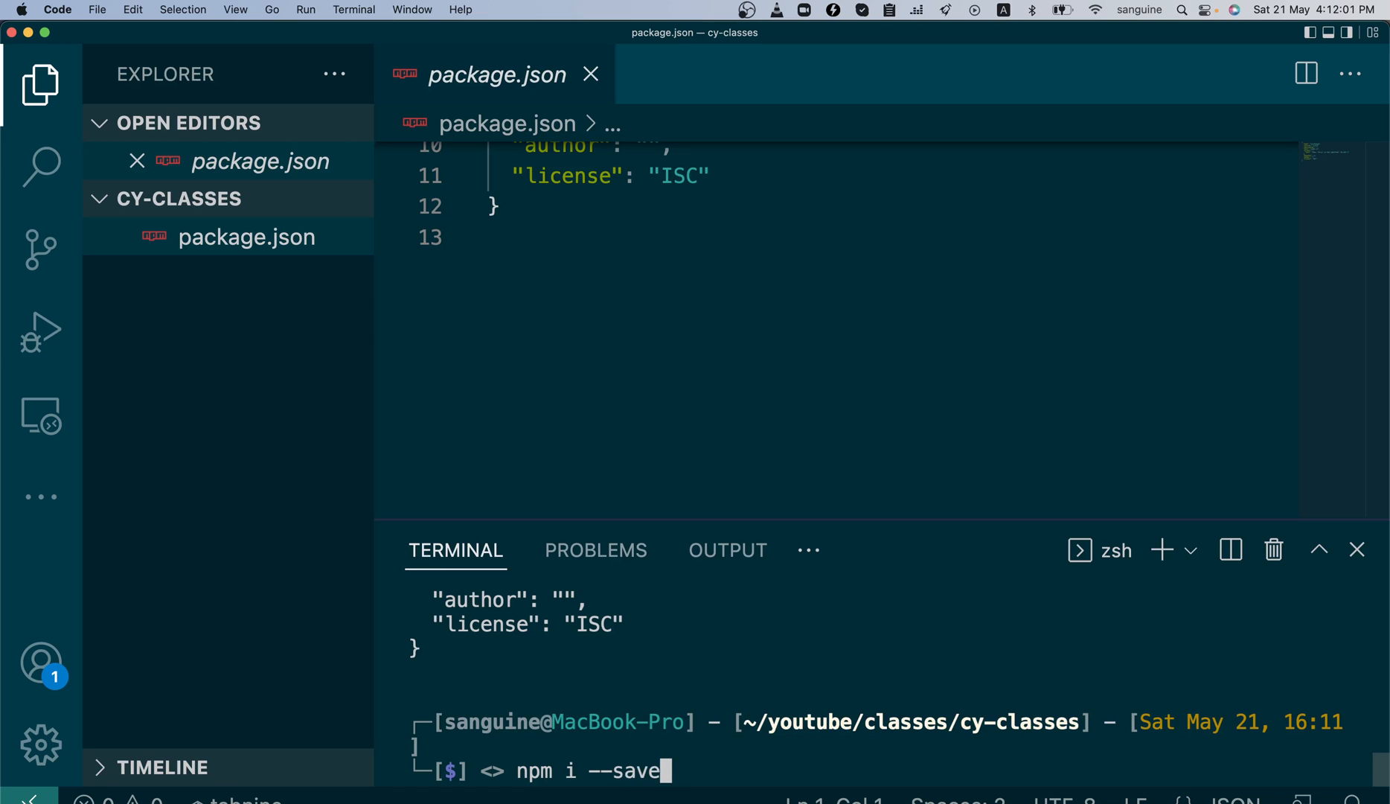
text(-dev cyp)
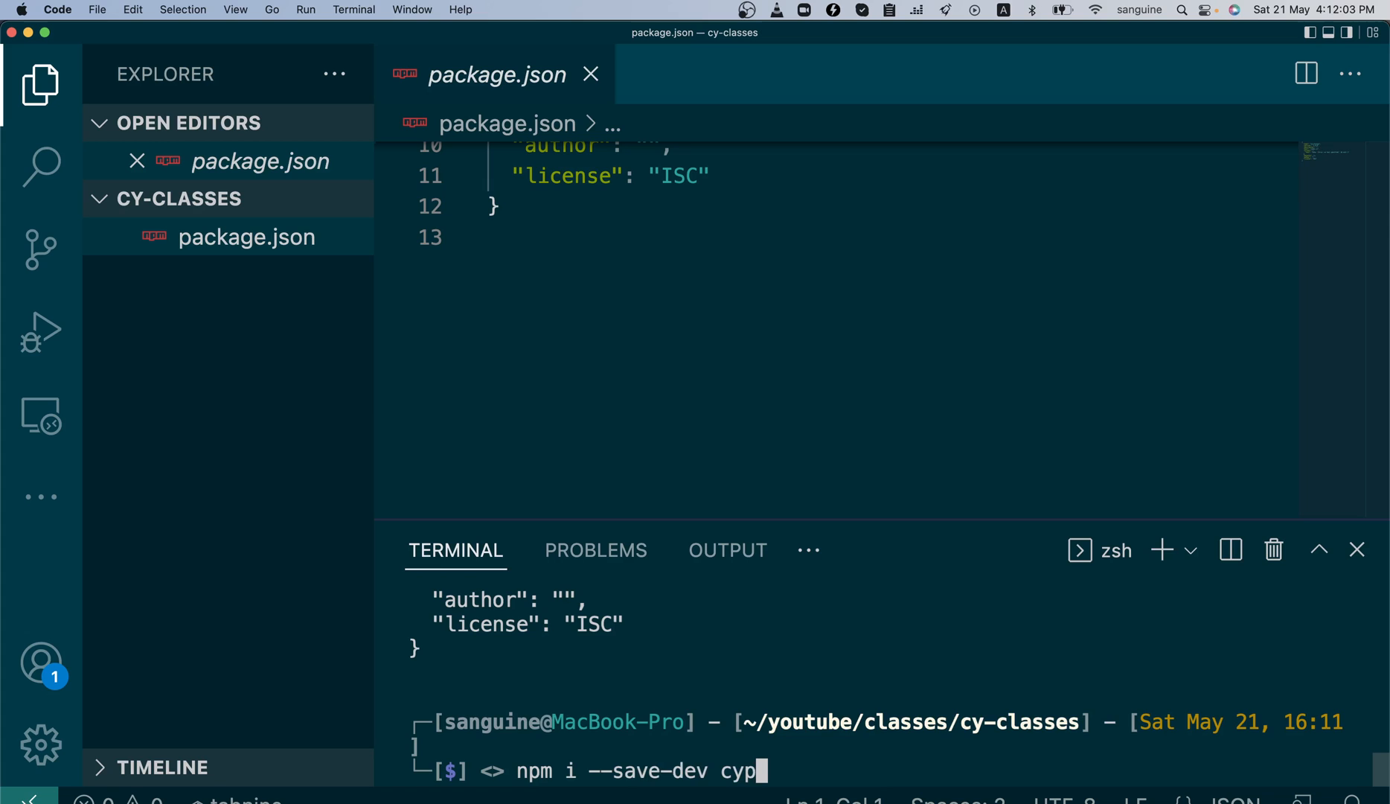
text(ress)
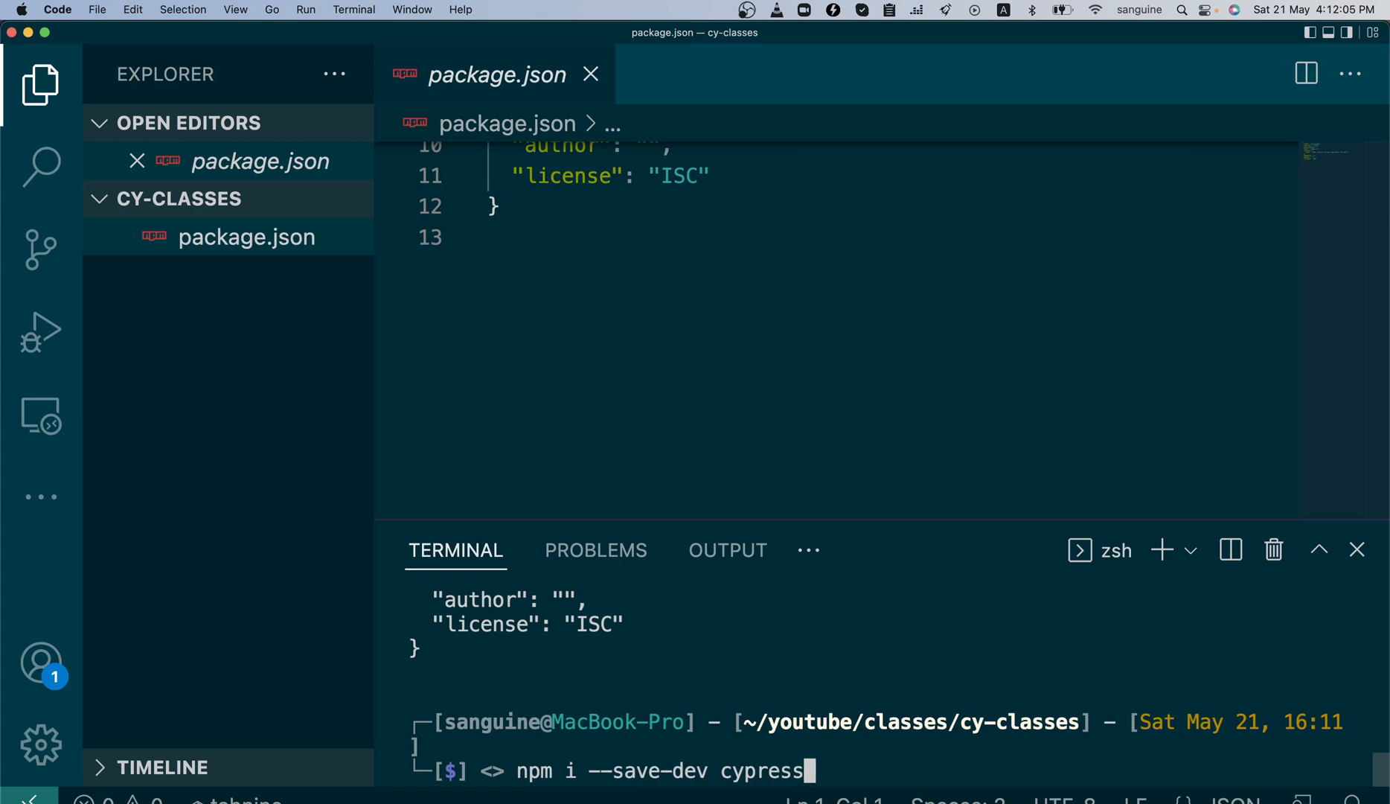
text(--save)
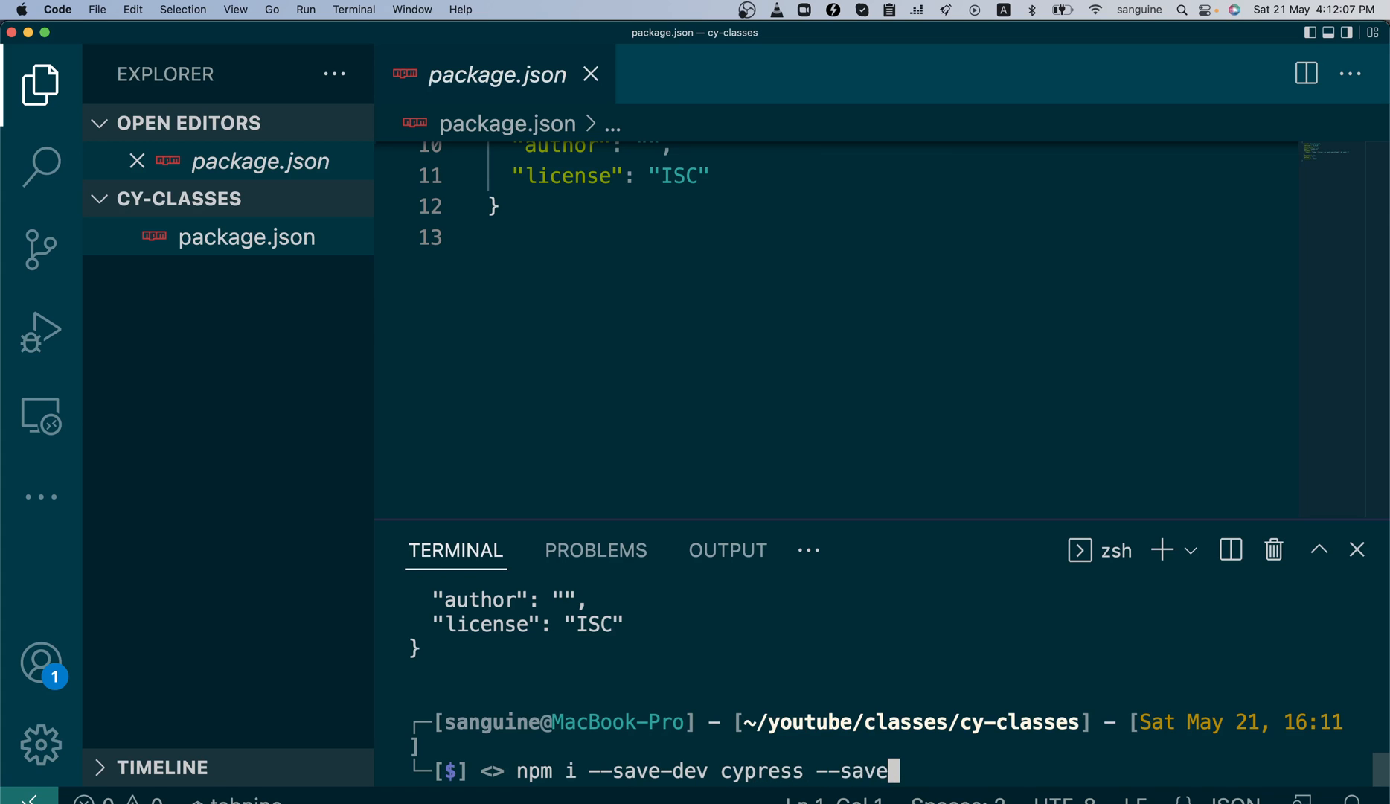
text(-dev)
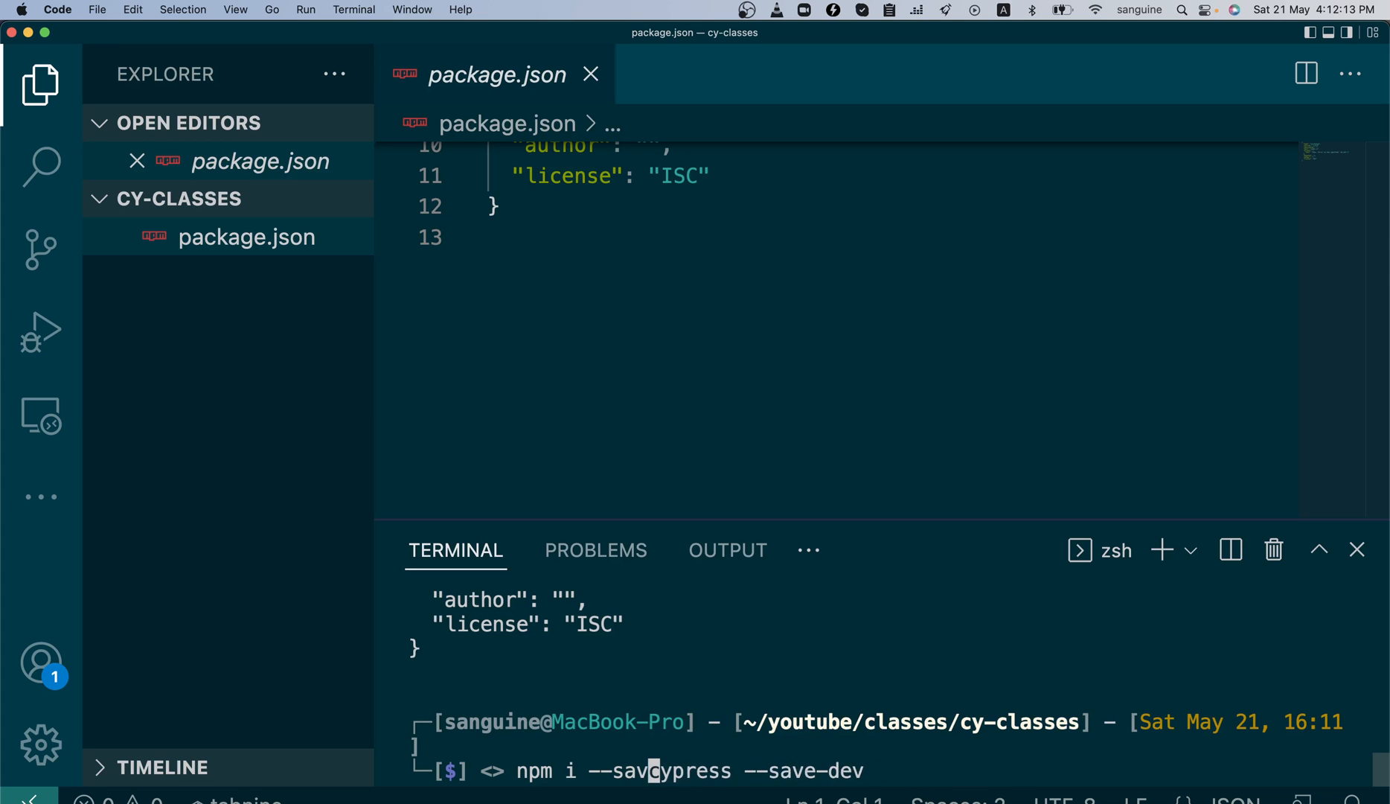
key(Backspace)
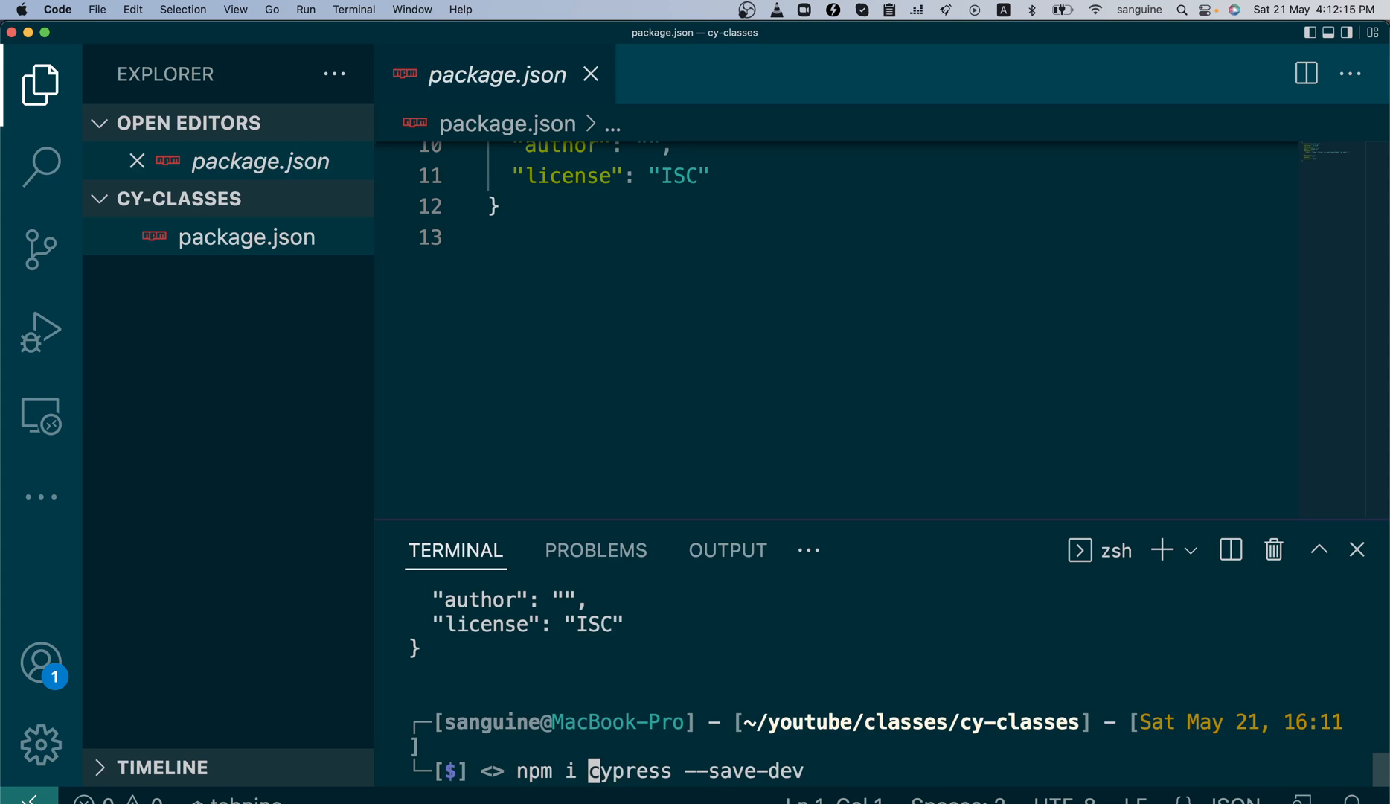
text(-D)
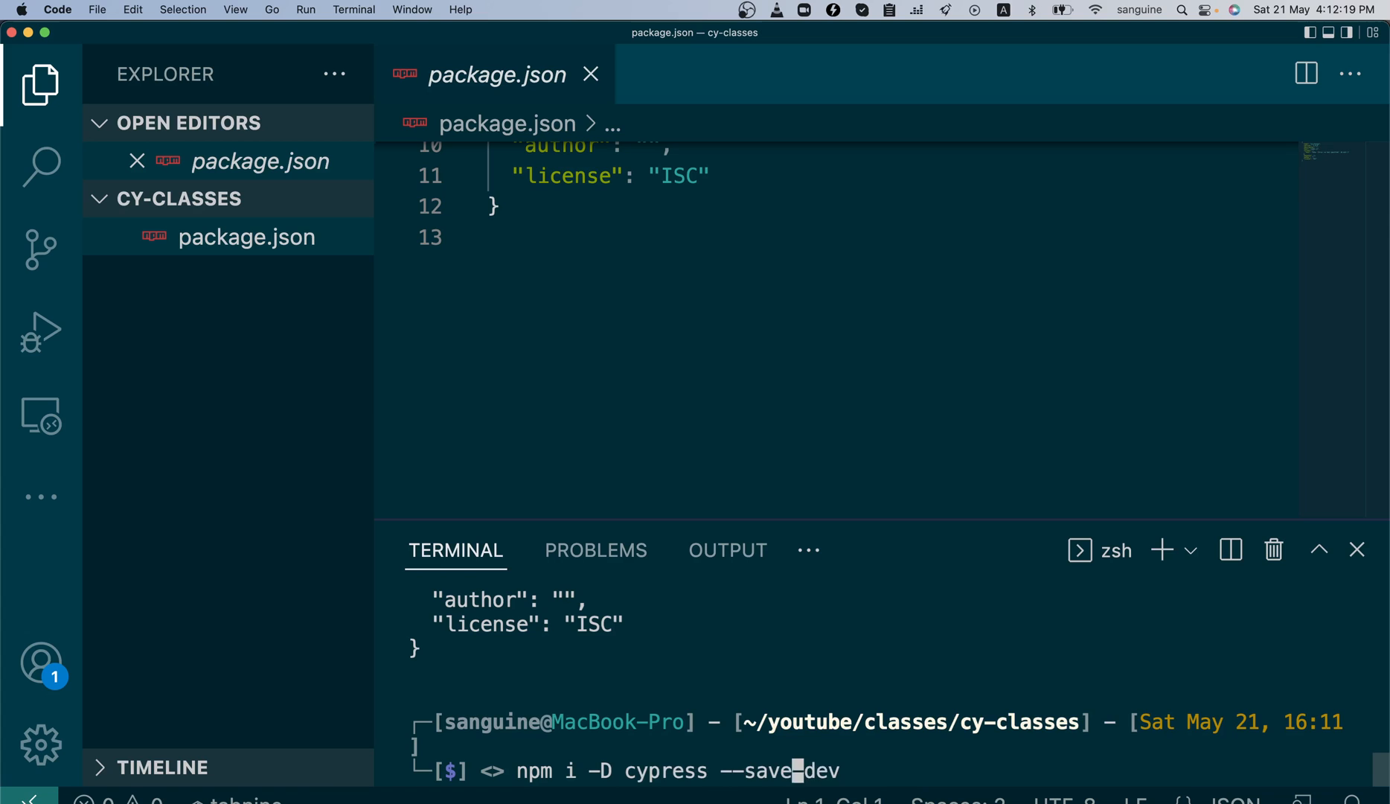
key(Backspace)
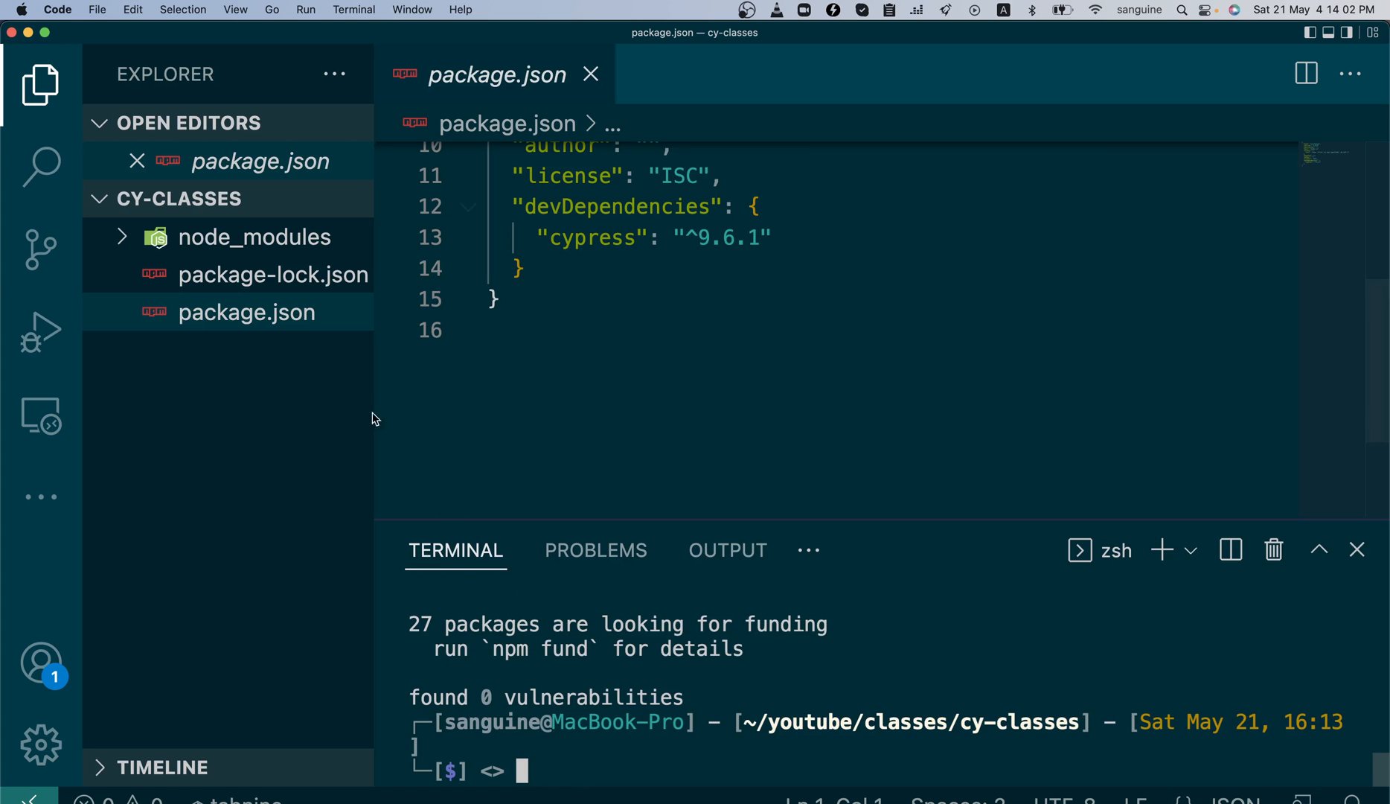
mouse_move(262, 303)
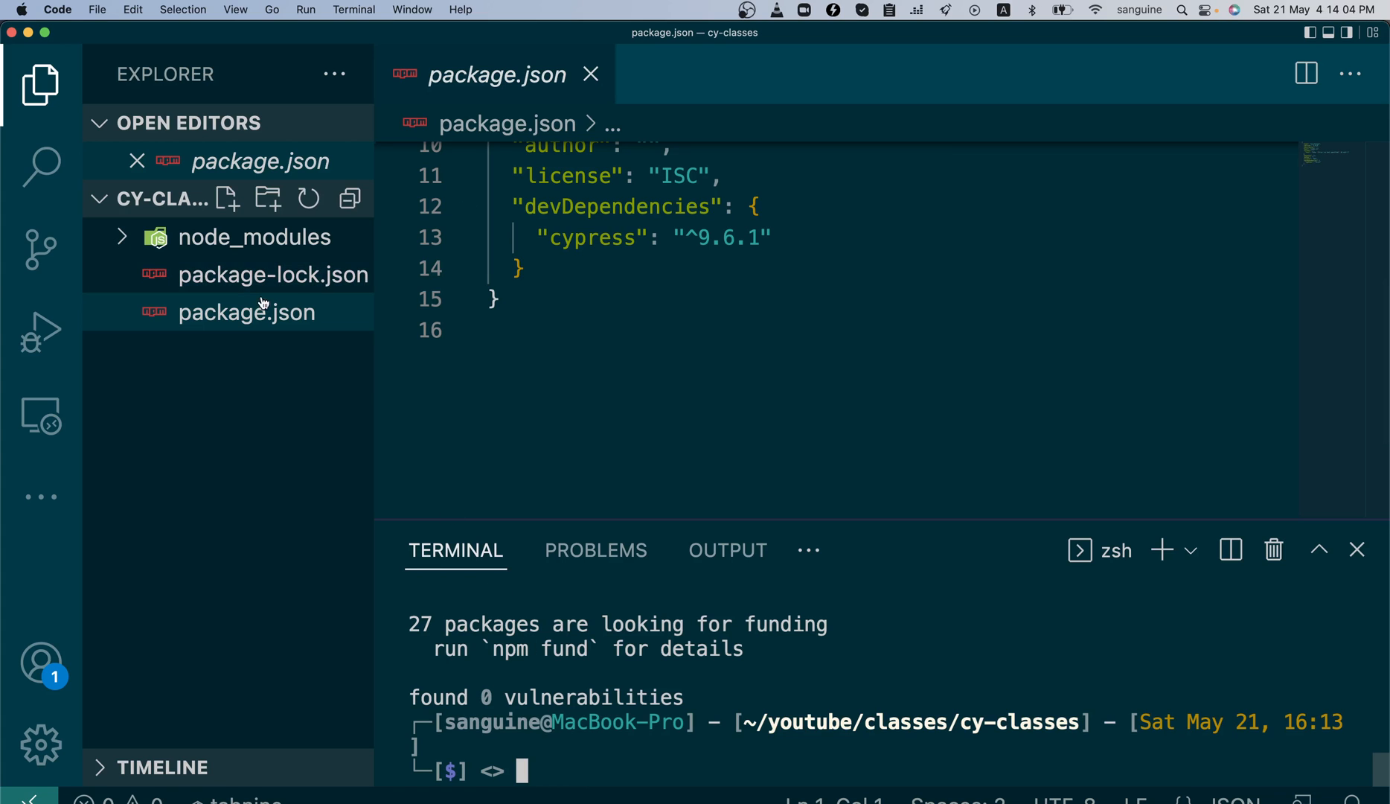
- Highlight the cypress devDependencies key in package.json, then view package-lock.json
click(254, 236)
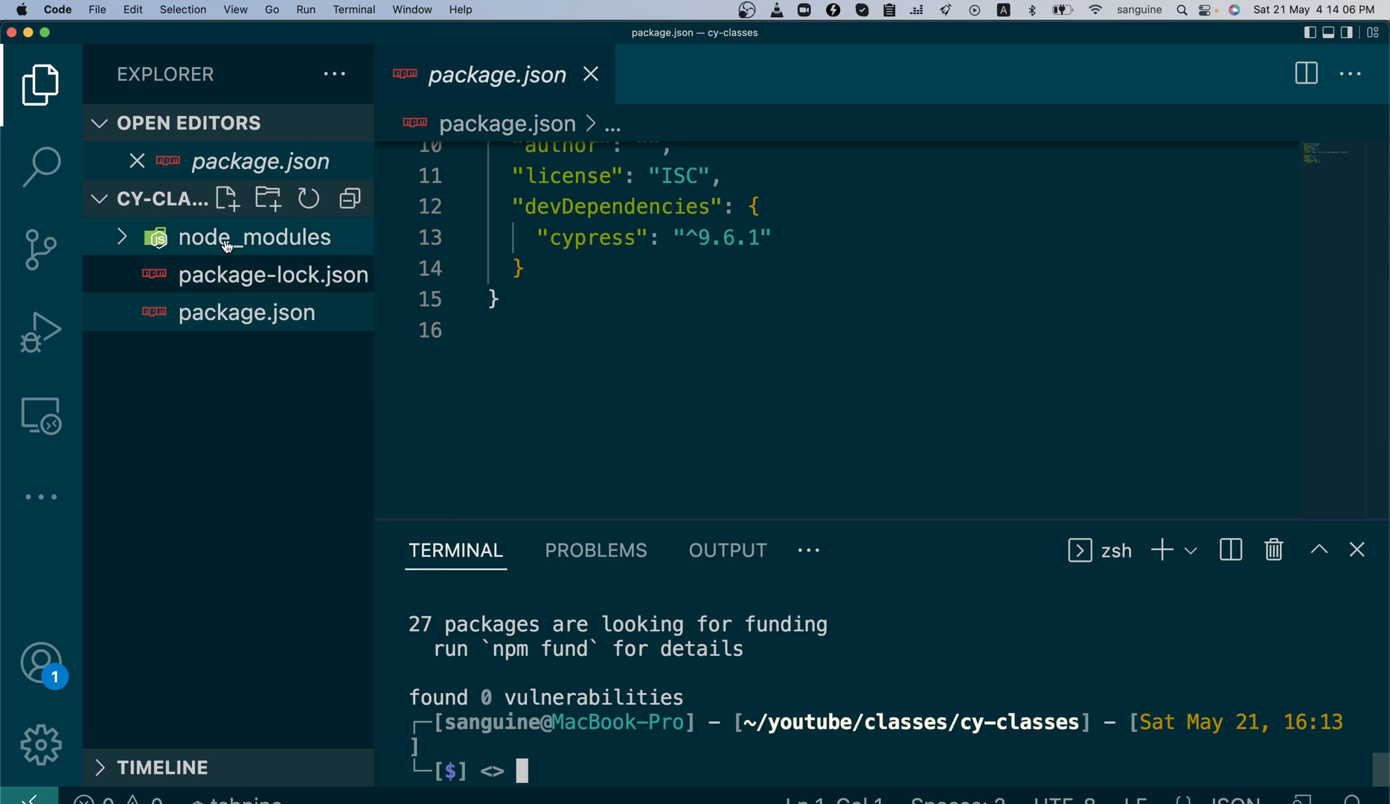
mouse_move(254, 237)
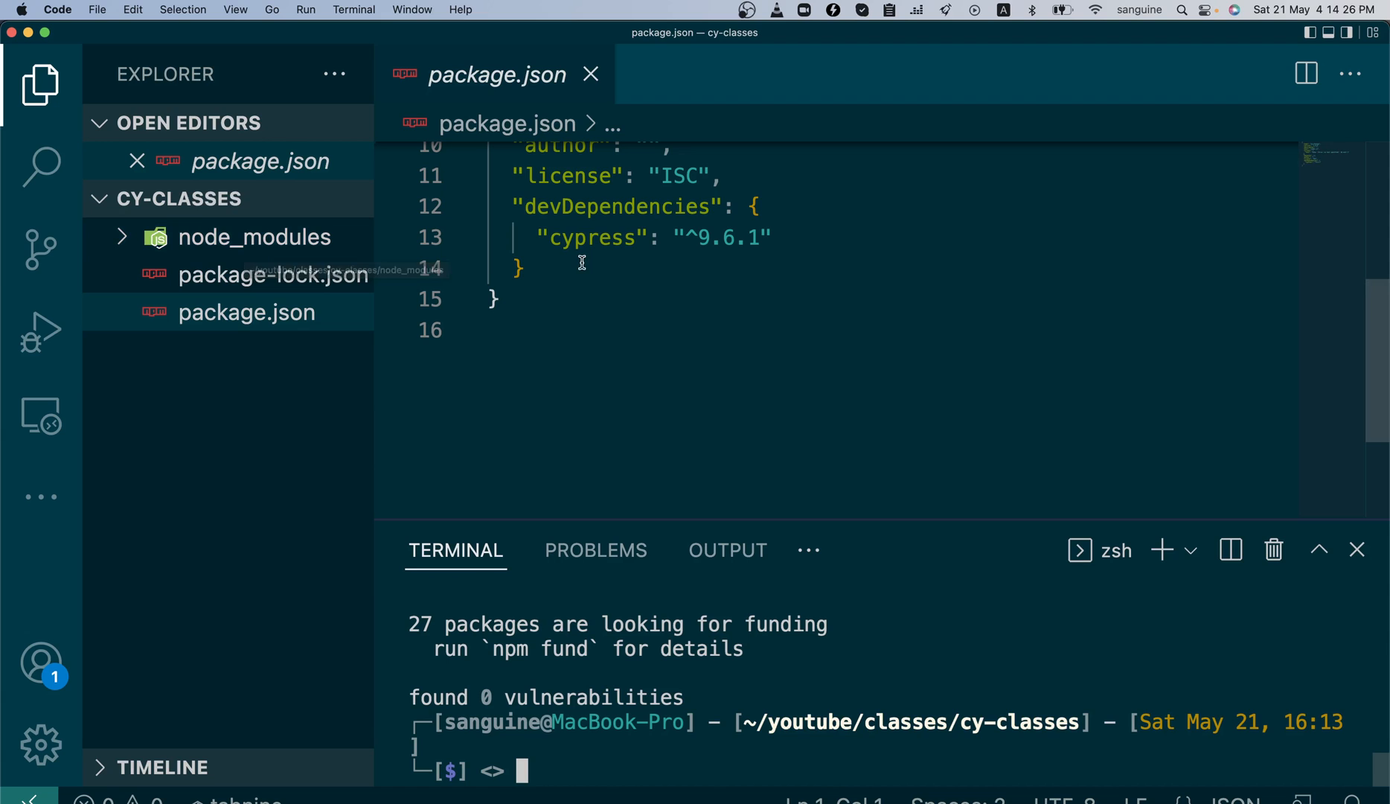
double_click(550, 206)
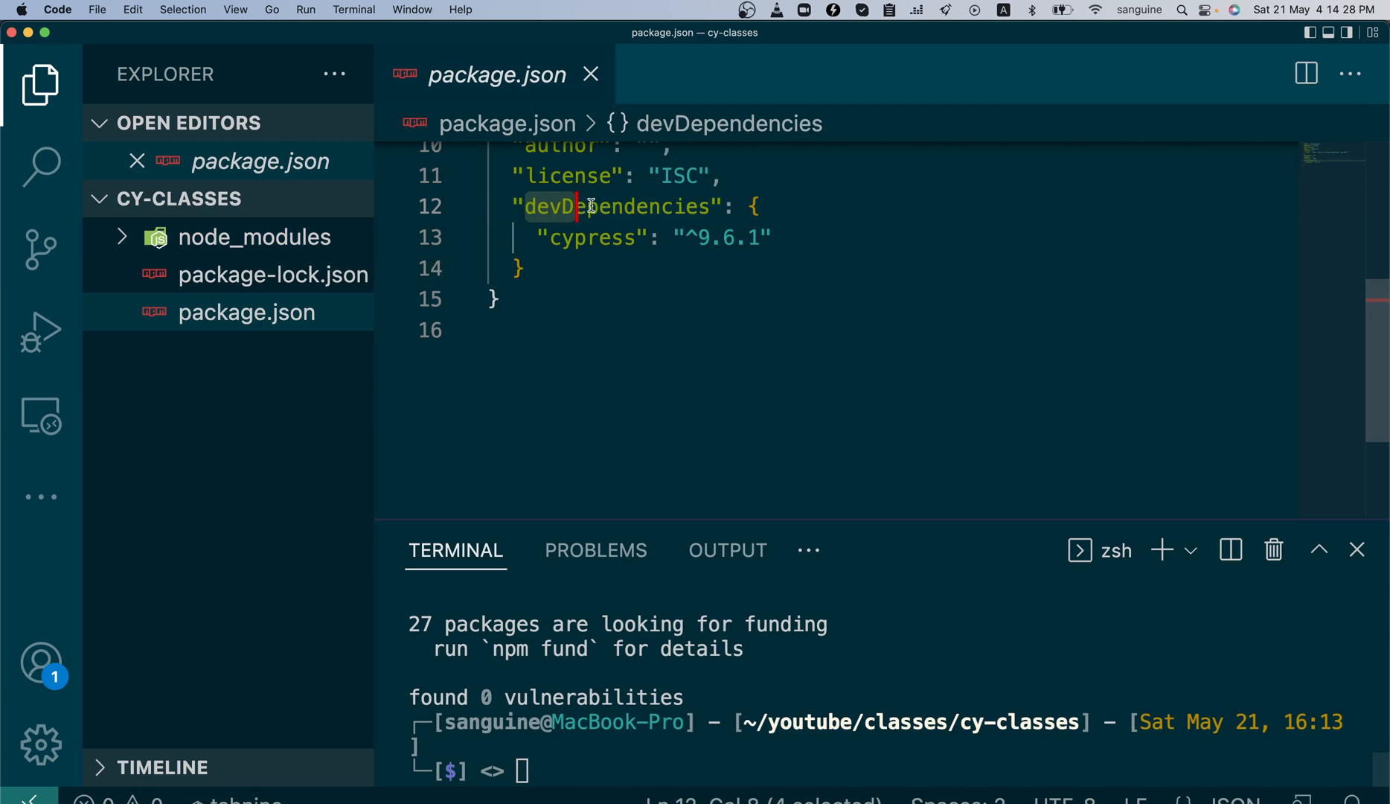
double_click(621, 206)
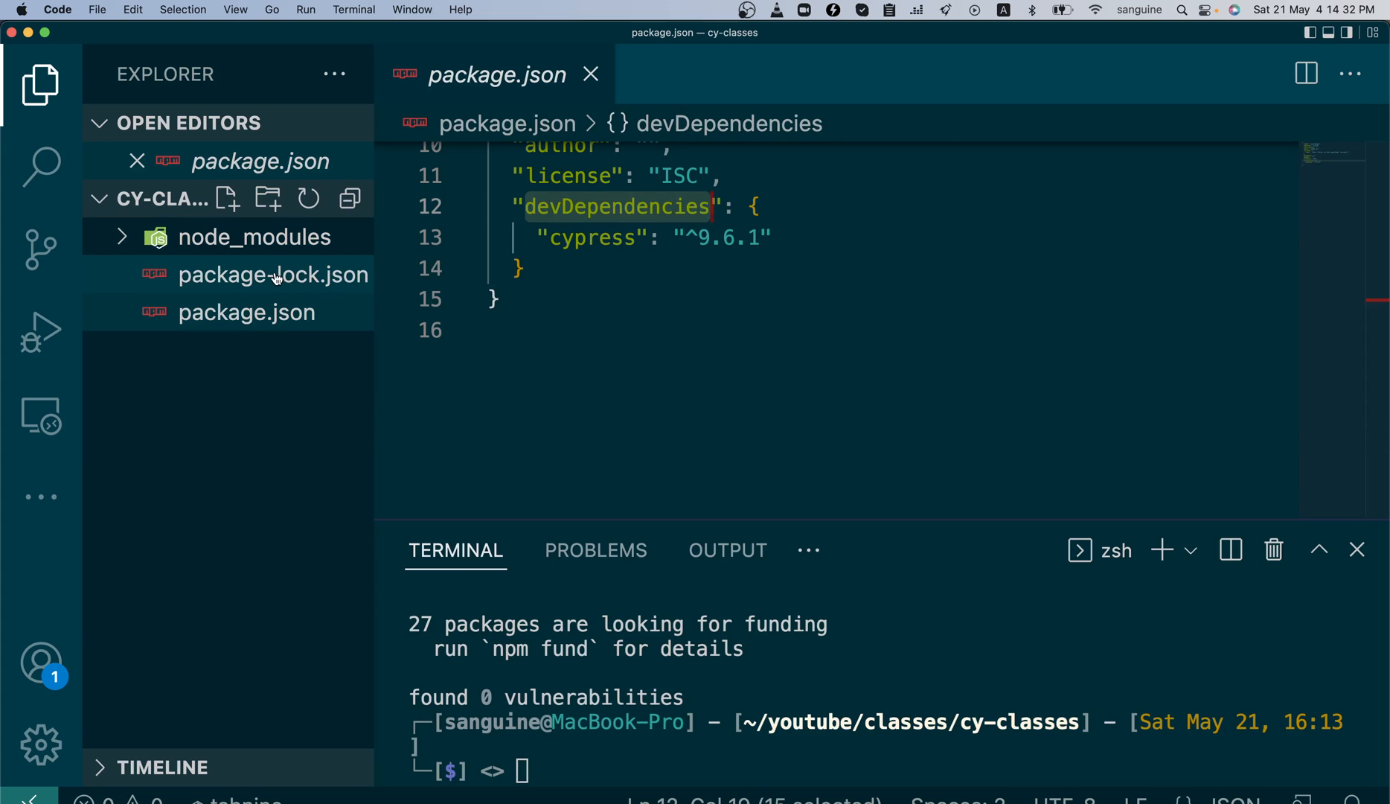
mouse_move(213, 398)
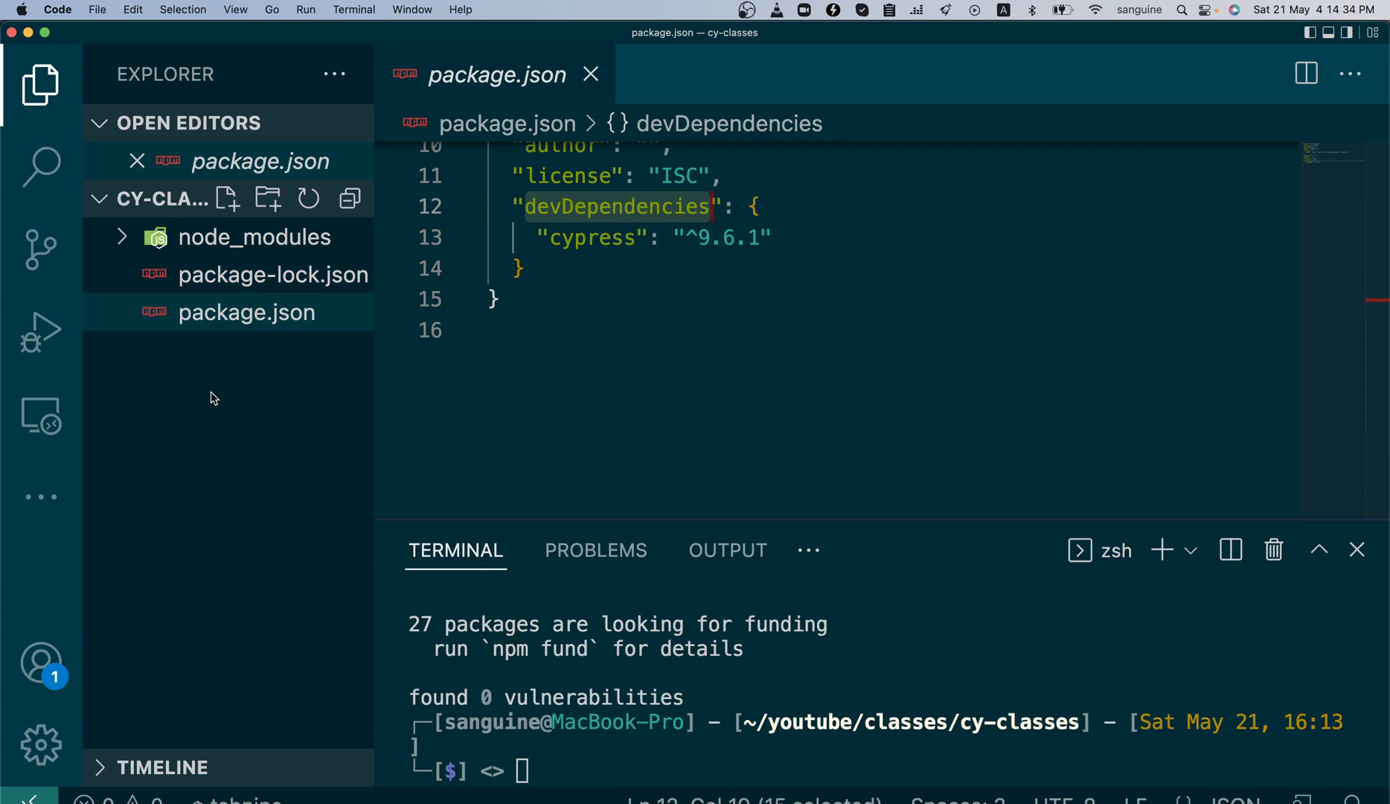
click(273, 274)
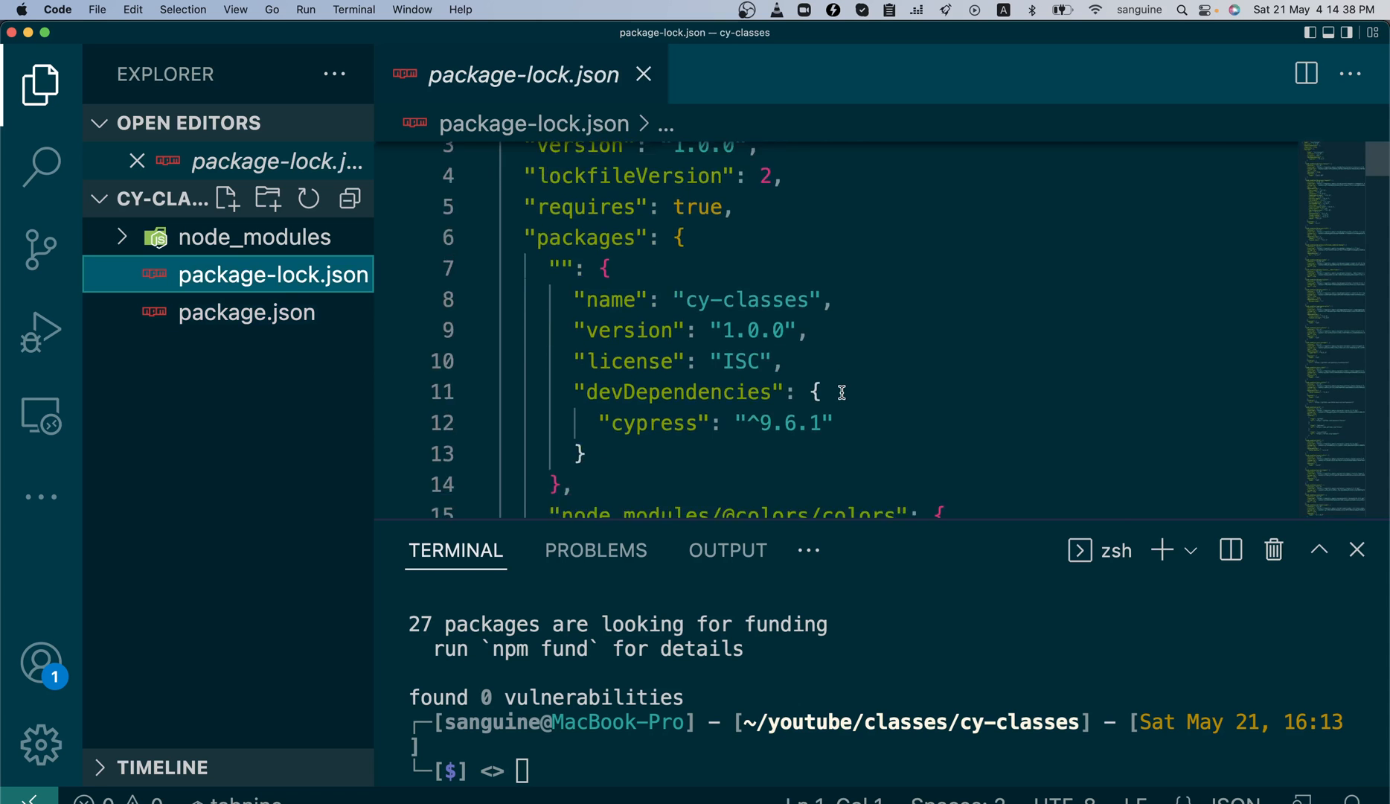
scroll(down, 3)
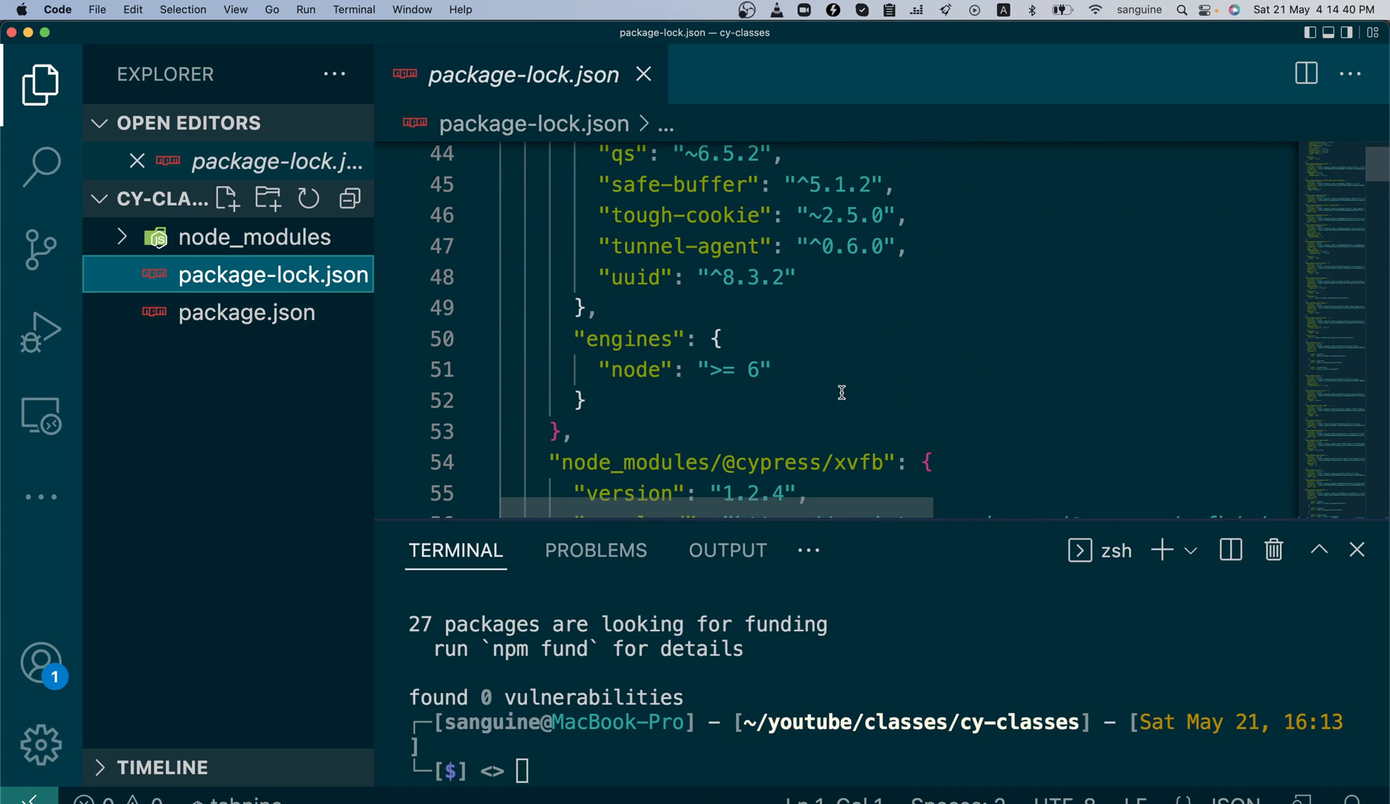
scroll(down, 3)
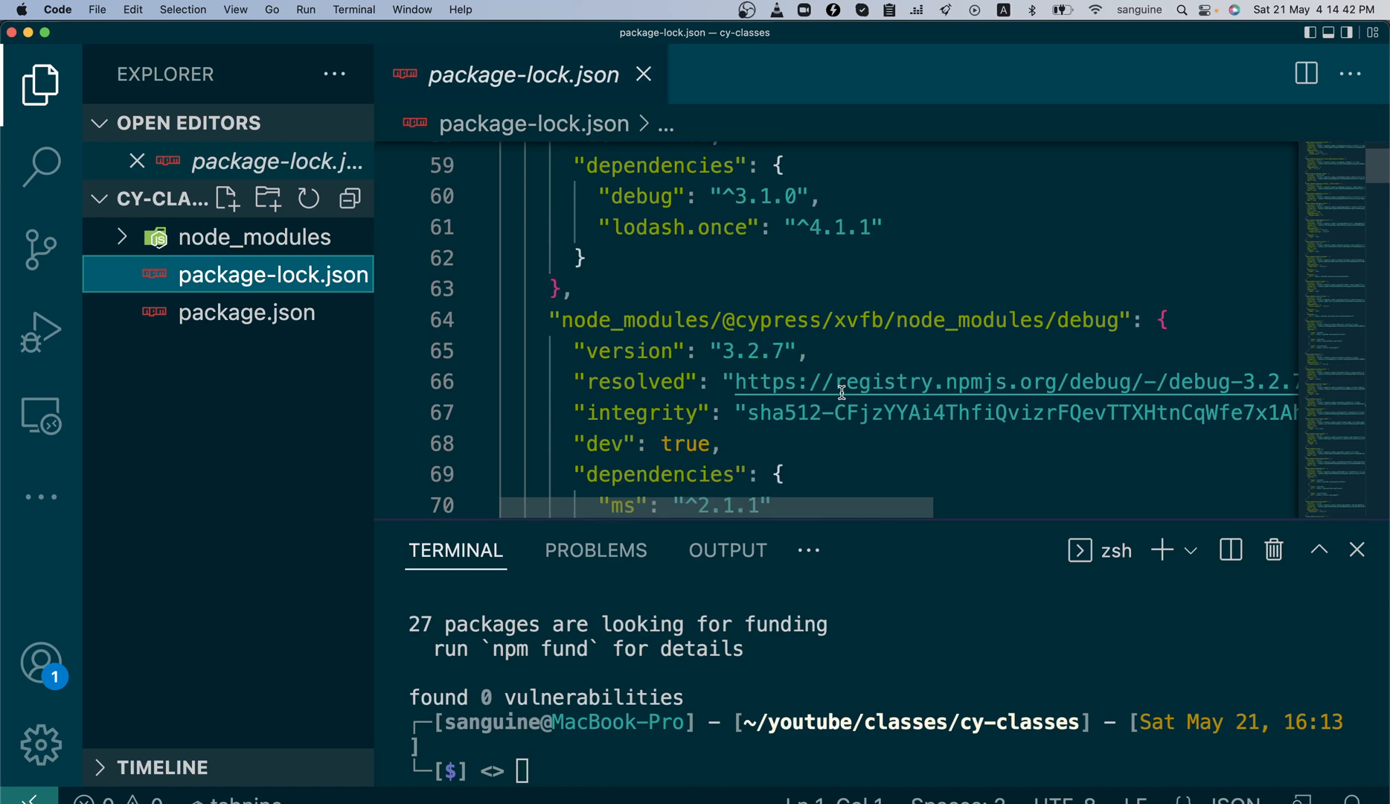
scroll(down, 3)
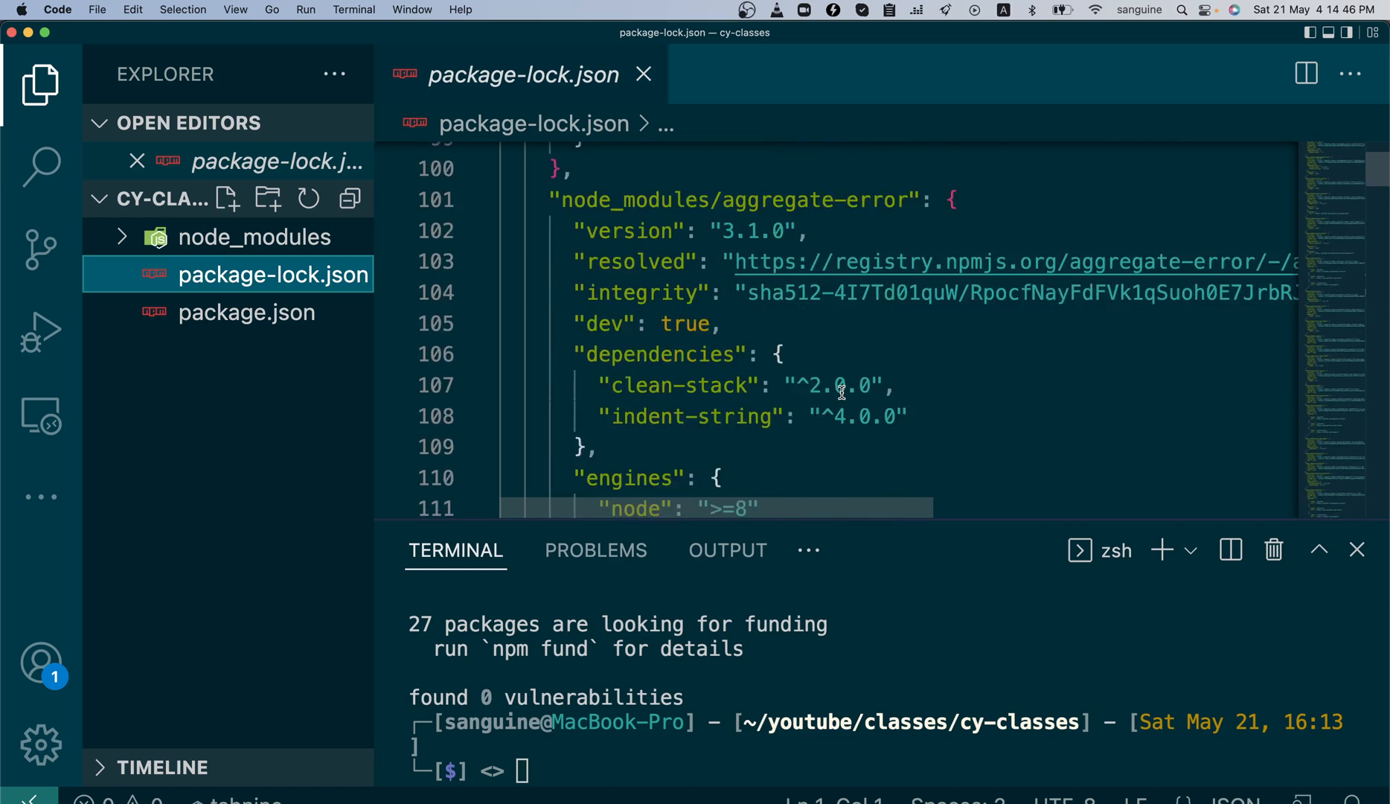
scroll(down, 3)
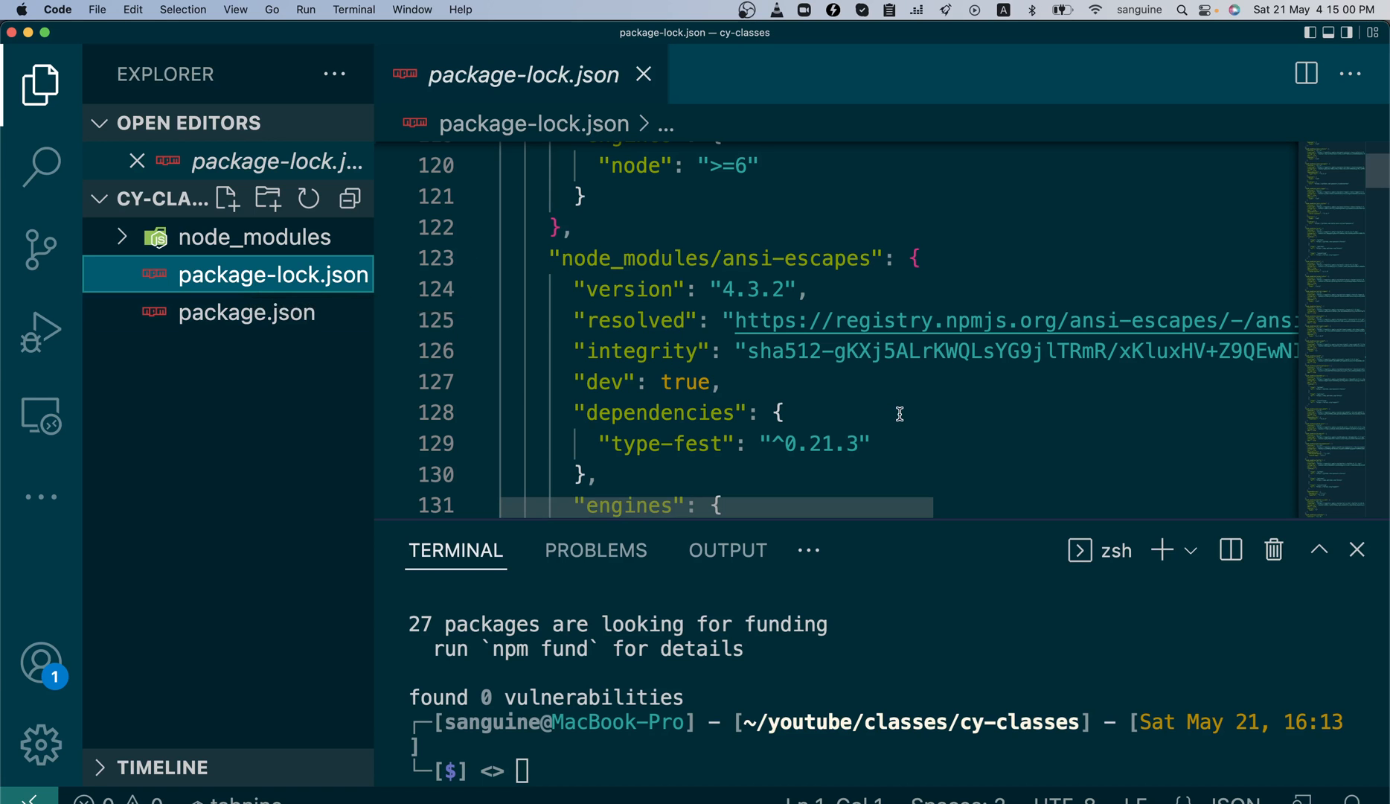
scroll(down, 3)
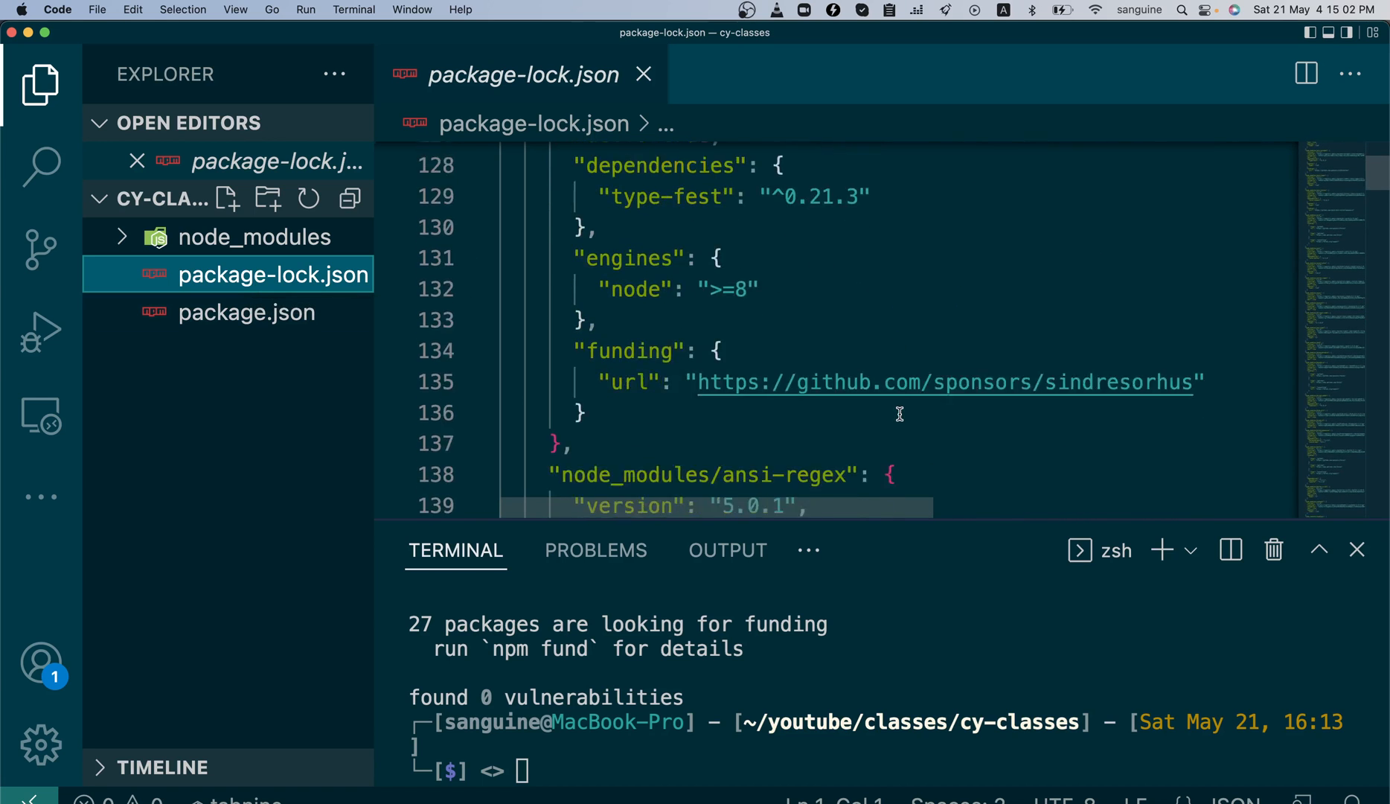
scroll(down, 3)
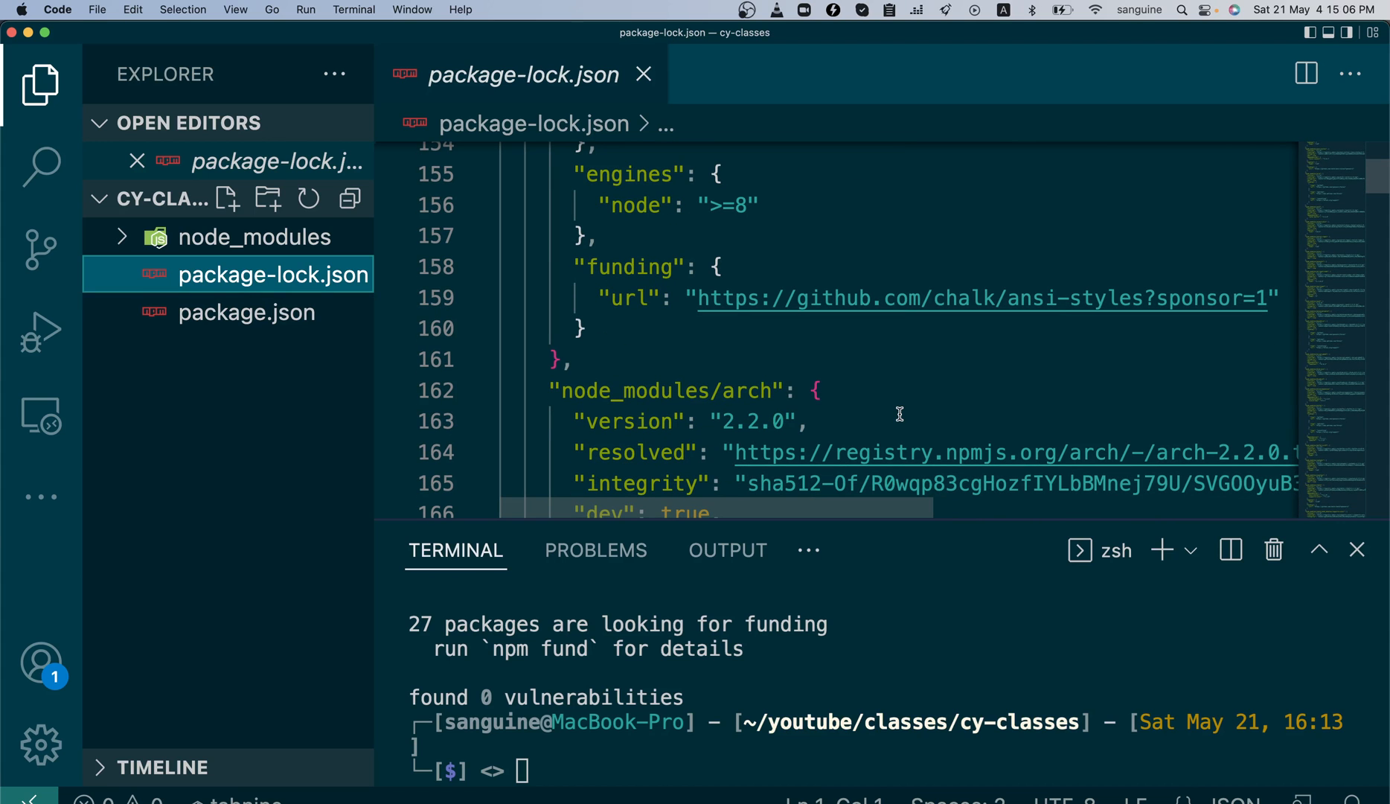
scroll(down, 3)
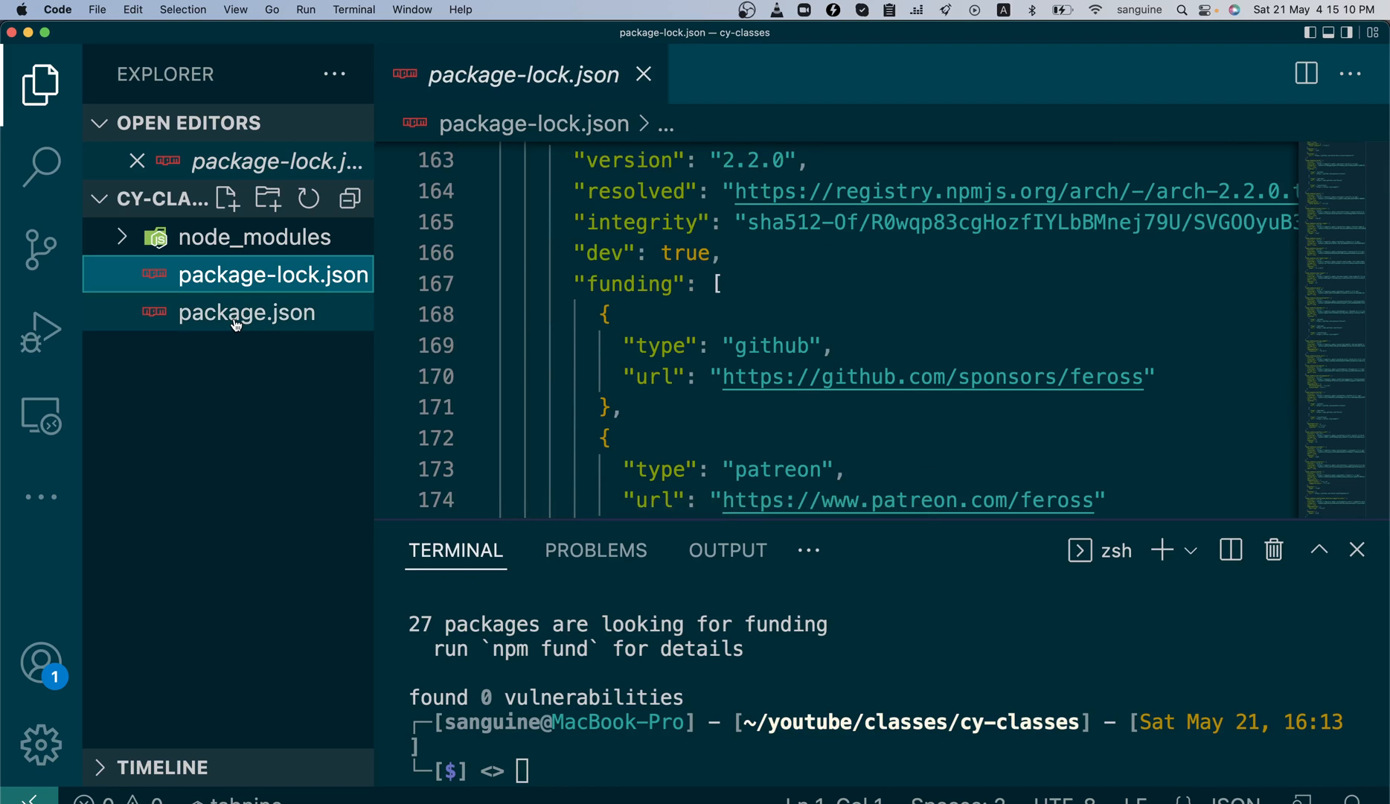
mouse_move(246, 312)
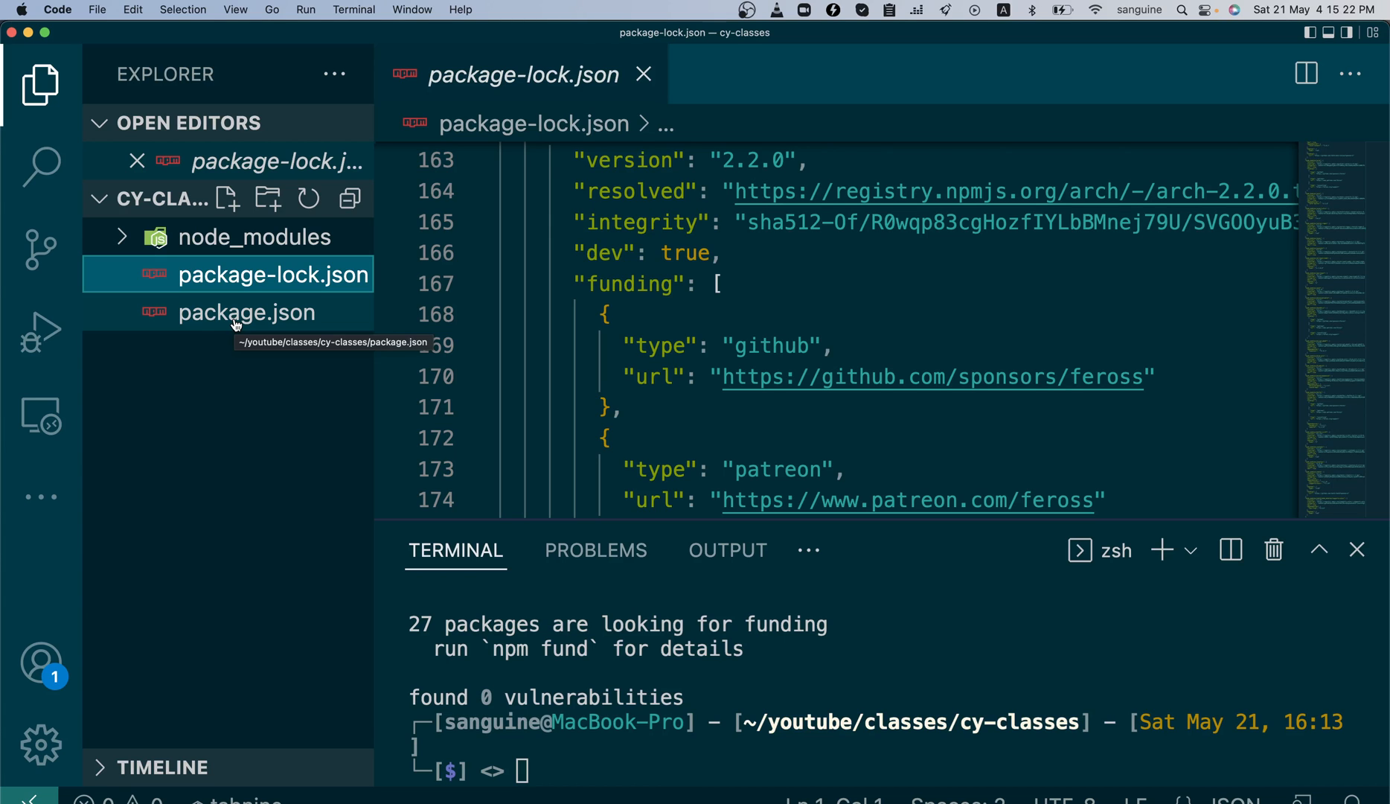
mouse_move(265, 293)
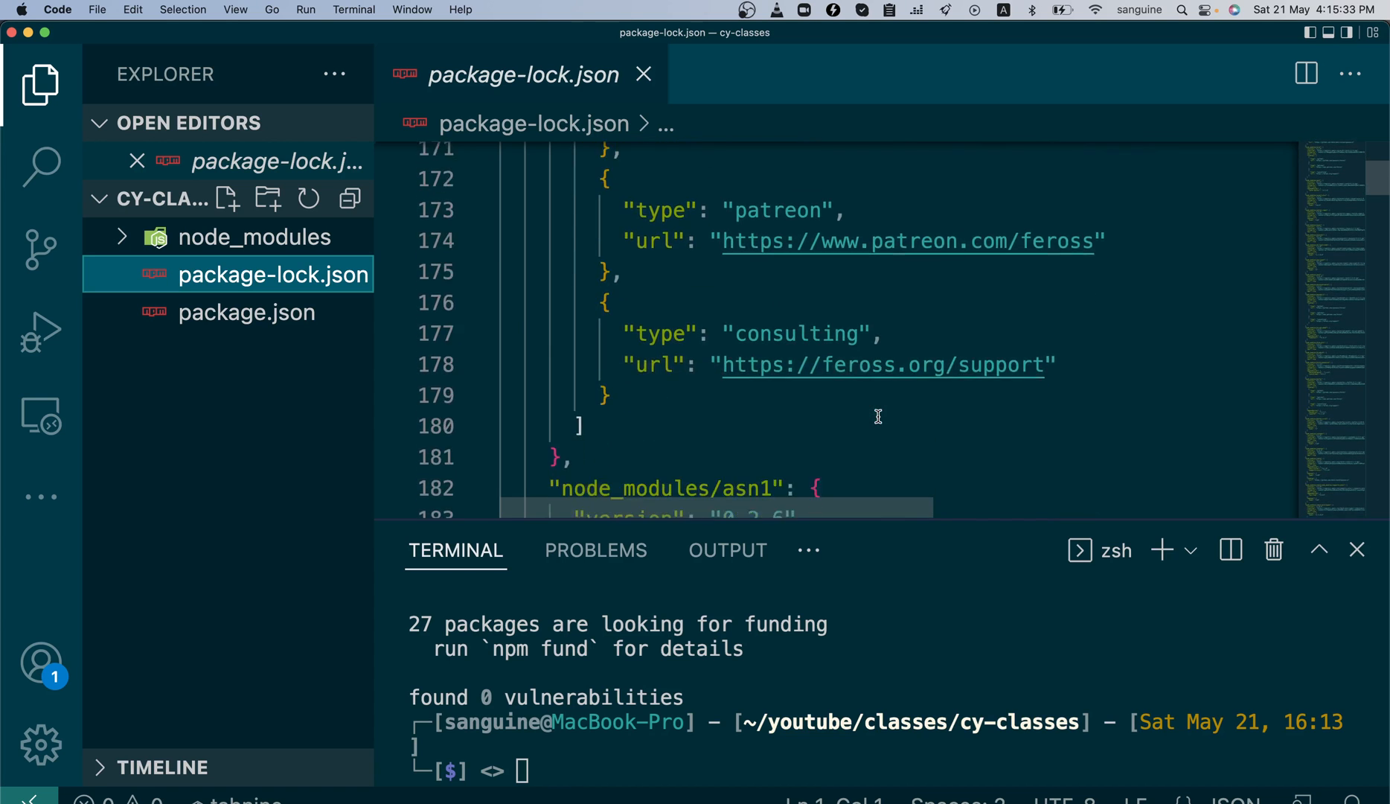
scroll(down, 3)
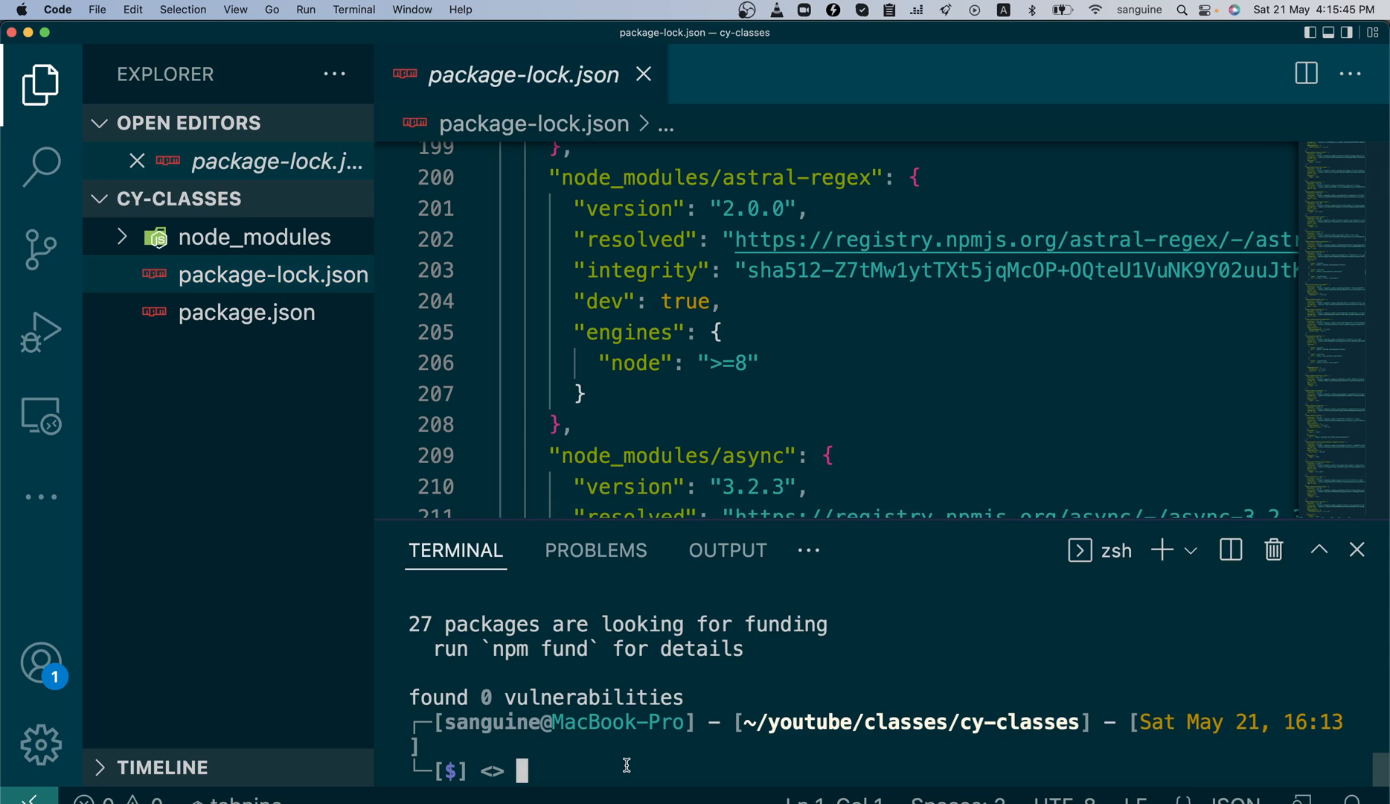
mouse_move(585, 773)
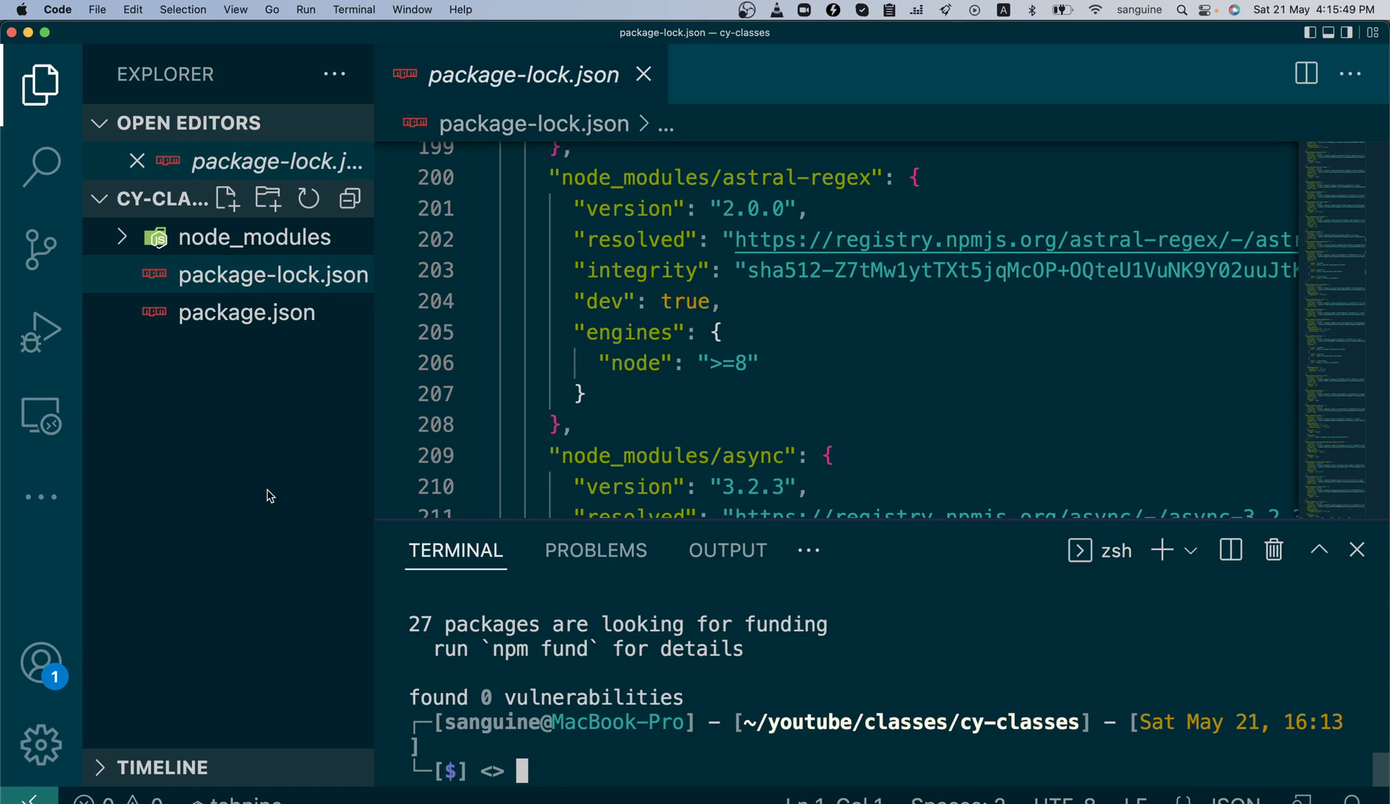
- Type 'node_modules/.bin/cypress open' in the terminal, erase it, and begin 'npx c'
click(254, 237)
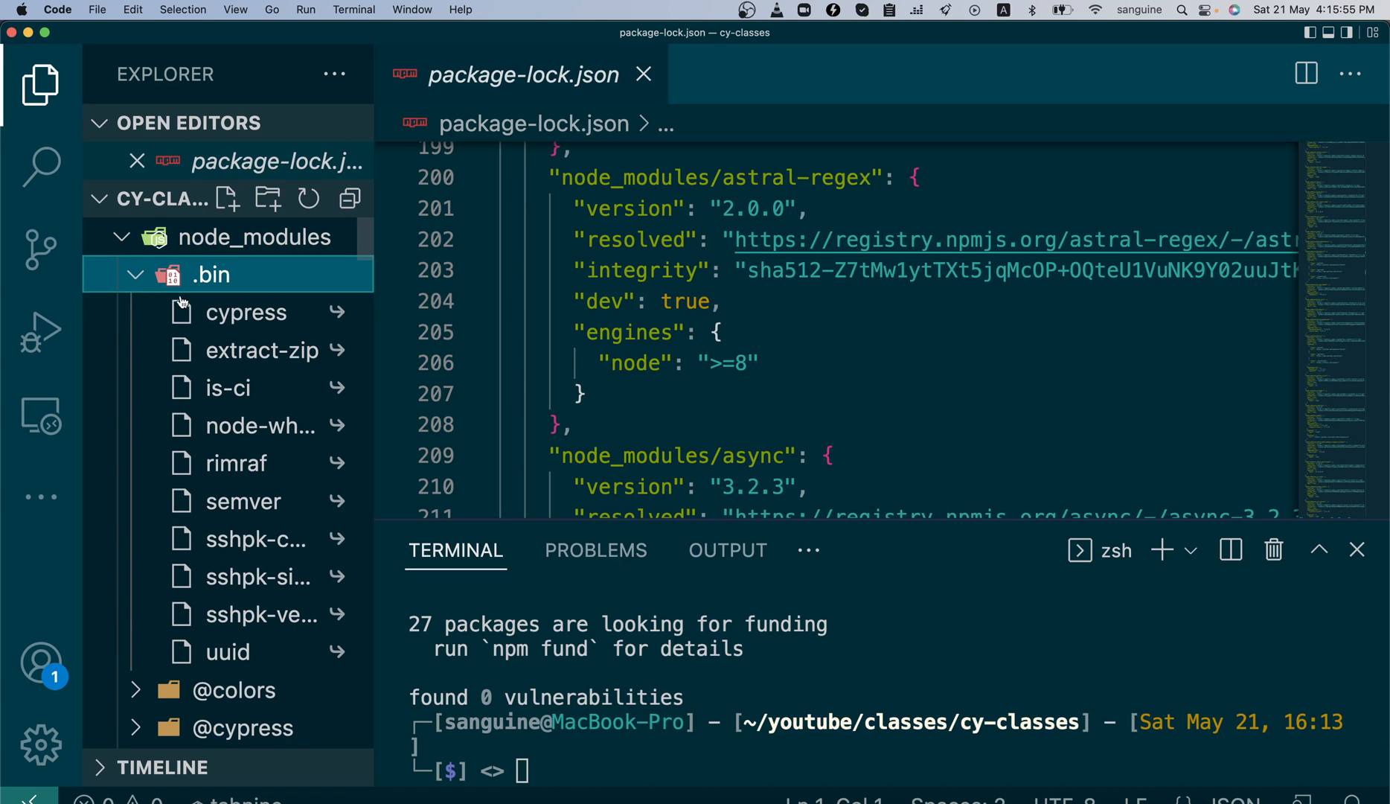
right_click(246, 312)
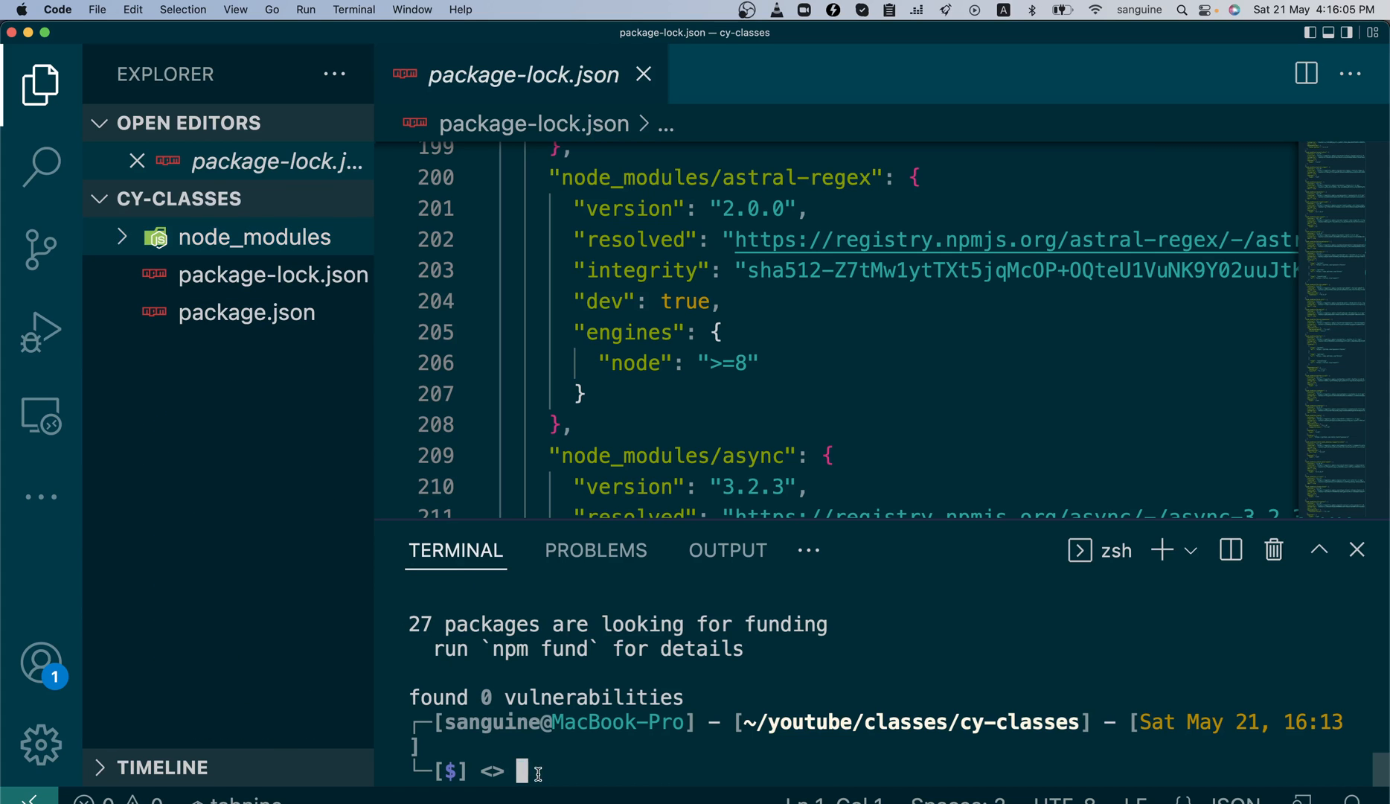
text(node_modules/.bin/cypress)
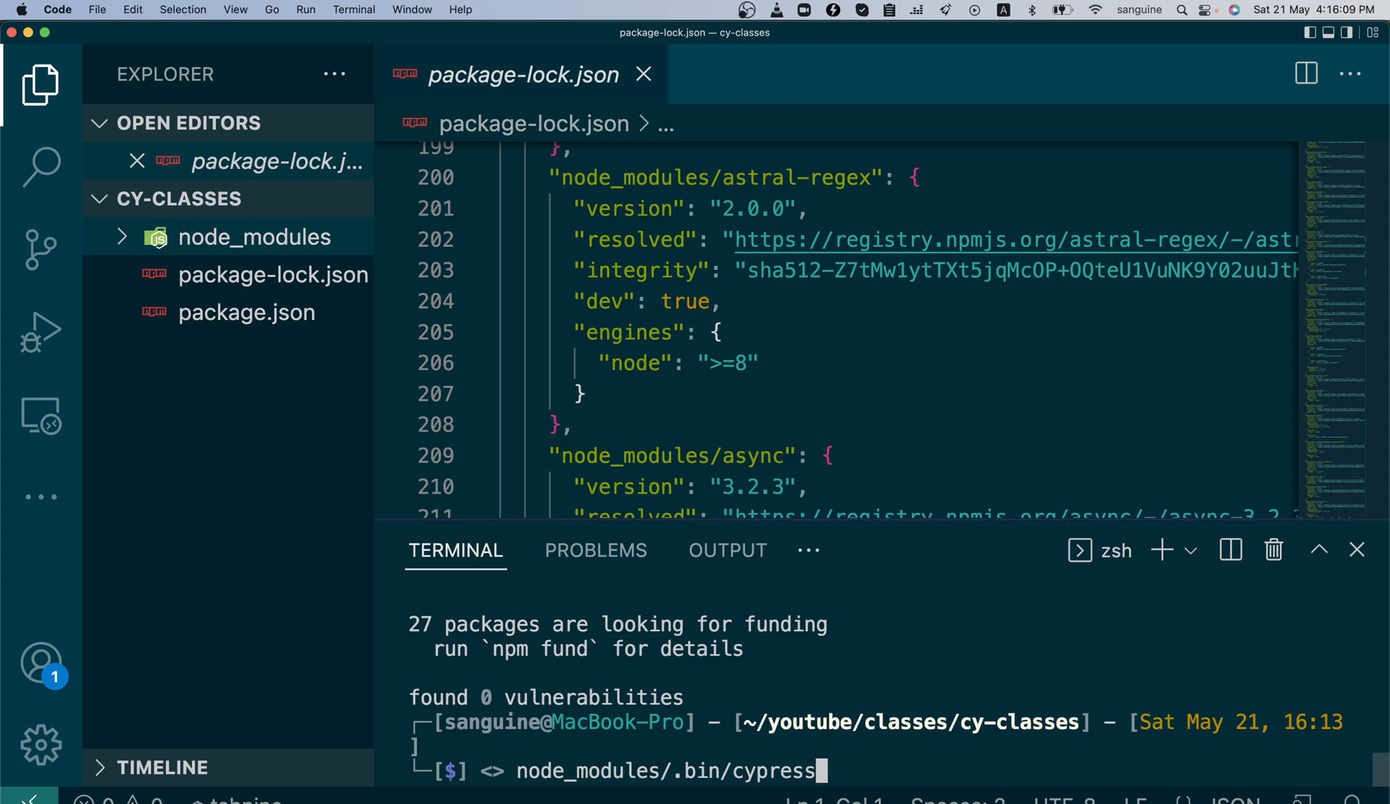
text(open)
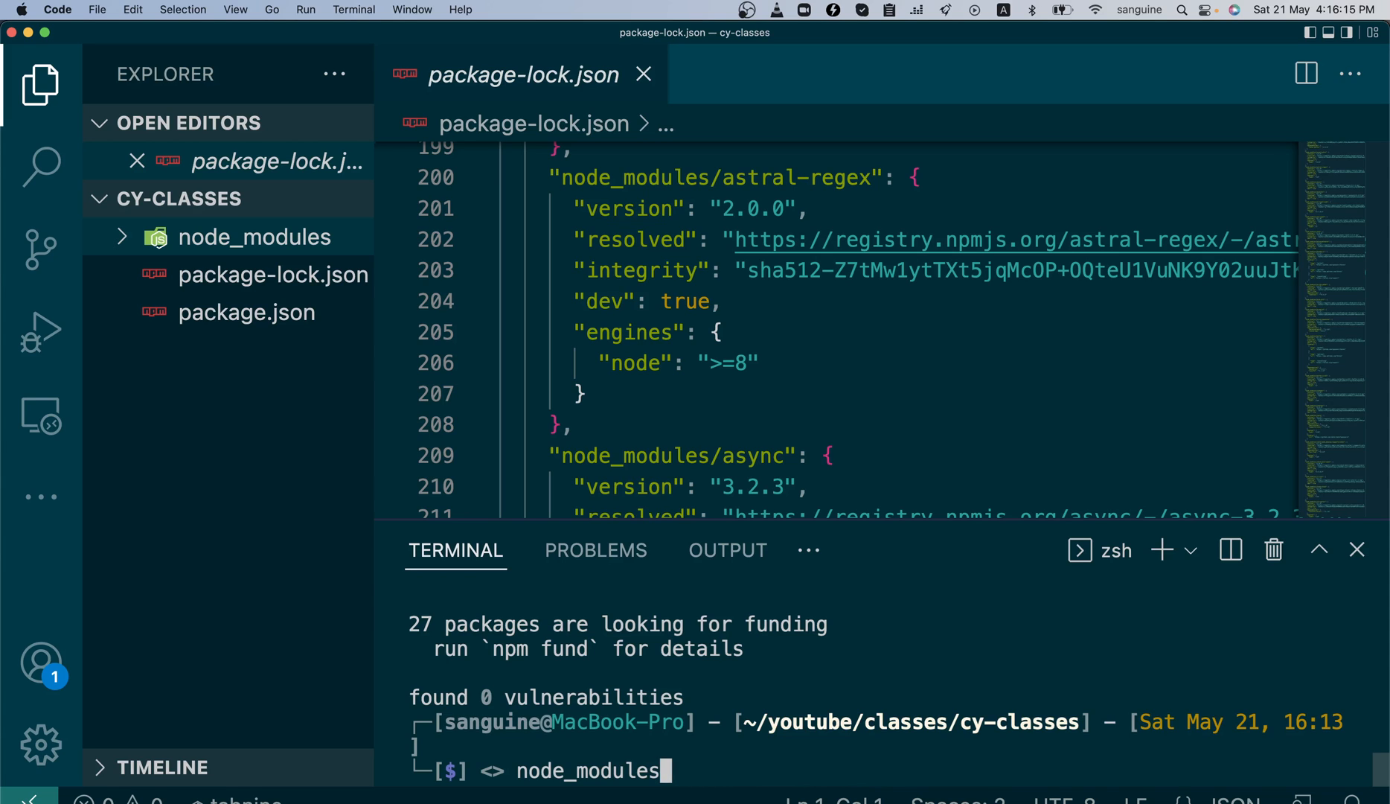
key(Backspace)
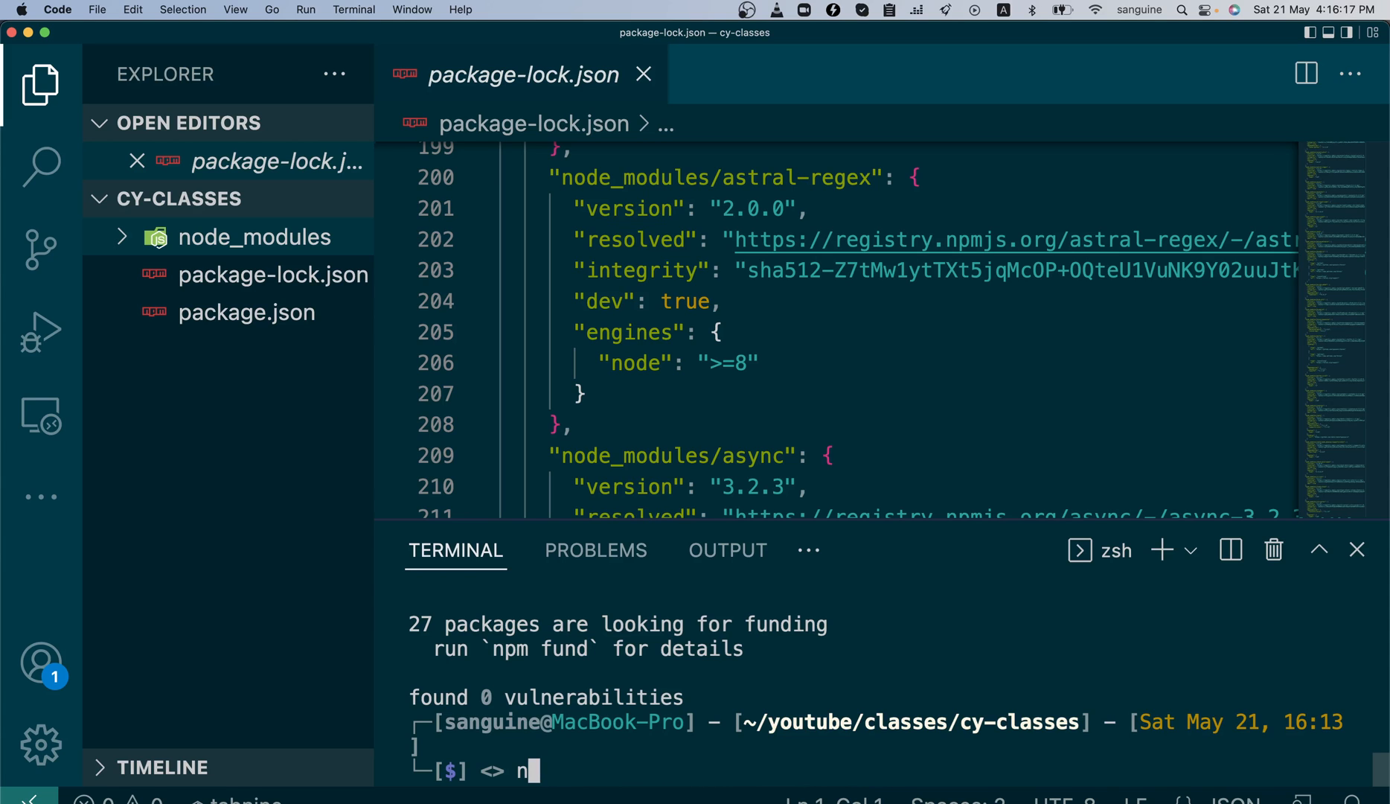
text(px c)
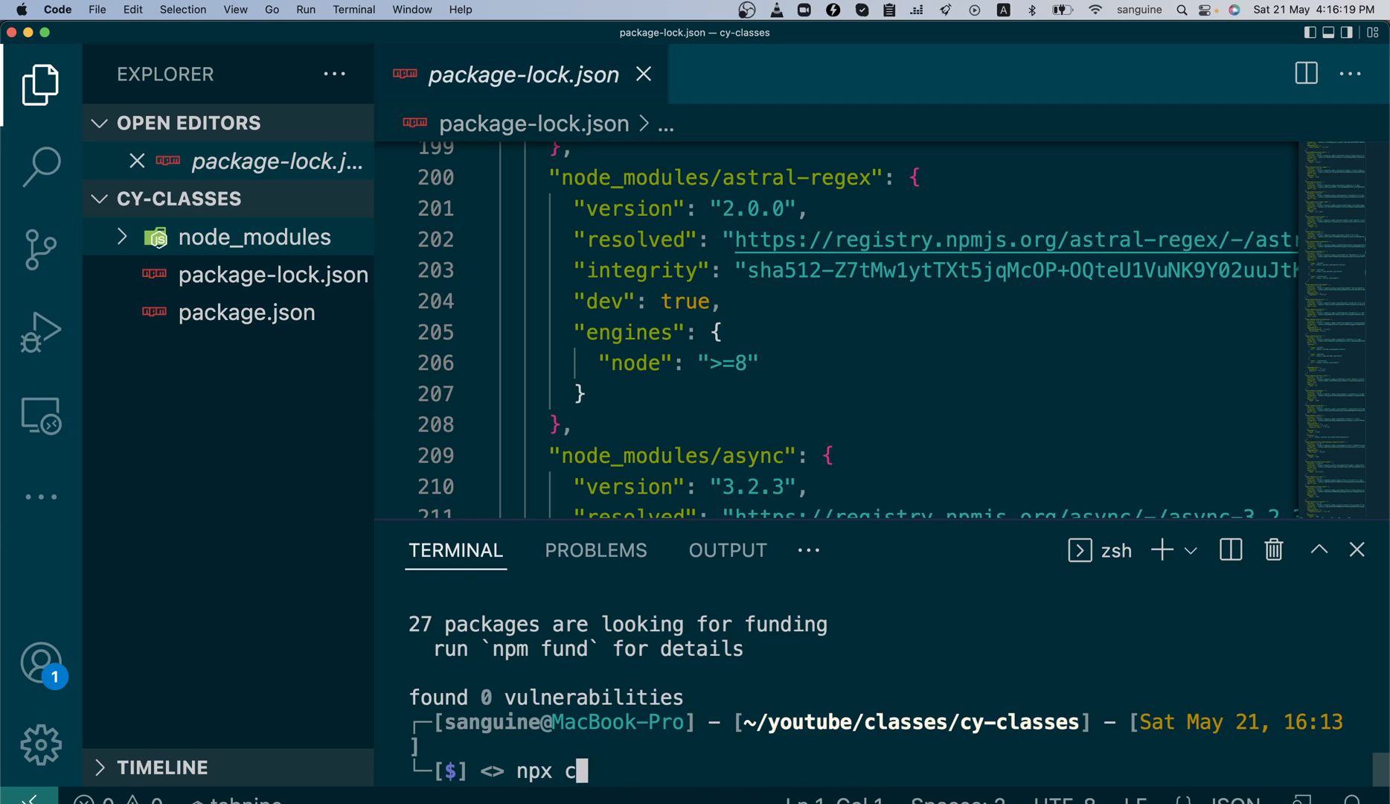
- Run 'npx cypress open', rerunning it until Cypress verifies and the runner opens
text(ypress o)
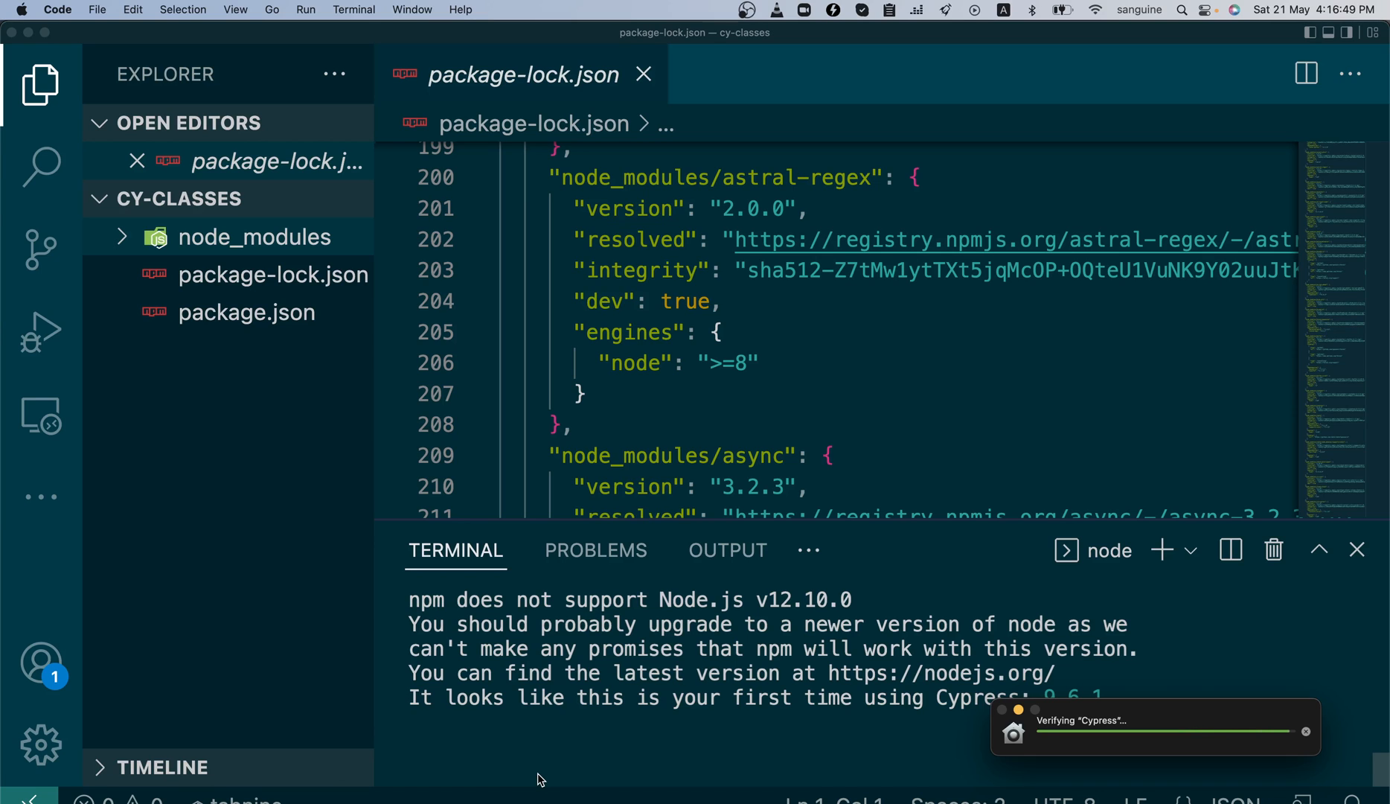
mouse_move(258, 288)
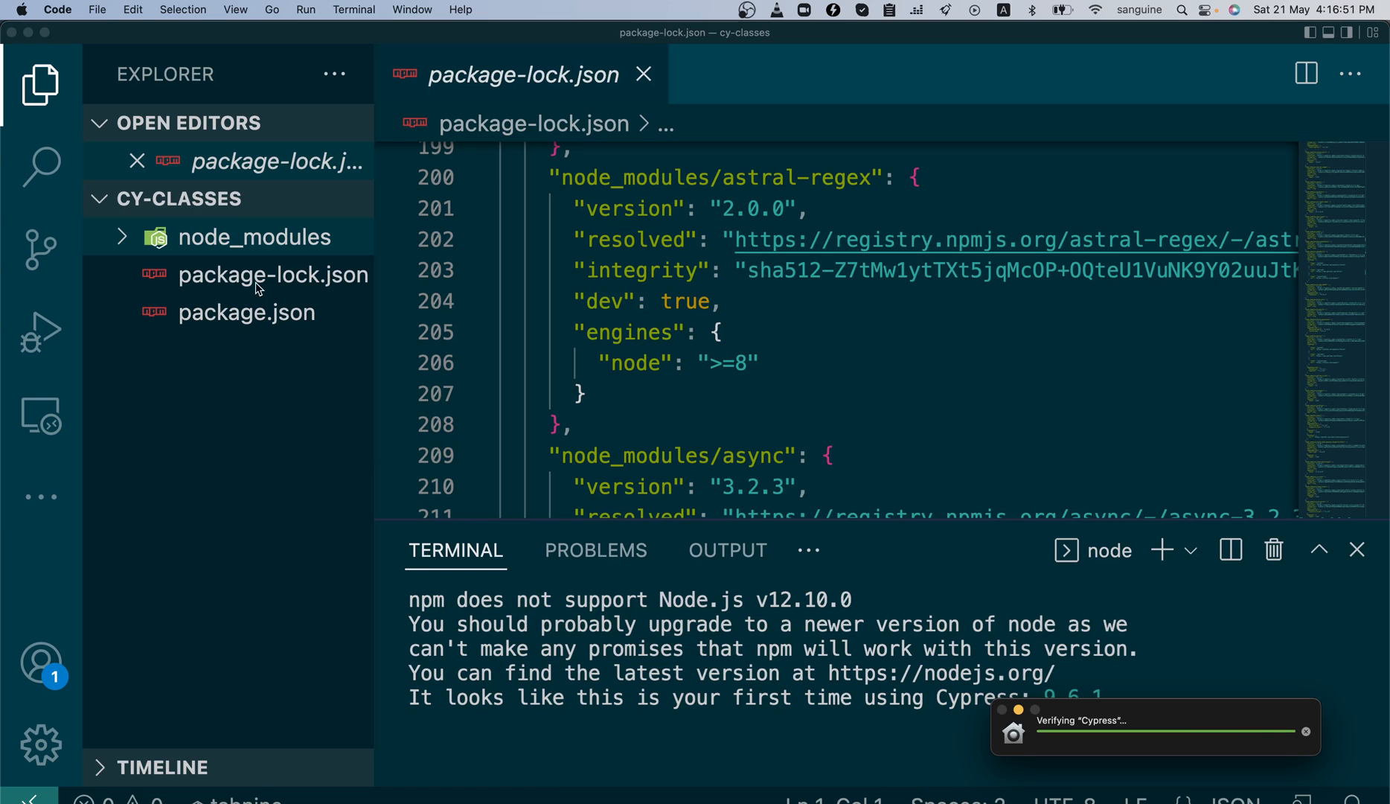
mouse_move(231, 250)
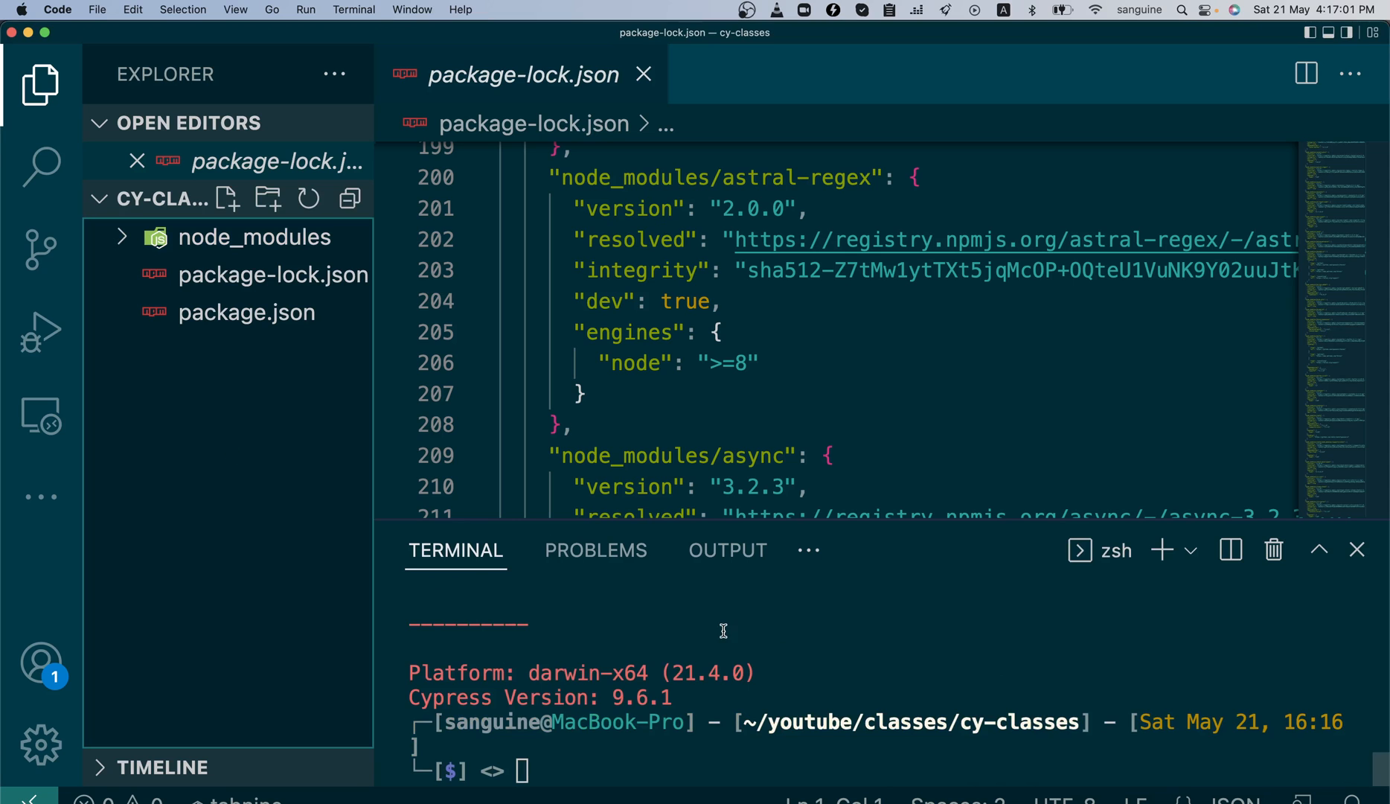
mouse_move(656, 757)
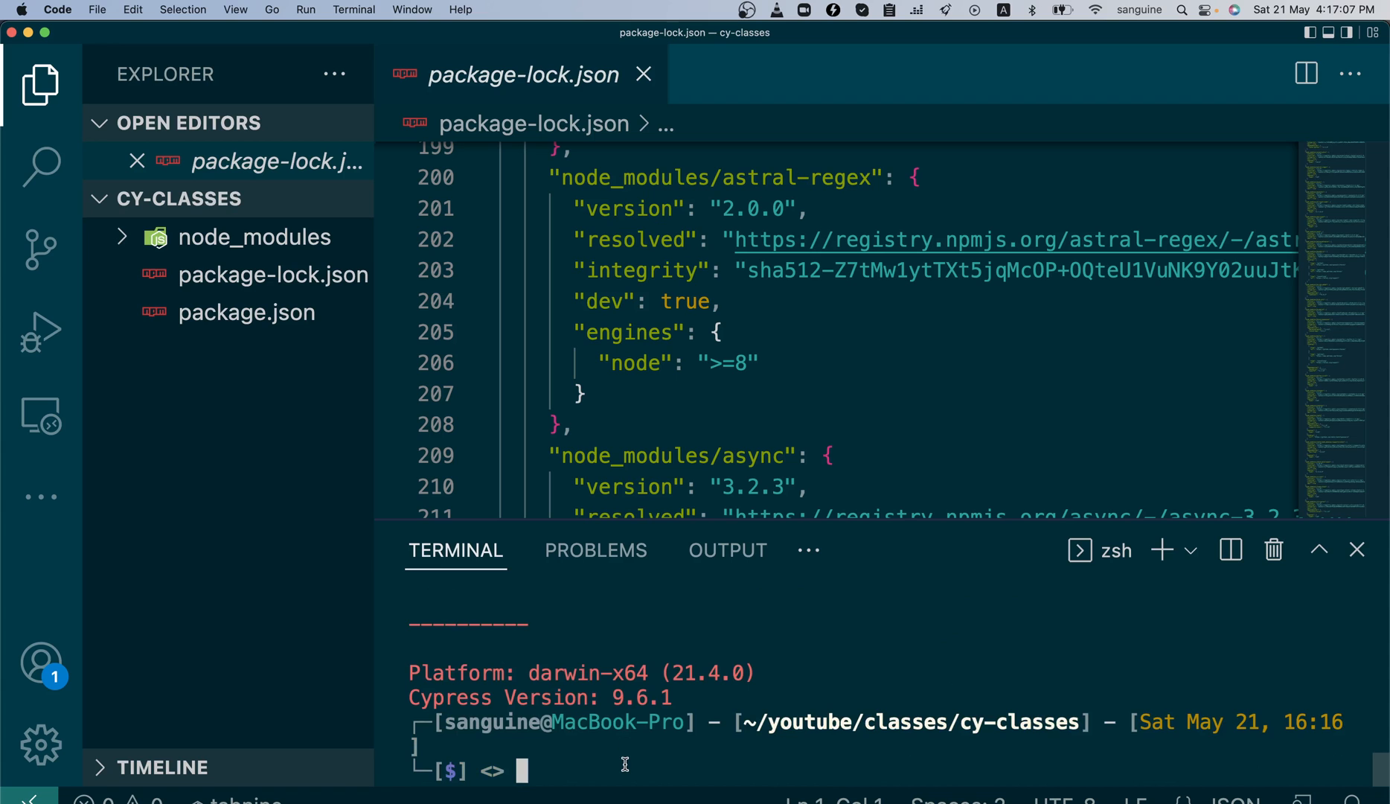
text(npx cypress open)
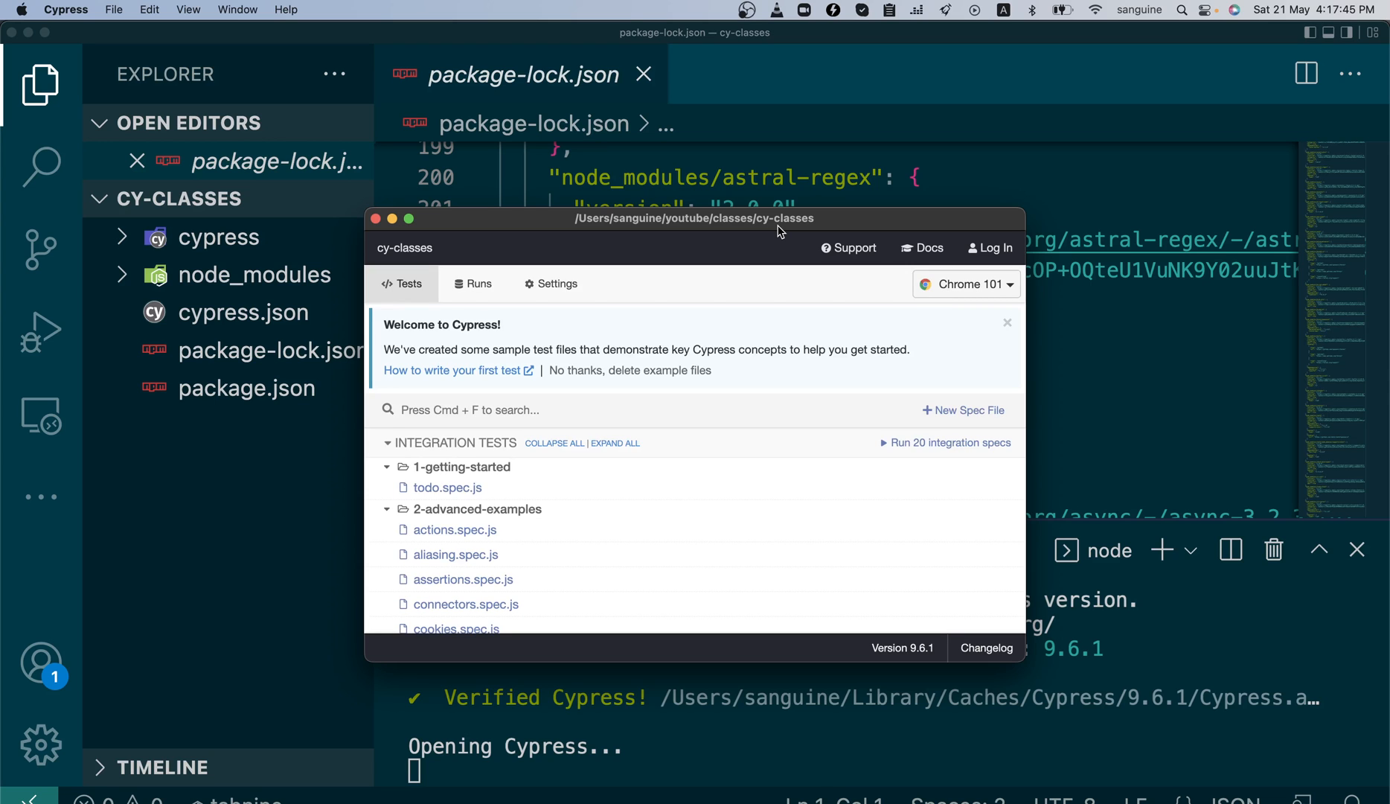
mouse_move(454, 554)
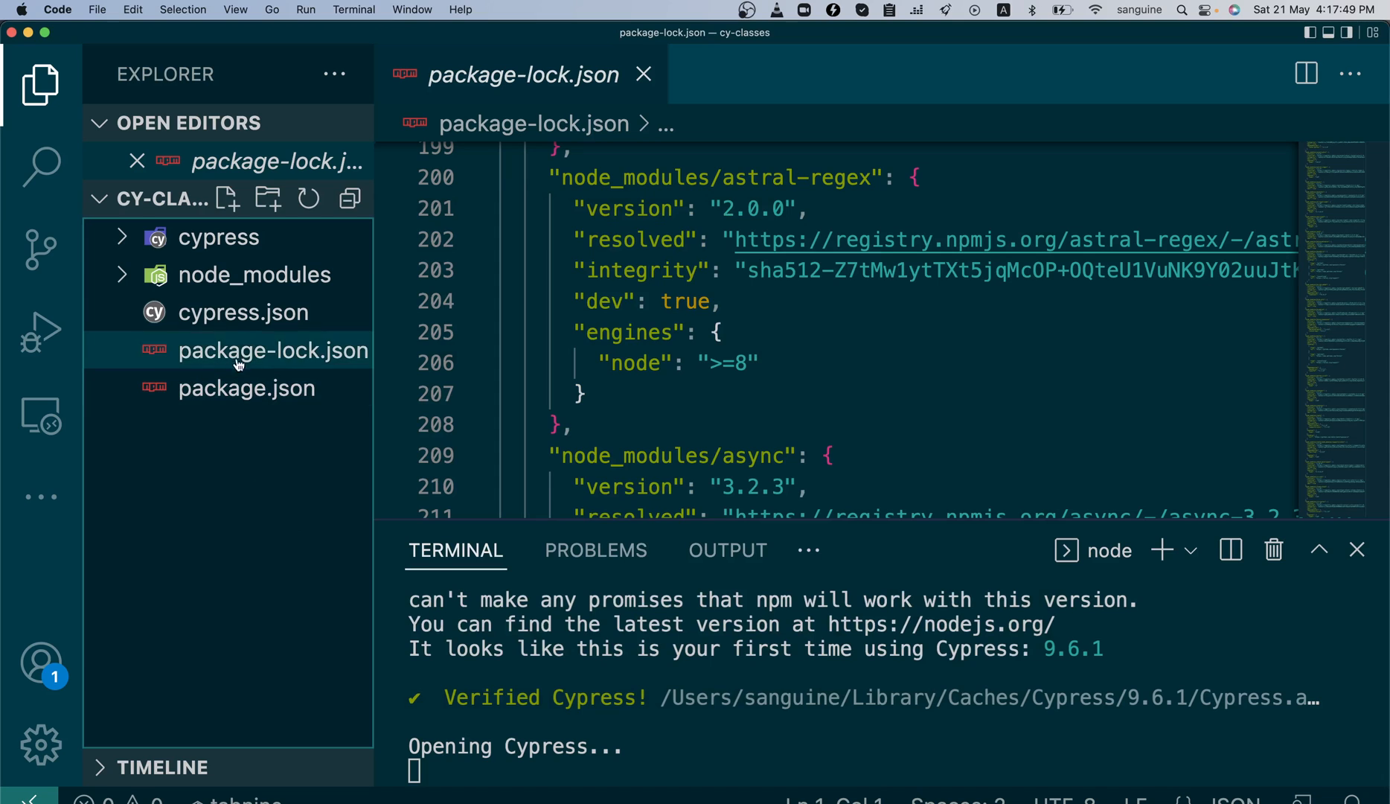
mouse_move(242, 311)
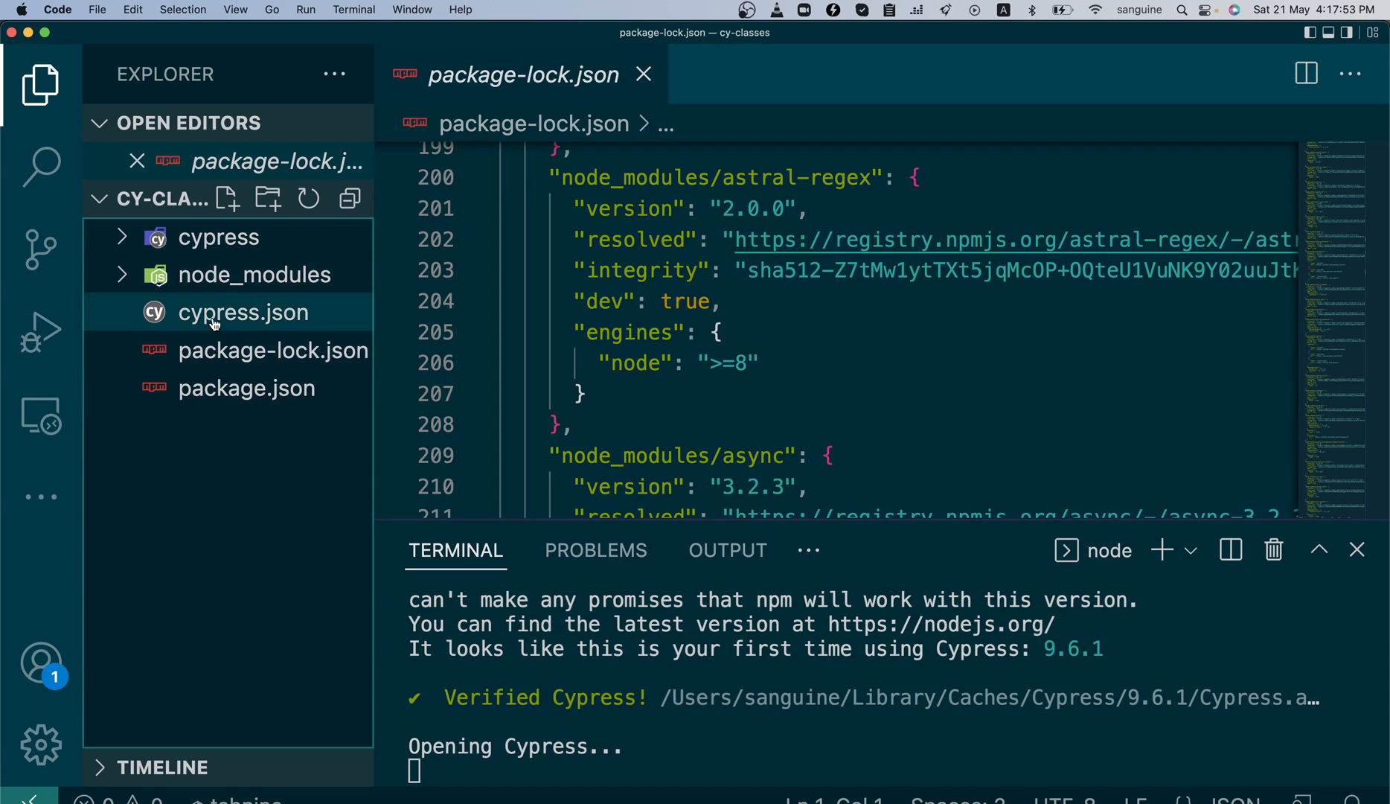
mouse_move(244, 312)
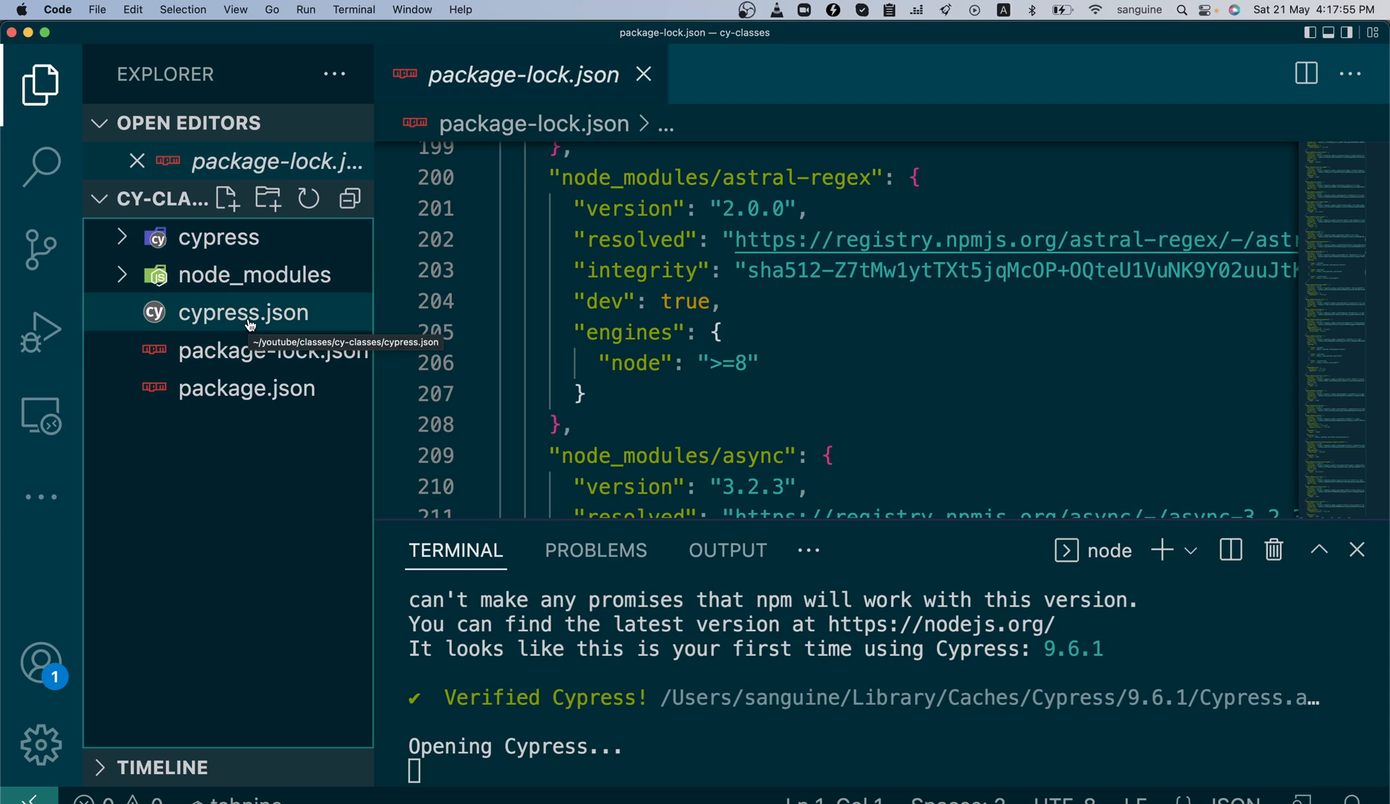
mouse_move(217, 237)
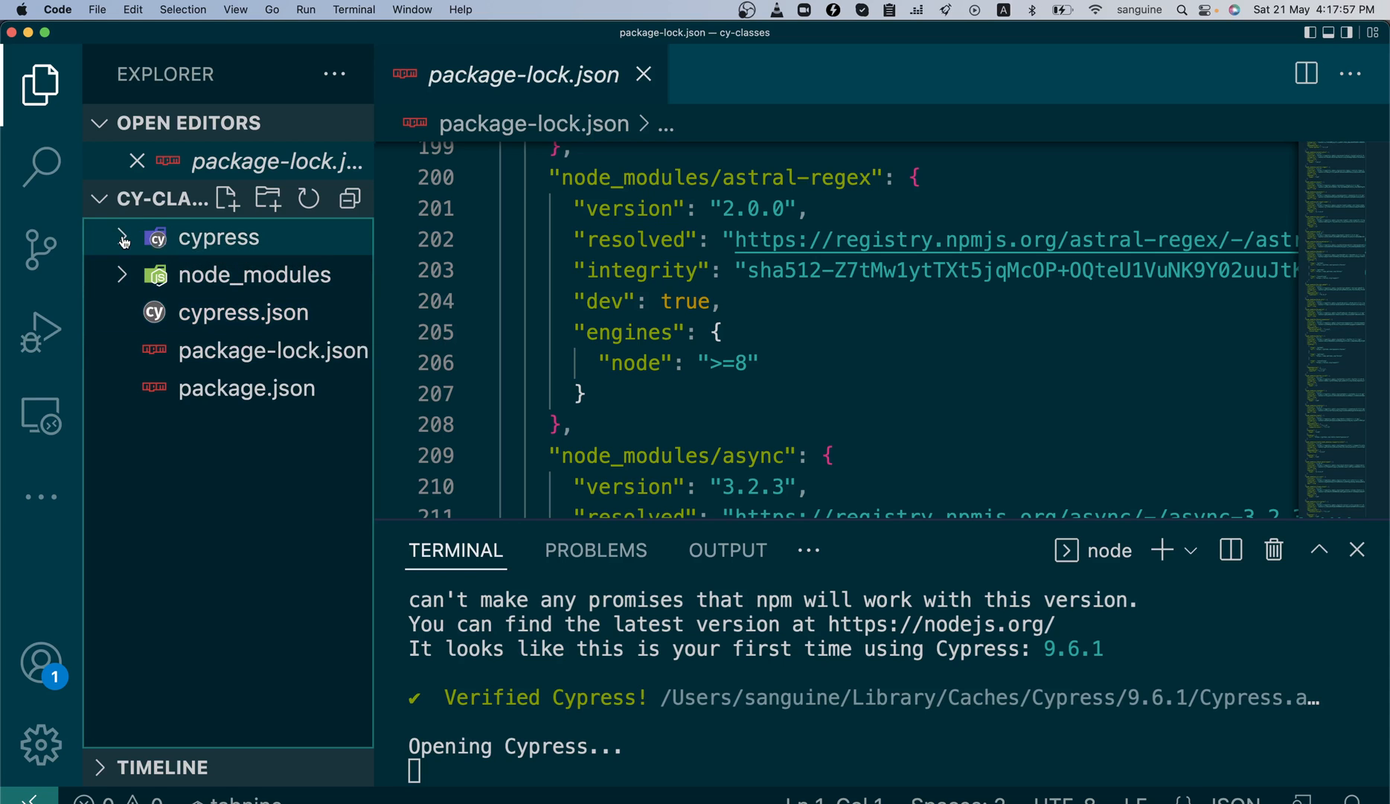
- Select the generated cypress folder and briefly show then dismiss the Additional Views list
click(218, 237)
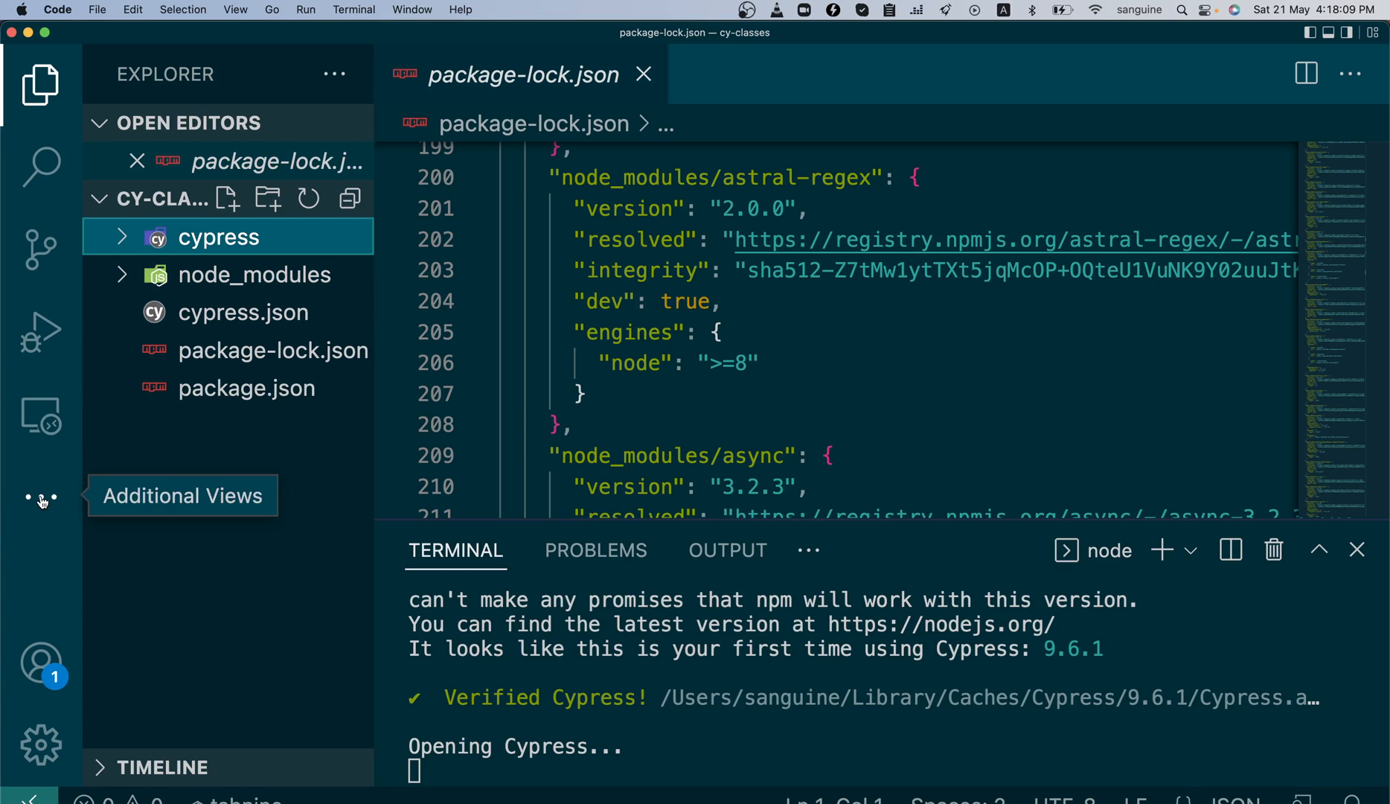
click(40, 497)
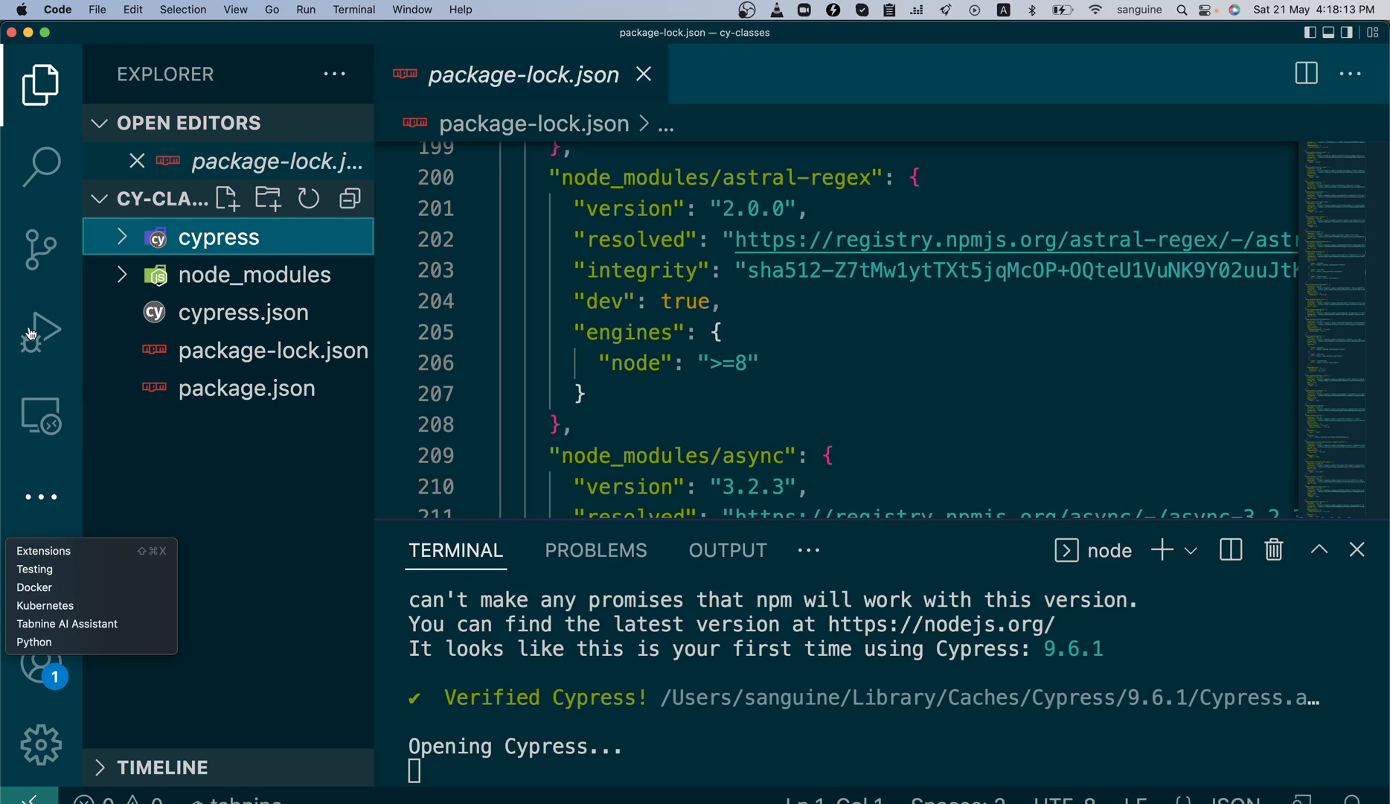
click(254, 461)
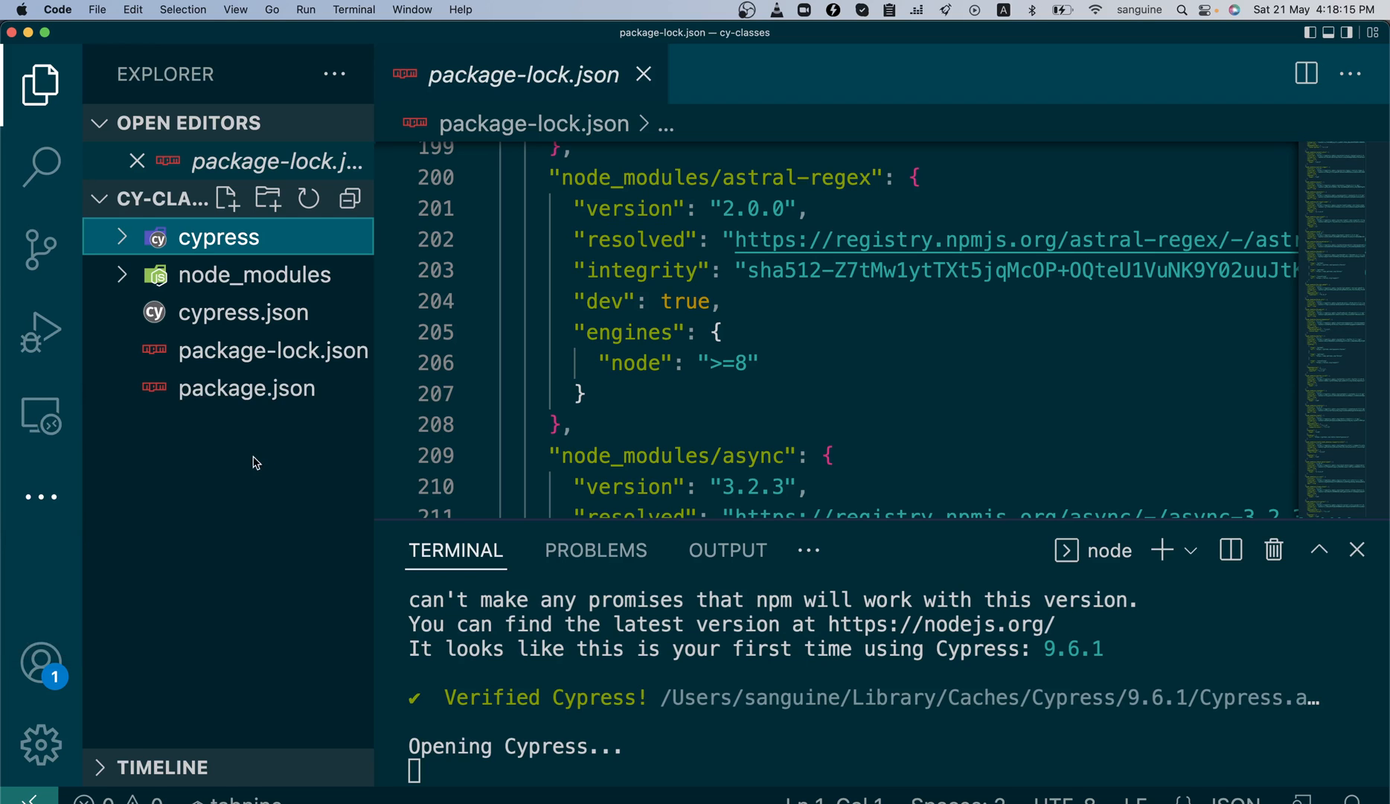
mouse_move(296, 532)
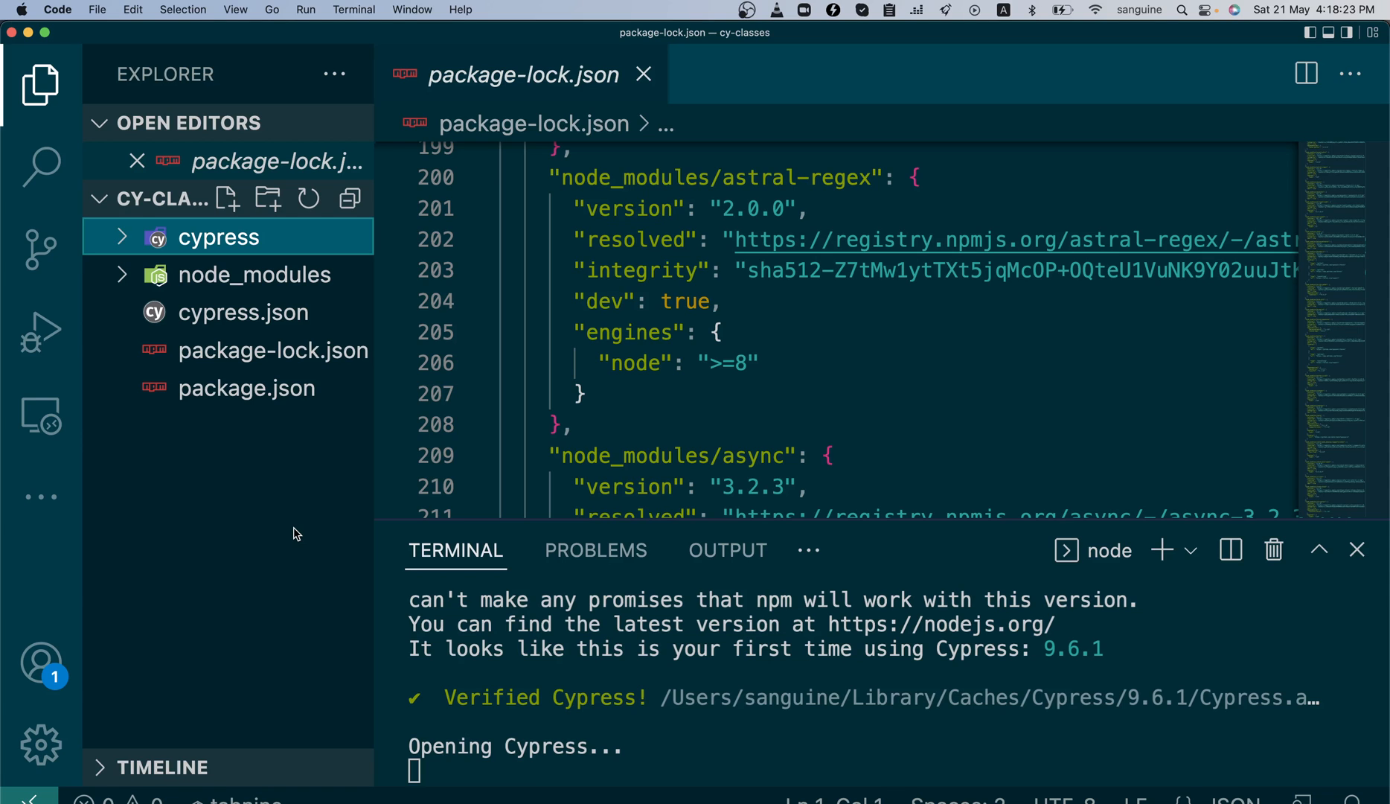
mouse_move(212, 407)
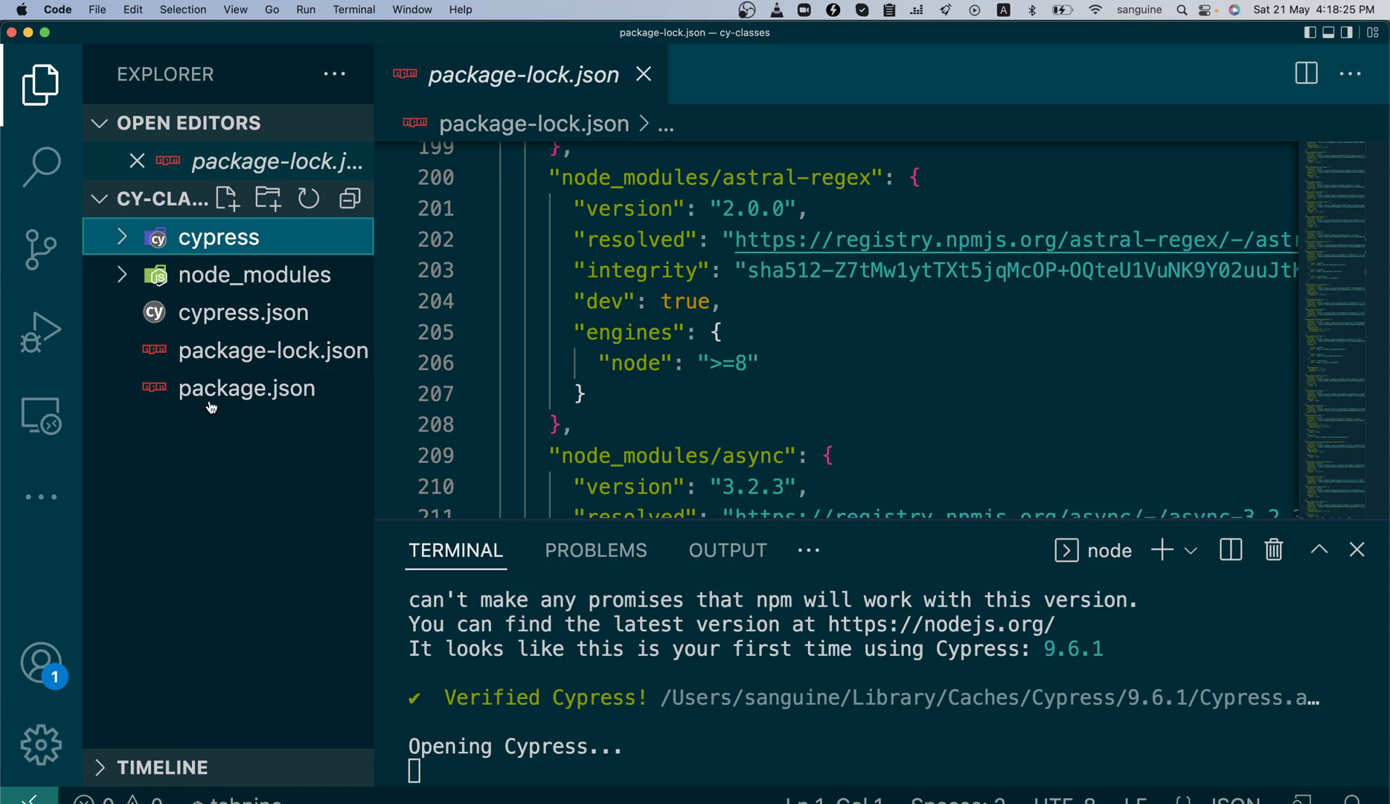
- Open the empty cypress.json and scroll through the runner's Settings configuration
click(243, 312)
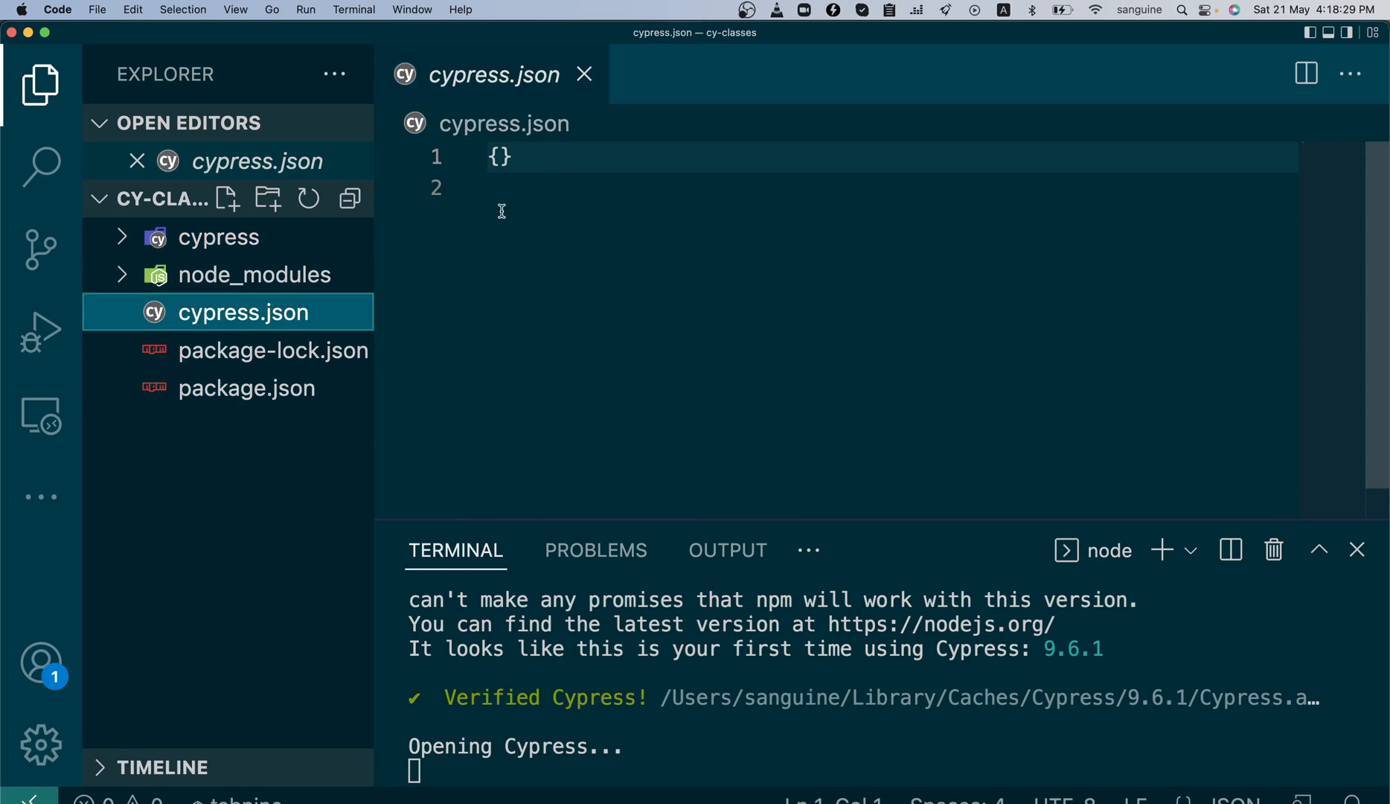
mouse_move(820, 514)
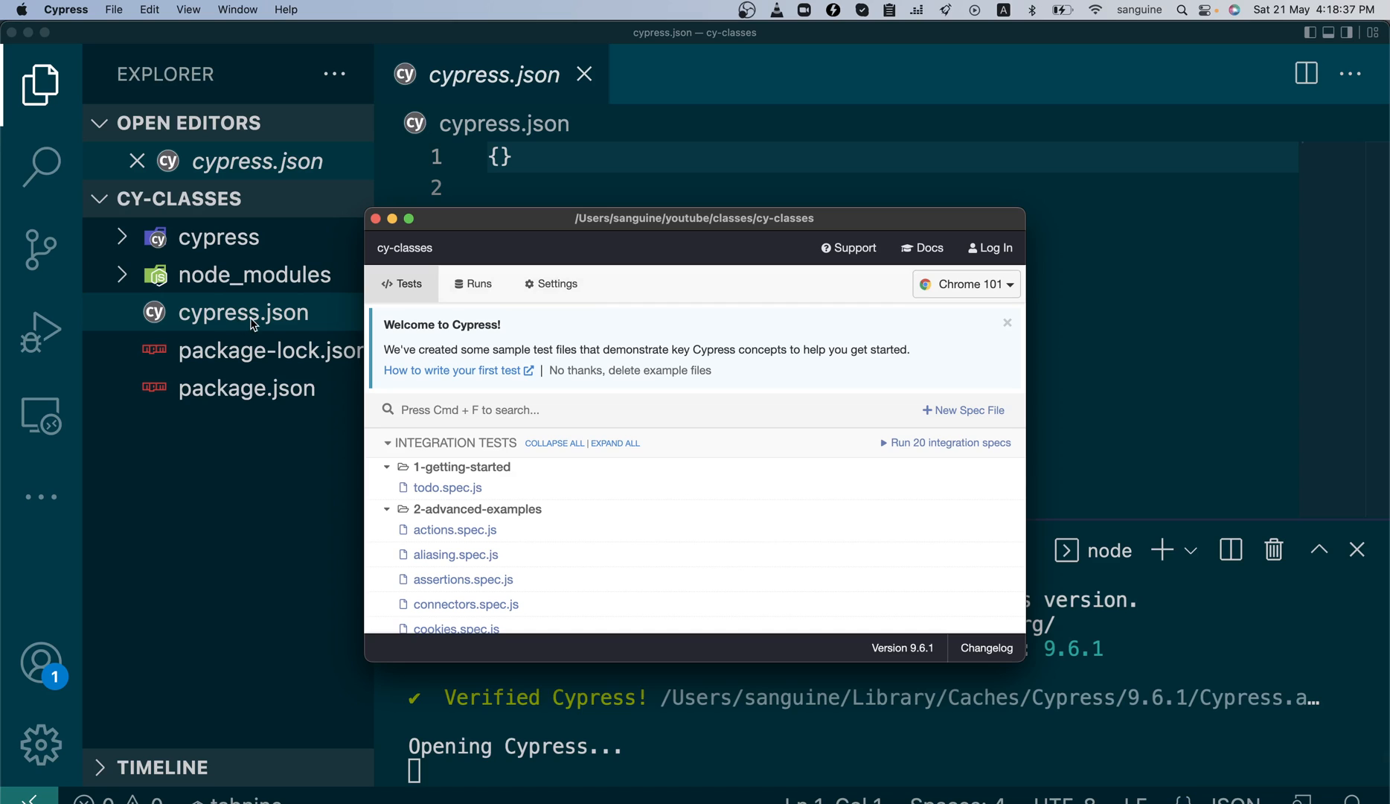
mouse_move(564, 292)
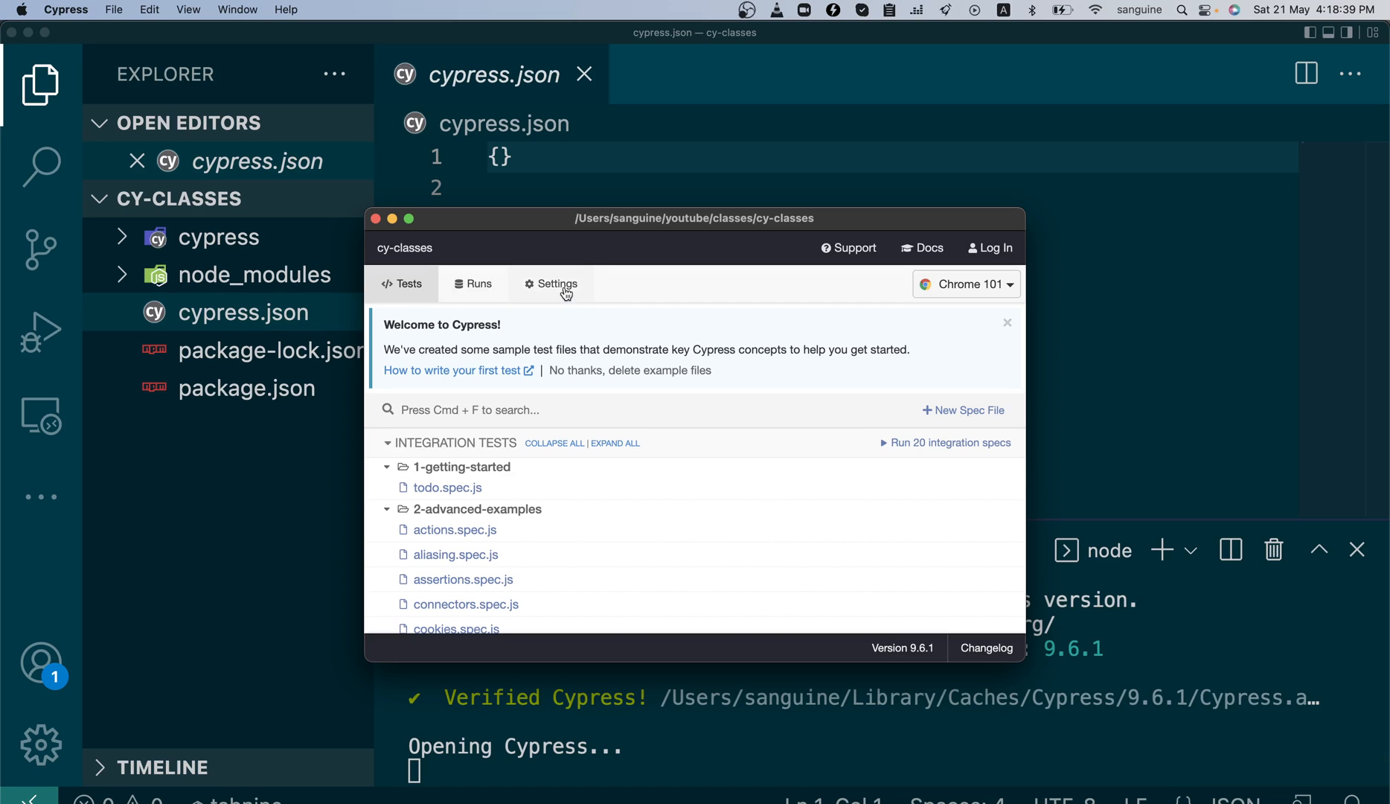
click(557, 284)
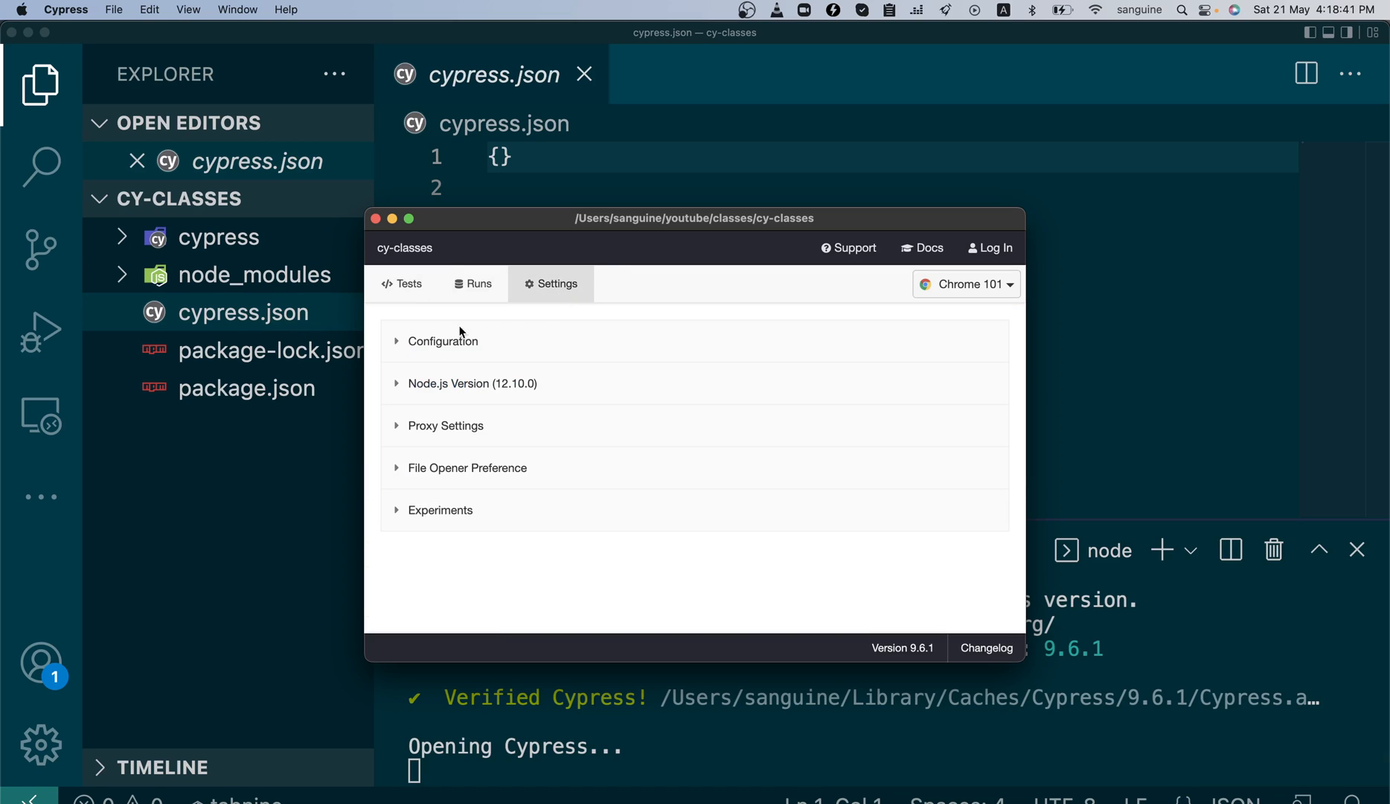
click(441, 341)
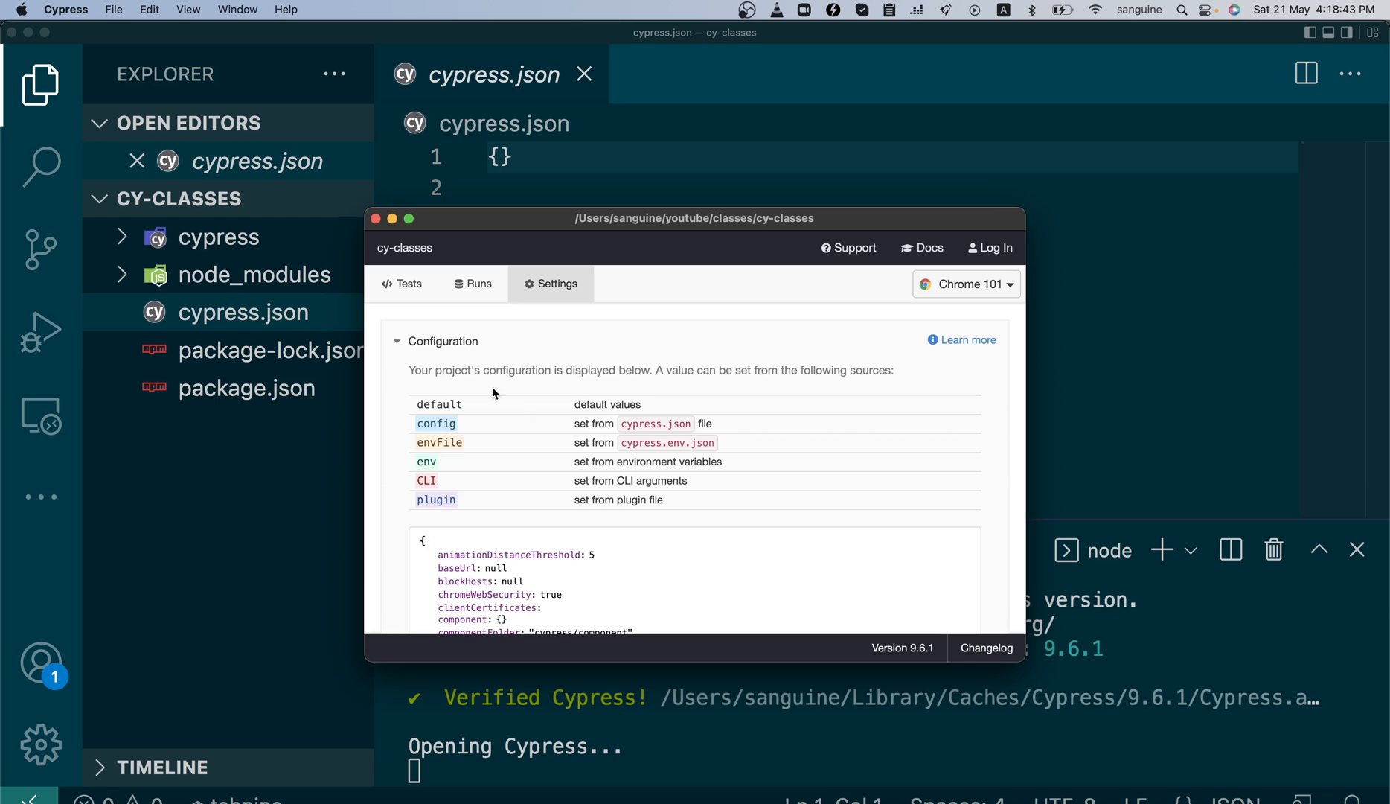
scroll(down, 3)
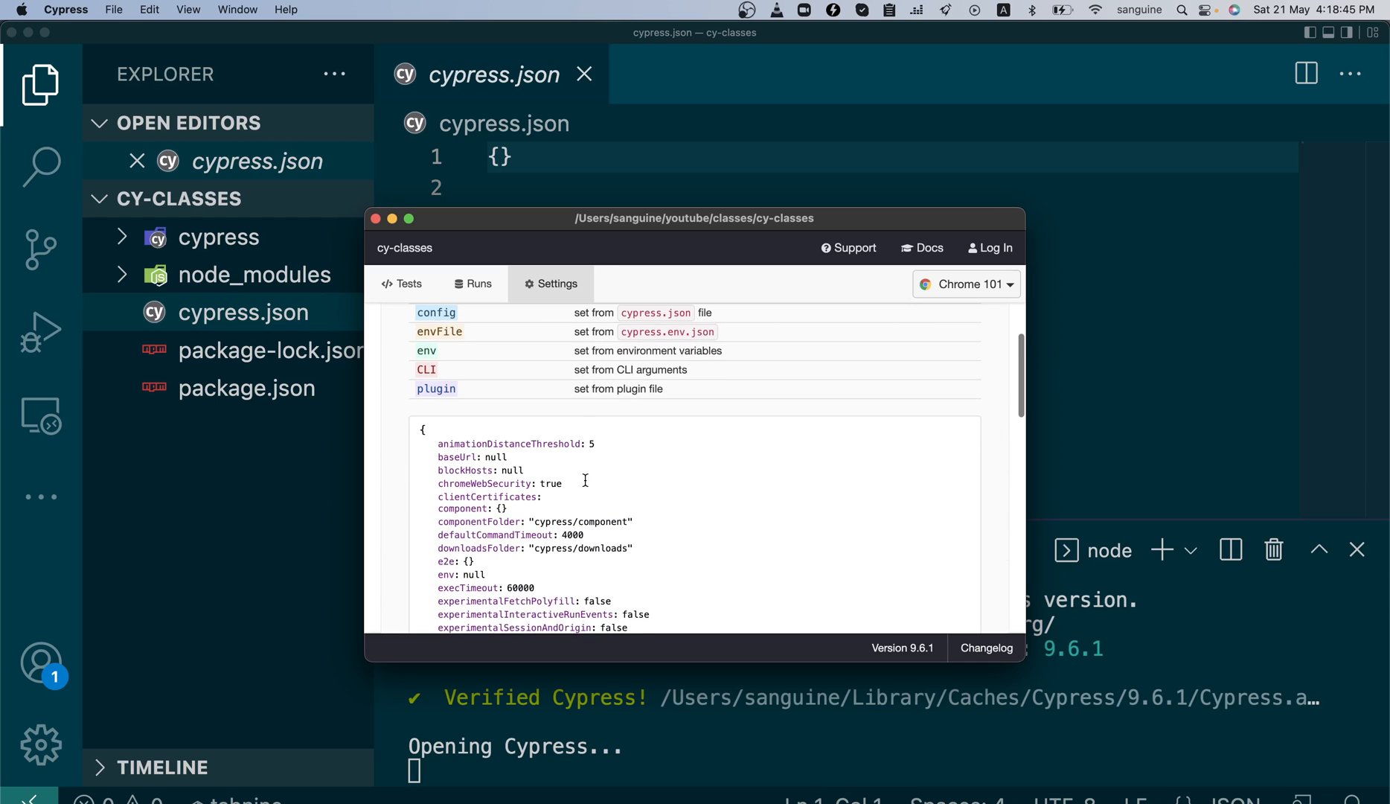
scroll(down, 3)
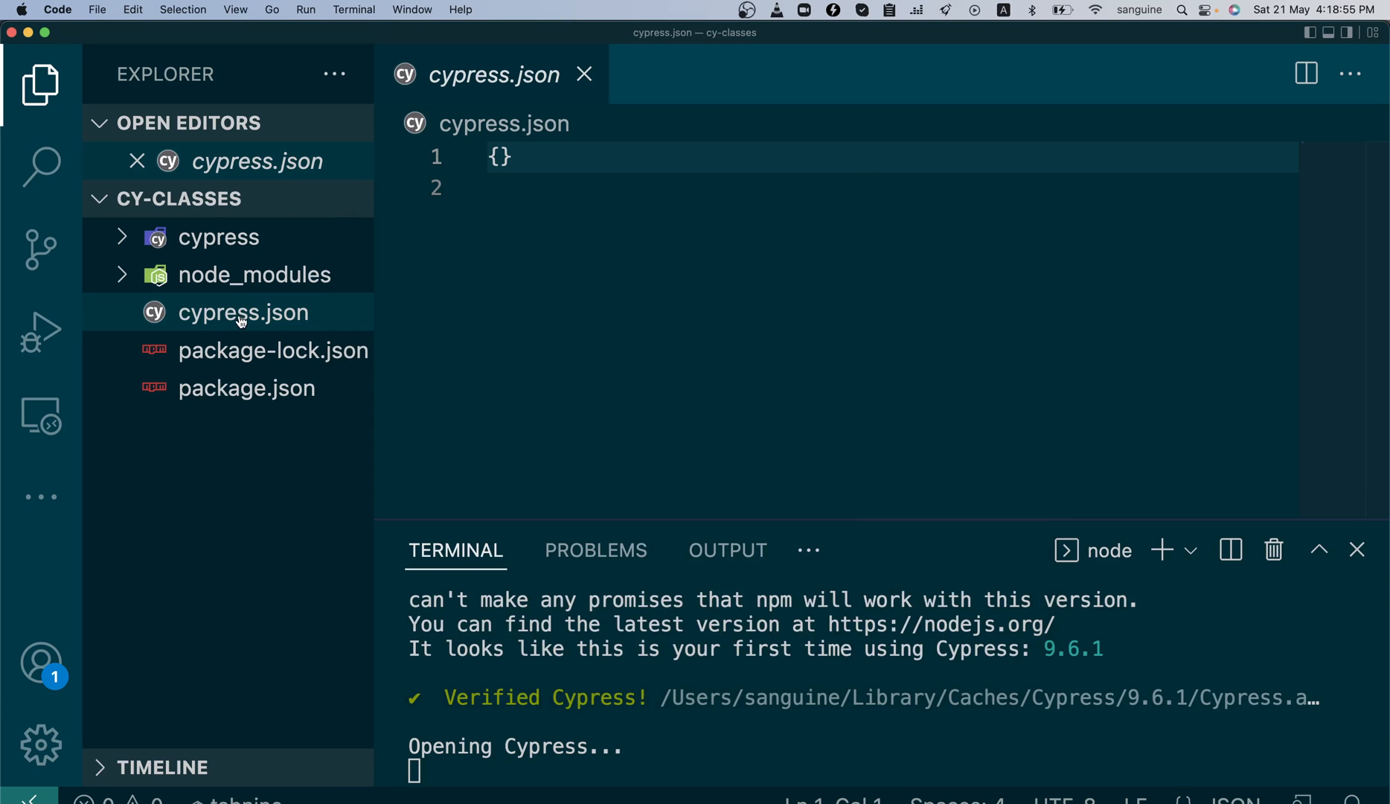
- Expand cypress and fixtures to reveal example.json, then fold fixtures
click(243, 312)
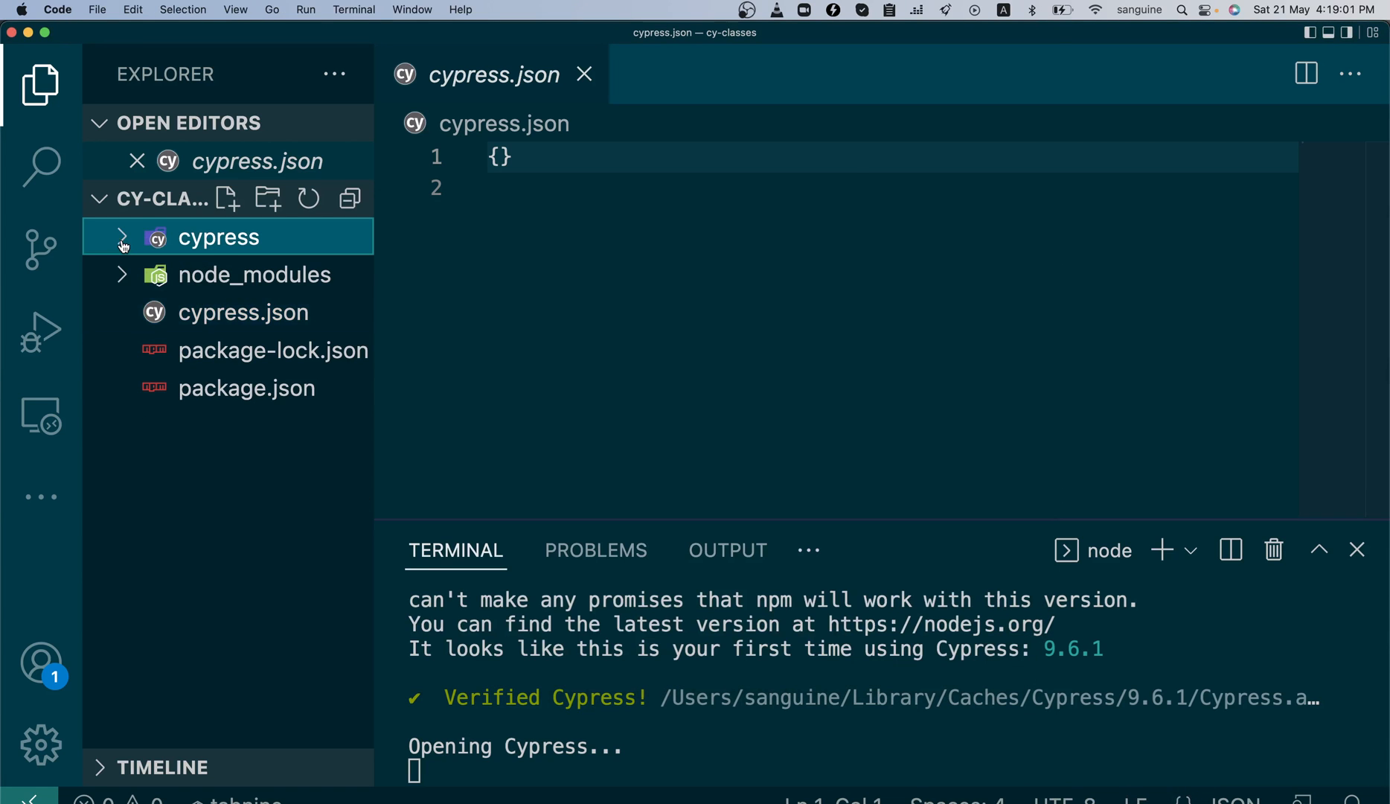
click(218, 237)
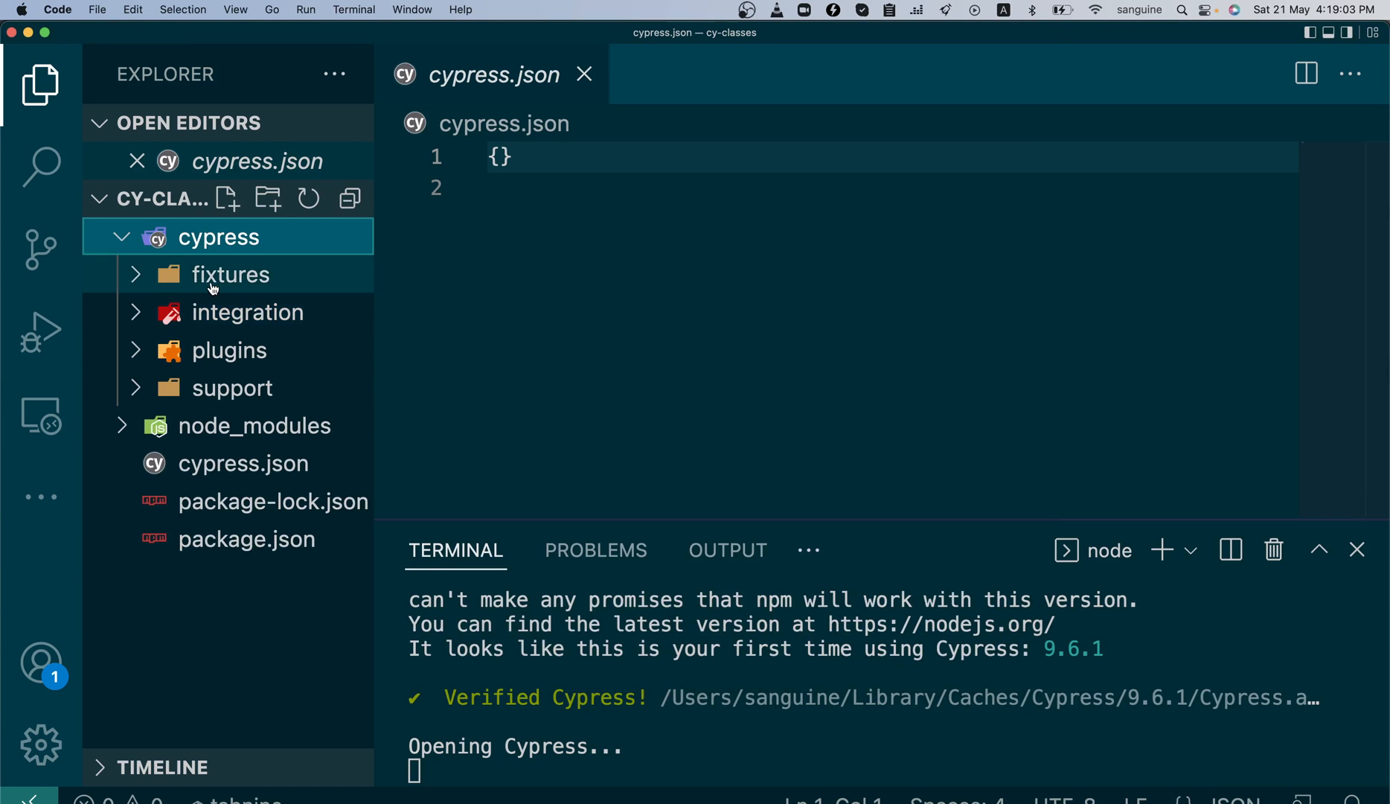
click(230, 274)
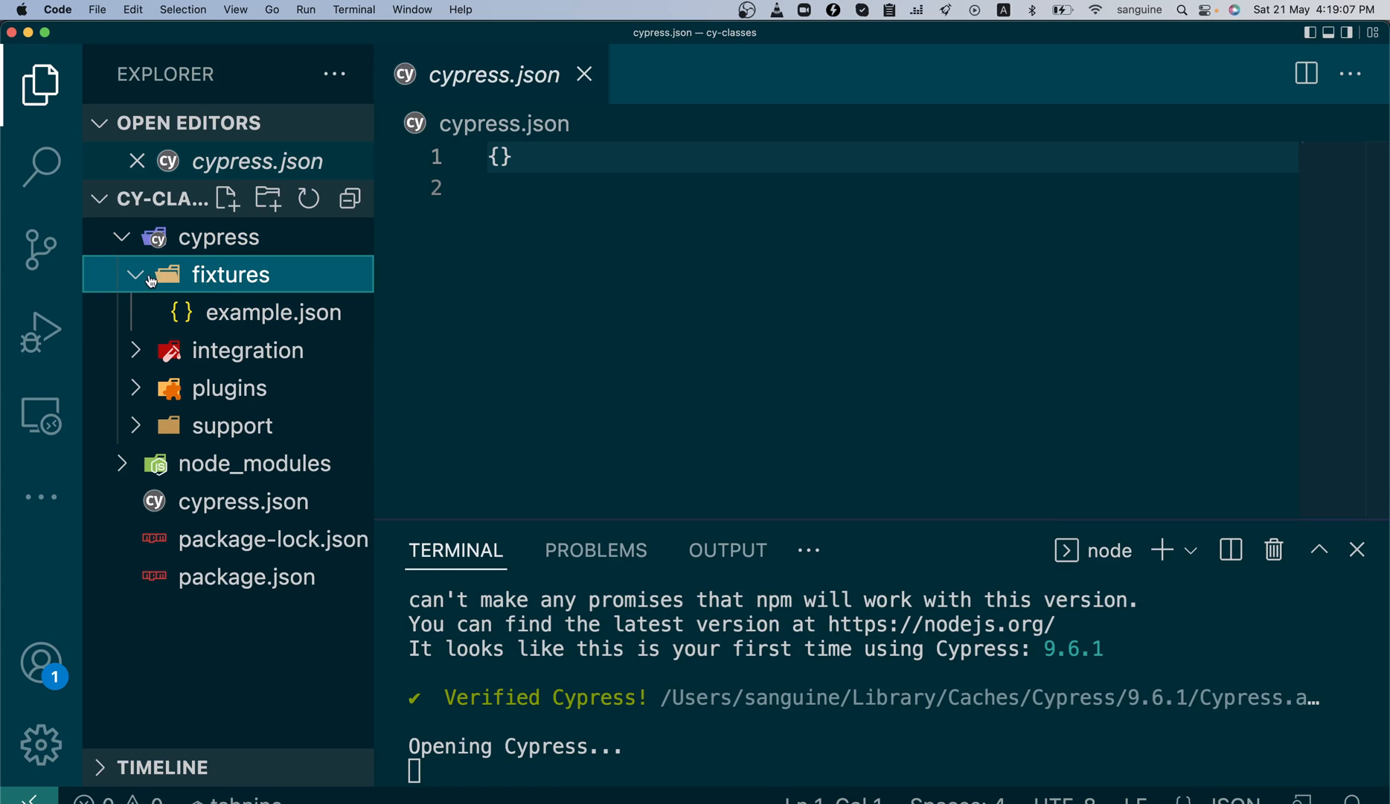
click(136, 274)
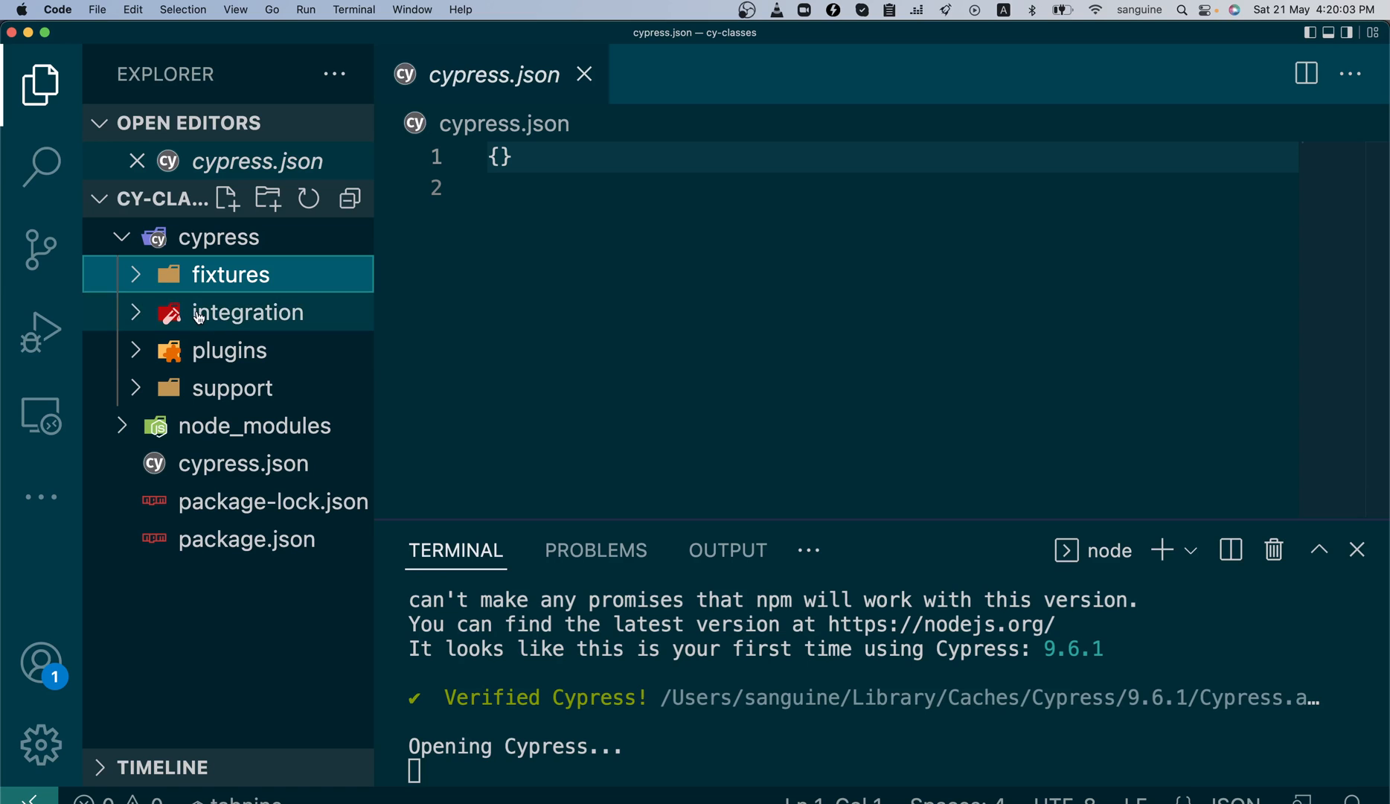
mouse_move(219, 394)
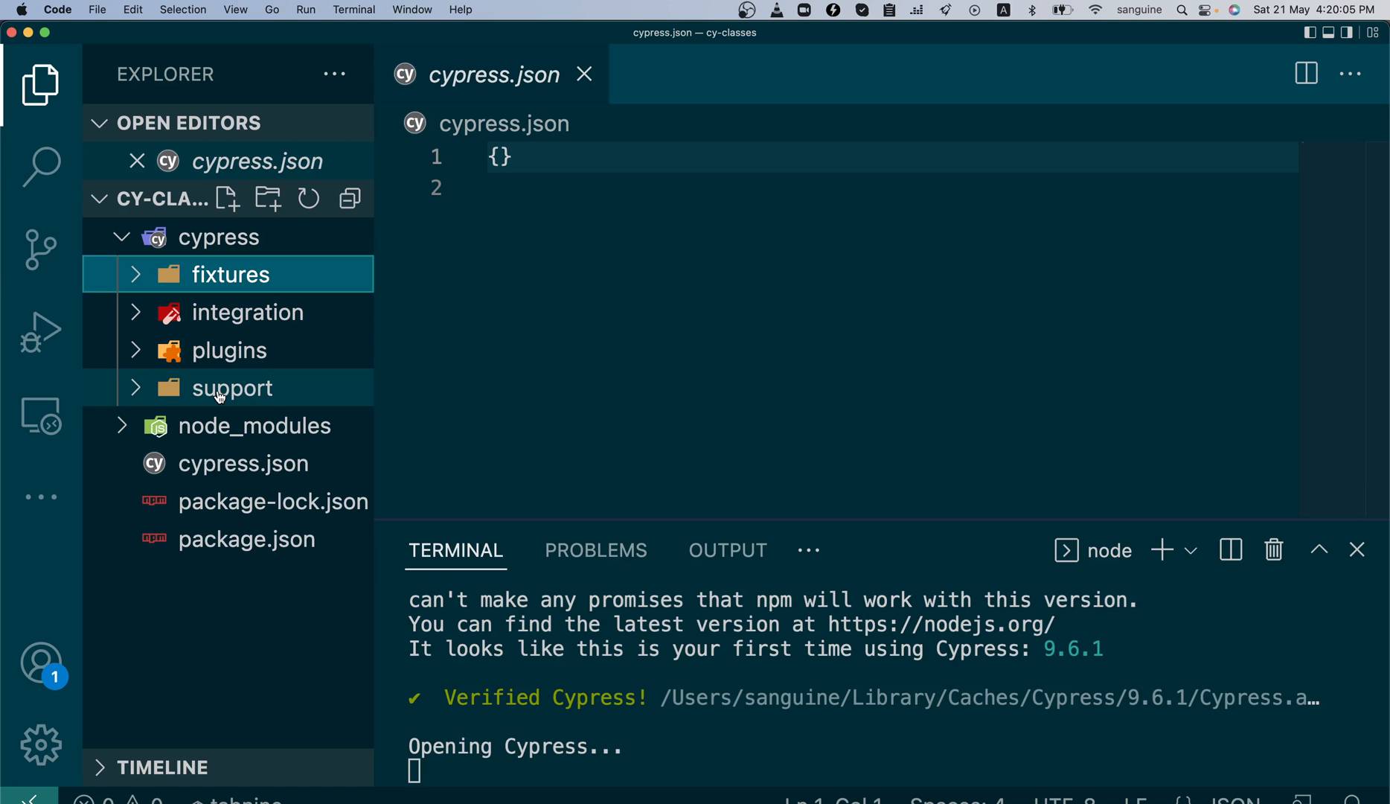
mouse_move(232, 388)
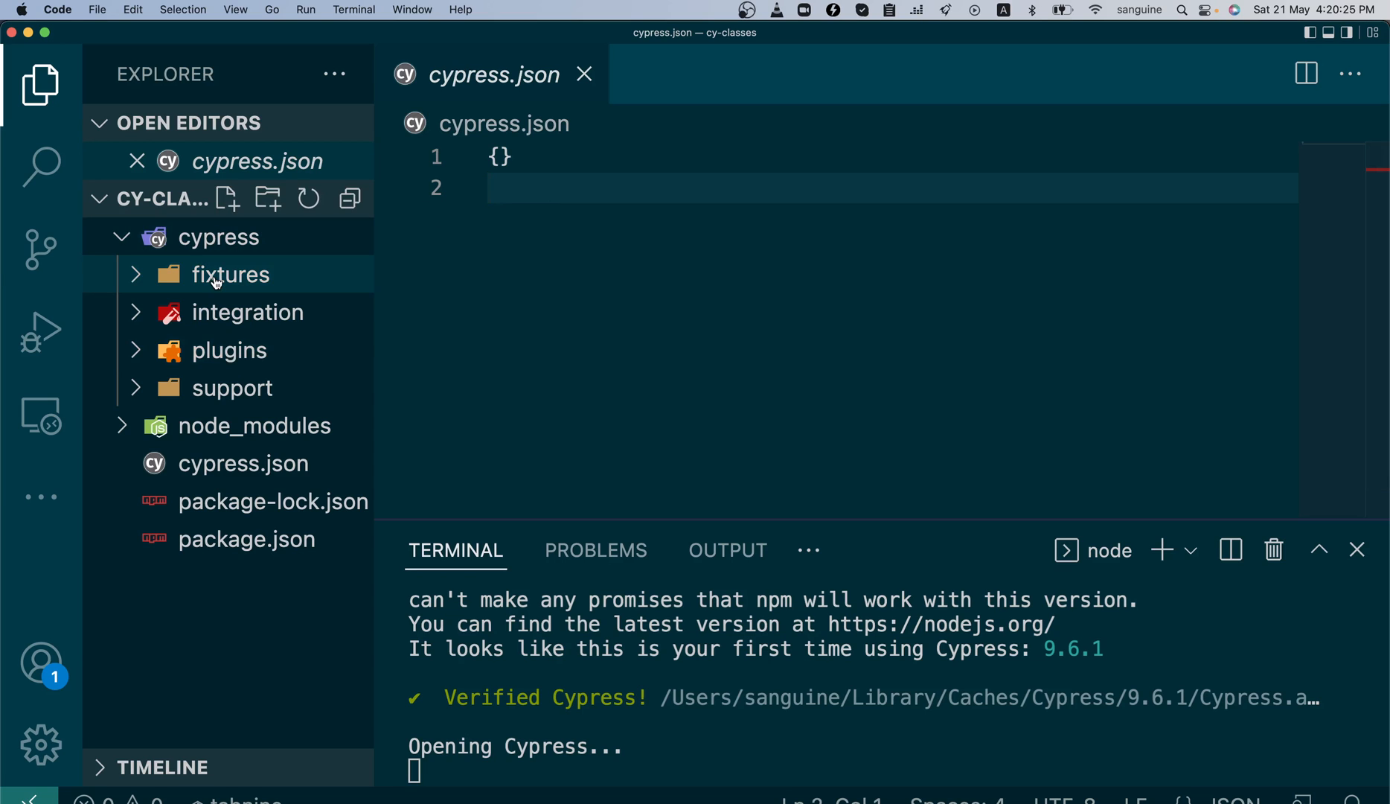
mouse_move(230, 275)
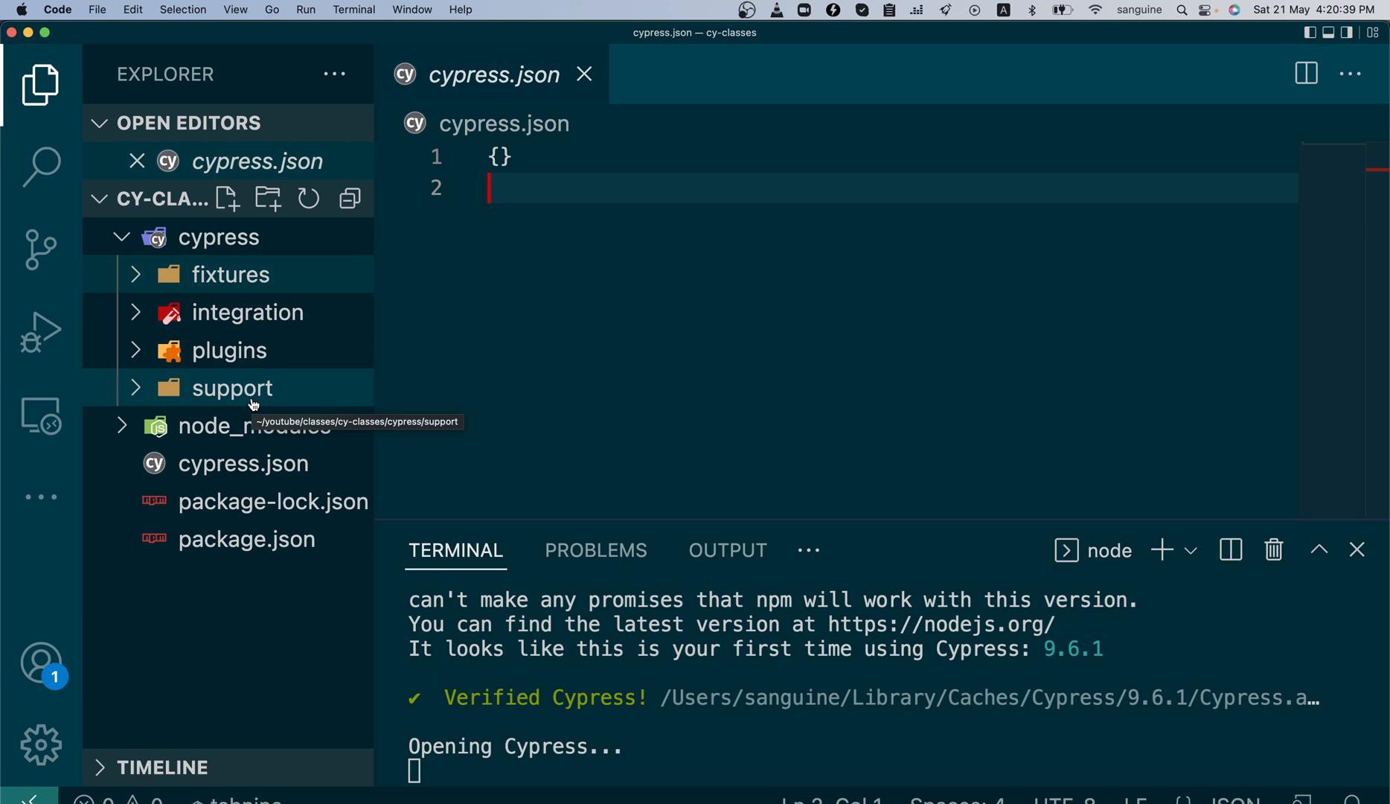
- Expand integration, view todo.spec.js and the advanced example specs, then fold both subfolders
click(248, 312)
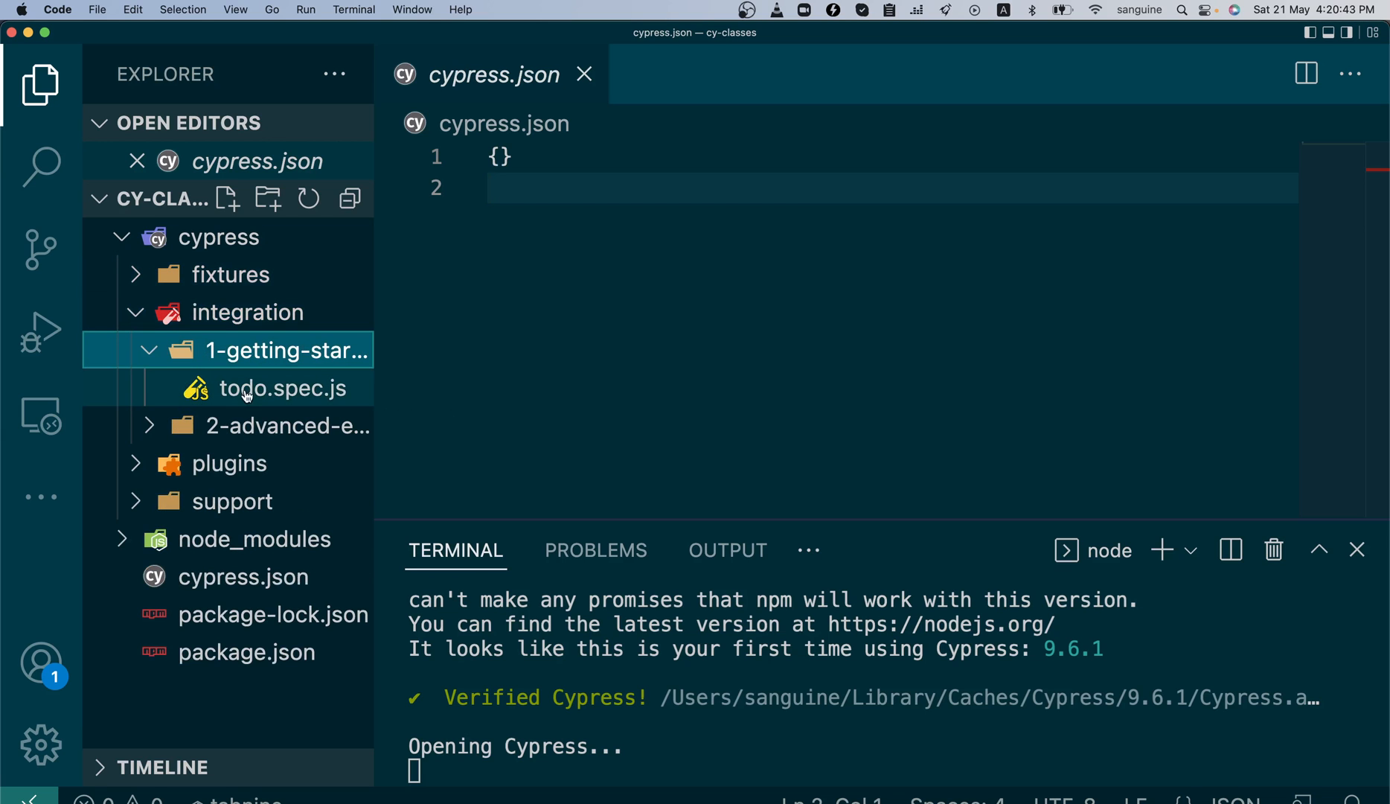
click(149, 350)
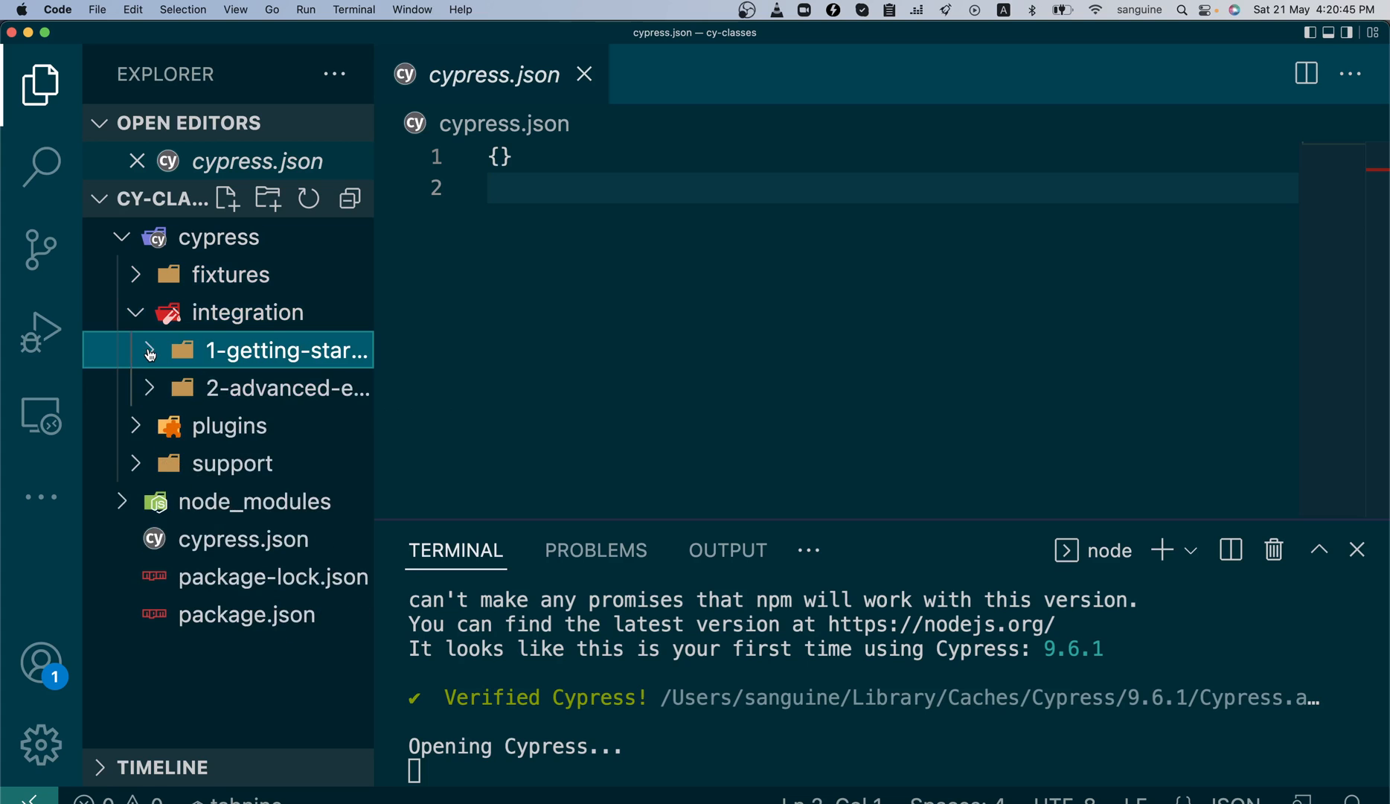
click(149, 350)
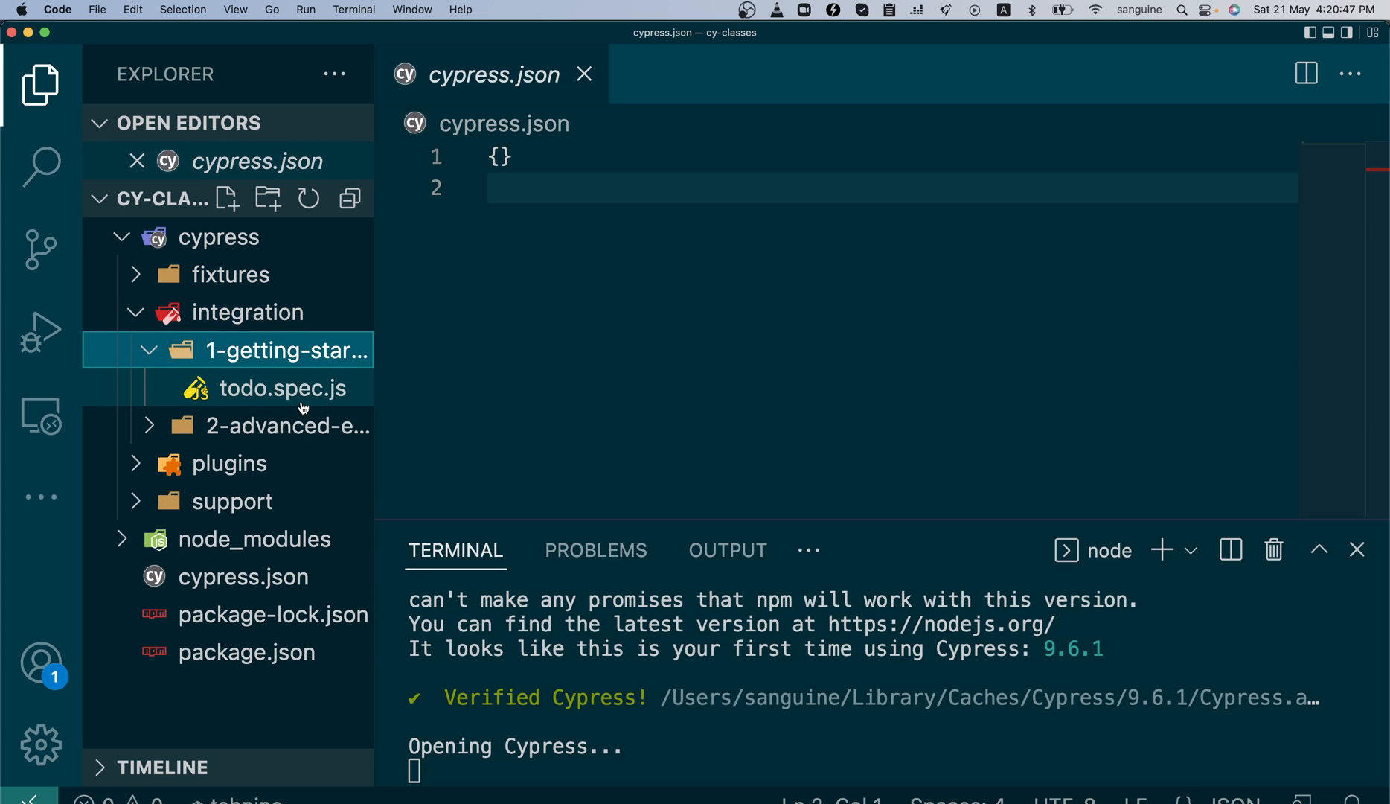
mouse_move(282, 388)
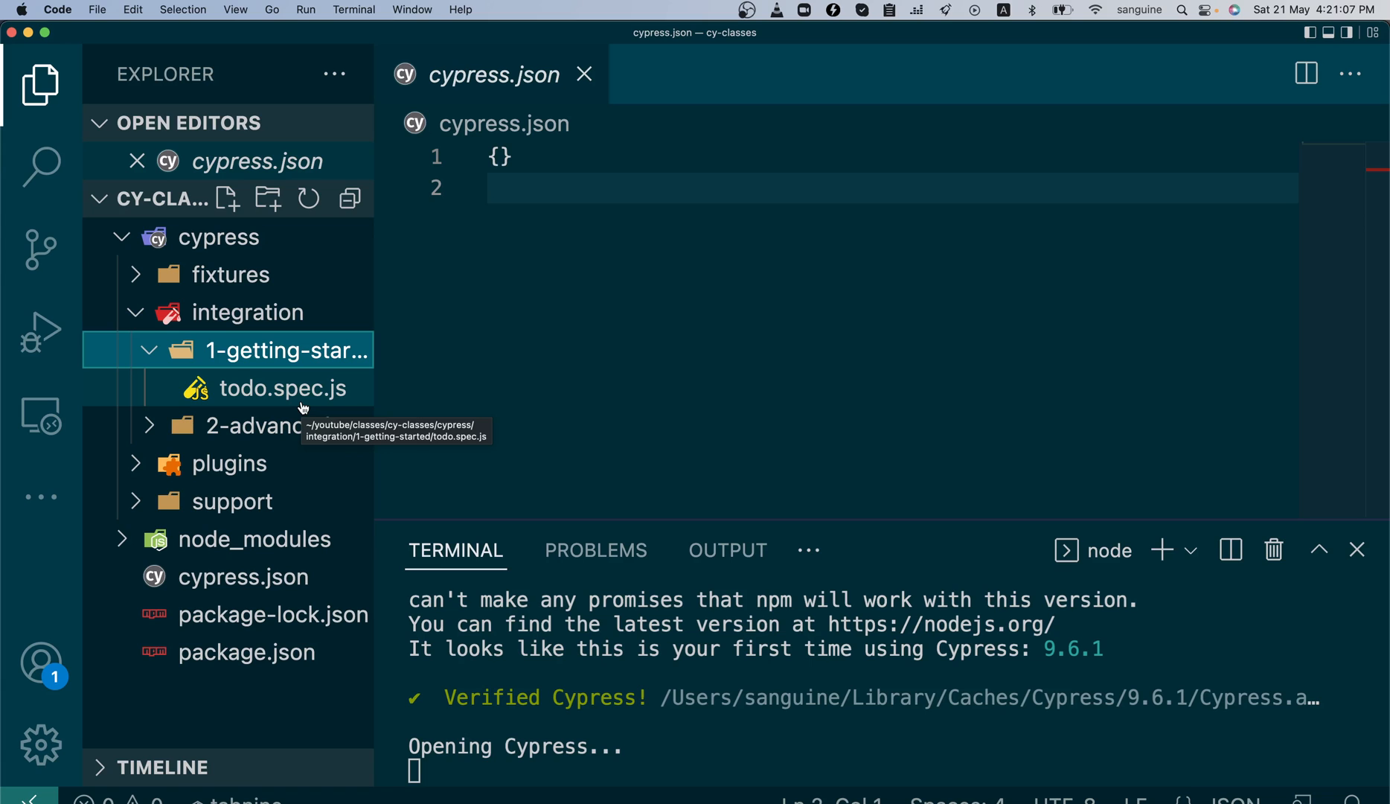
click(149, 349)
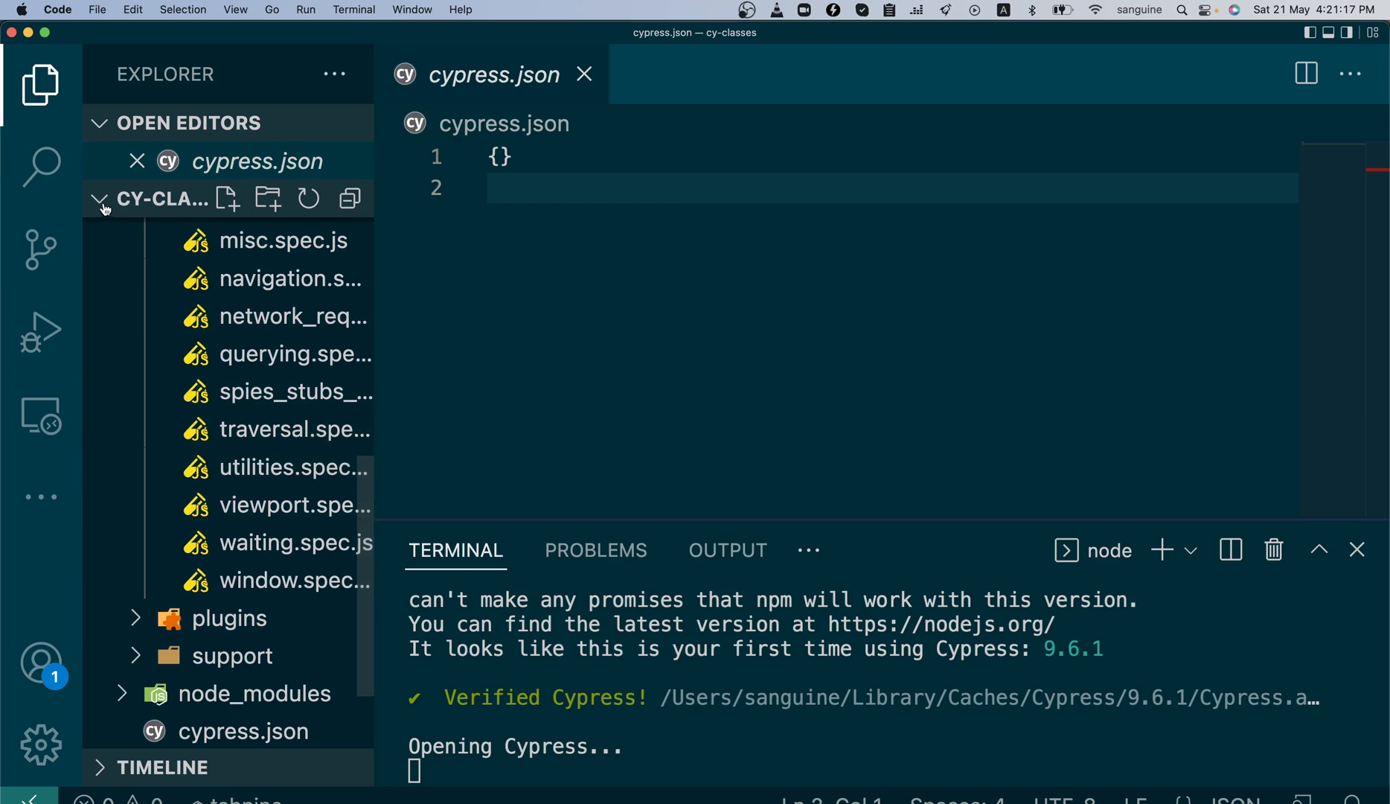
scroll(down, 3)
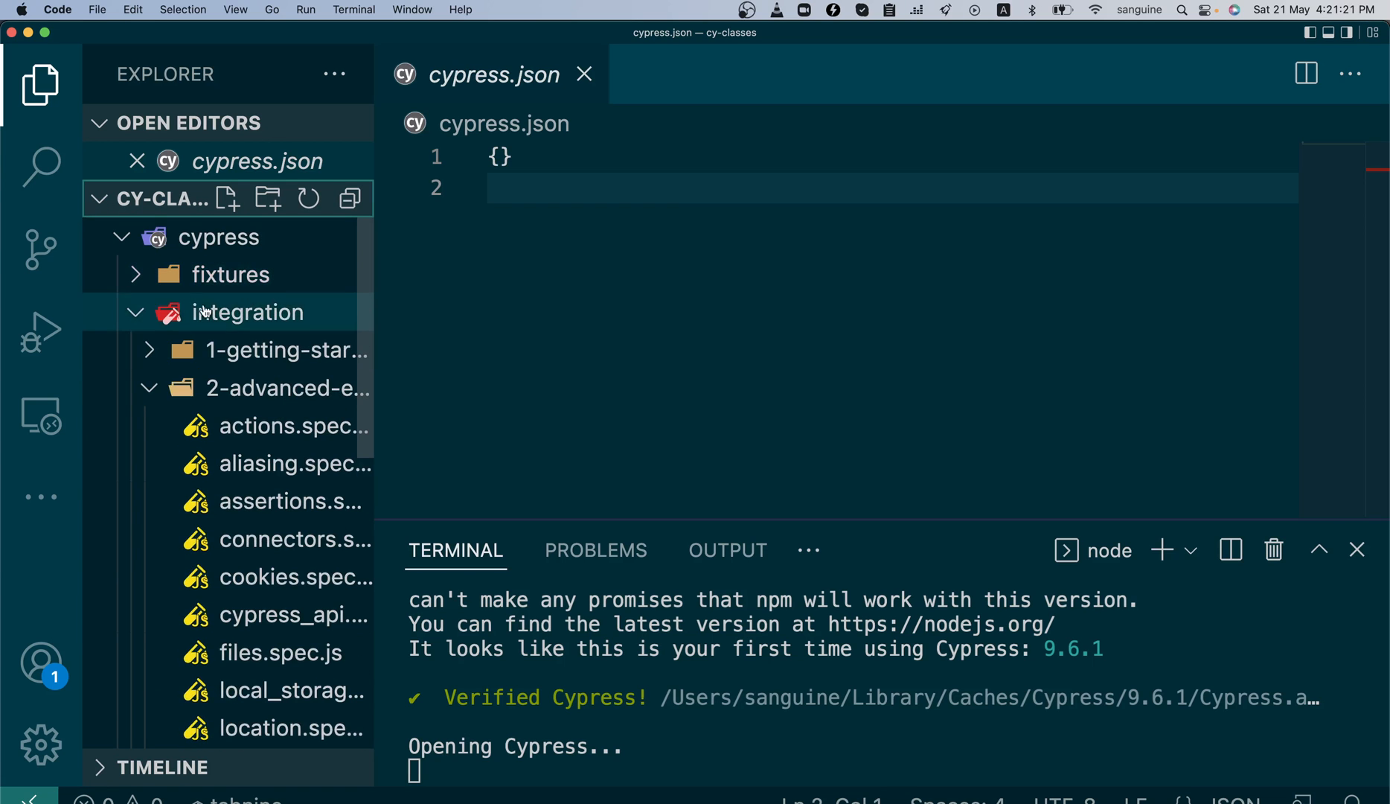
click(286, 387)
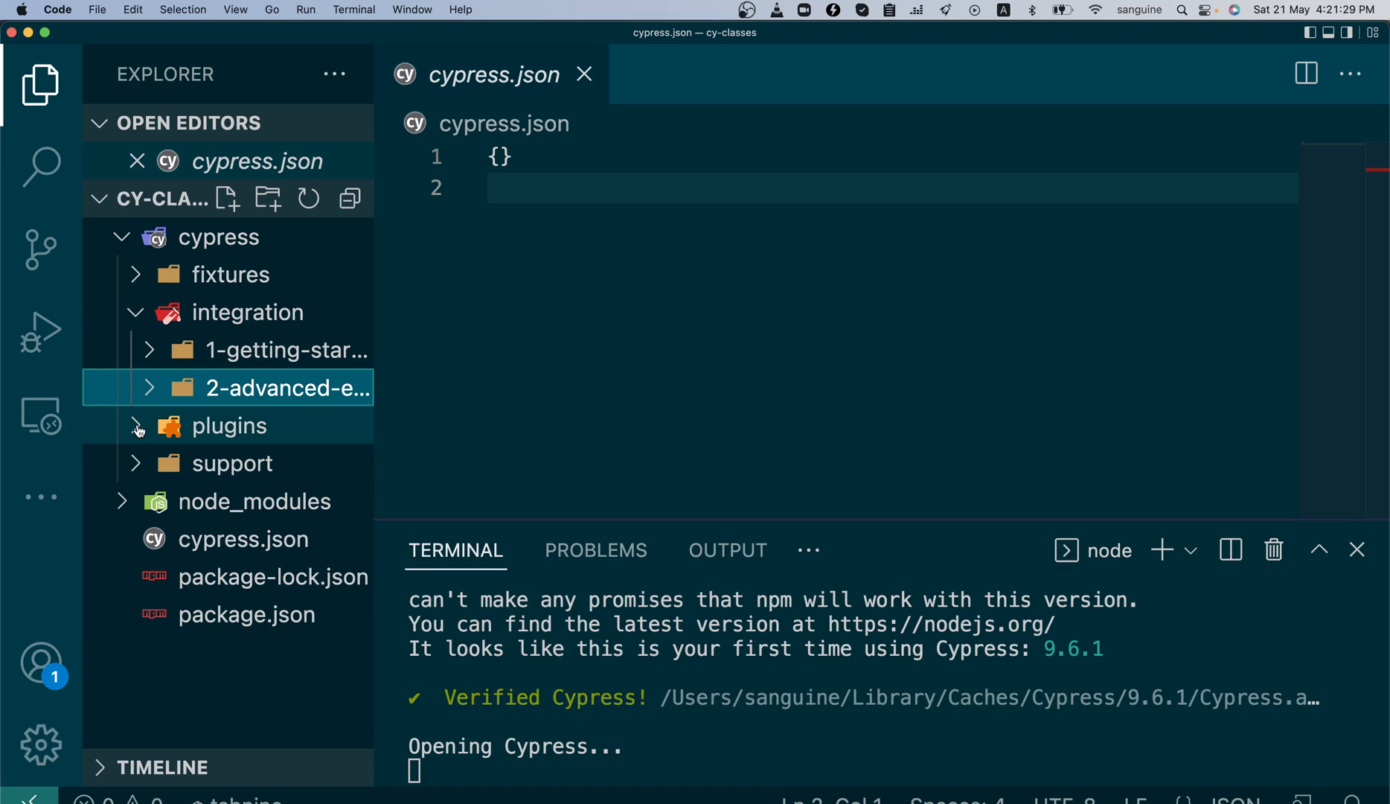
- Expand the plugins and support folders in the Explorer
click(228, 426)
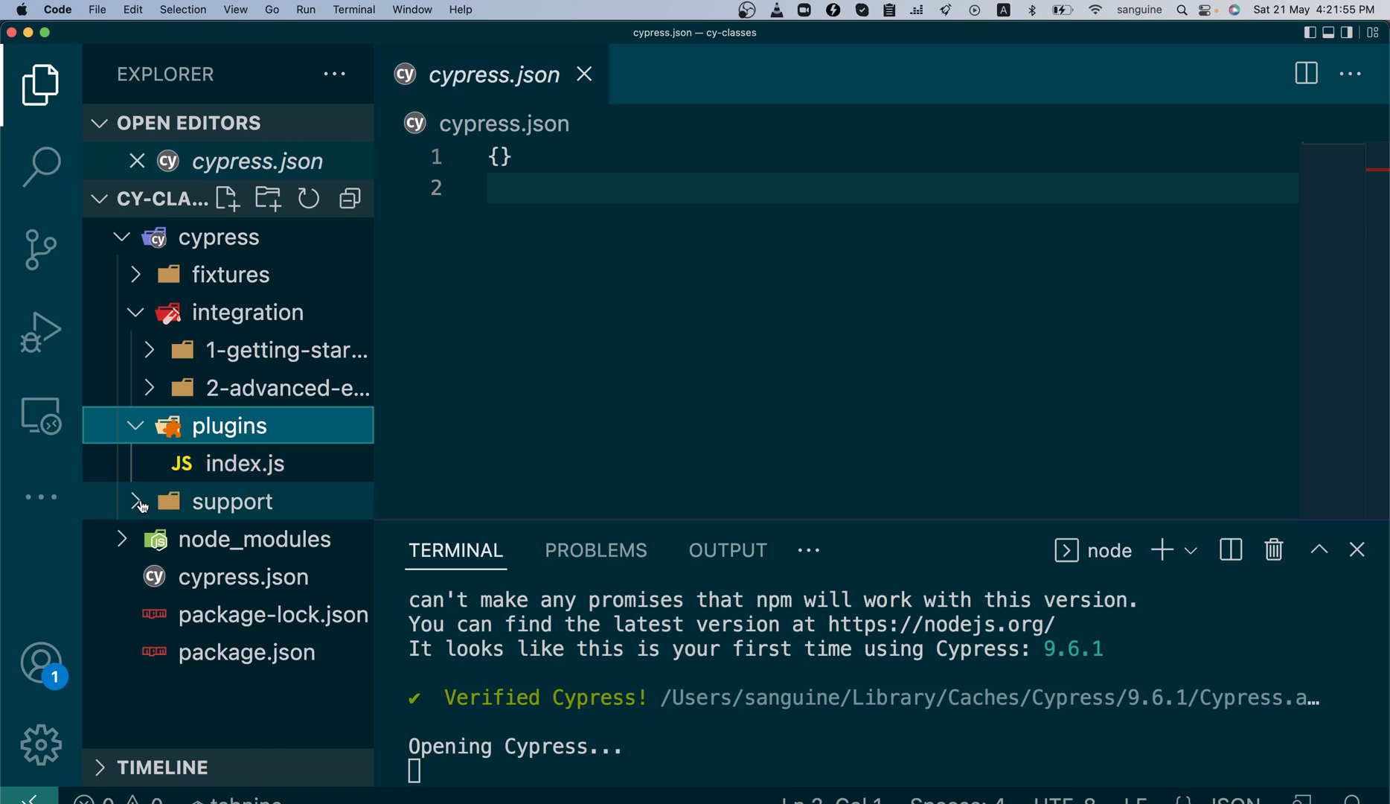
click(232, 501)
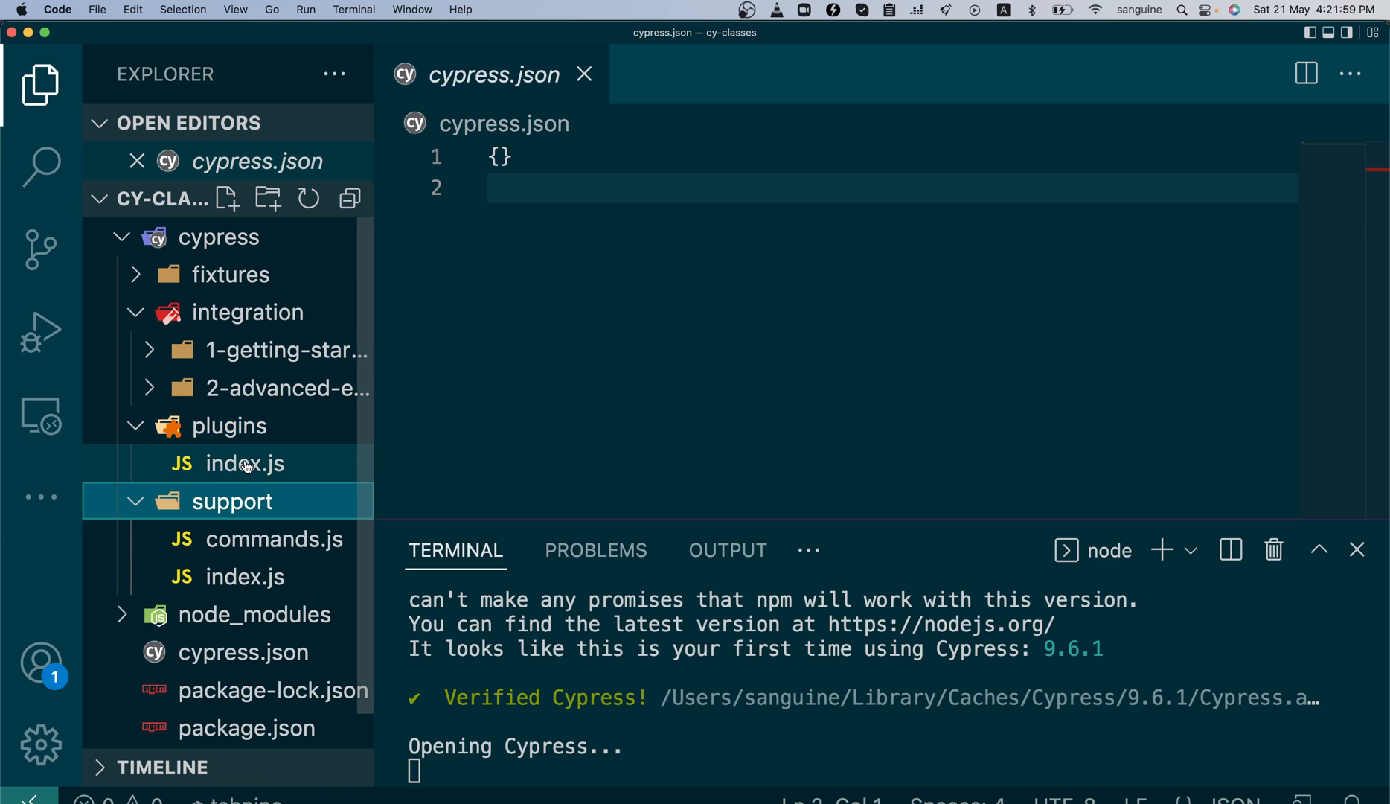
mouse_move(244, 464)
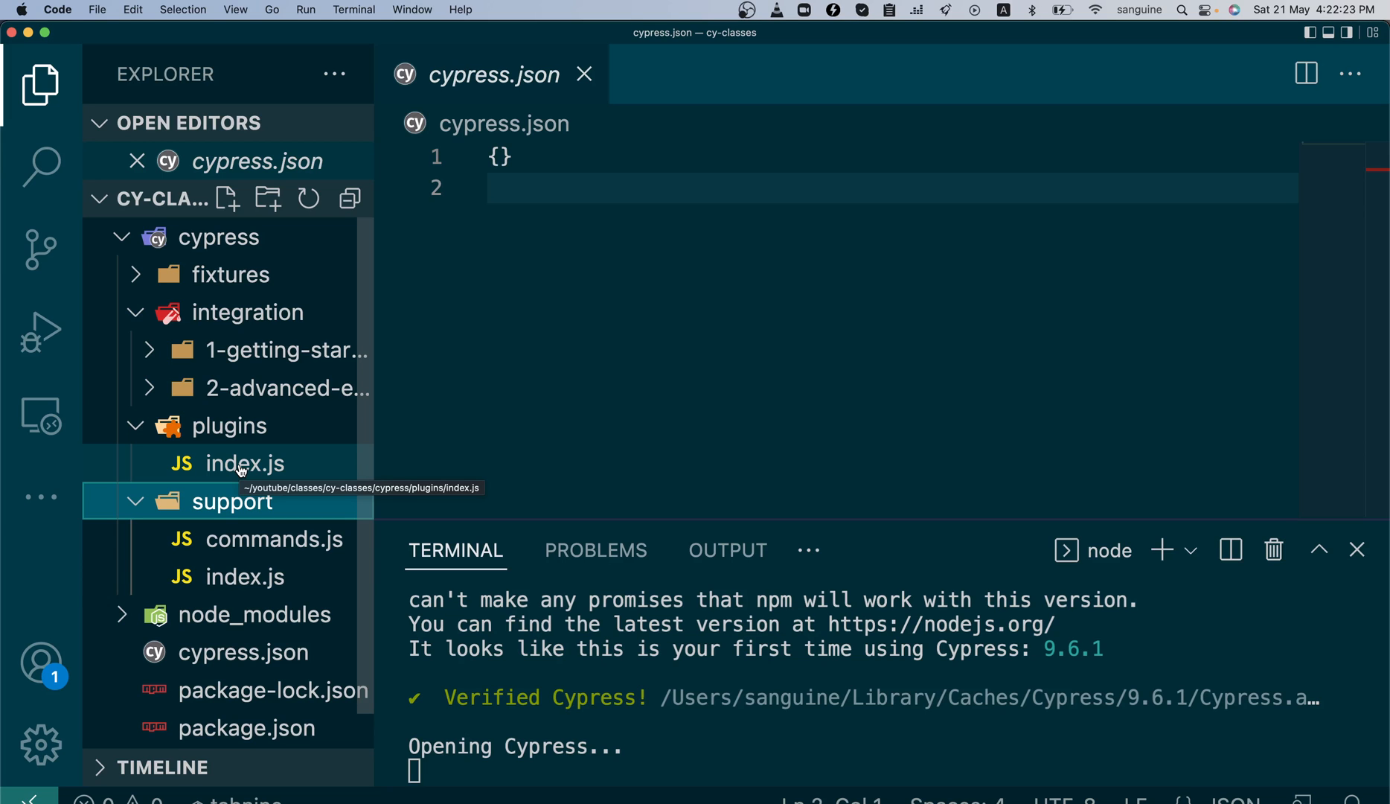
mouse_move(219, 514)
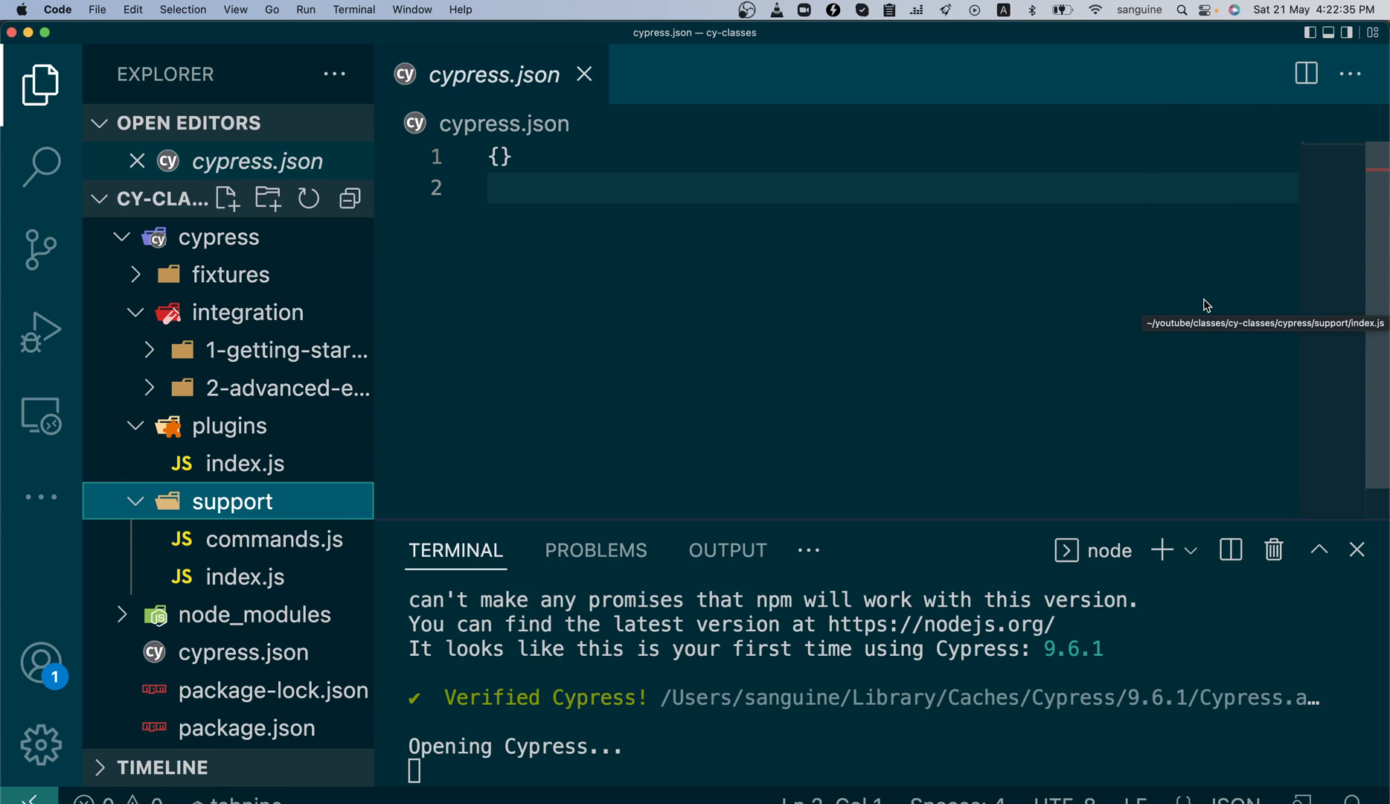
mouse_move(775, 321)
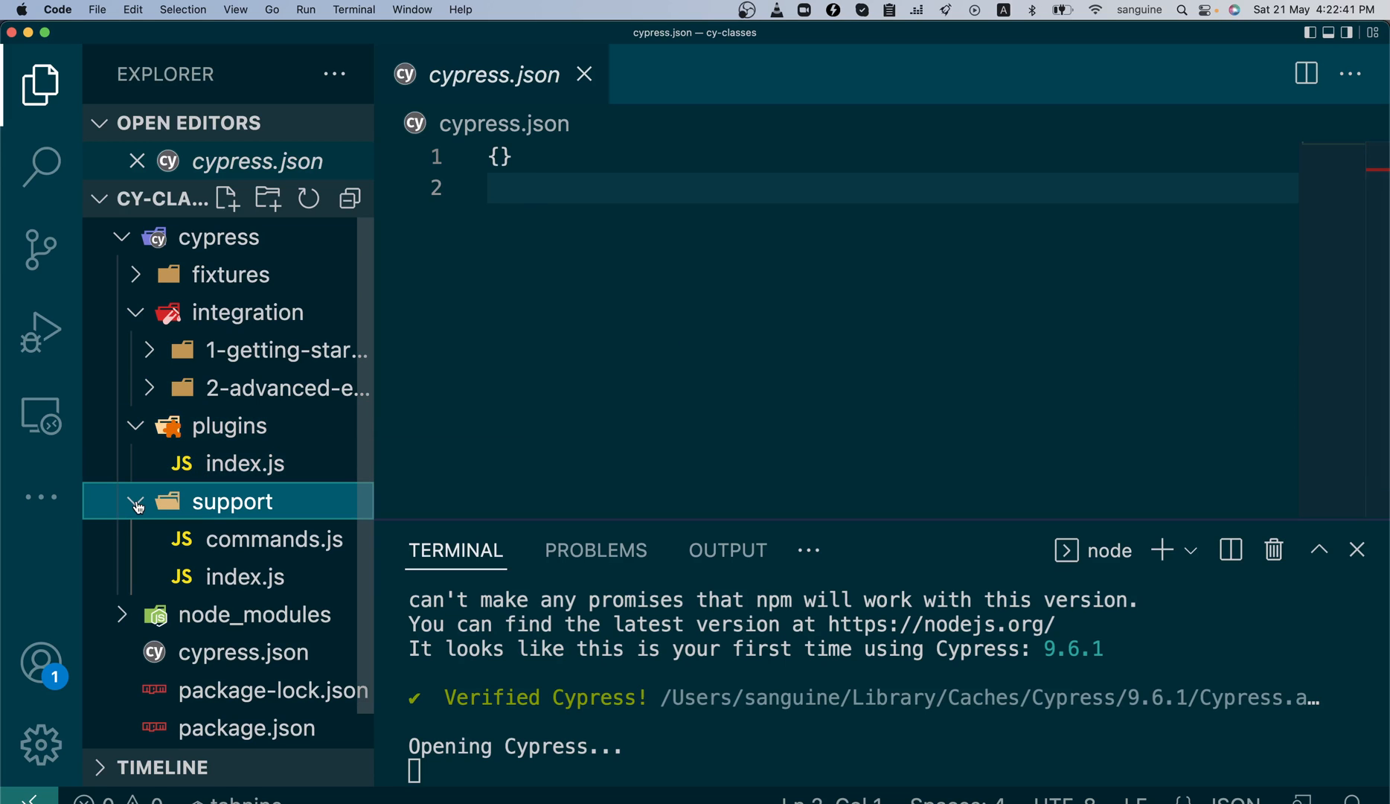
- View support/commands.js and index.js, marking the commands import on line 17
click(274, 538)
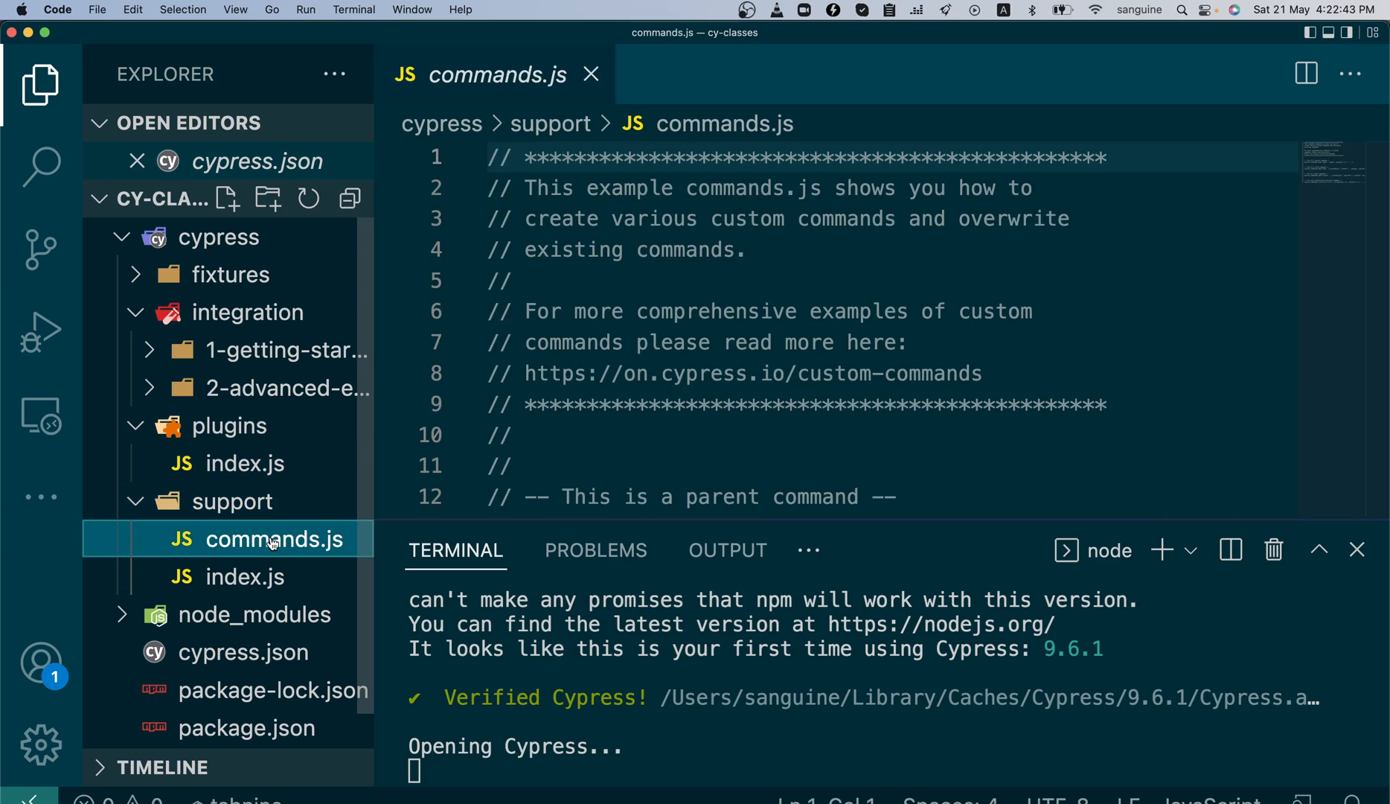
click(252, 576)
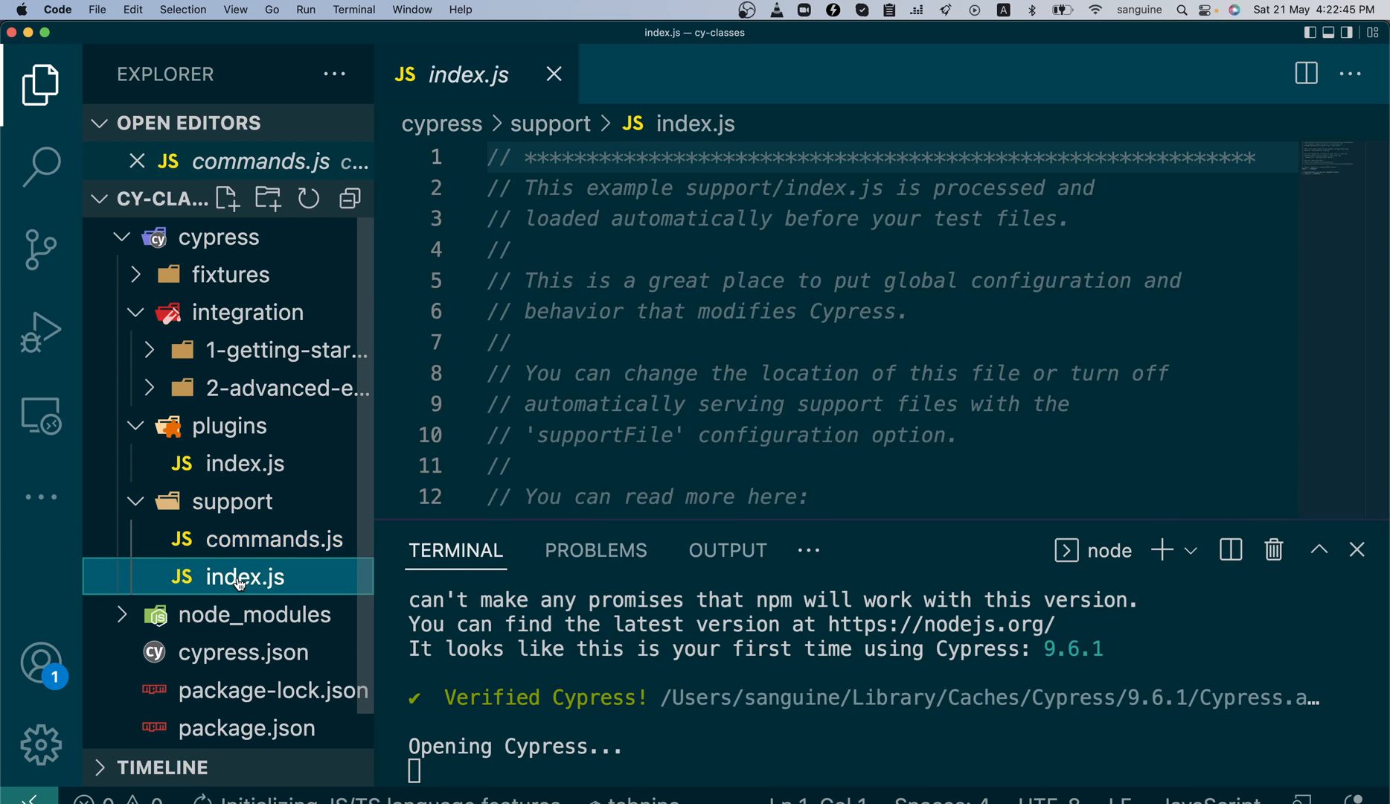
scroll(down, 3)
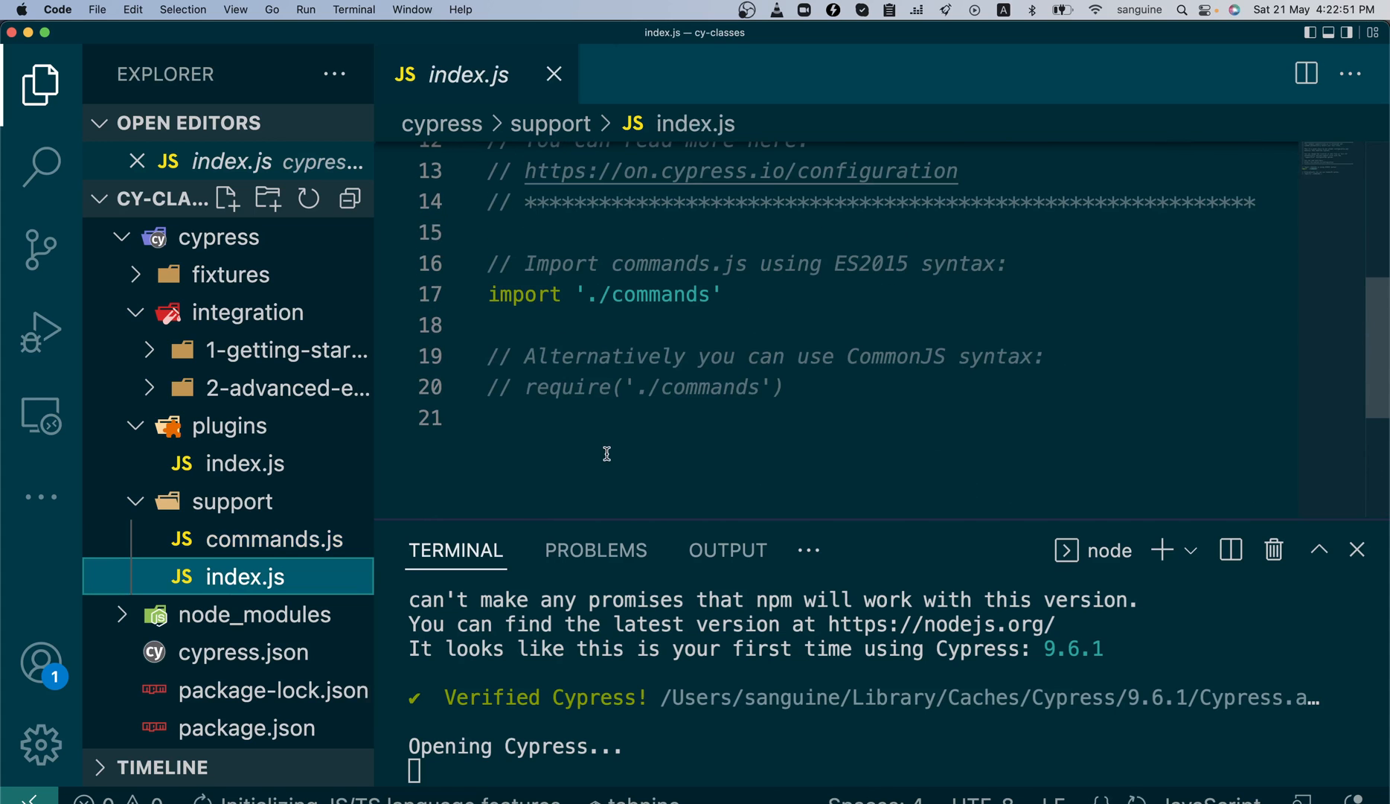
click(727, 294)
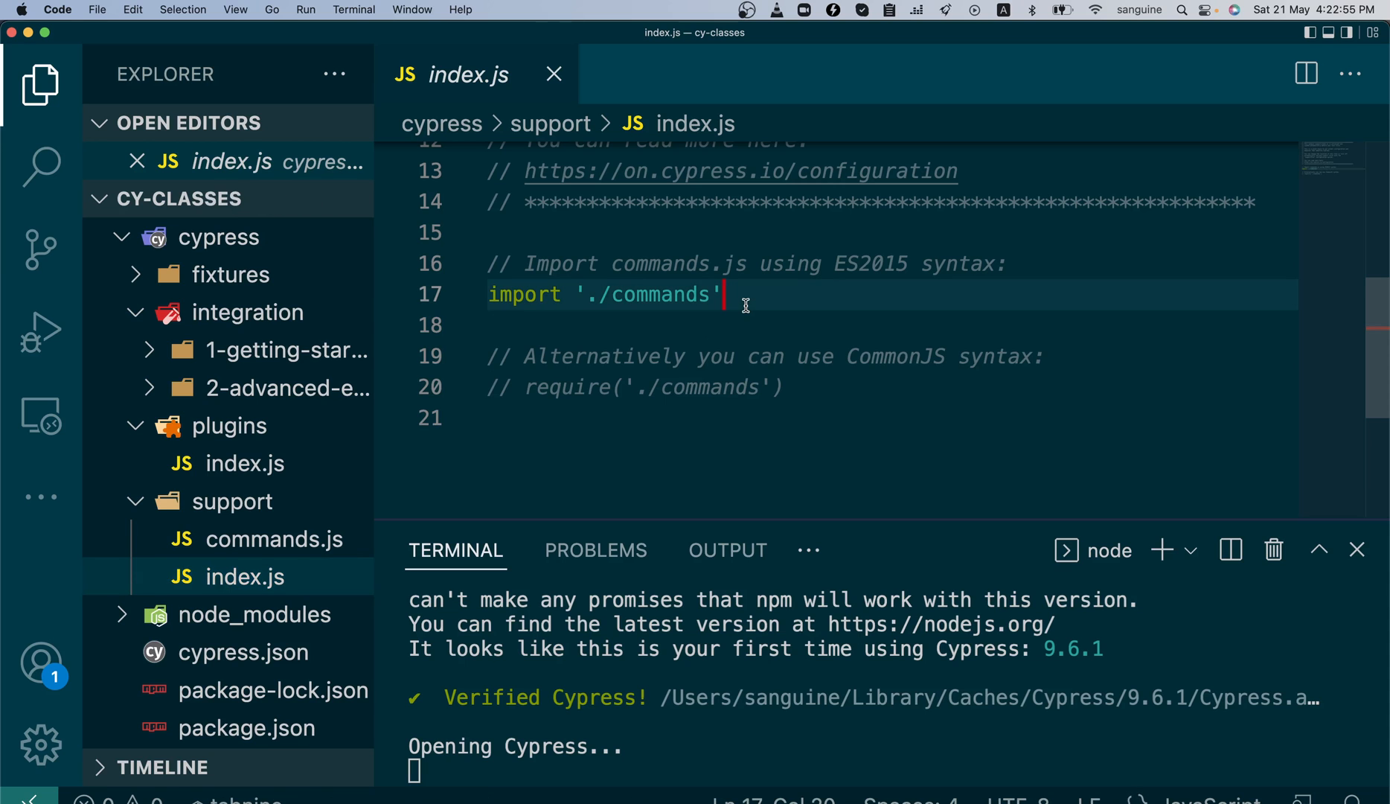
click(276, 539)
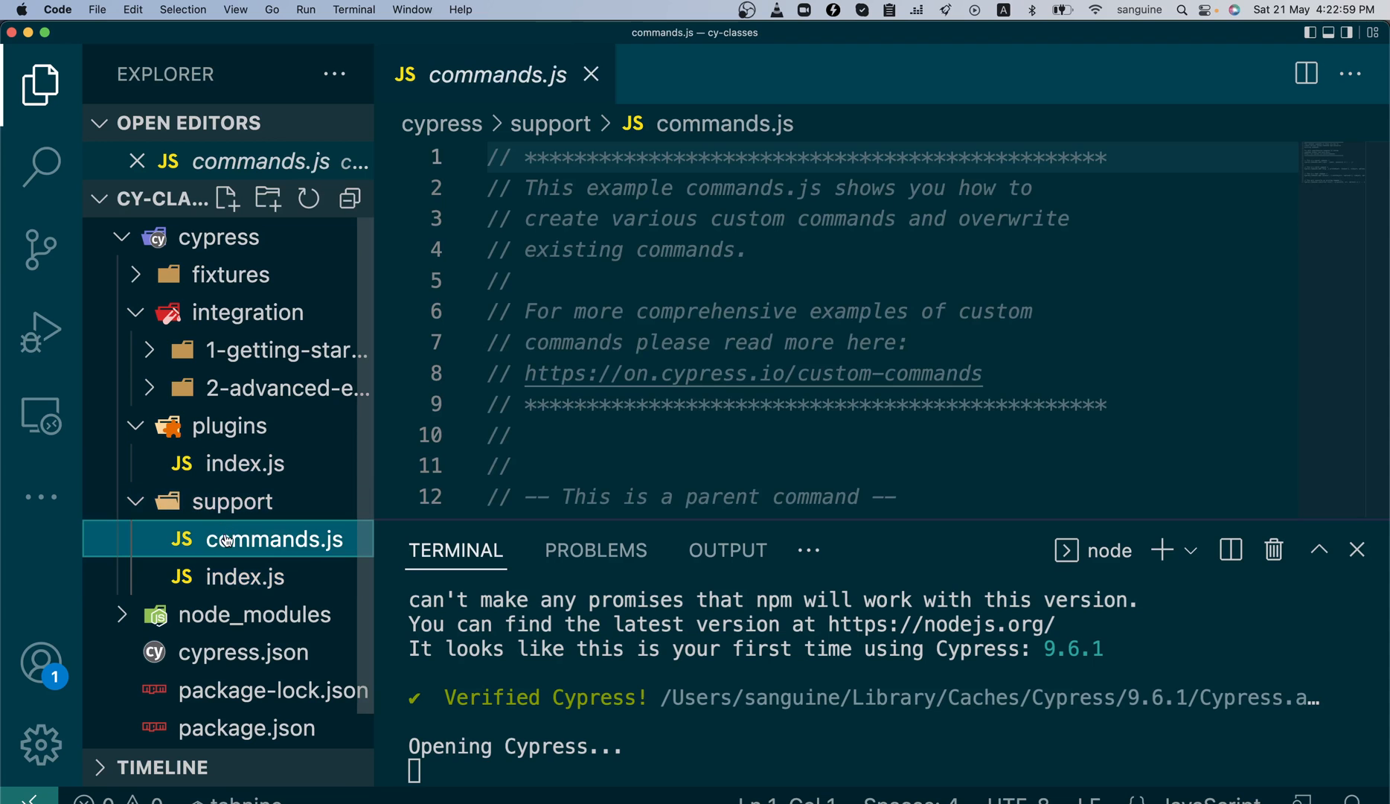
- Collapse the integration, plugins and support folders
click(246, 463)
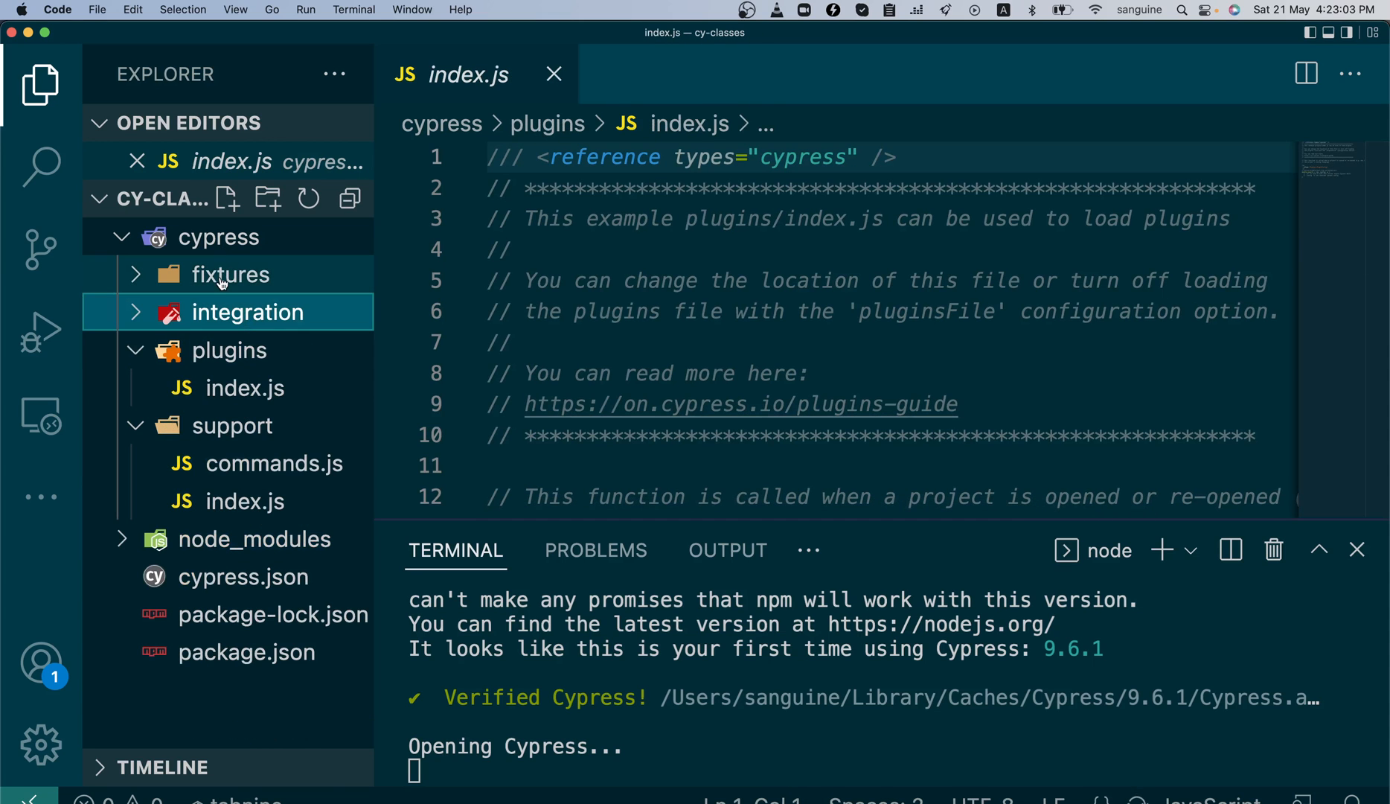
click(230, 350)
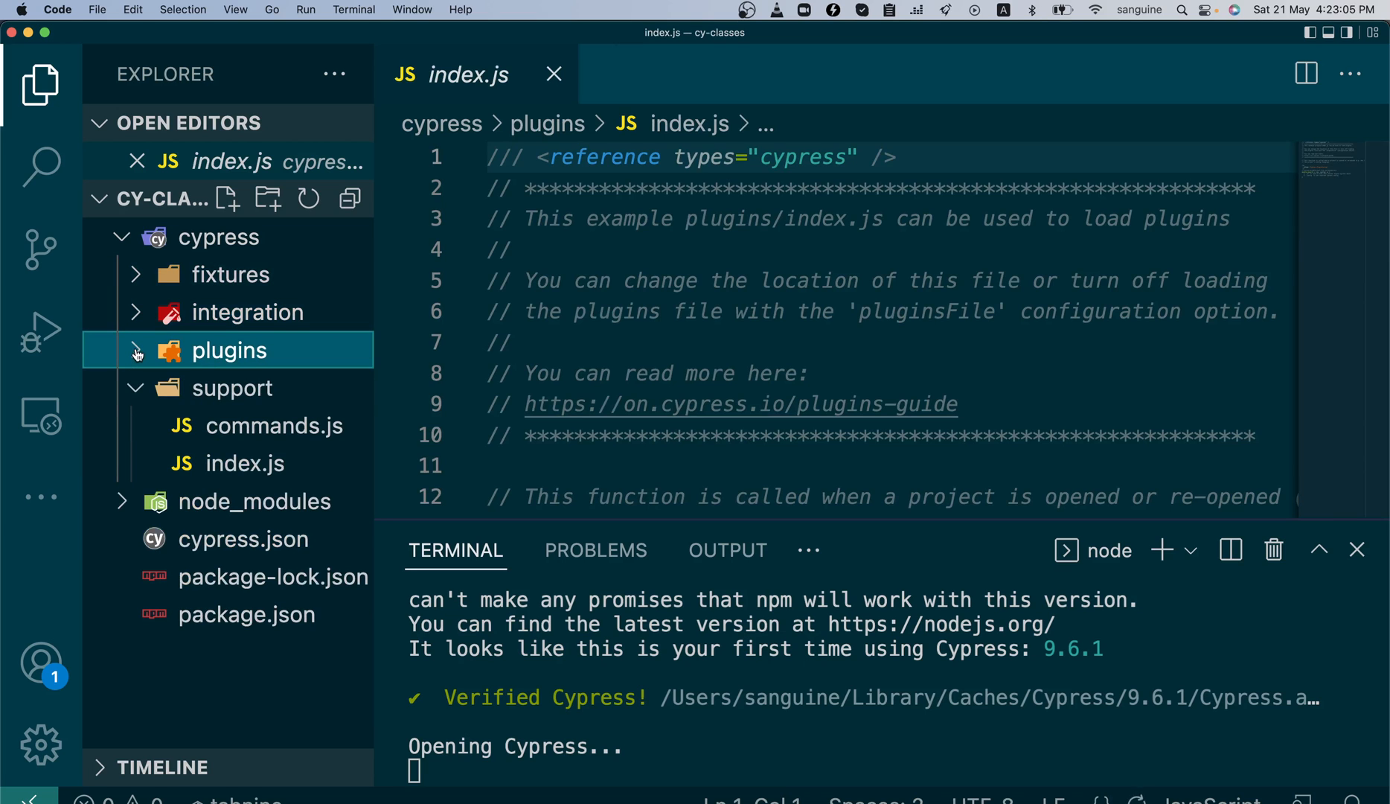
click(228, 349)
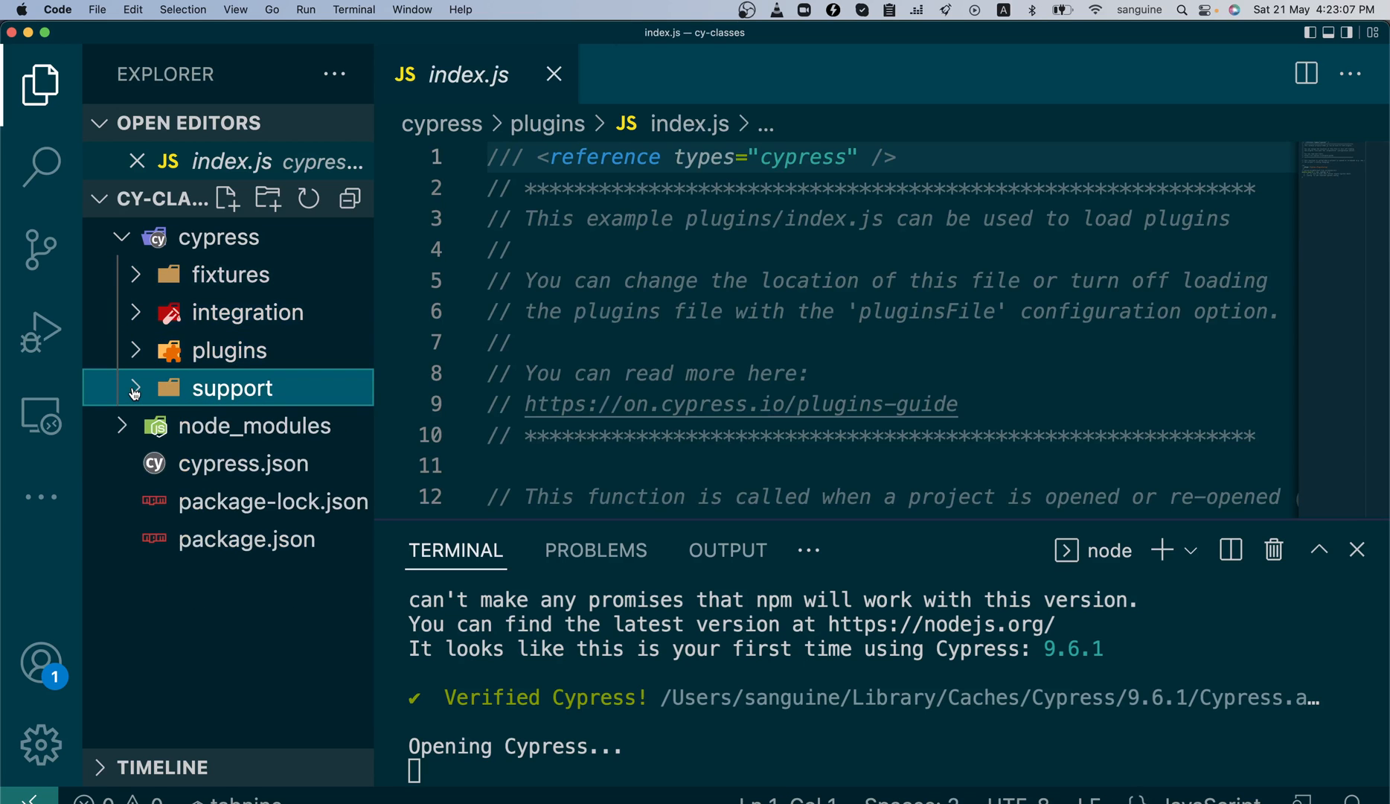